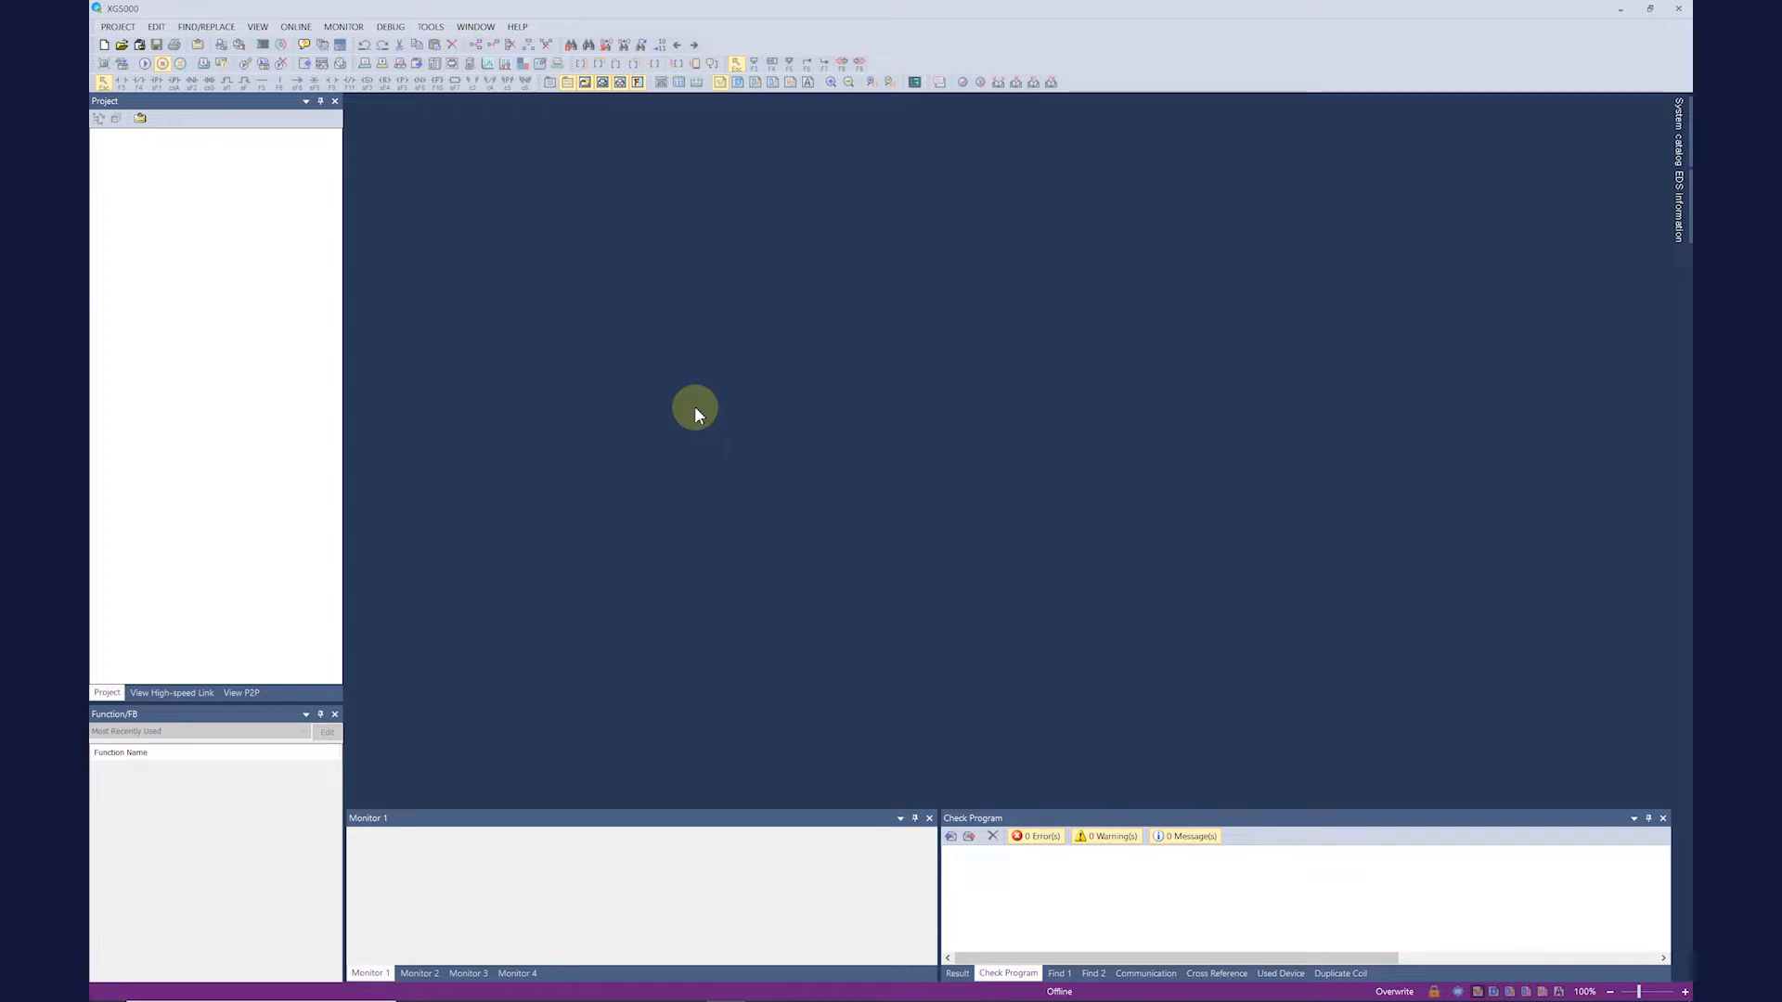
mouse_move(301, 102)
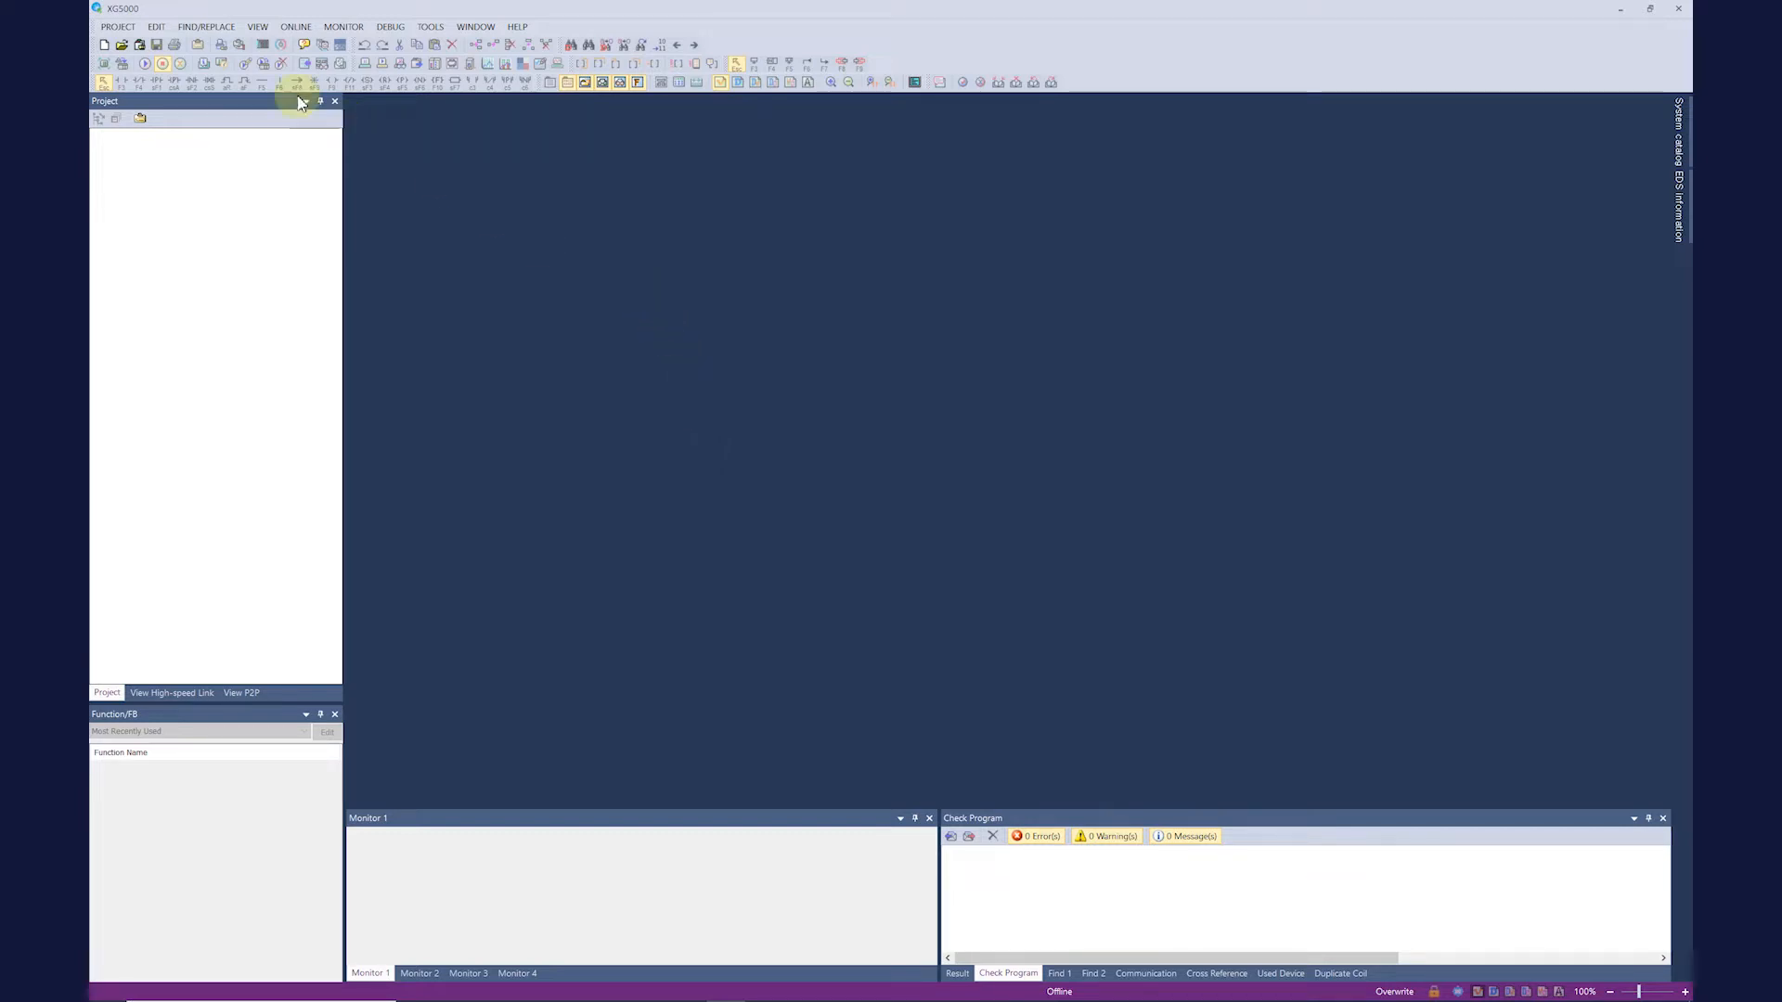
Step: Show the Project menu with its new, open and recent-project commands
click(117, 26)
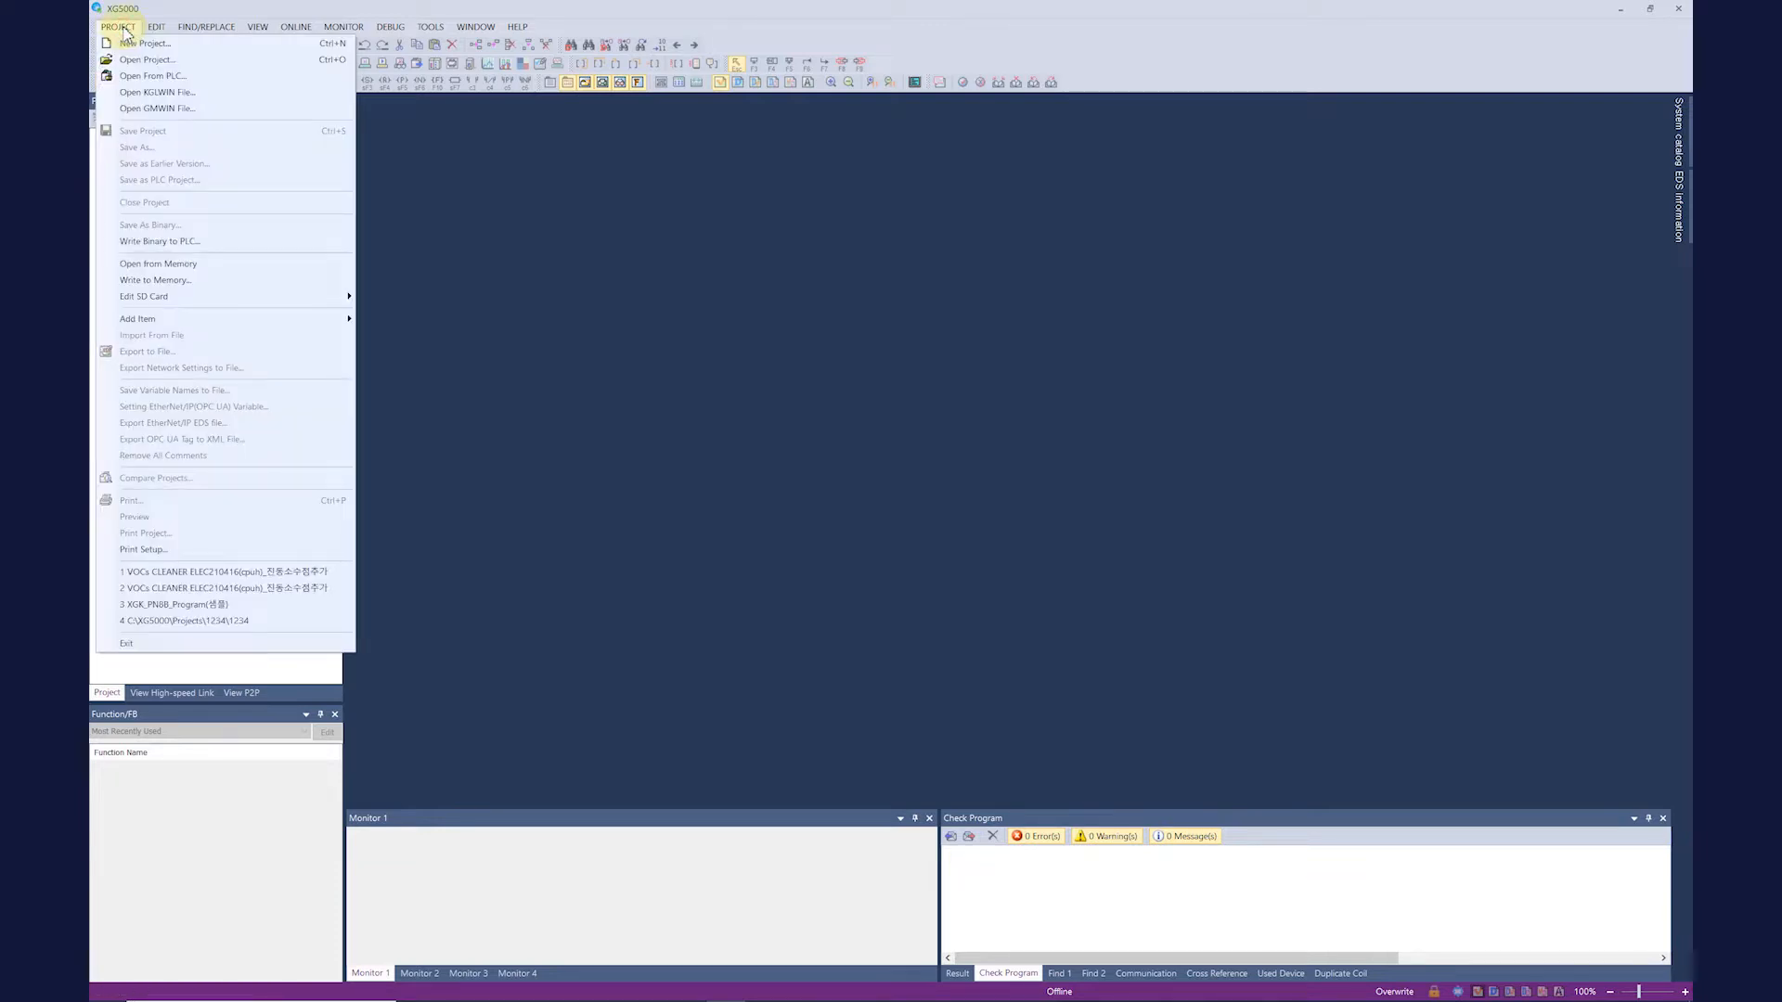
mouse_move(143, 43)
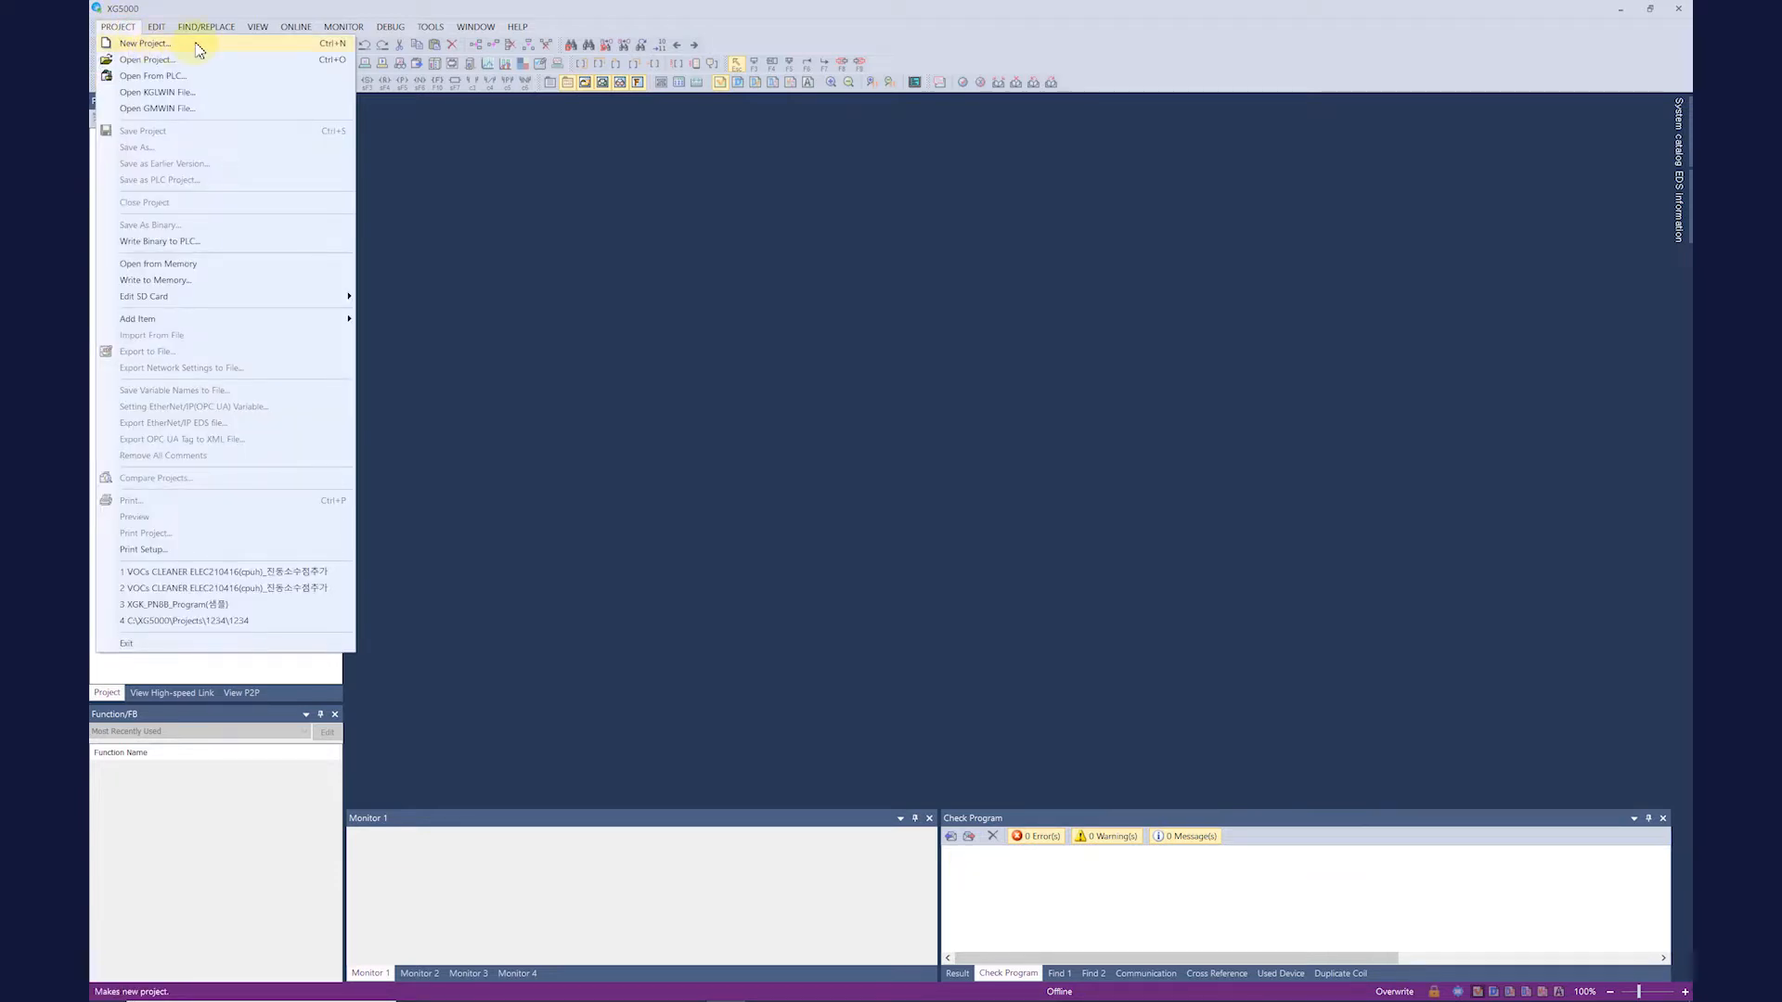
mouse_move(151, 75)
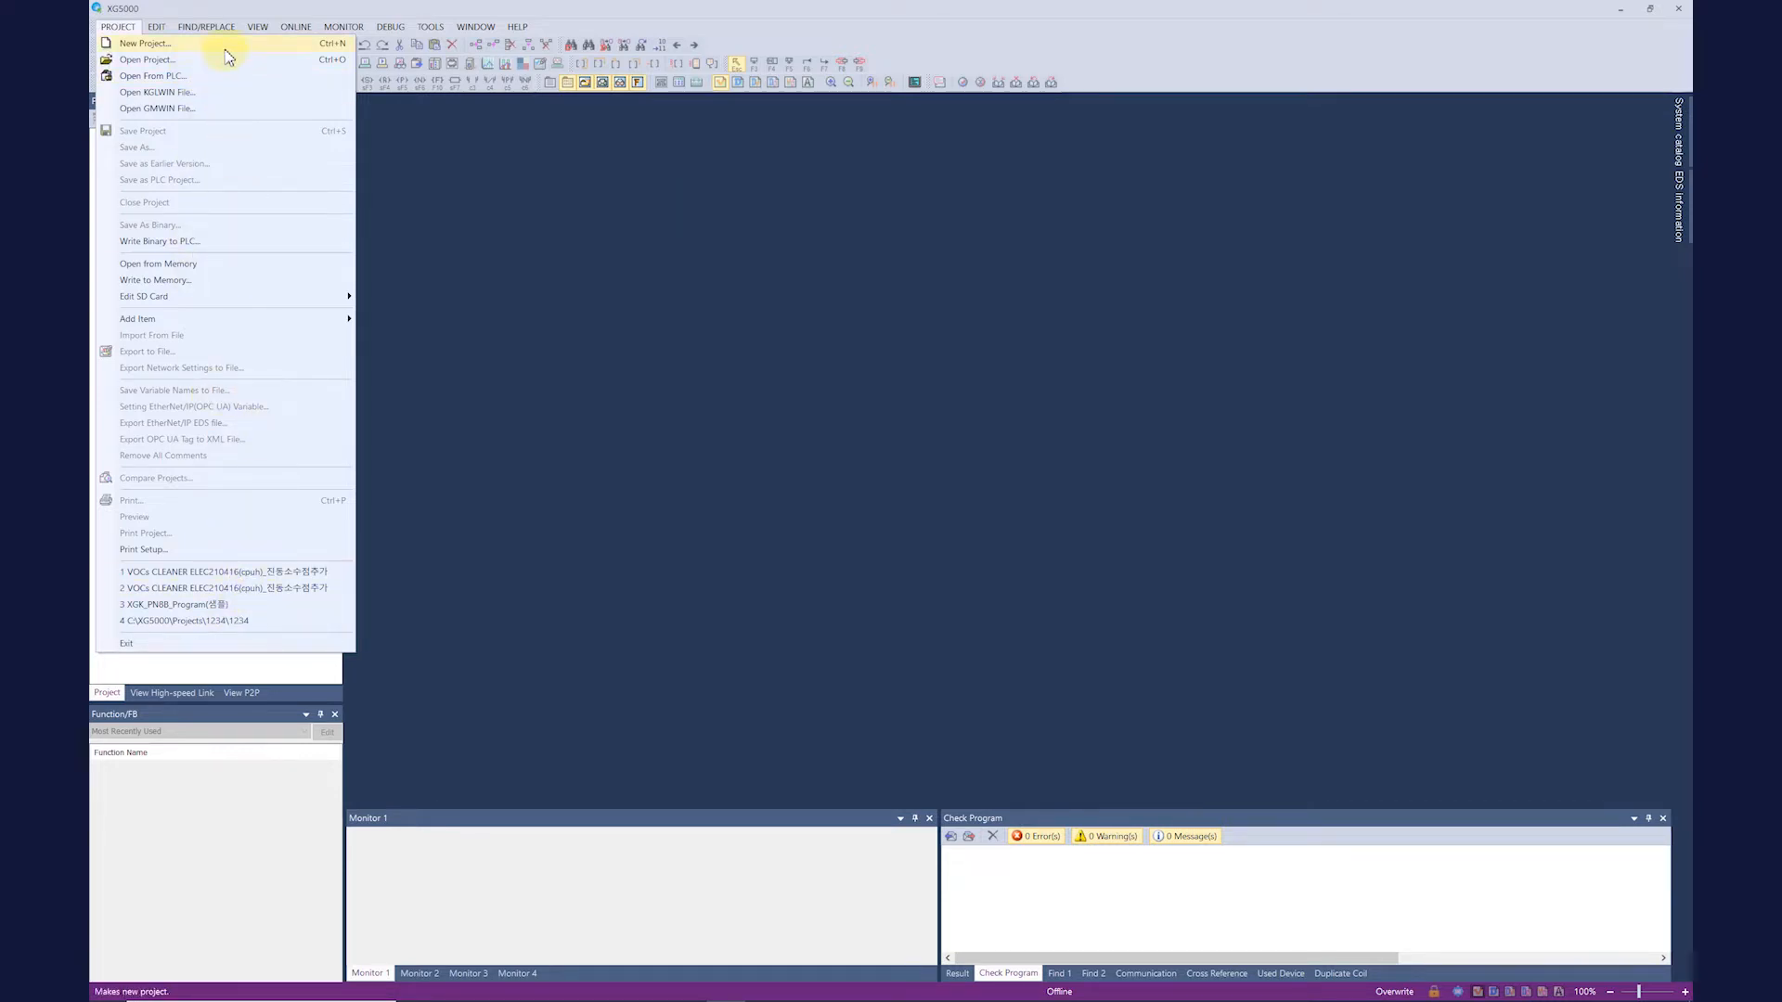
Step: Start a new project named XGK_Sample and list the available CPU types
click(144, 43)
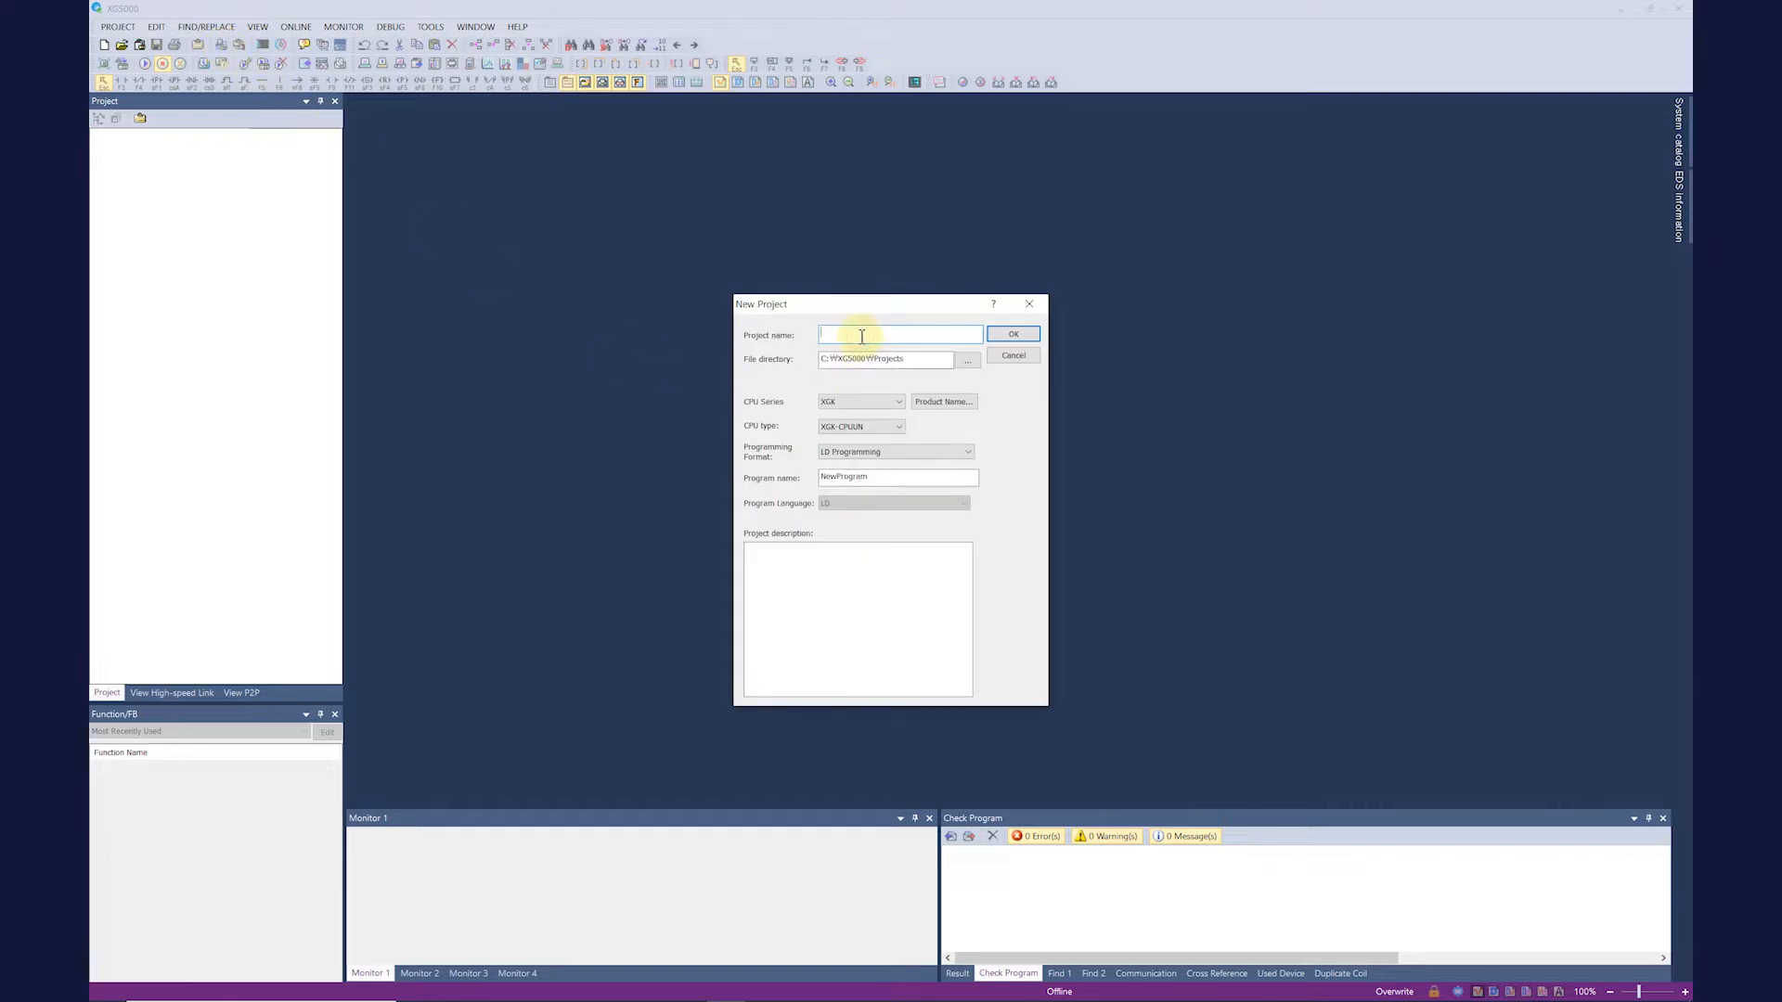
text(XGK_Sample)
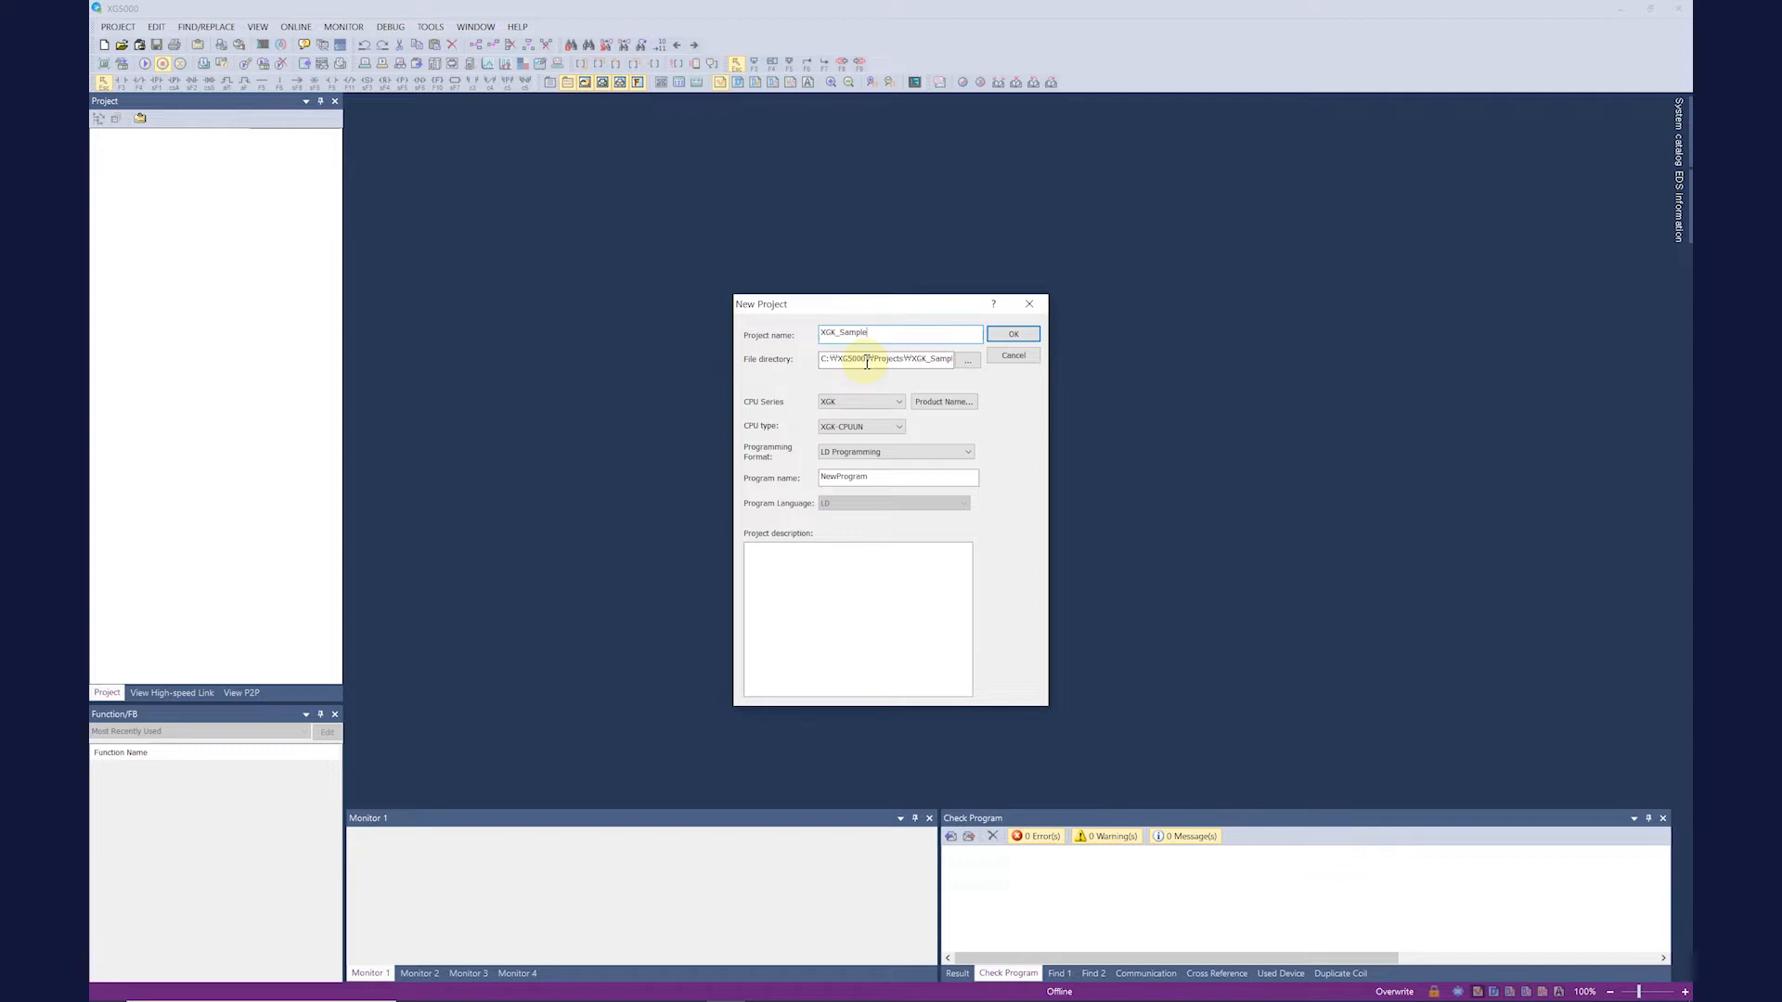
mouse_move(859, 400)
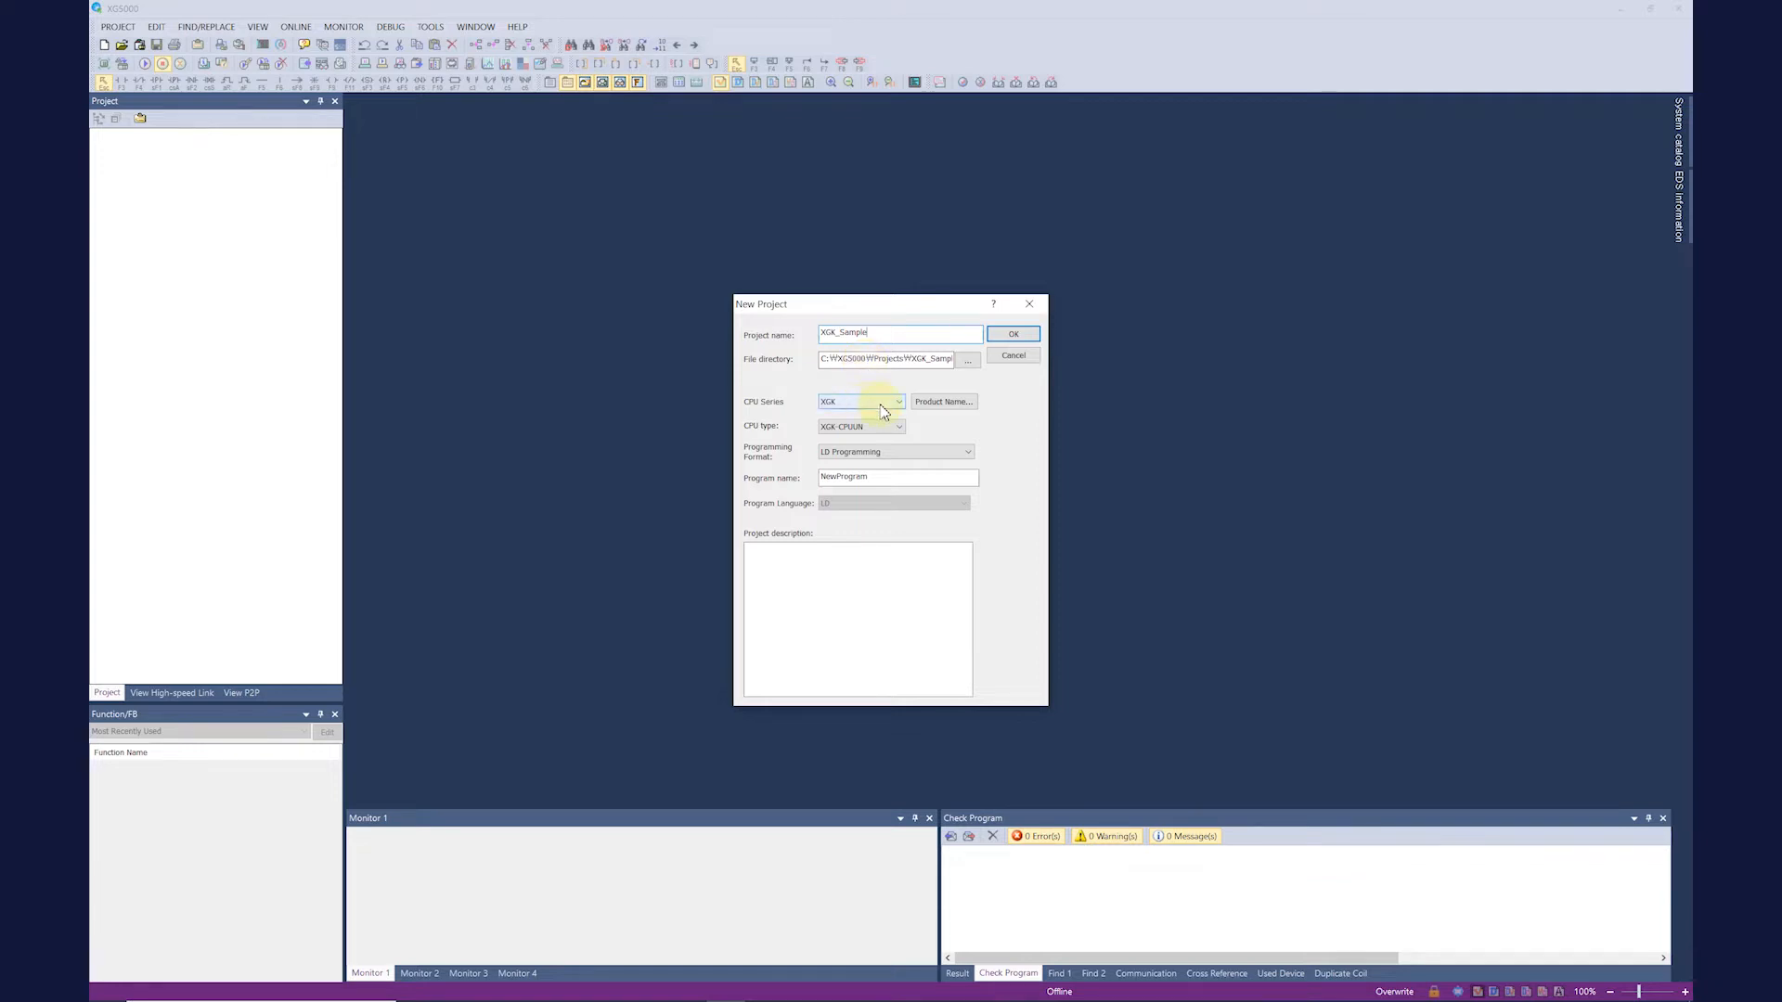
mouse_move(885, 408)
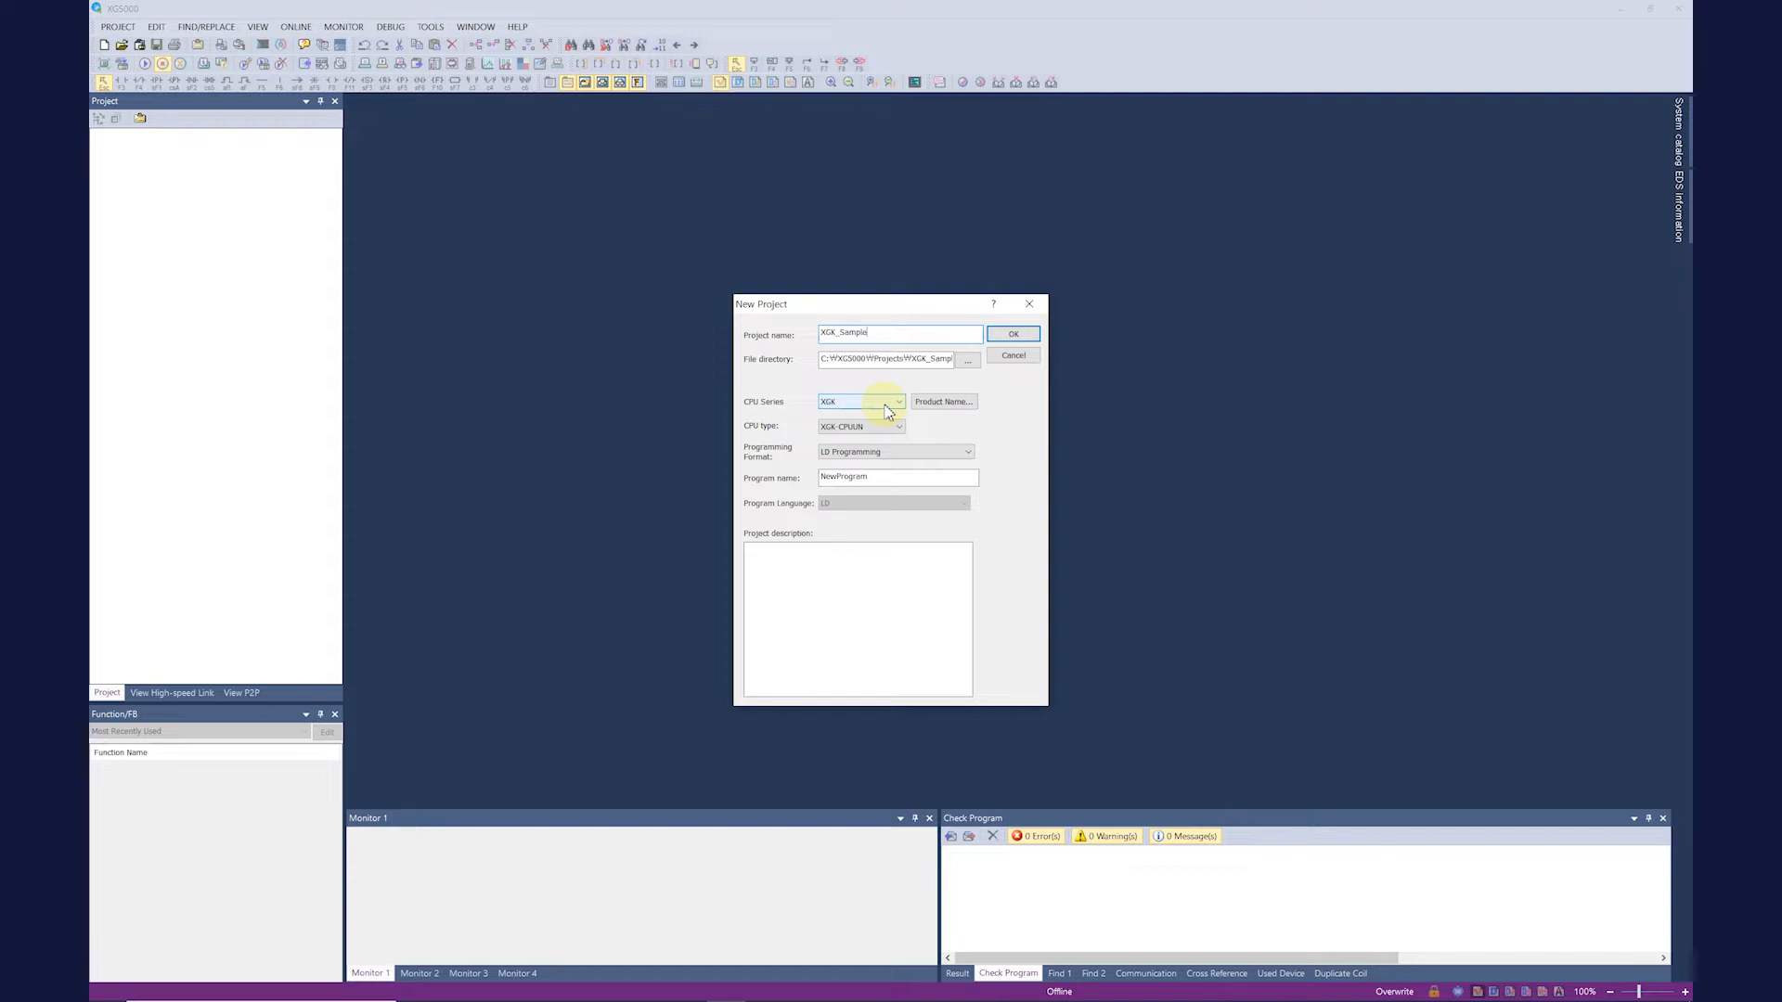
click(897, 401)
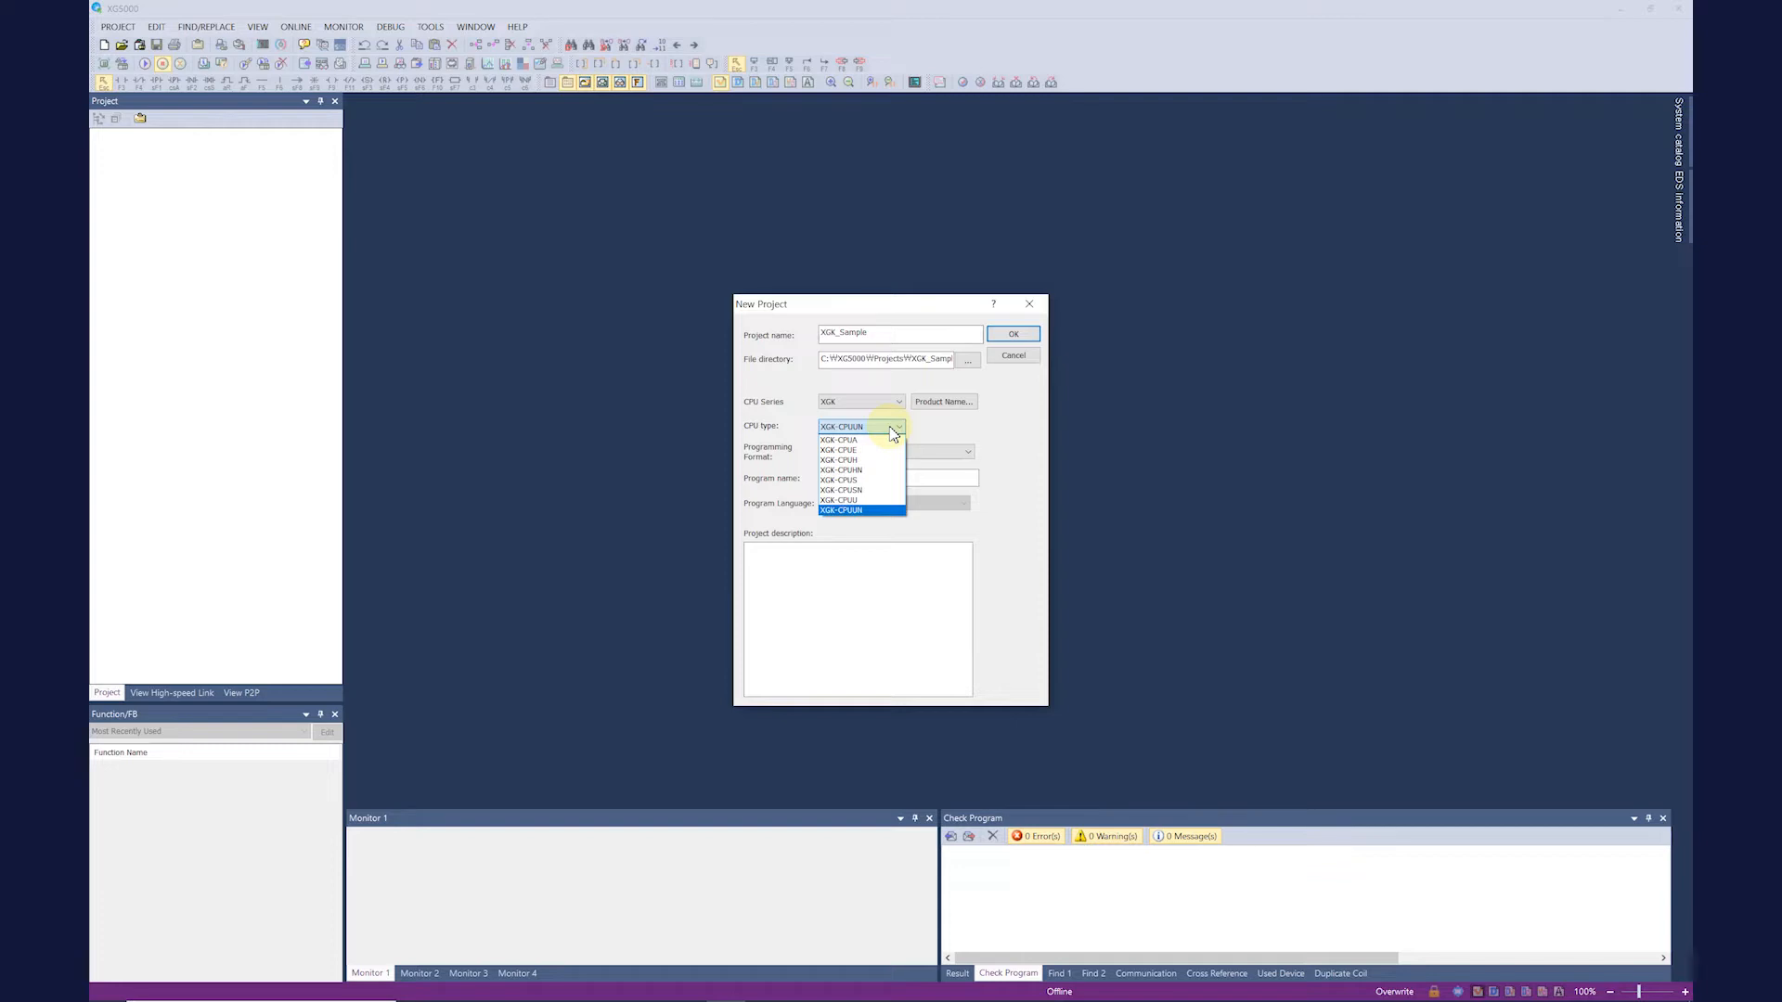
Step: Choose CPU type XGK-CPUUN, try the LD/SFC/ST format, then keep LD Programming with LD language
click(841, 509)
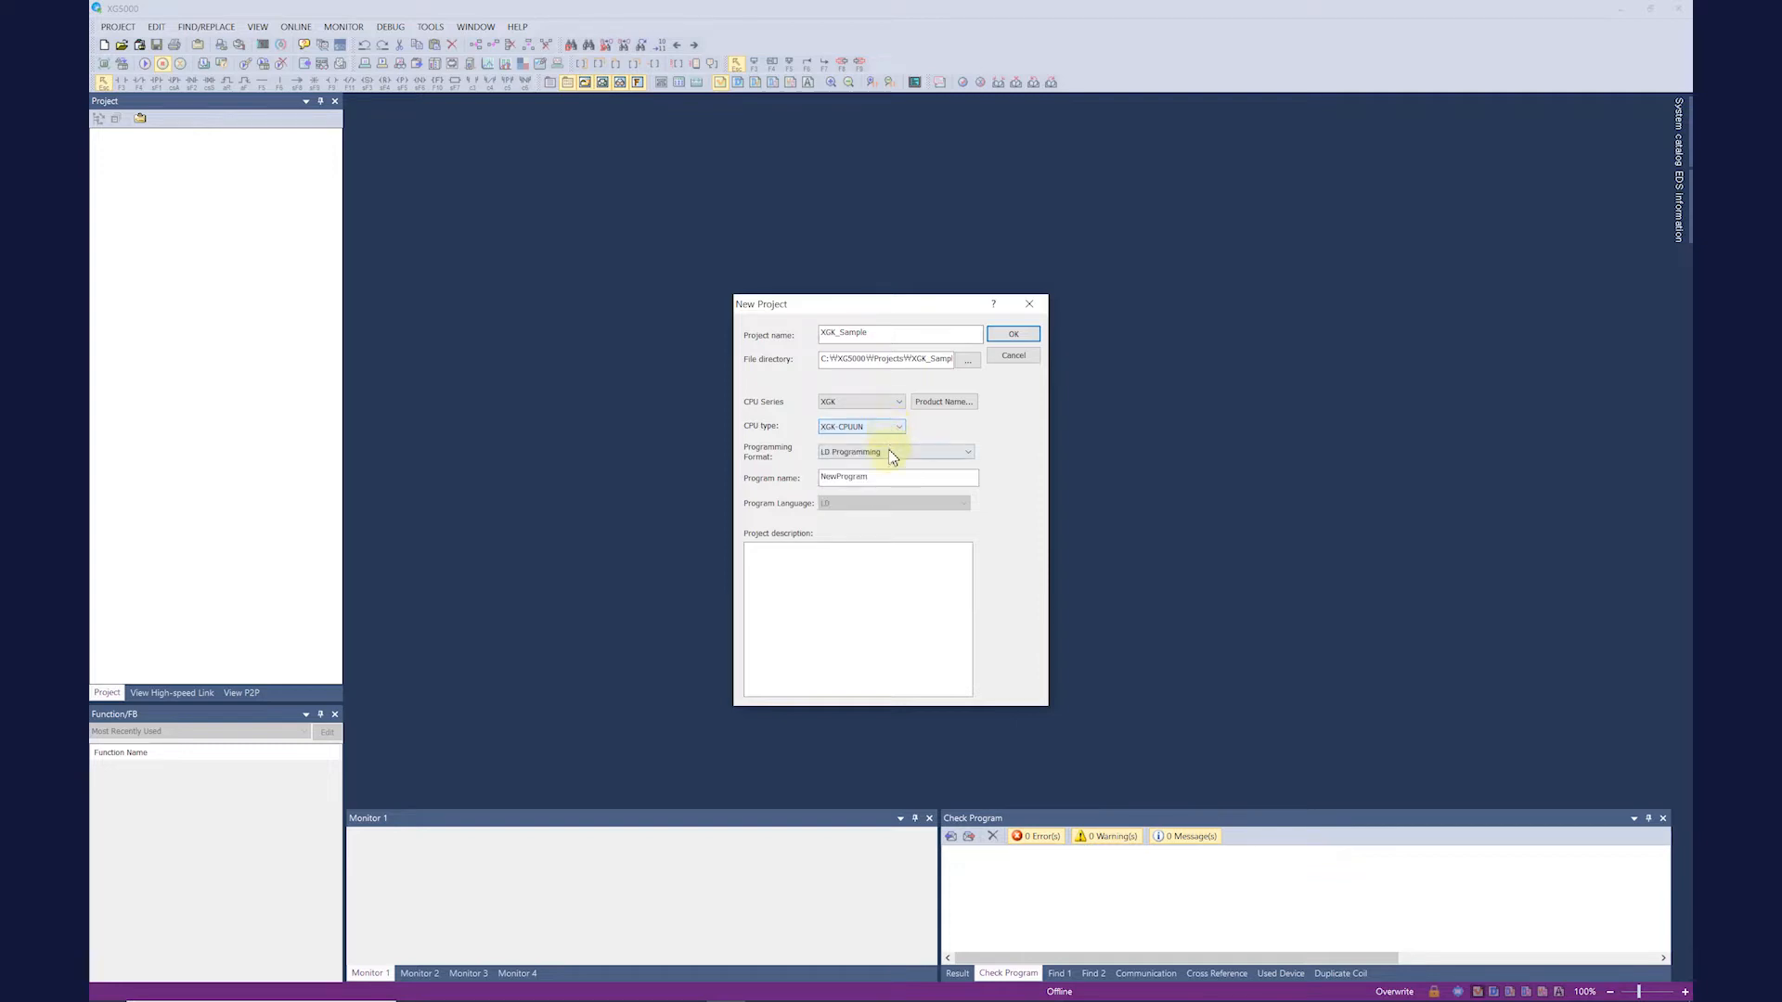
click(967, 451)
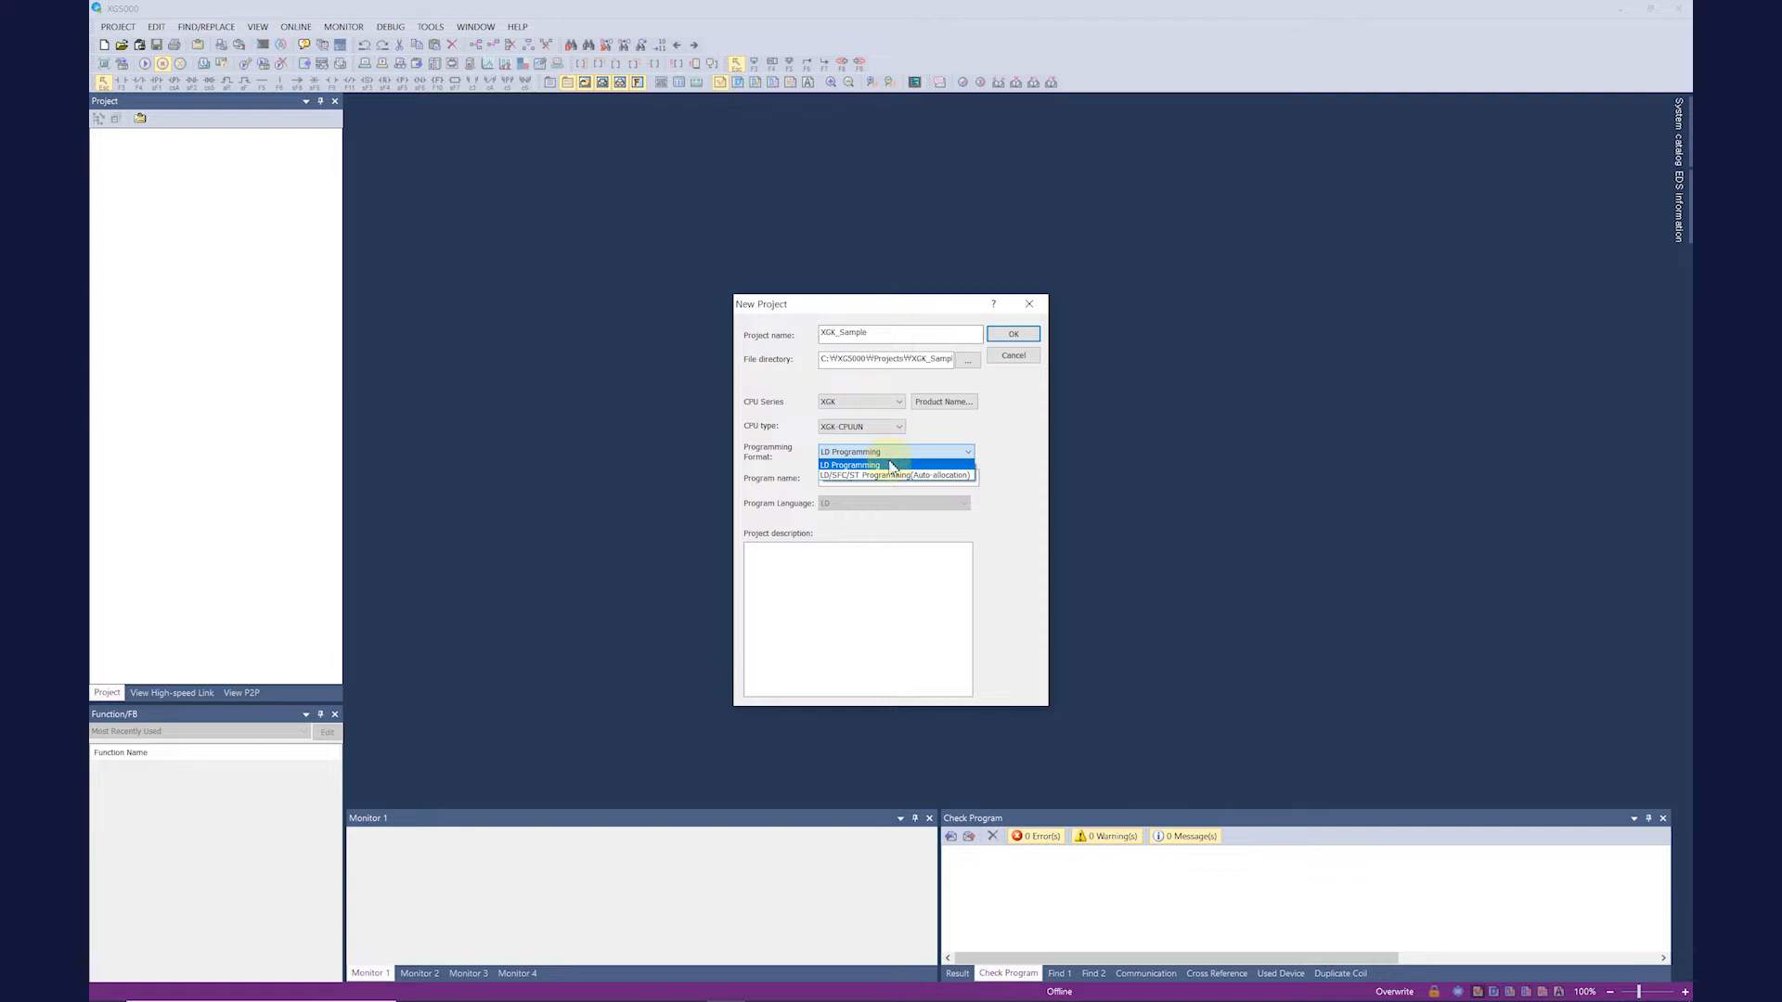
click(895, 475)
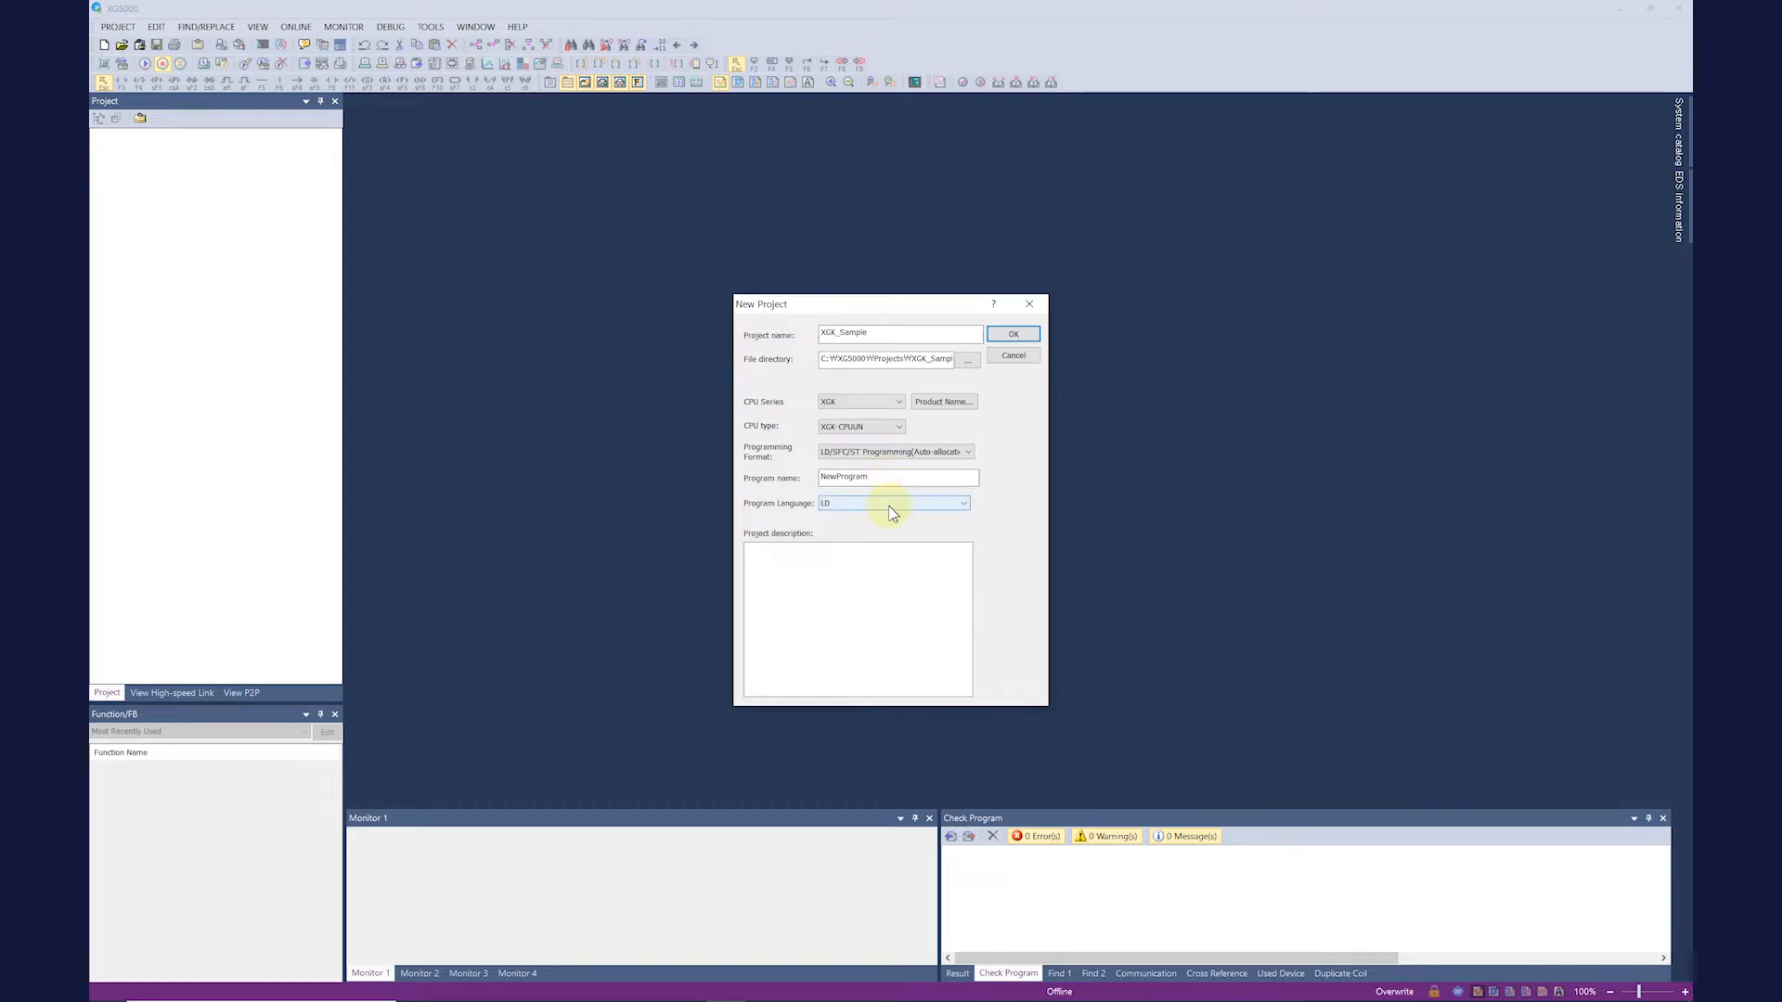
click(963, 503)
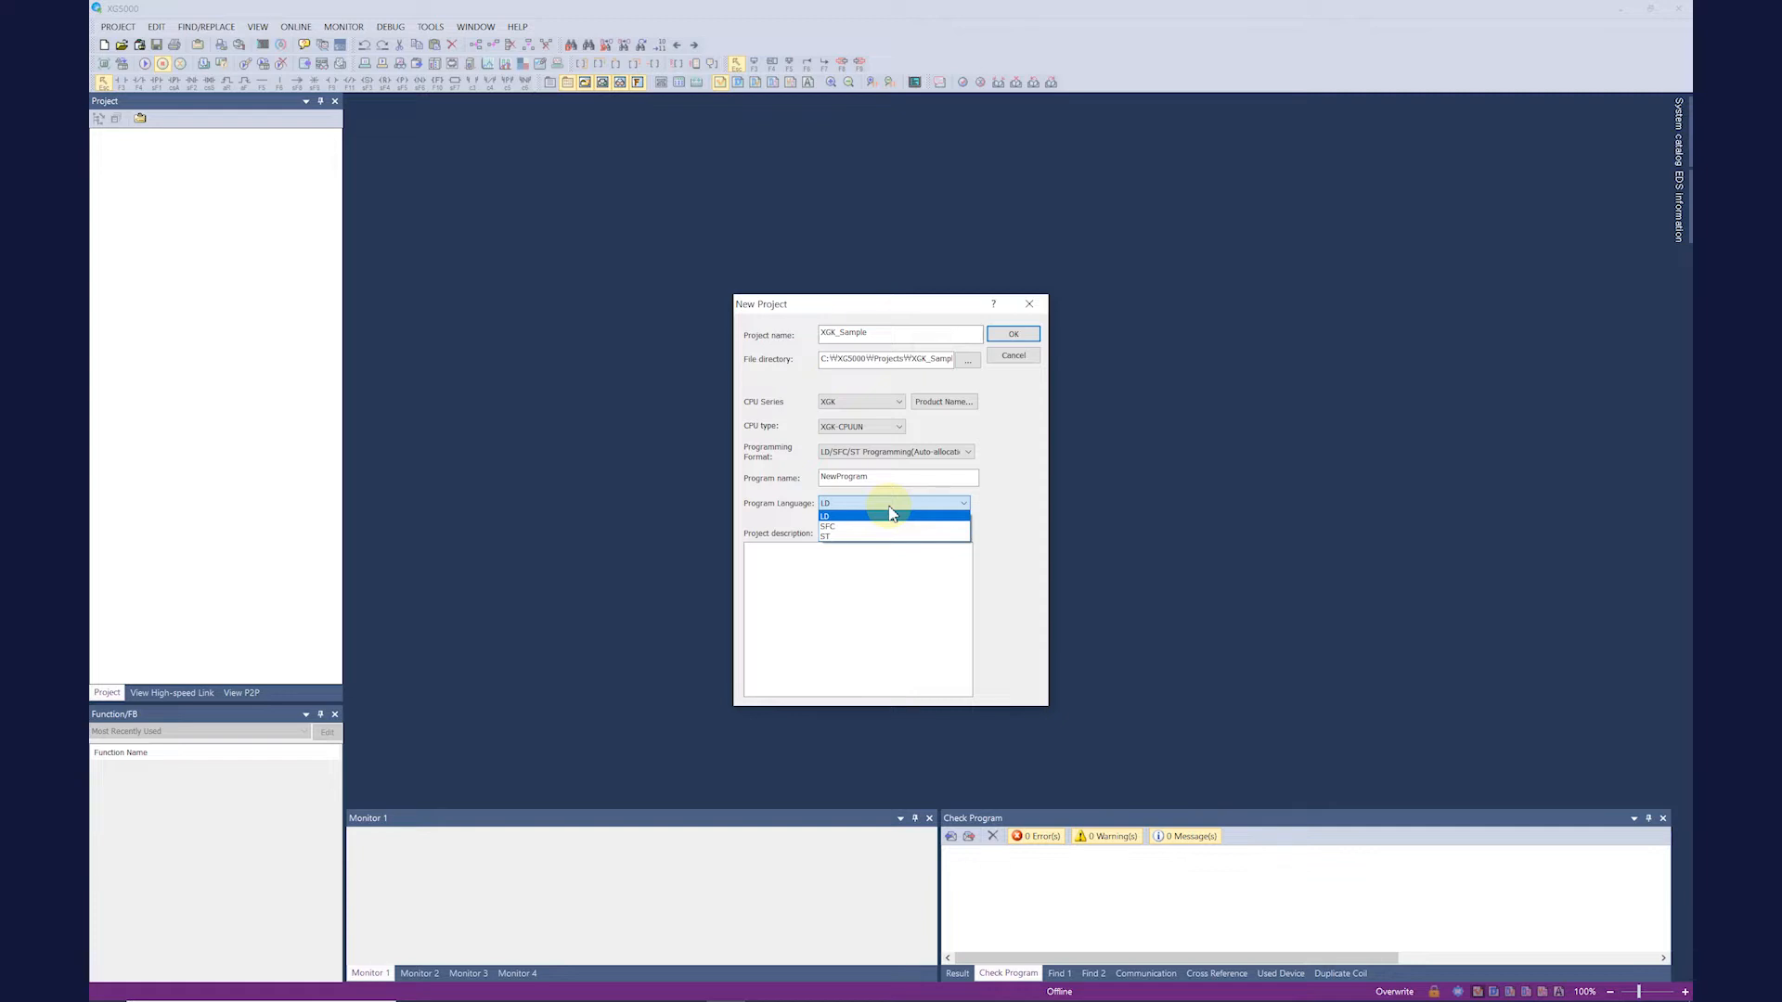
mouse_move(889, 505)
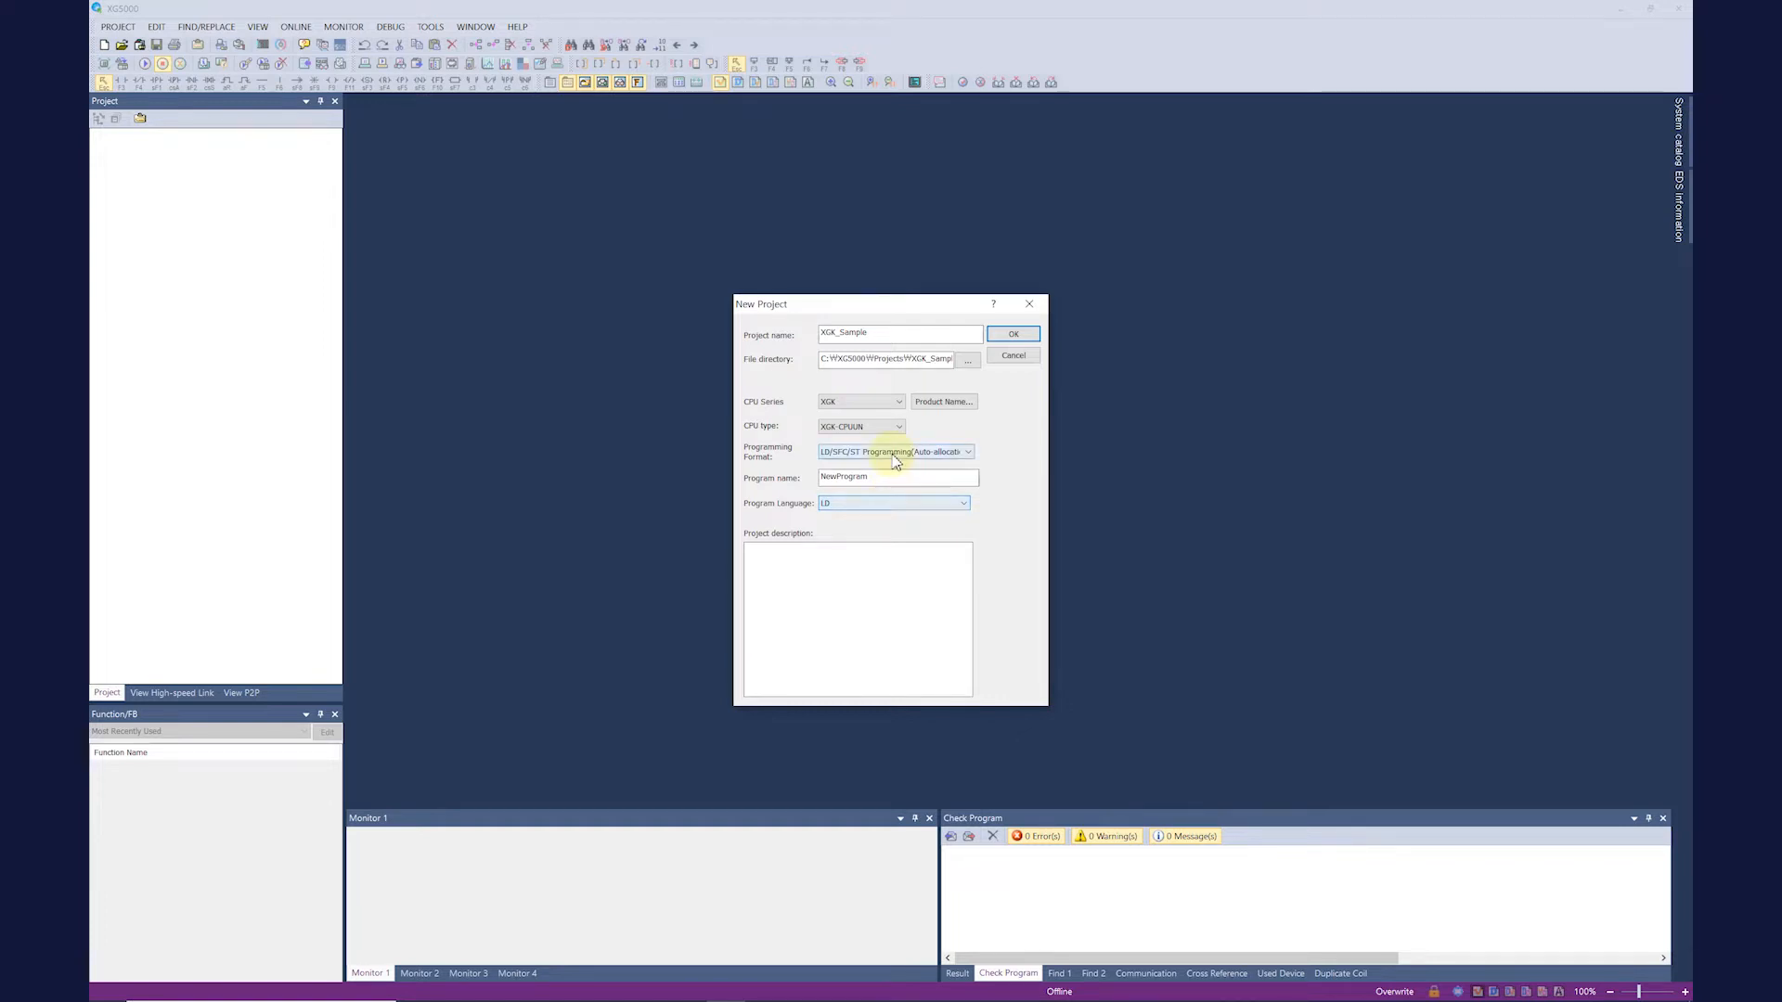
click(895, 451)
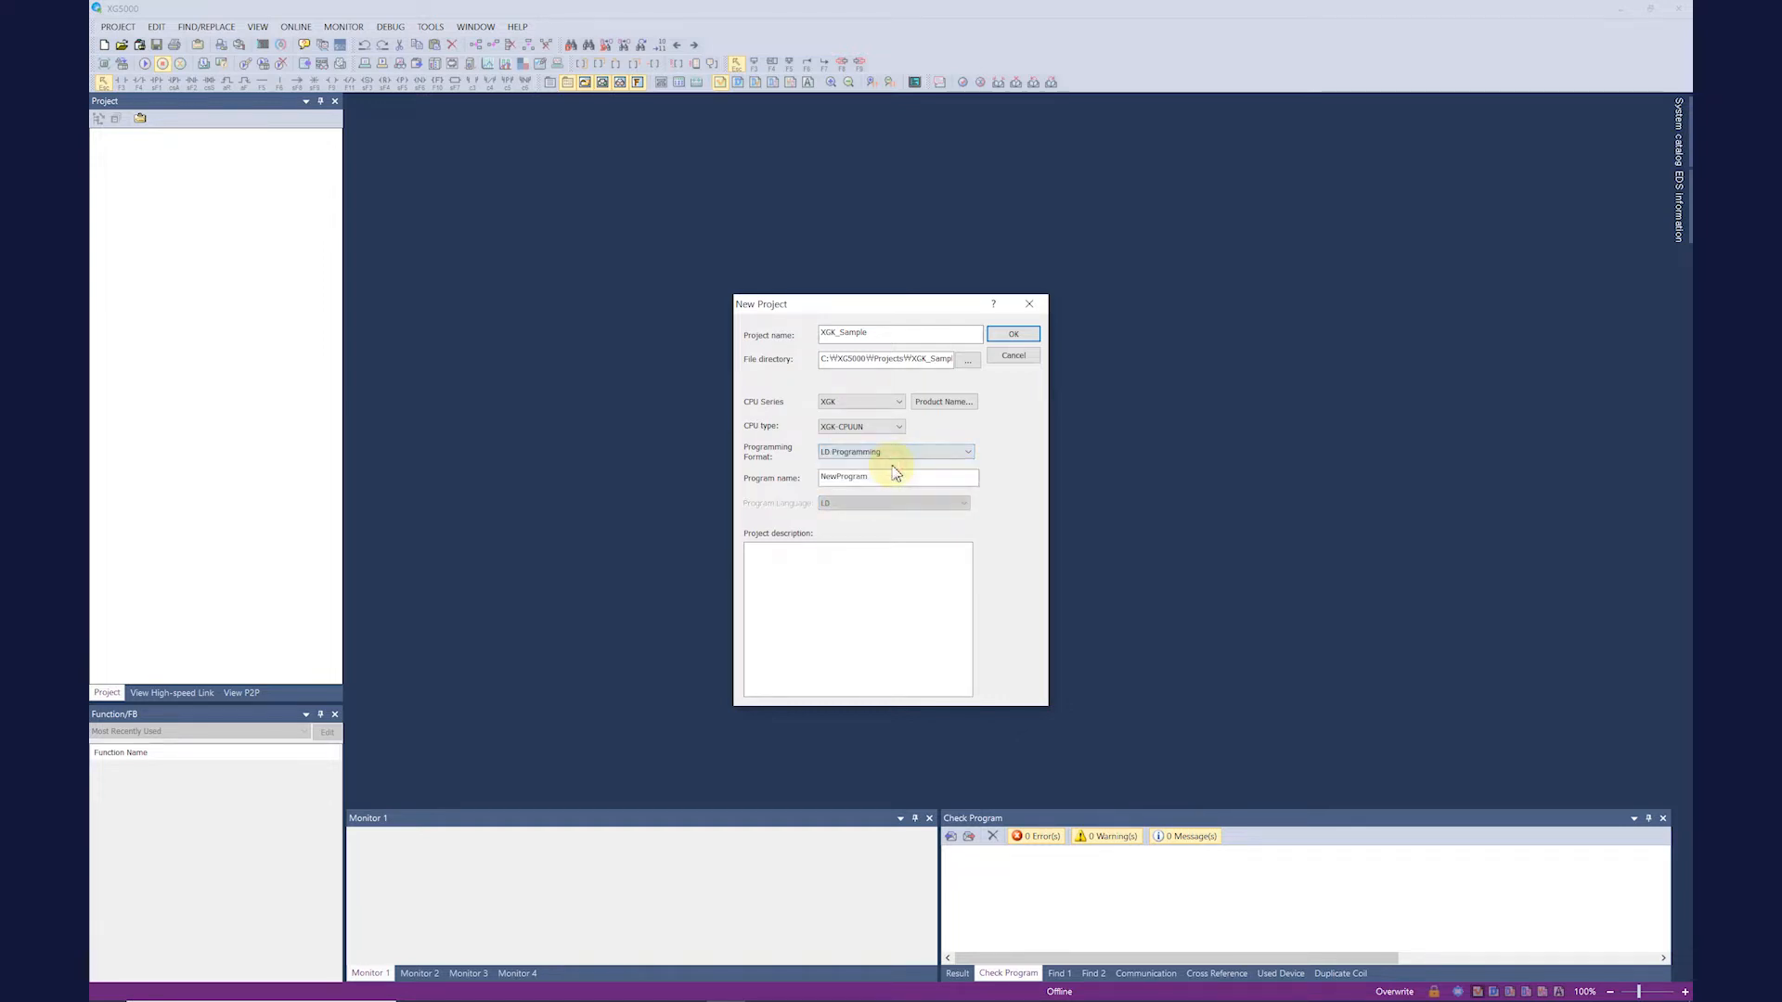
Step: Create project XGK_Sample with an XGK-CPUUN PLC and an empty NewProgram ladder
click(1012, 333)
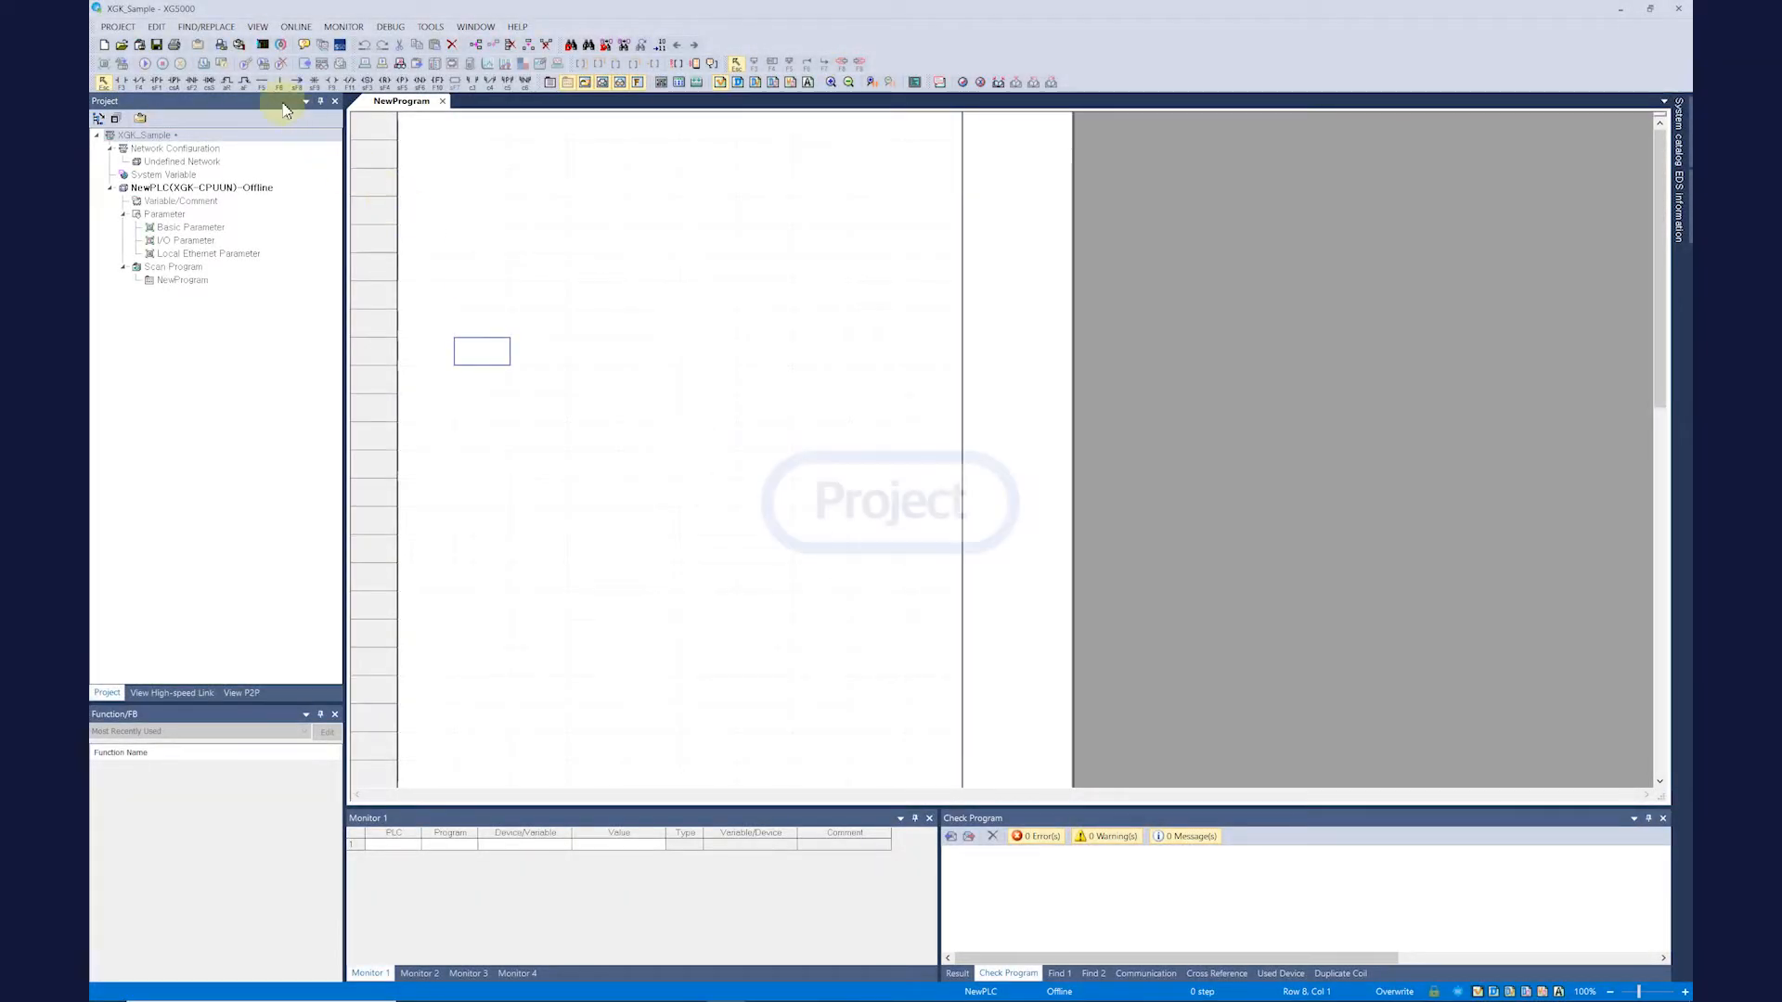
click(117, 26)
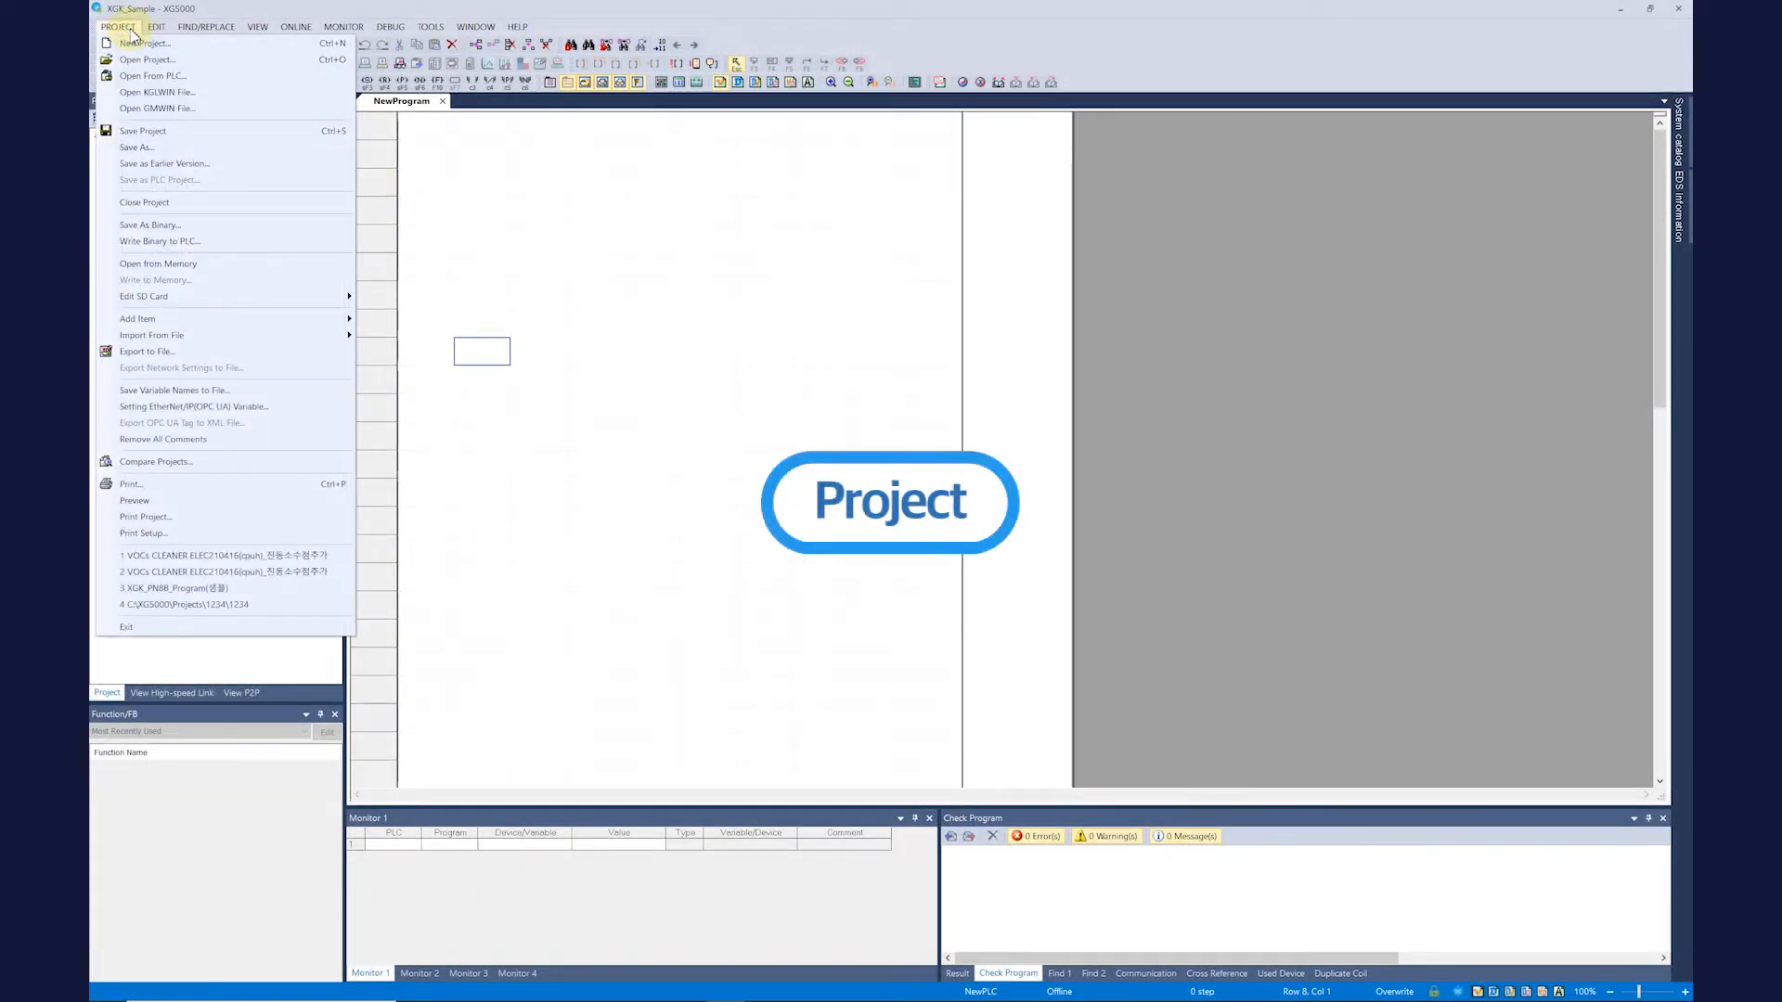
mouse_move(145, 42)
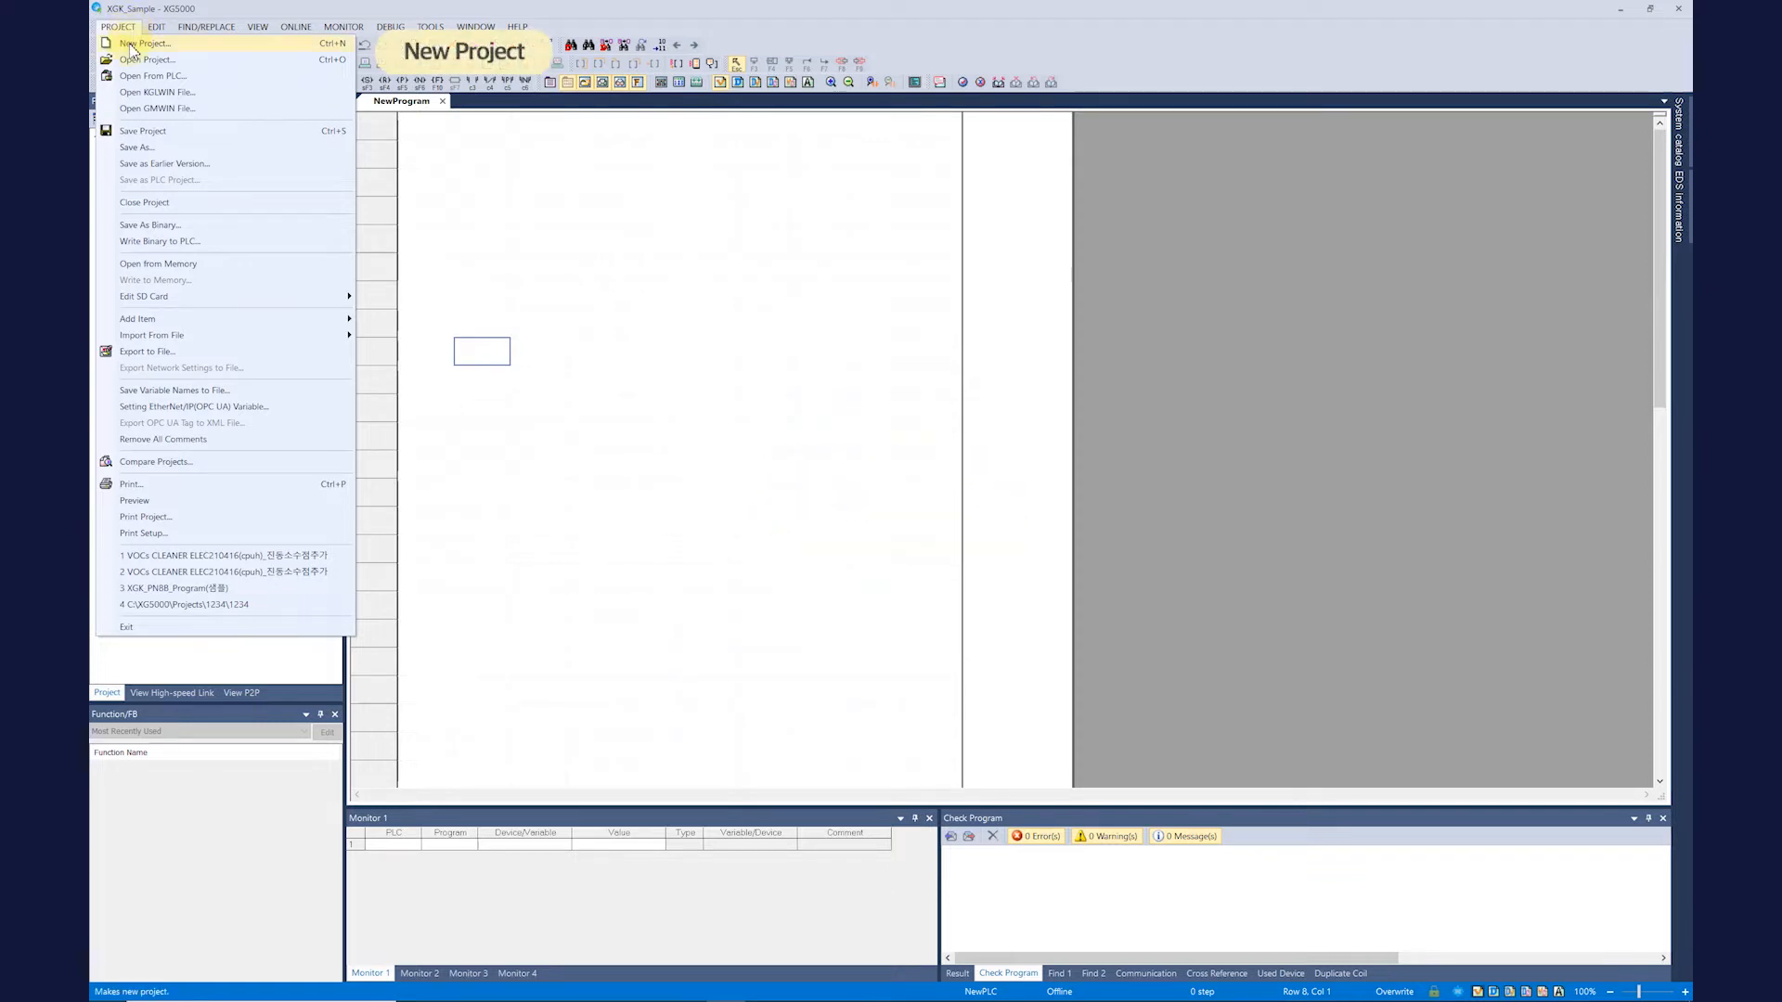
mouse_move(145, 59)
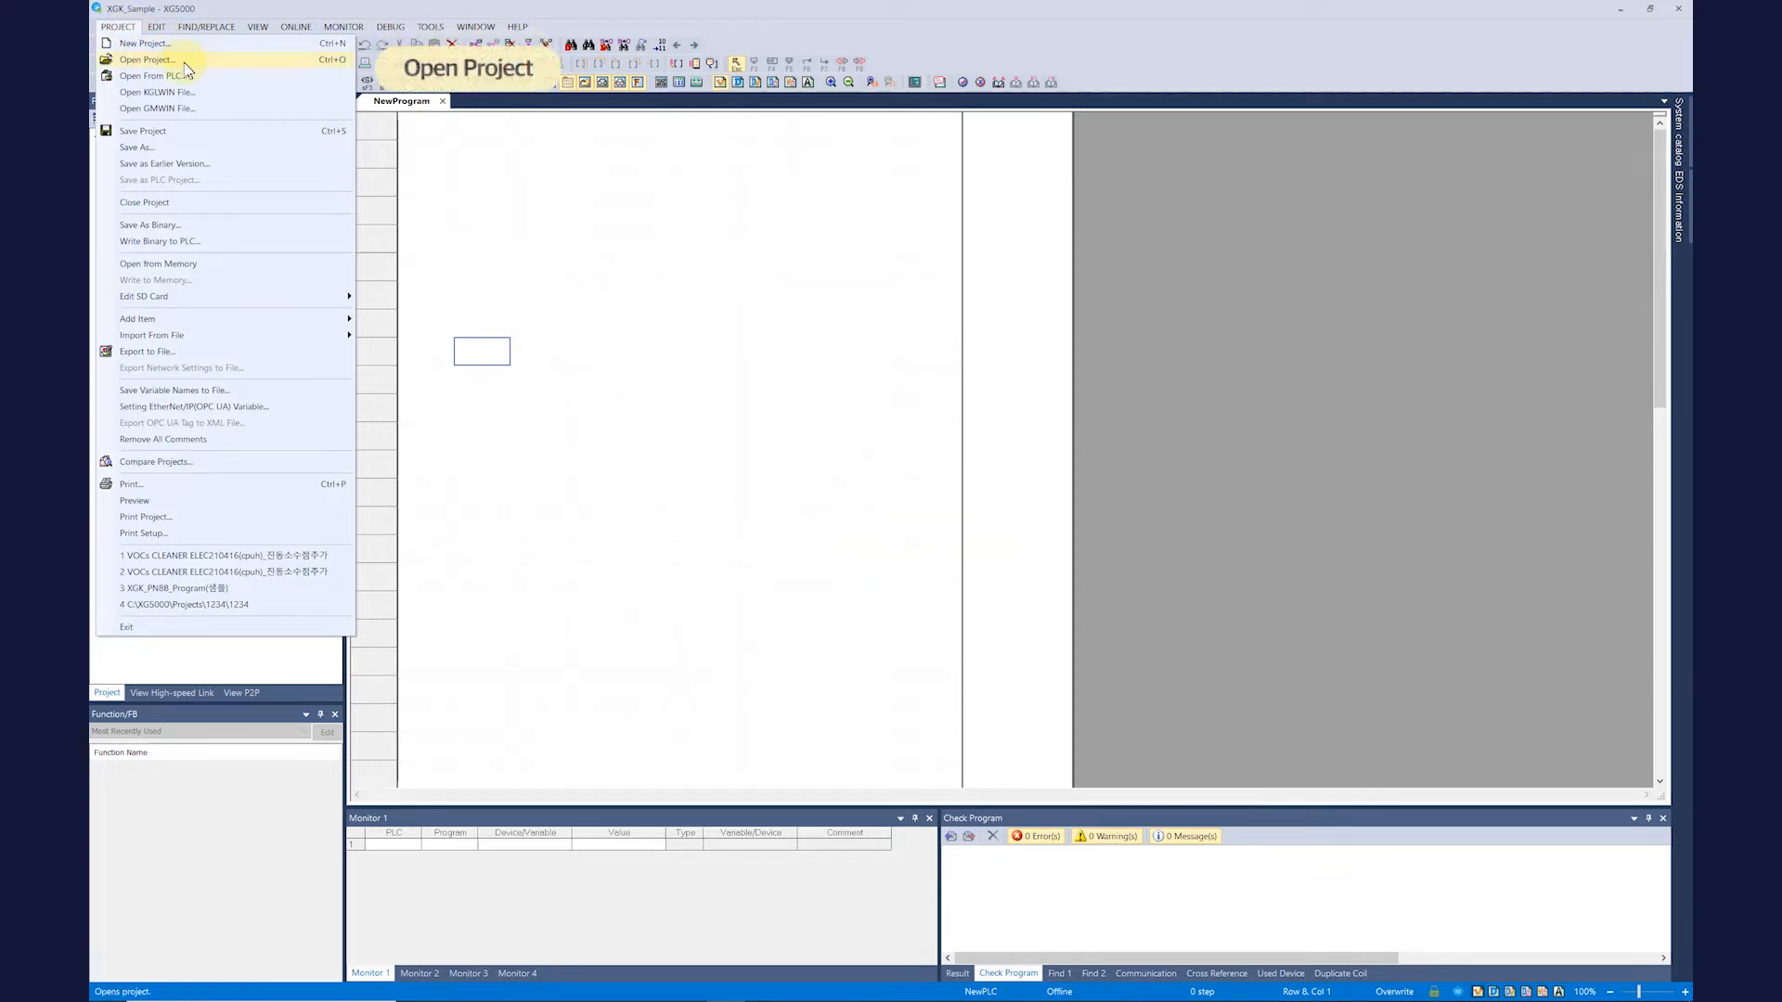
mouse_move(149, 74)
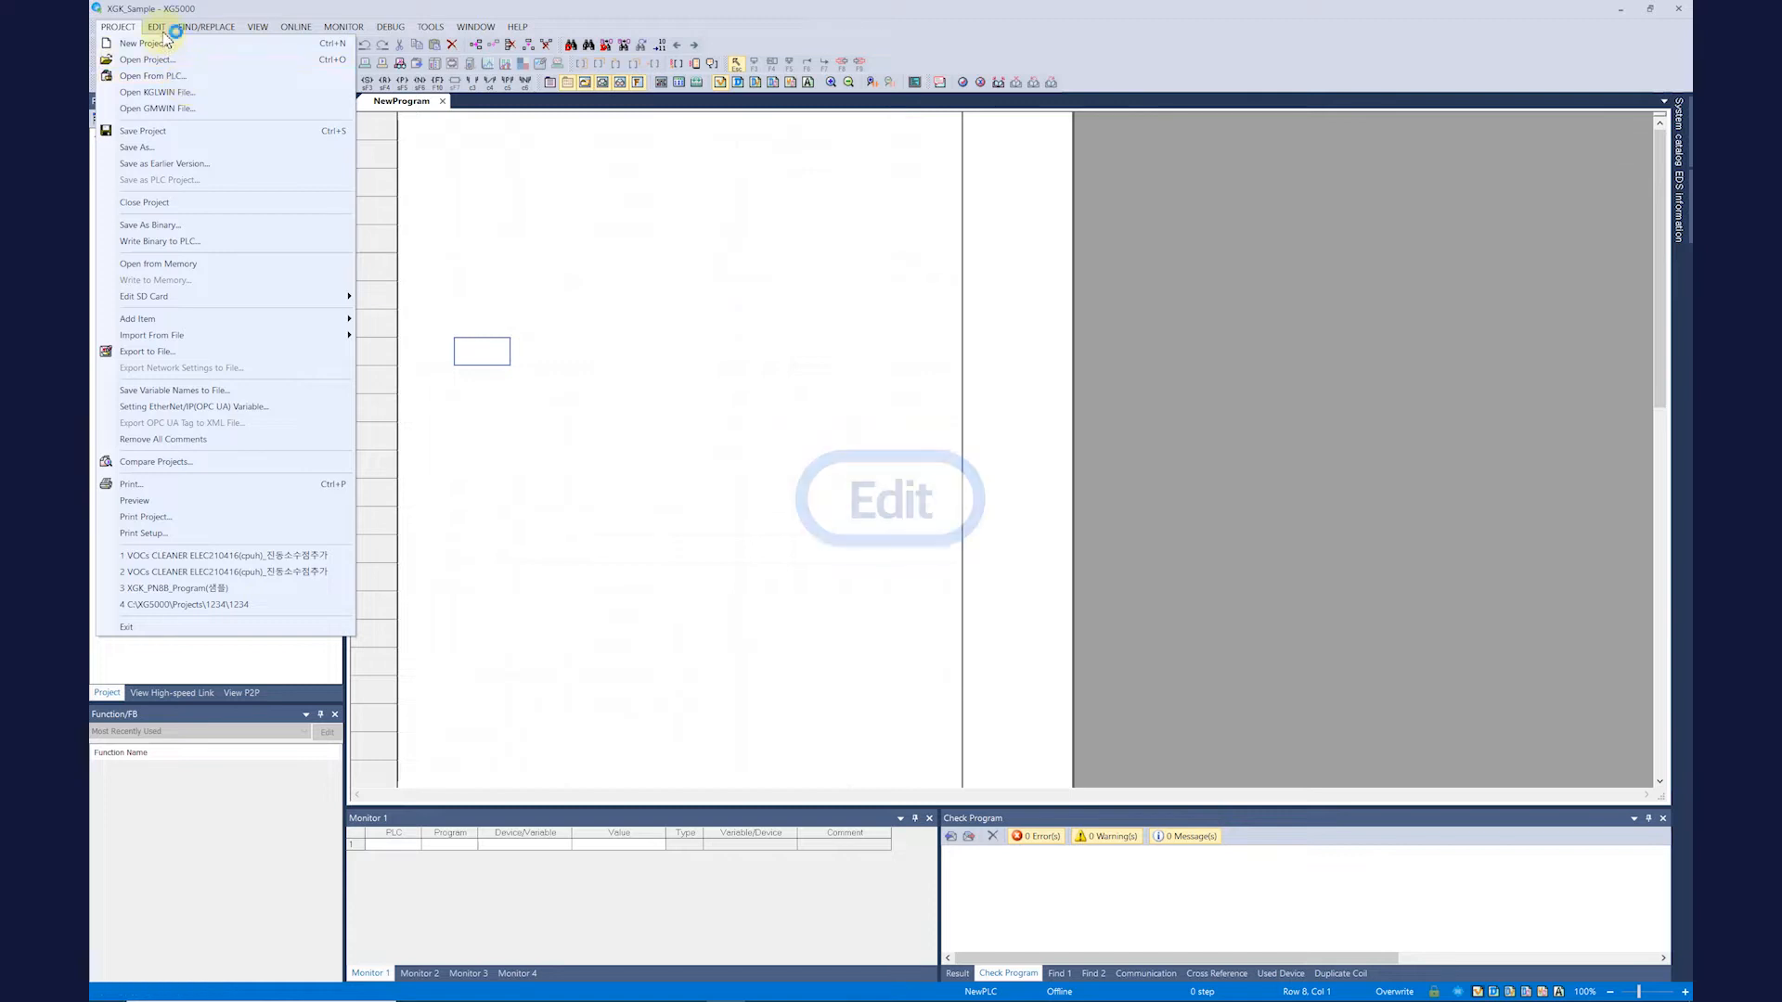
click(156, 26)
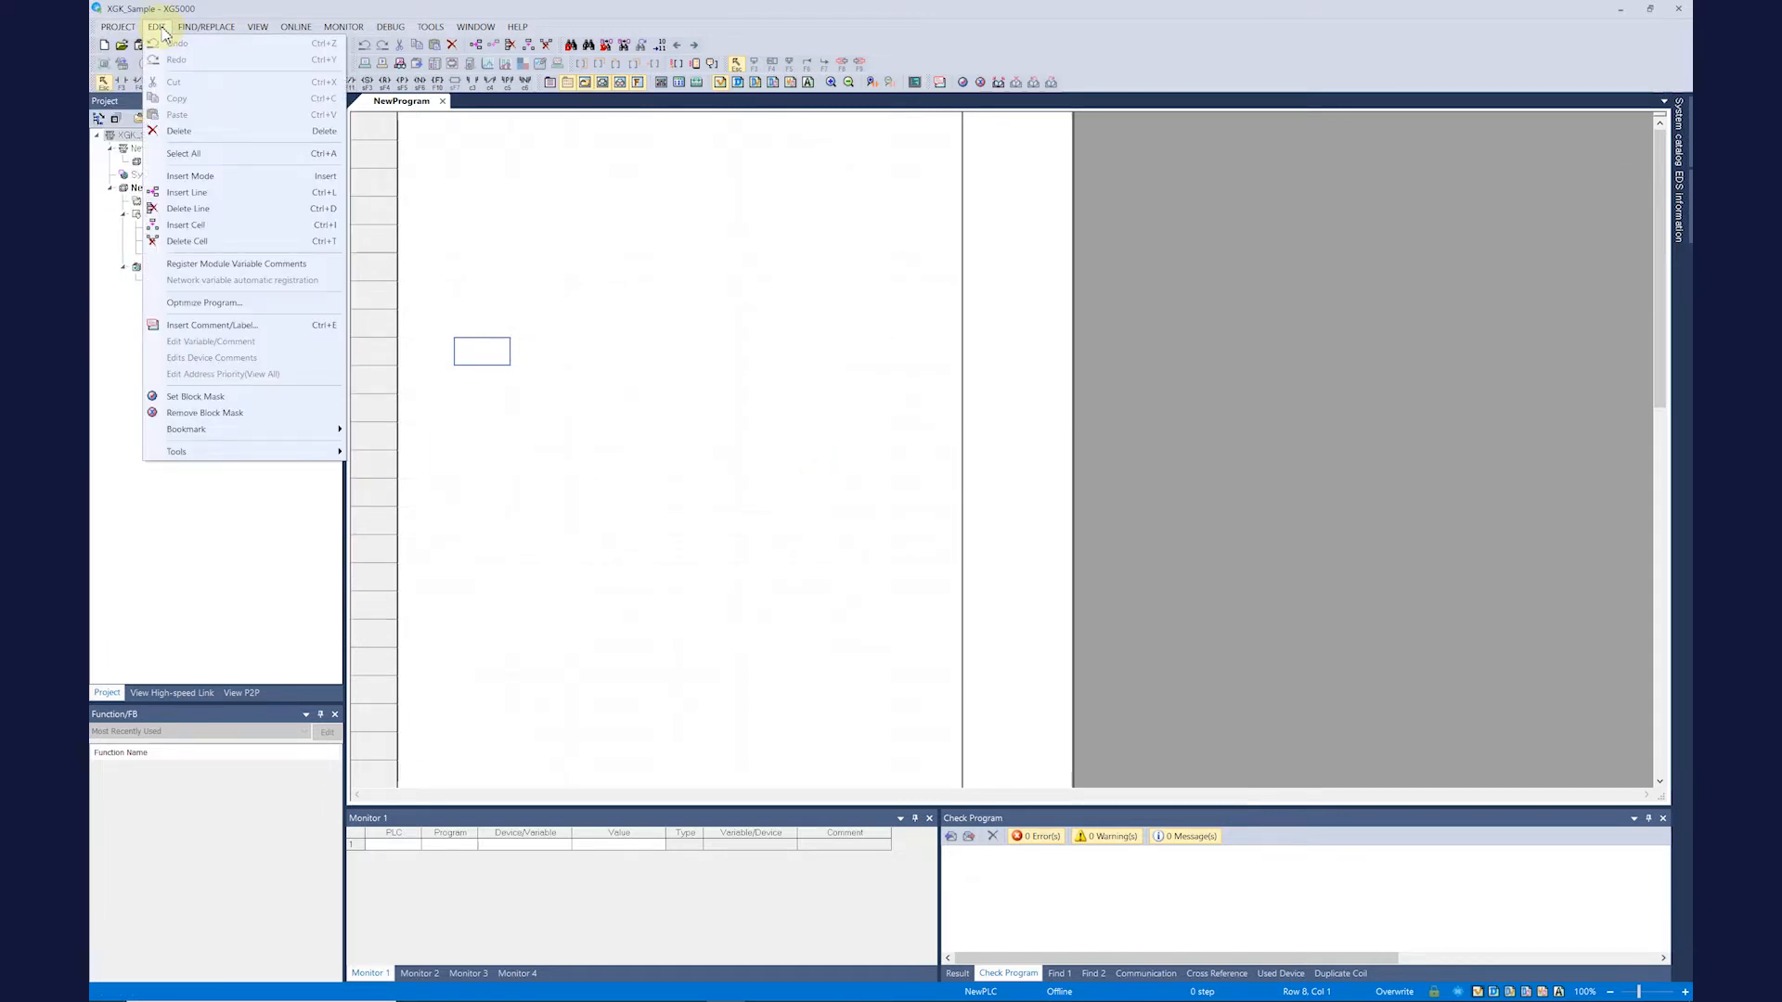
mouse_move(185, 191)
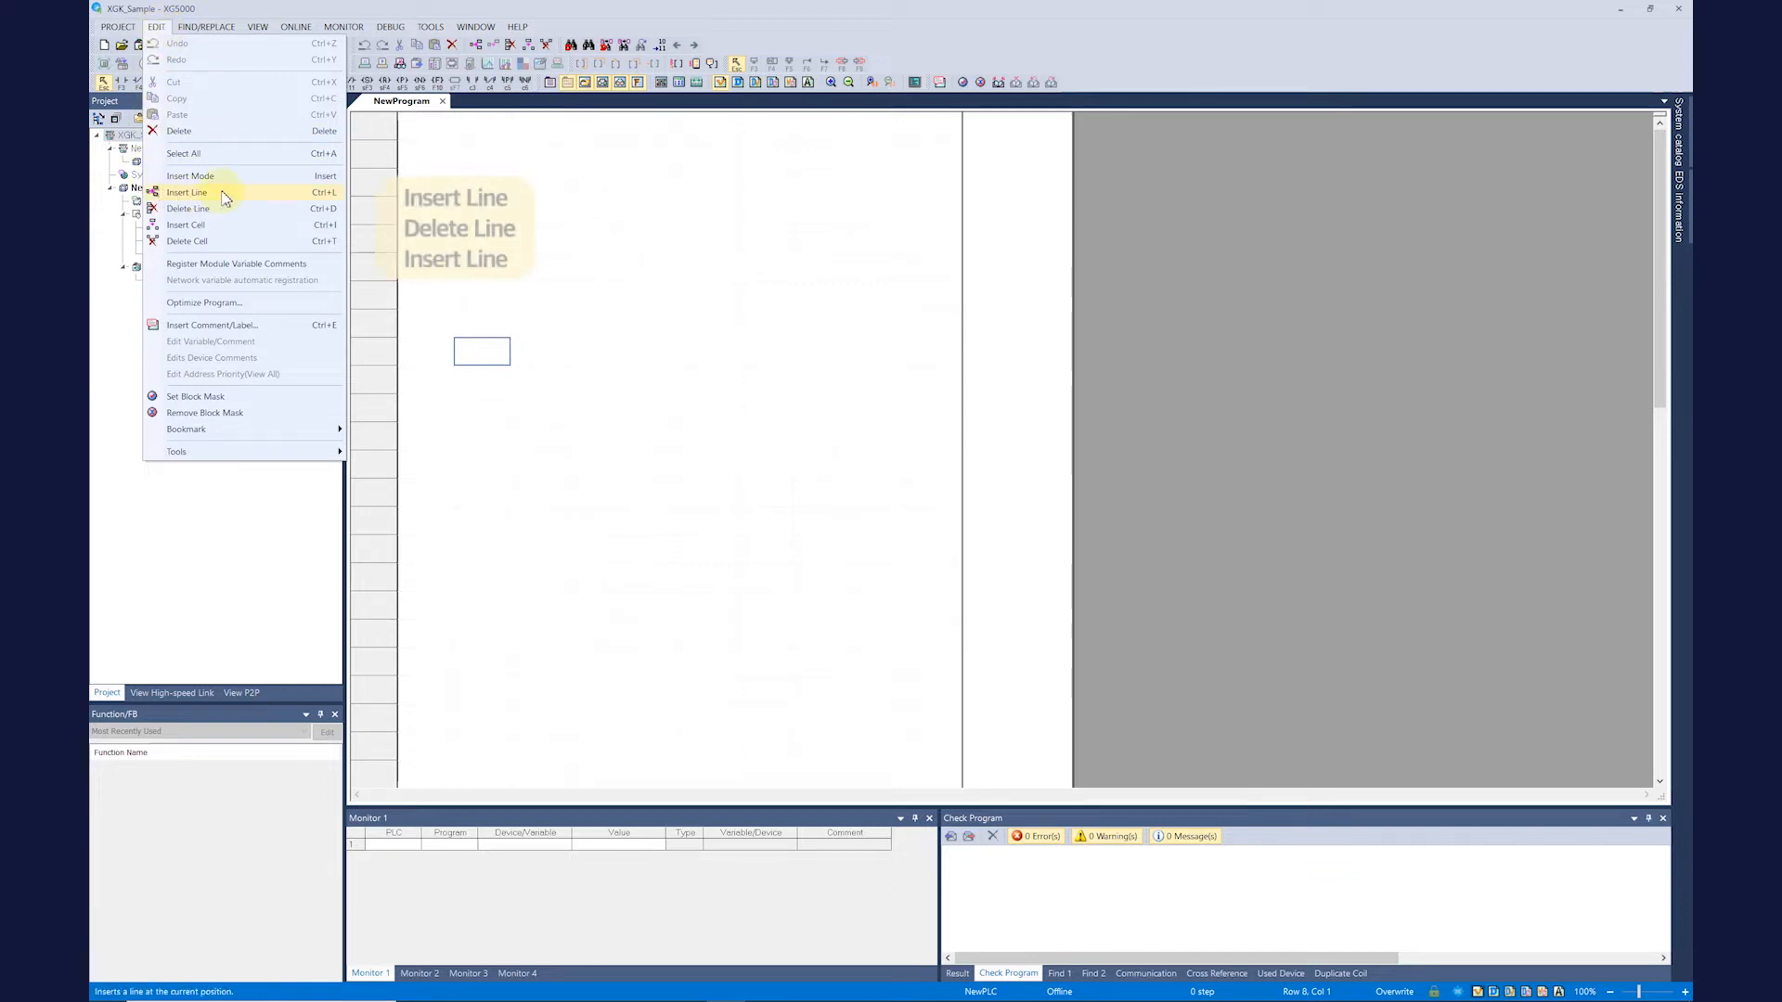
mouse_move(221, 210)
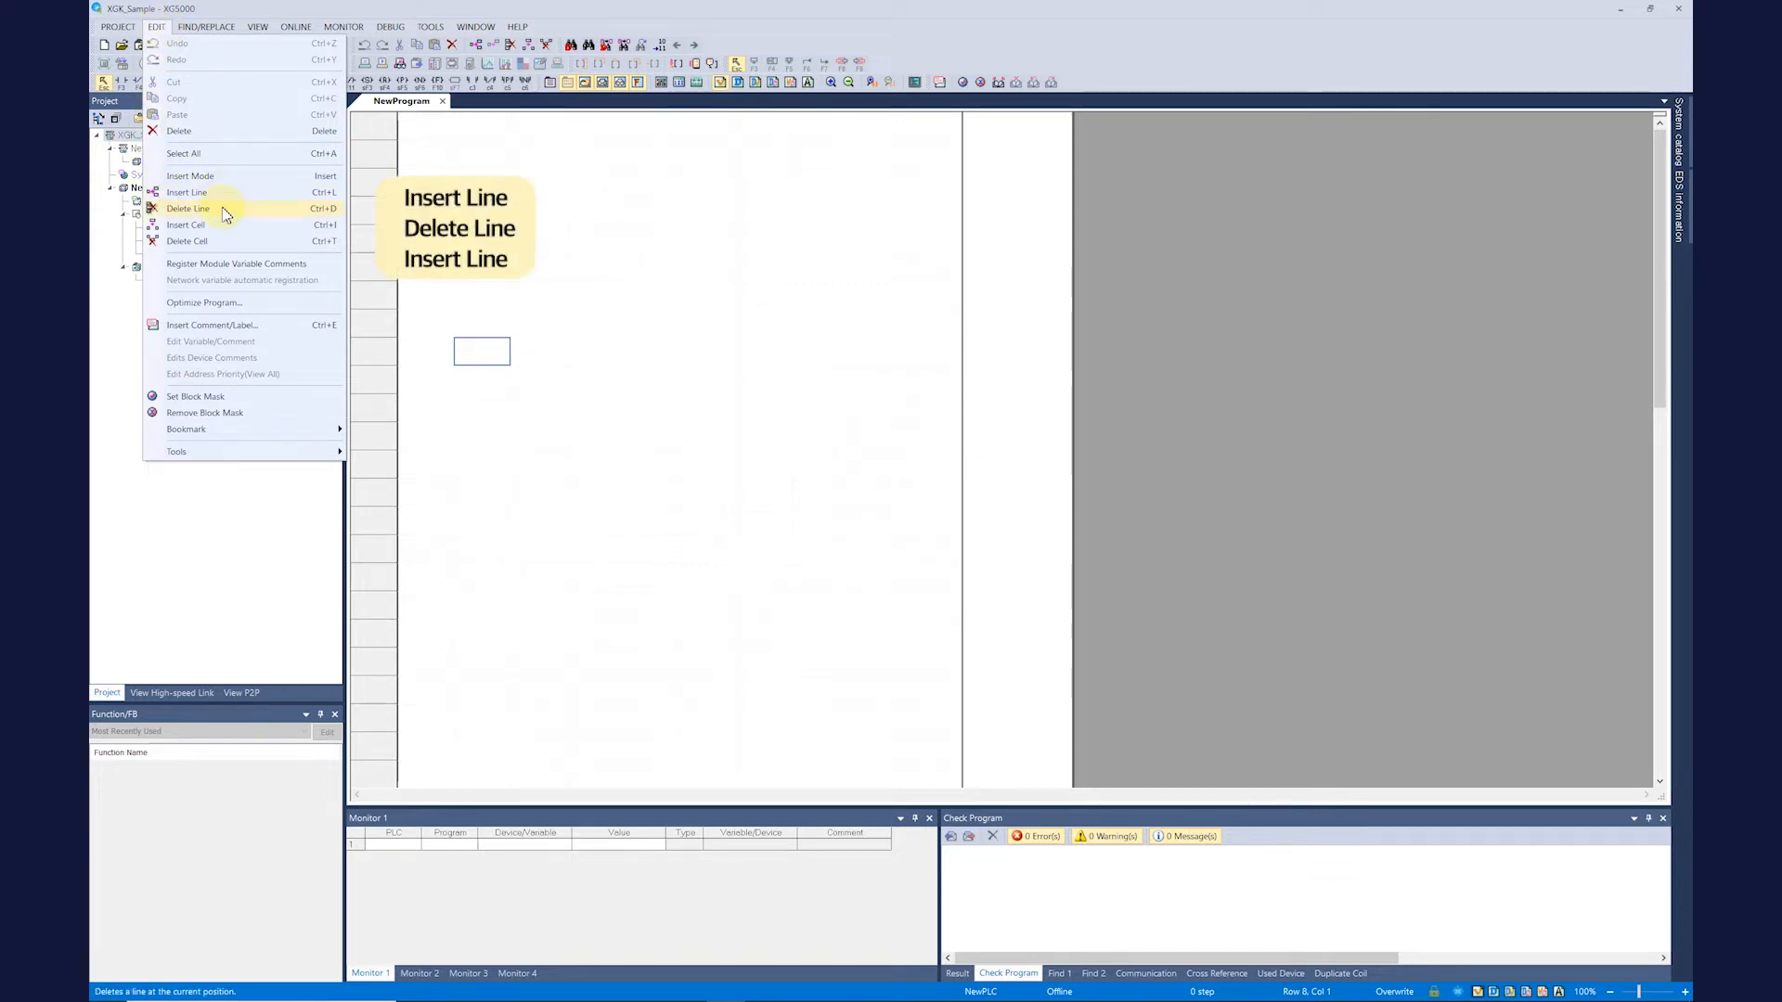
mouse_move(184, 224)
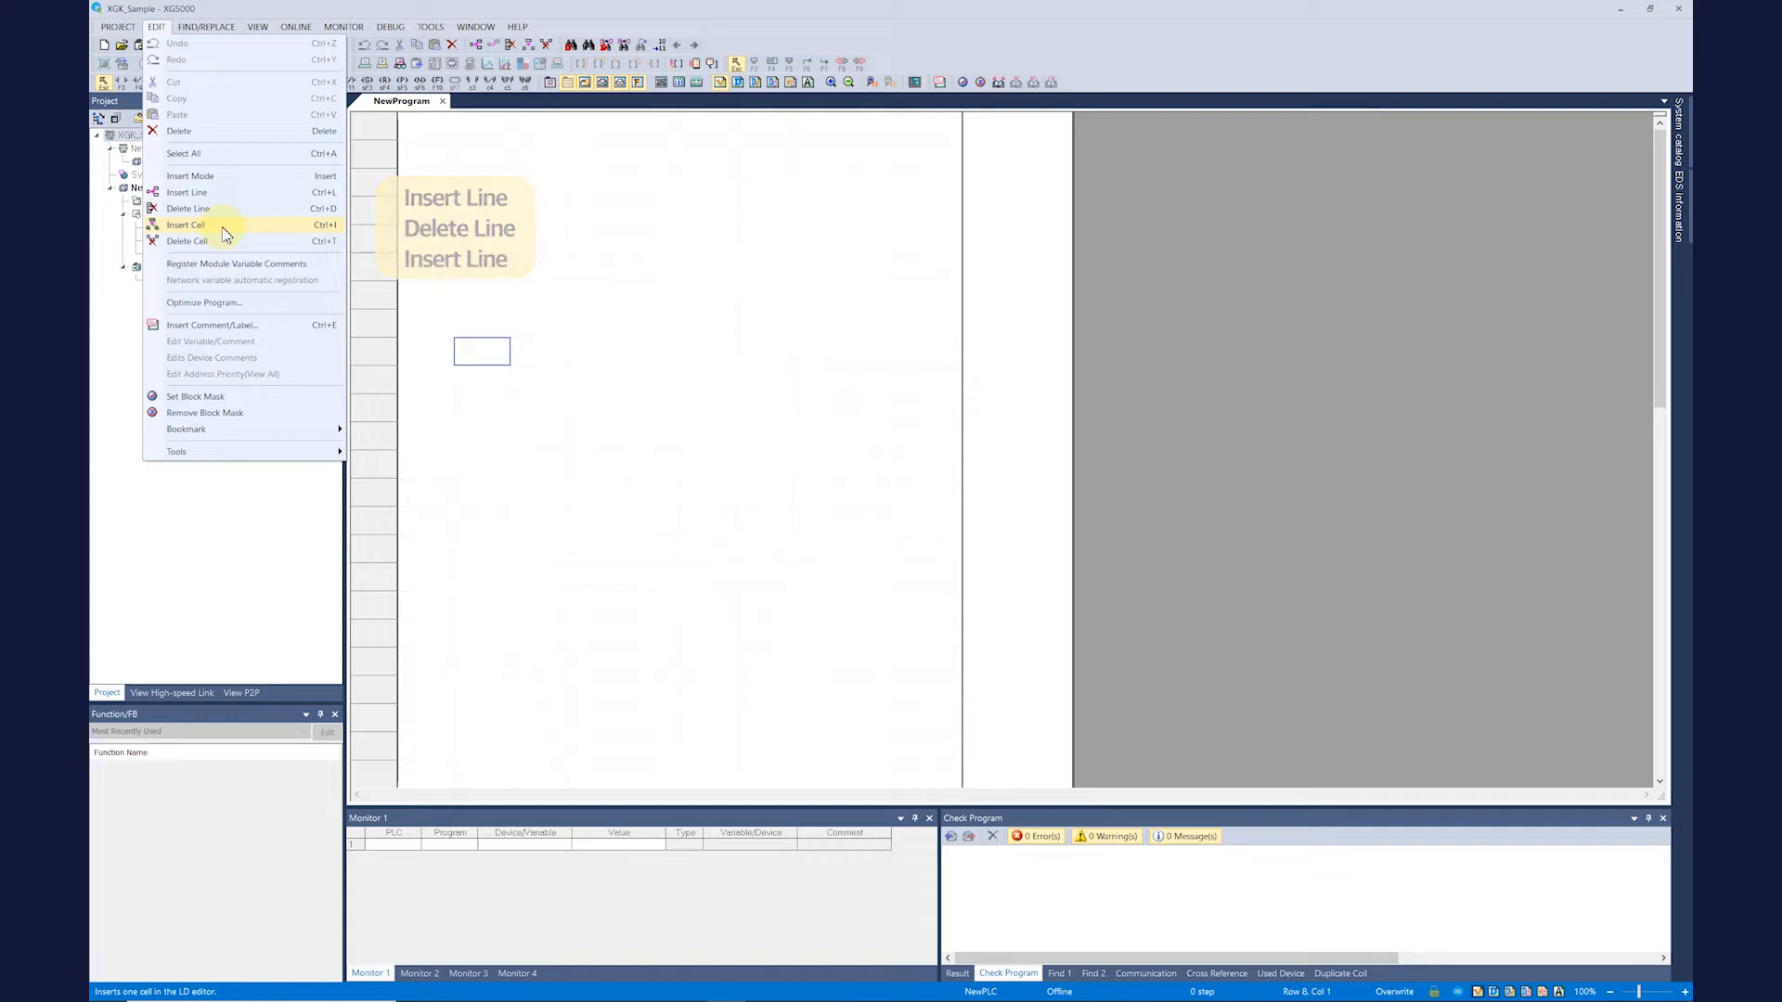
mouse_move(204, 302)
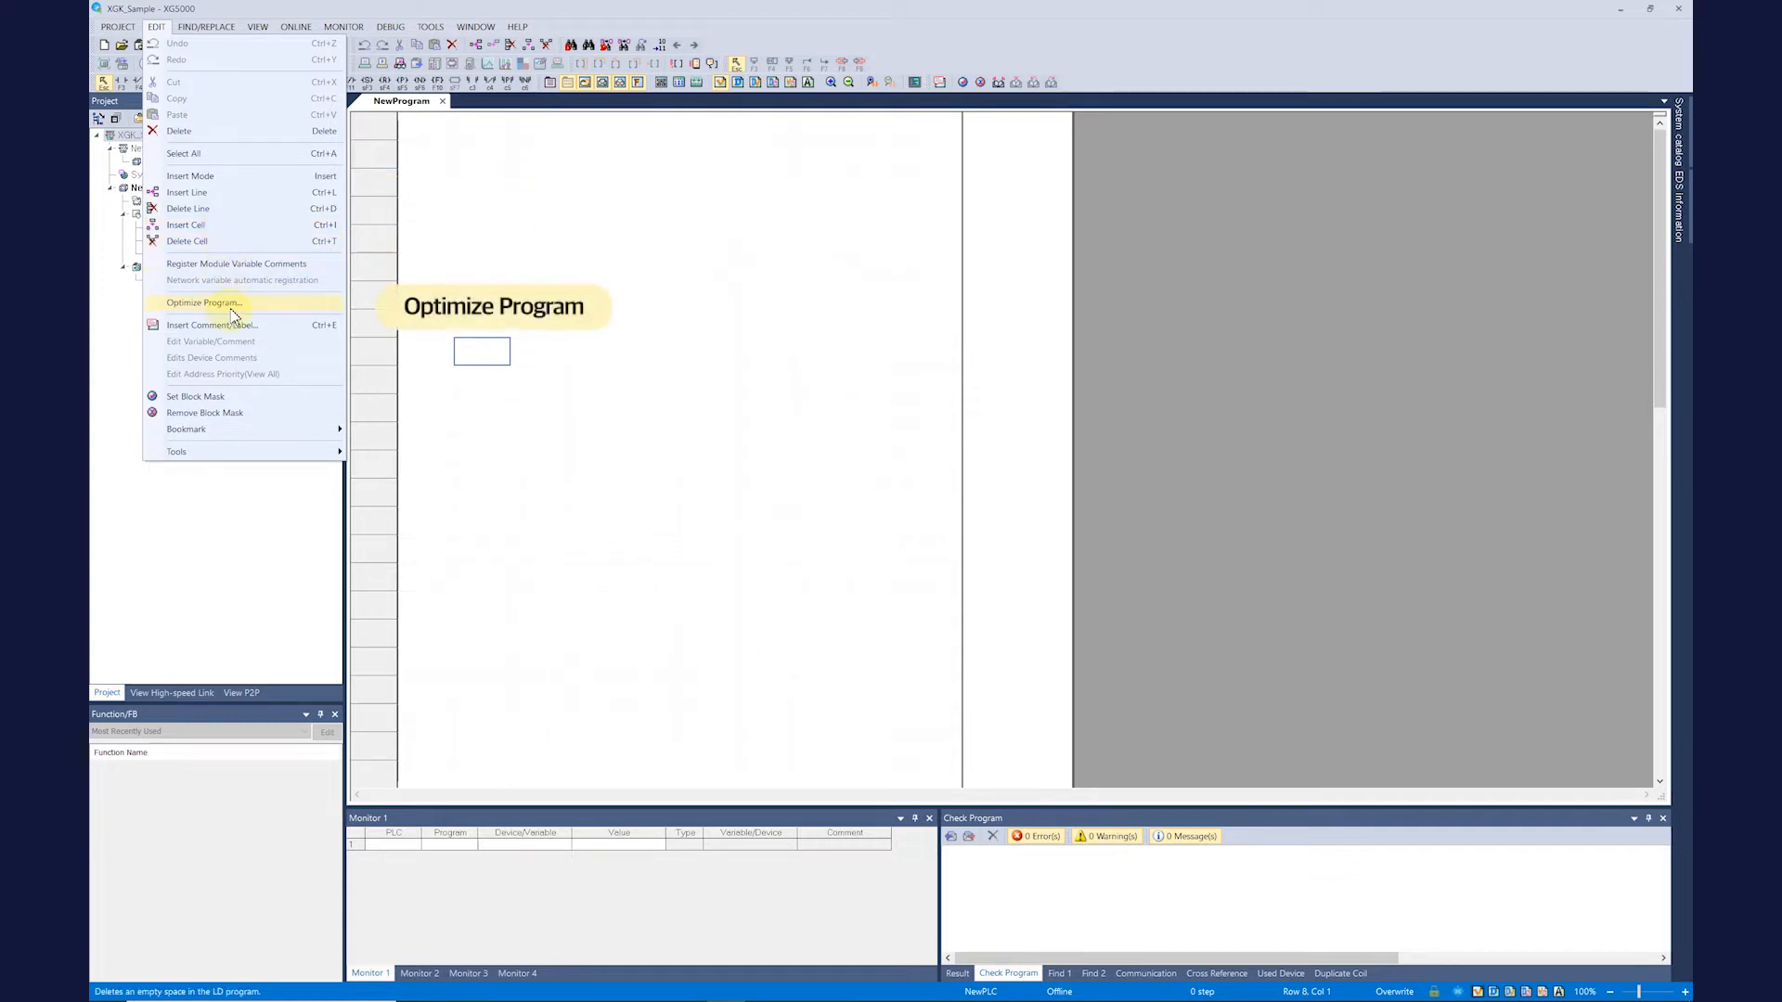
mouse_move(251, 312)
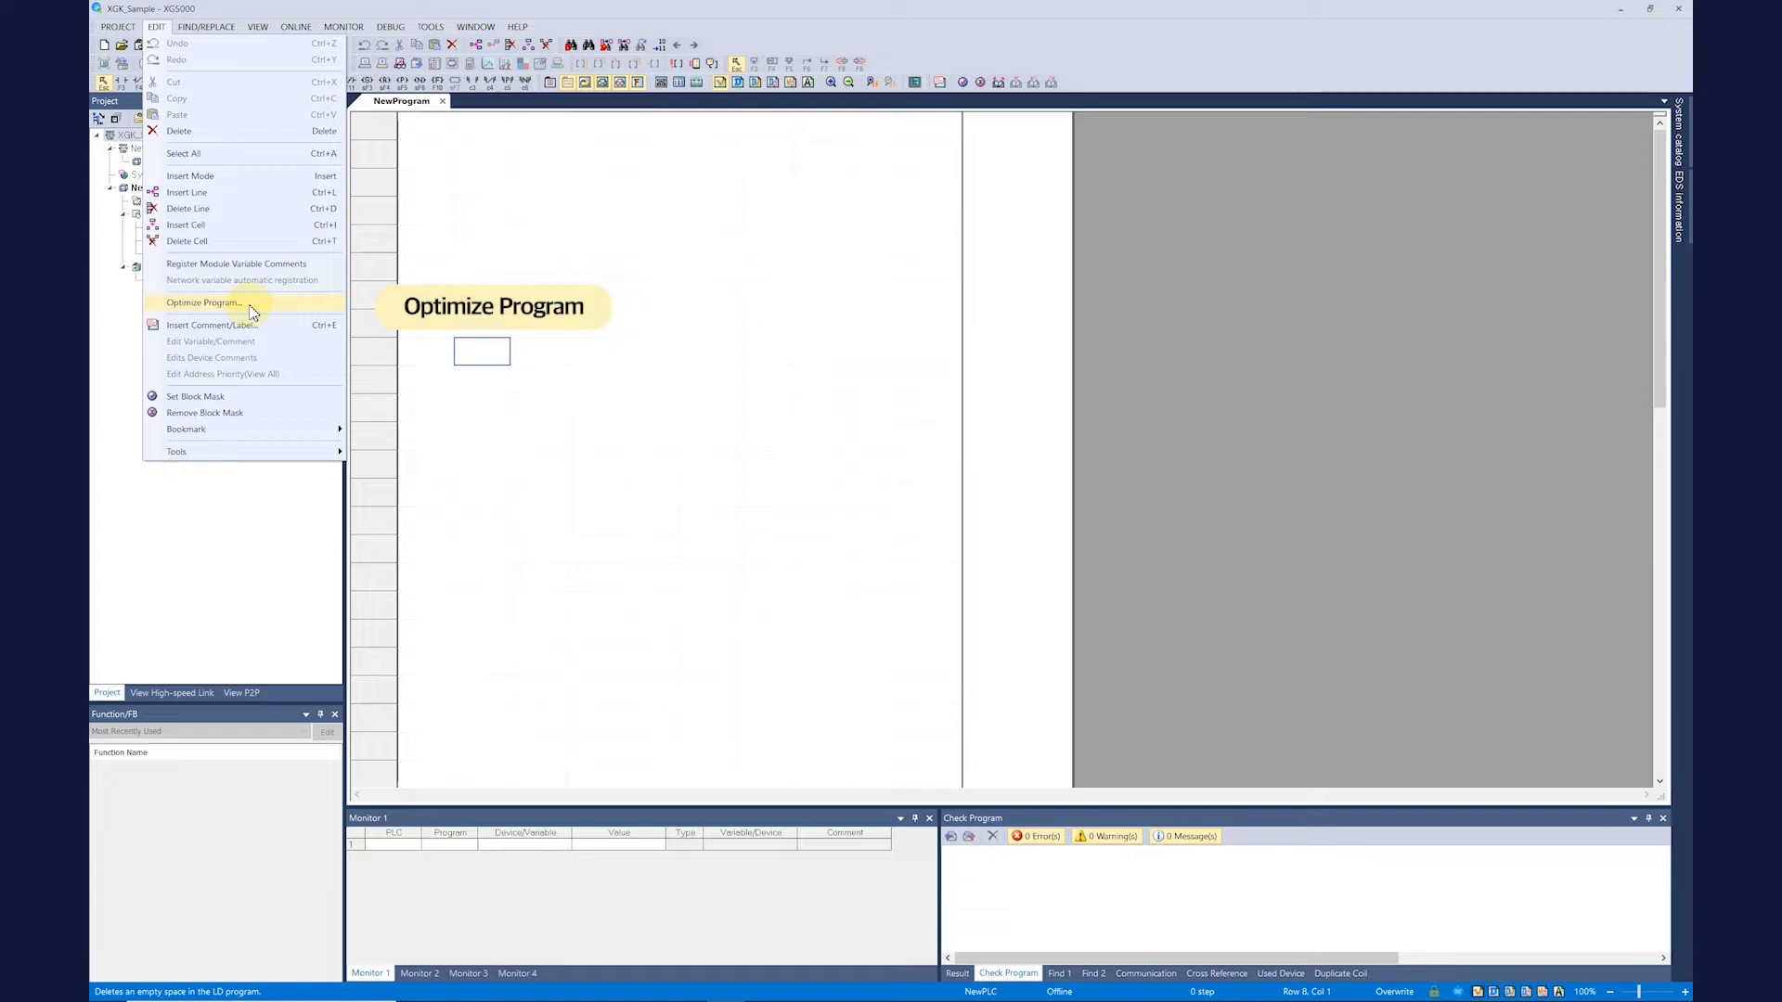
mouse_move(194, 396)
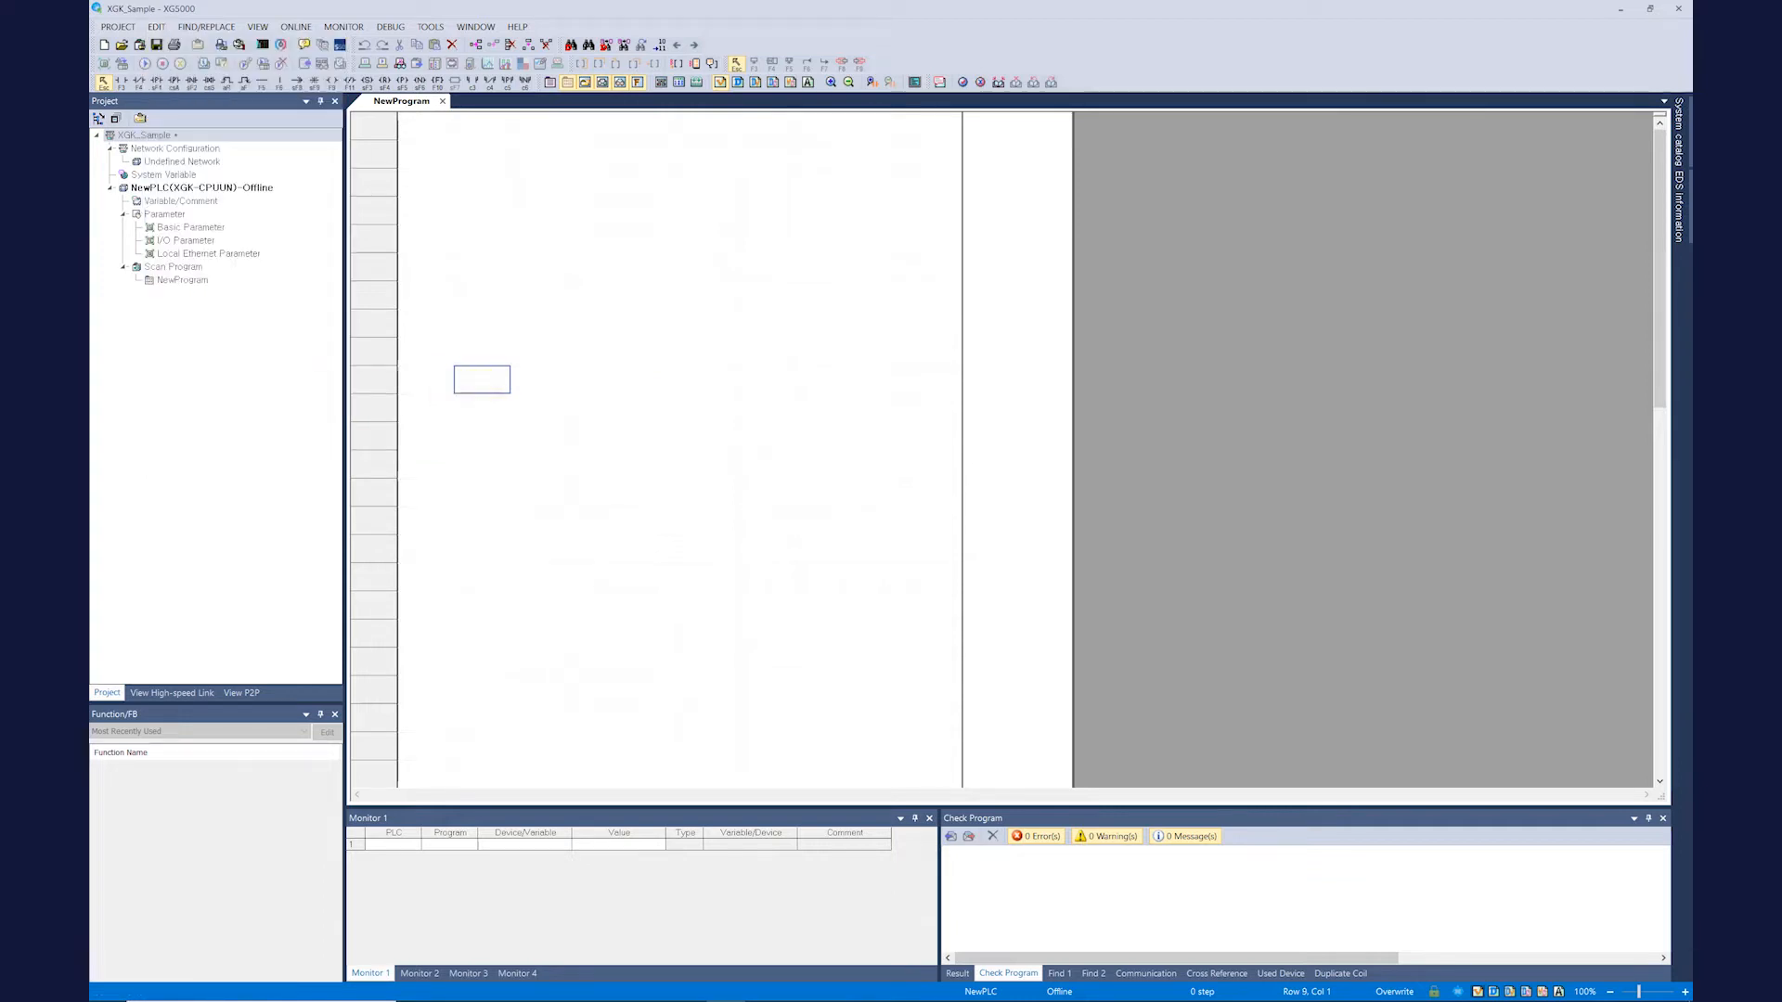
Step: Glance at the find and replace commands, then show the View menu
click(206, 26)
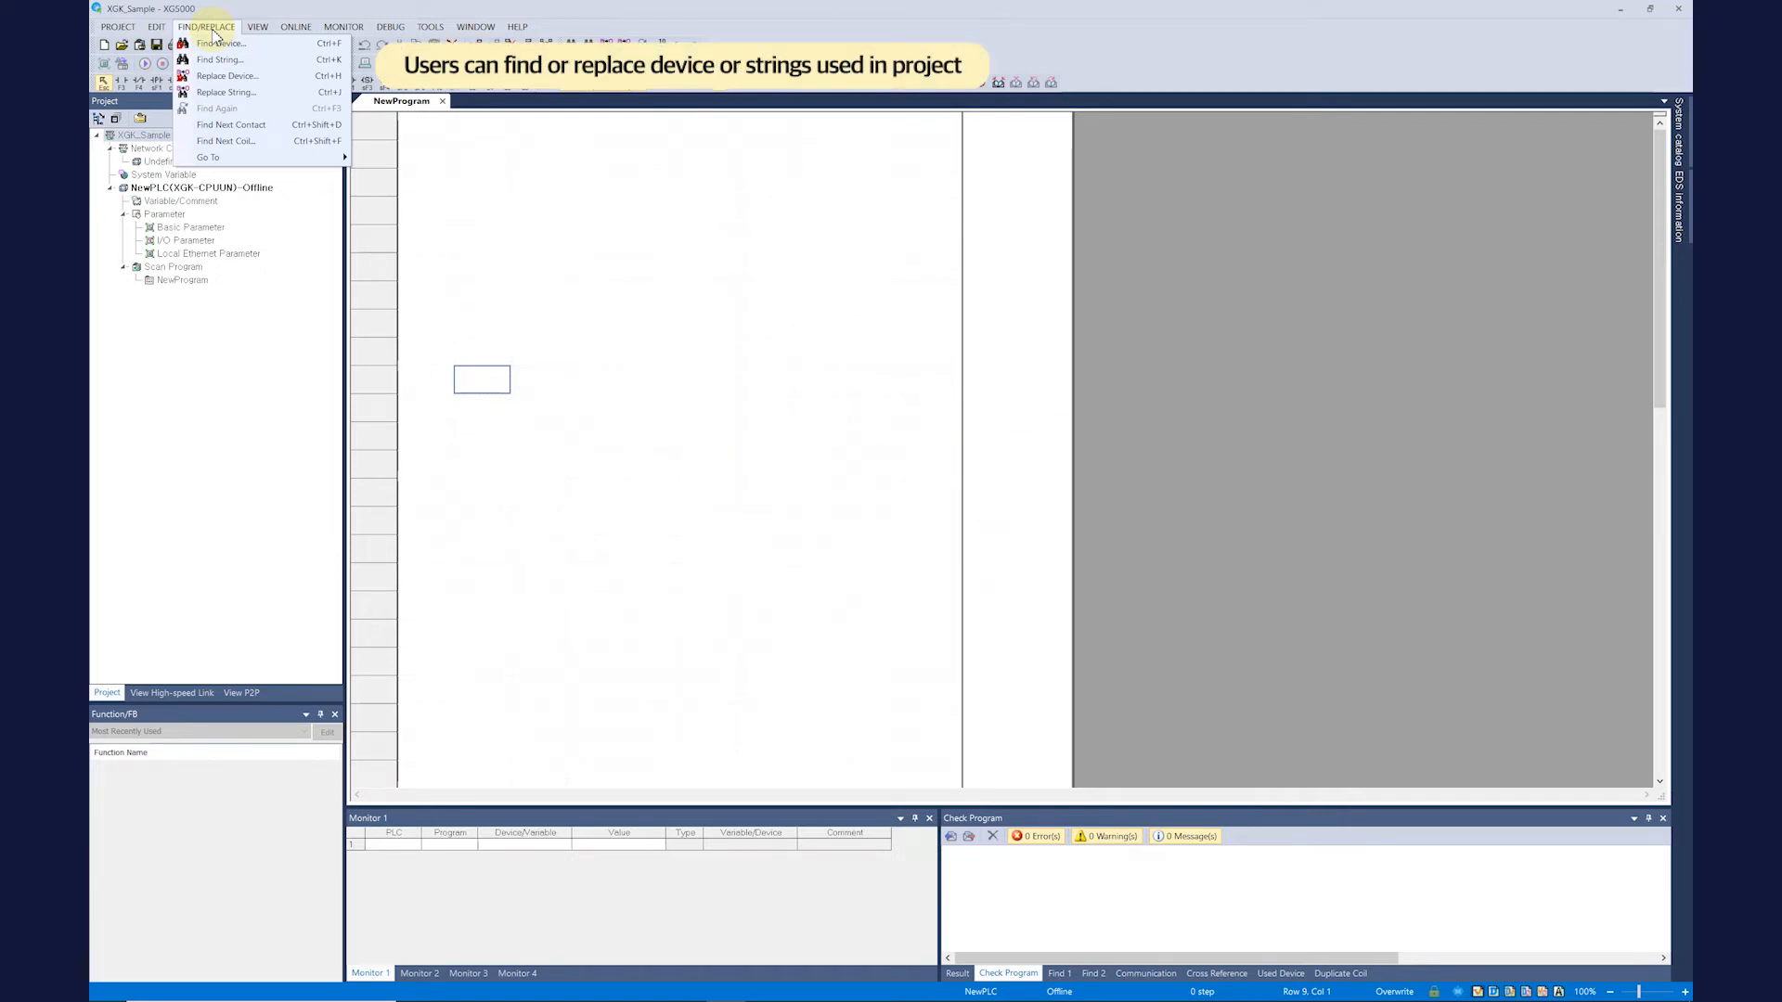
mouse_move(219, 43)
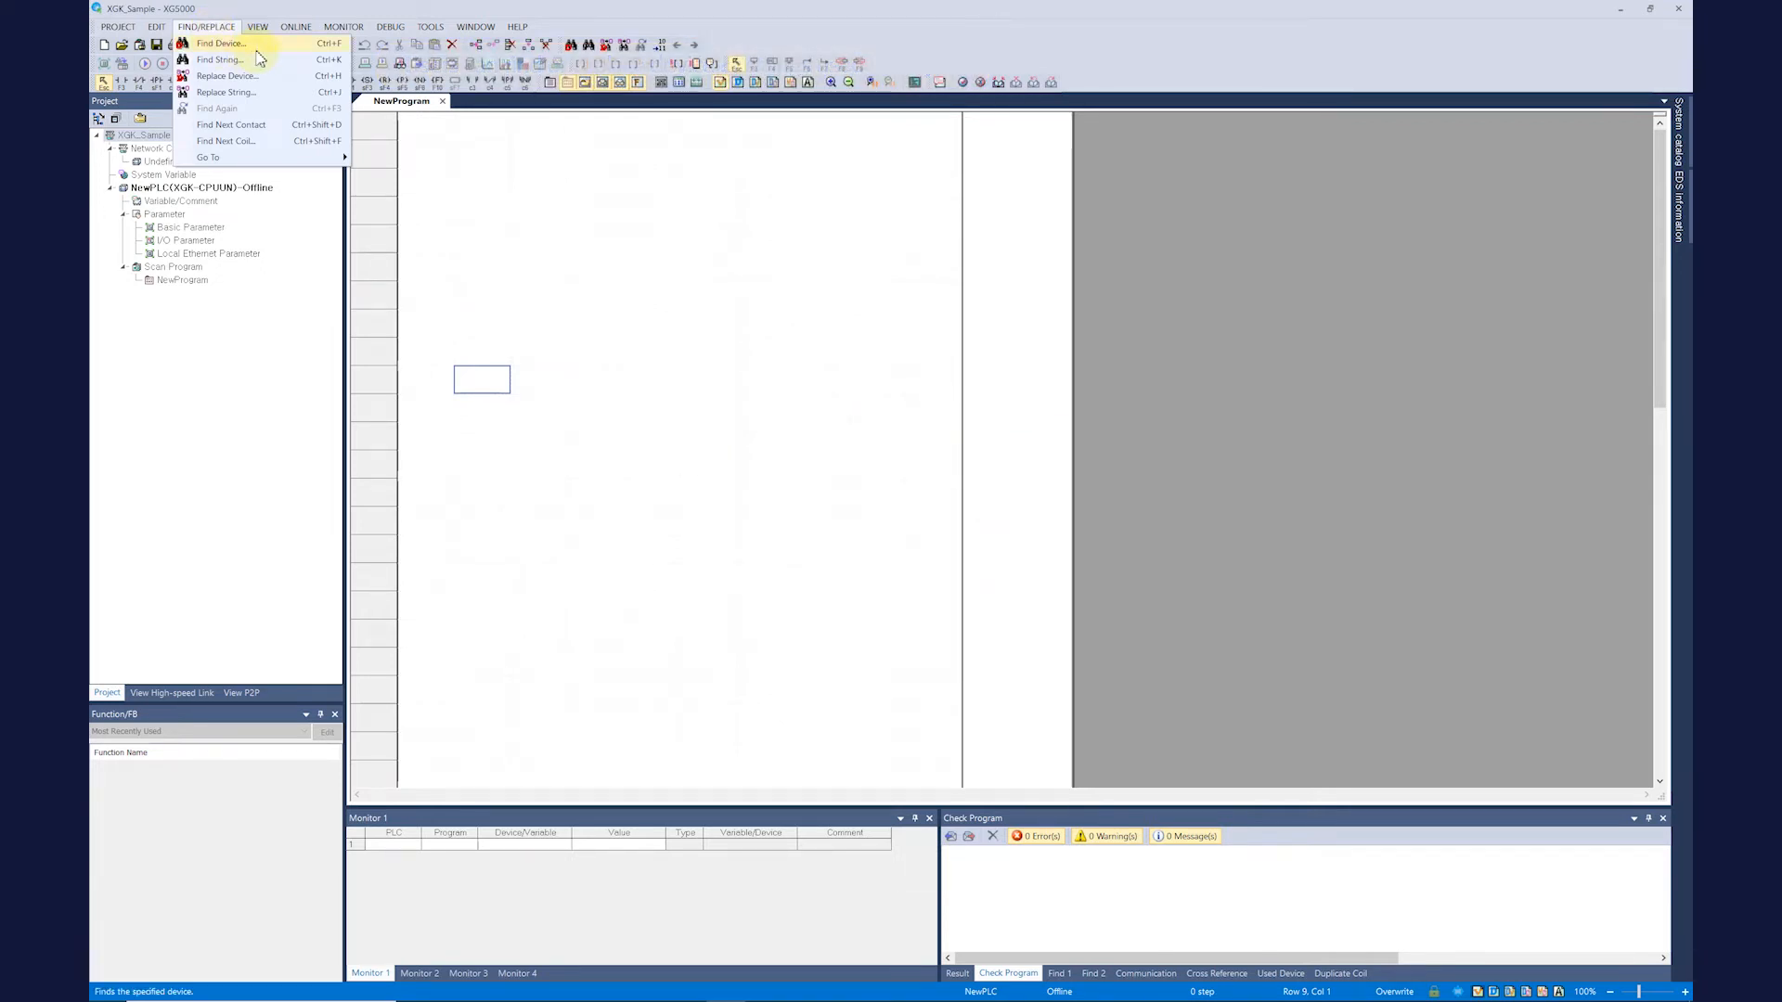
click(256, 26)
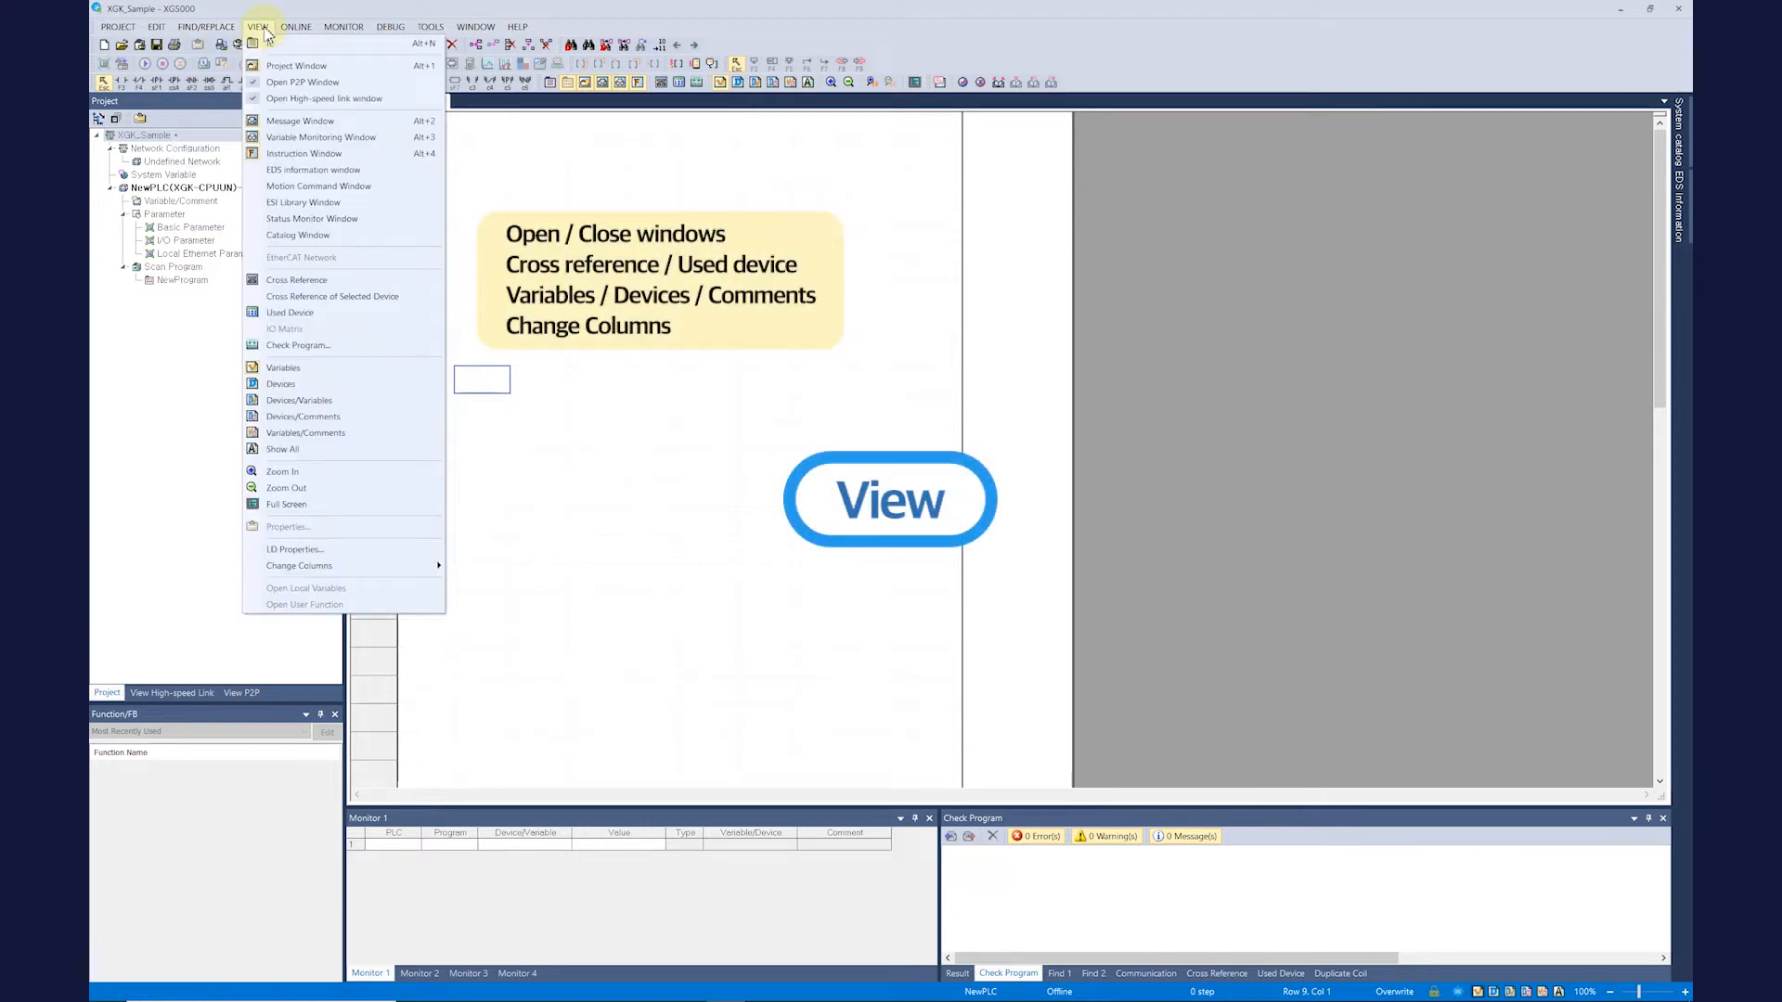
mouse_move(295, 65)
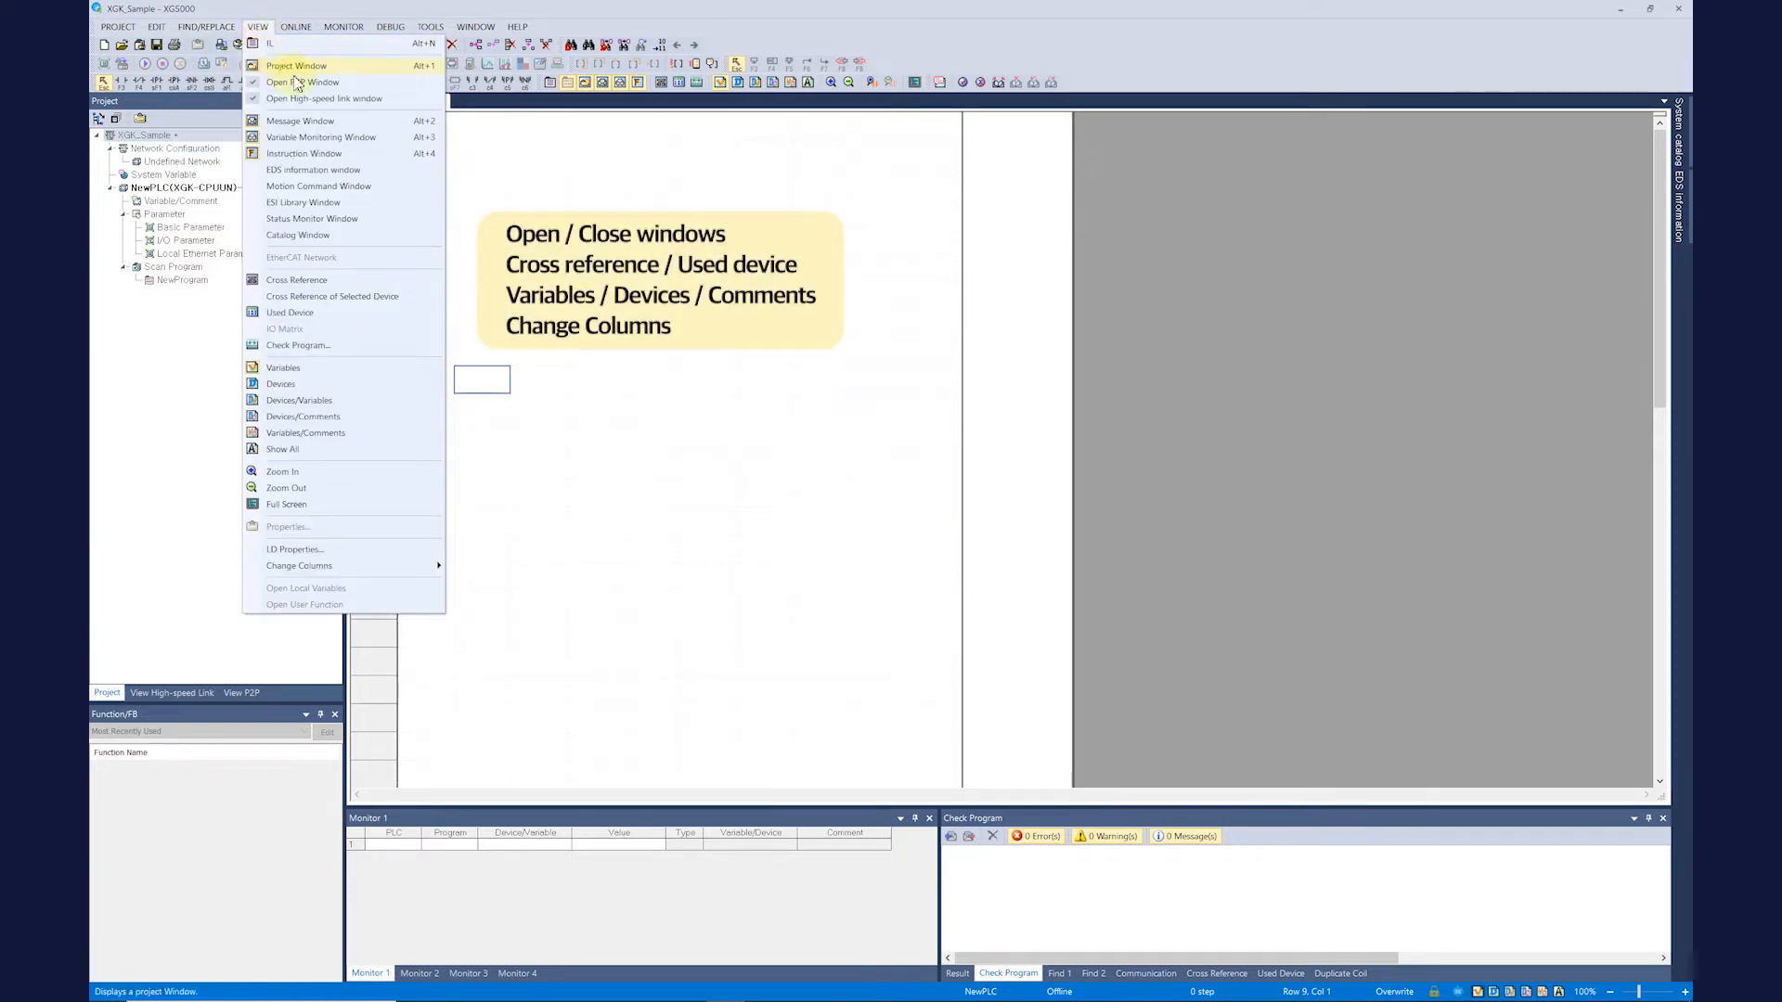
mouse_move(325, 99)
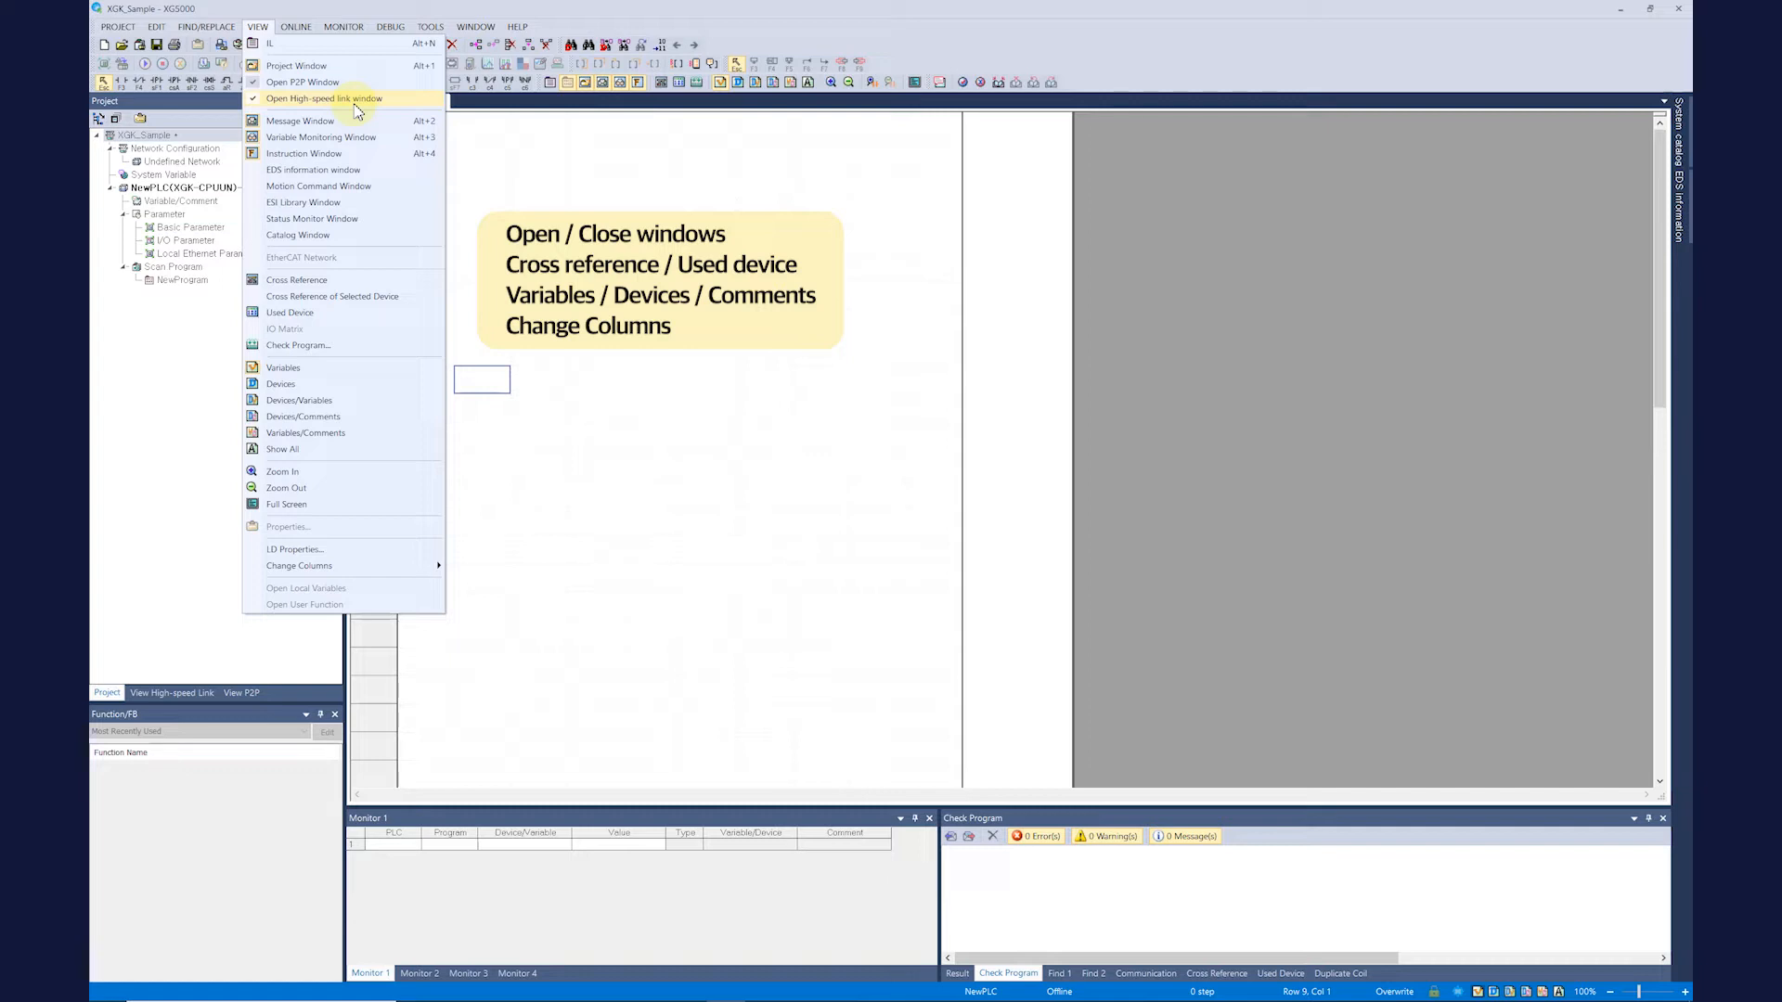
mouse_move(336, 282)
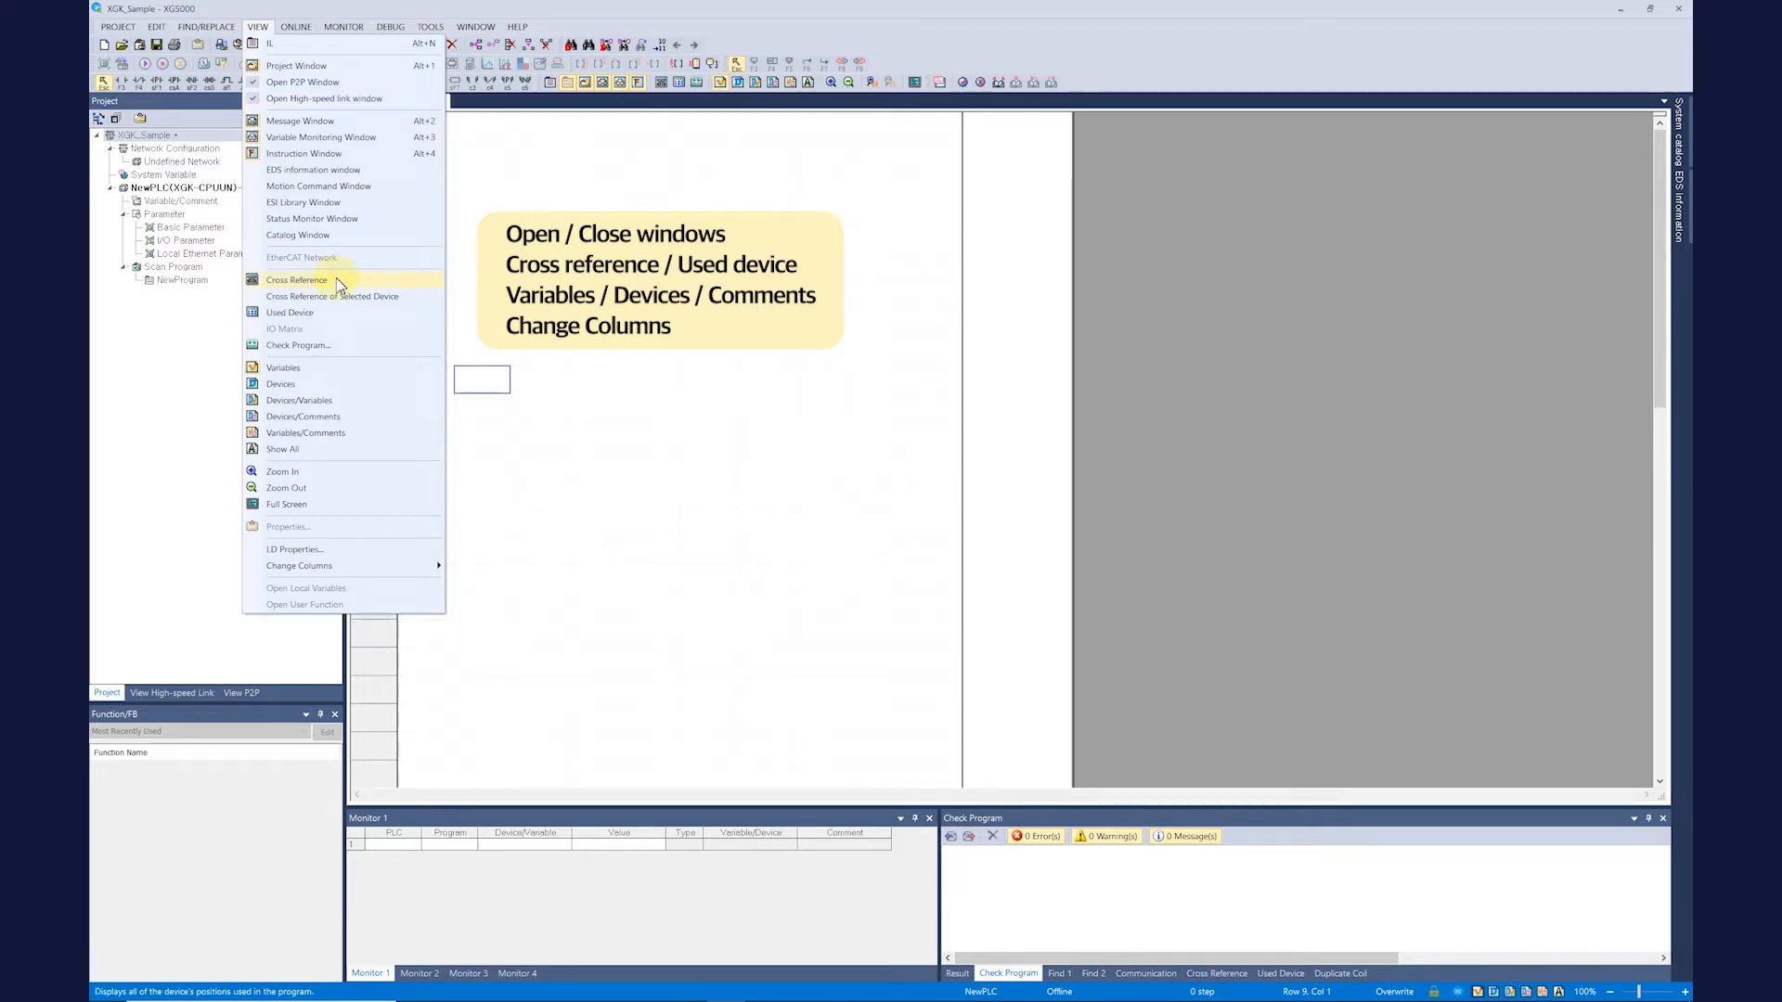
mouse_move(336, 317)
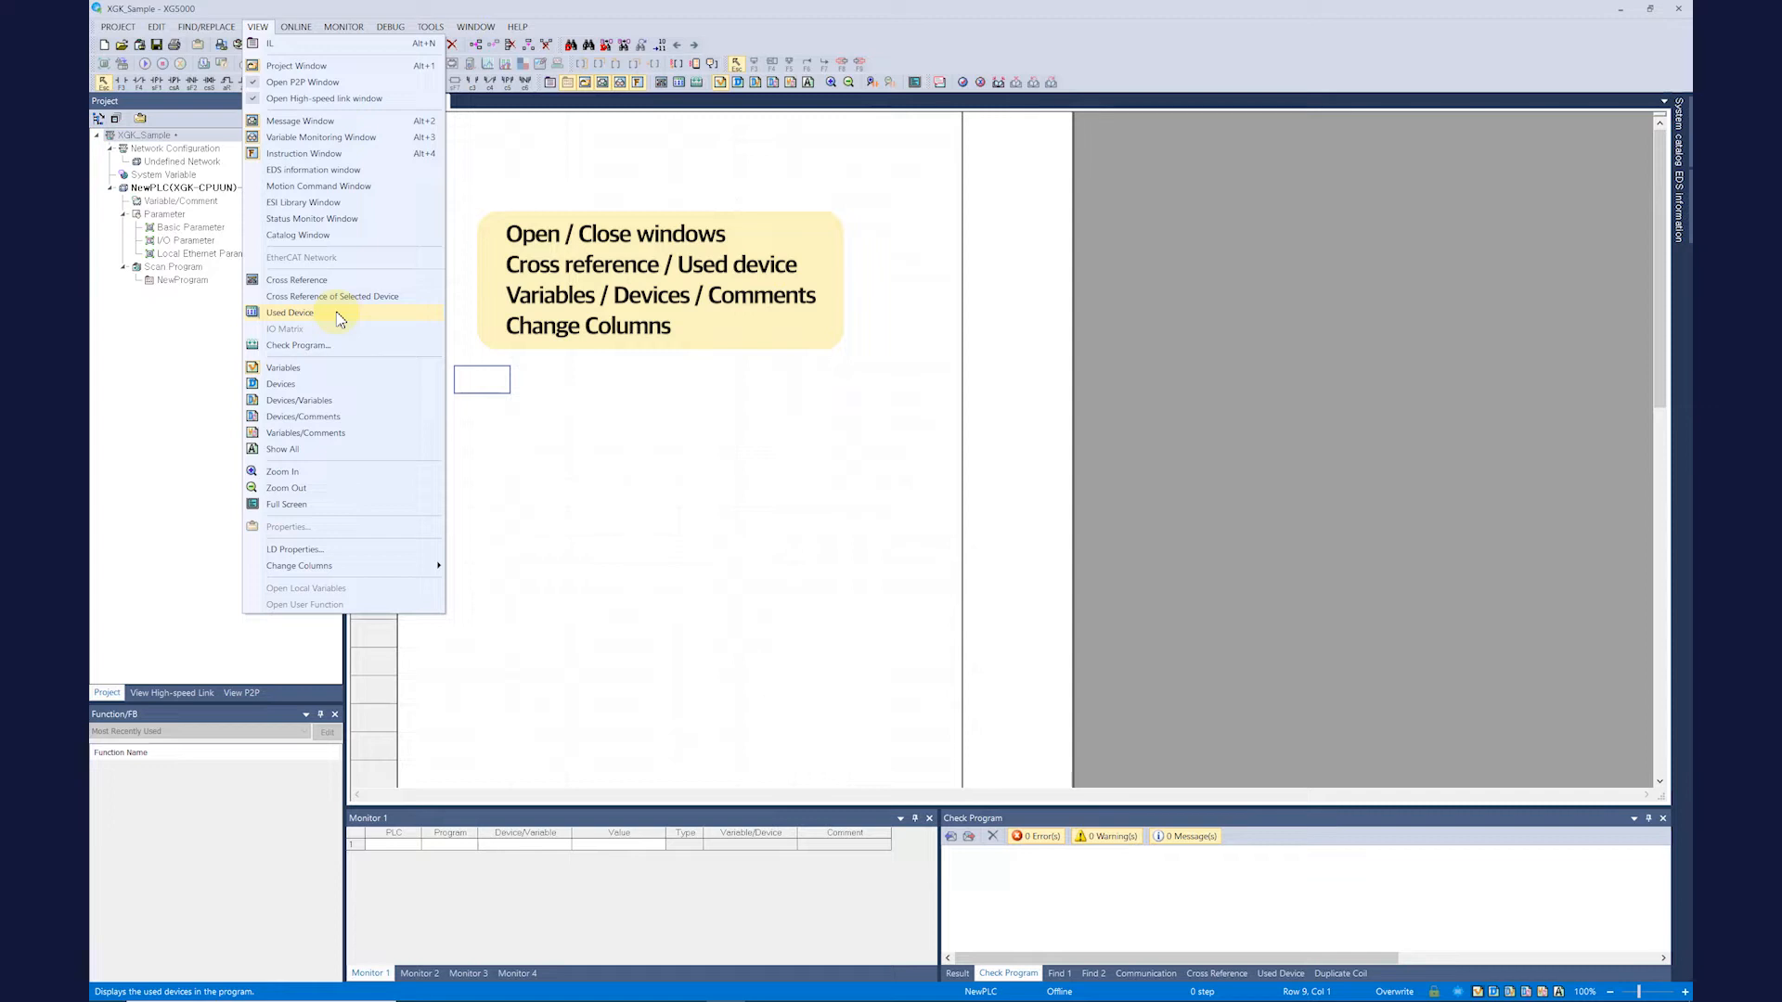
mouse_move(332, 367)
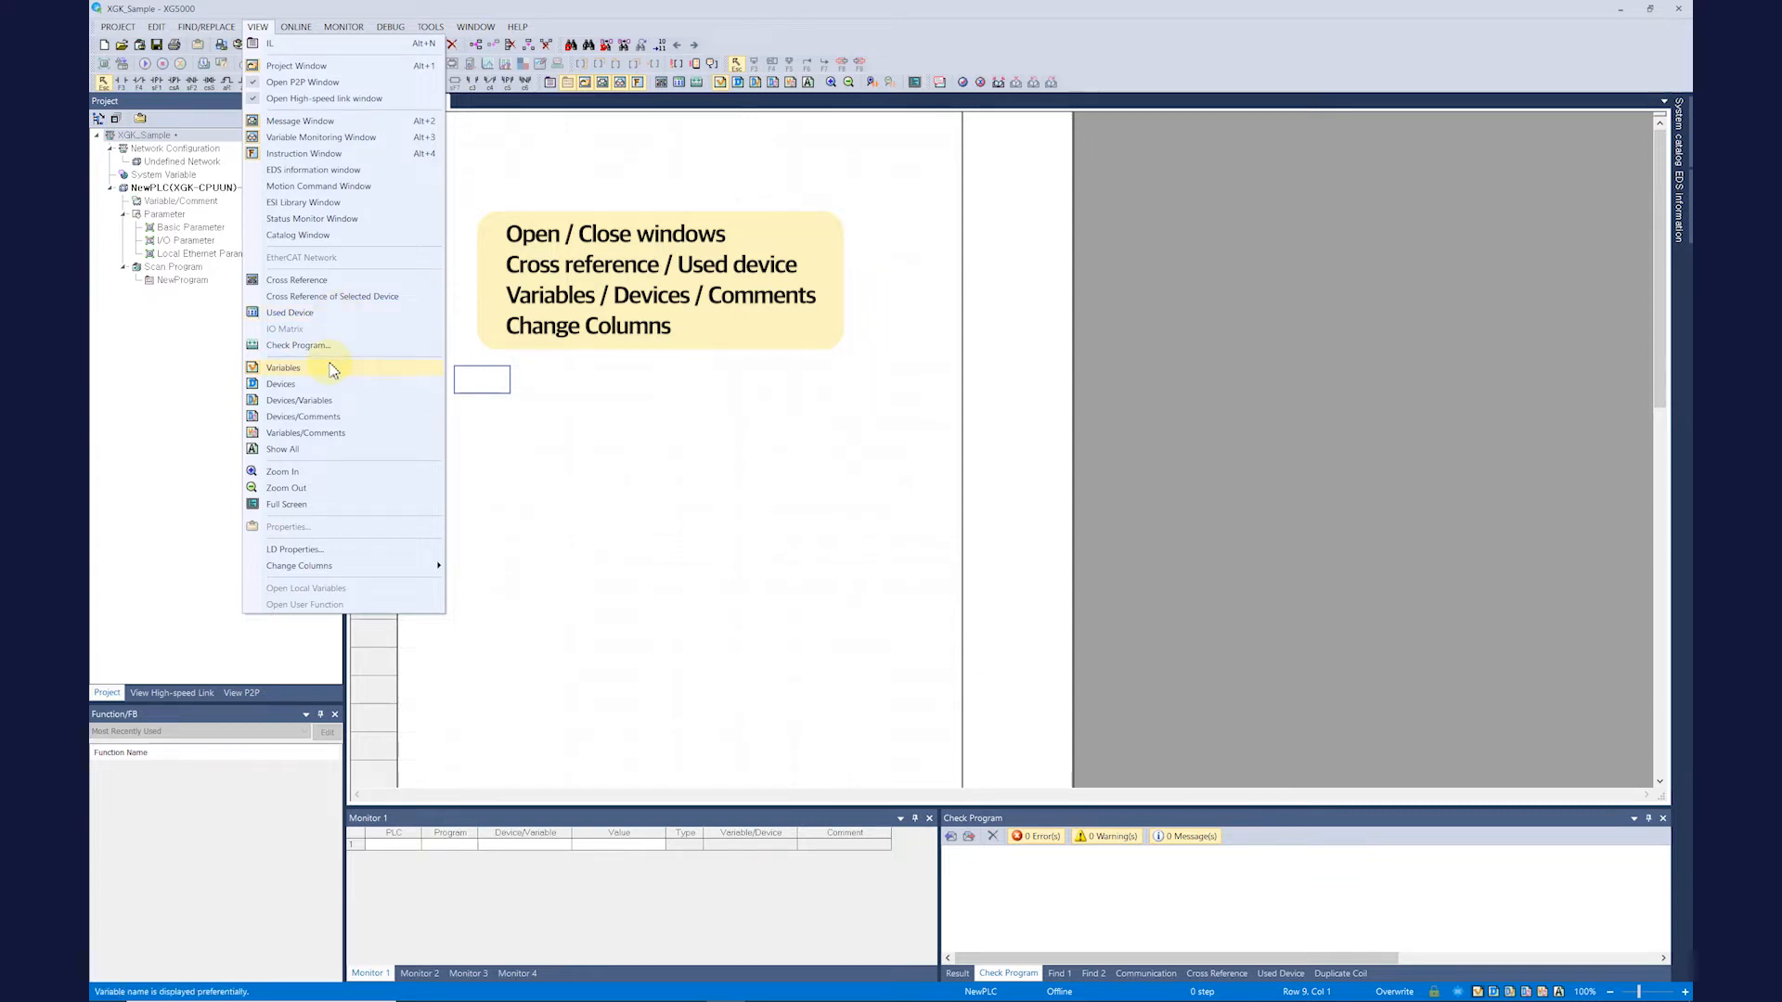
mouse_move(331, 386)
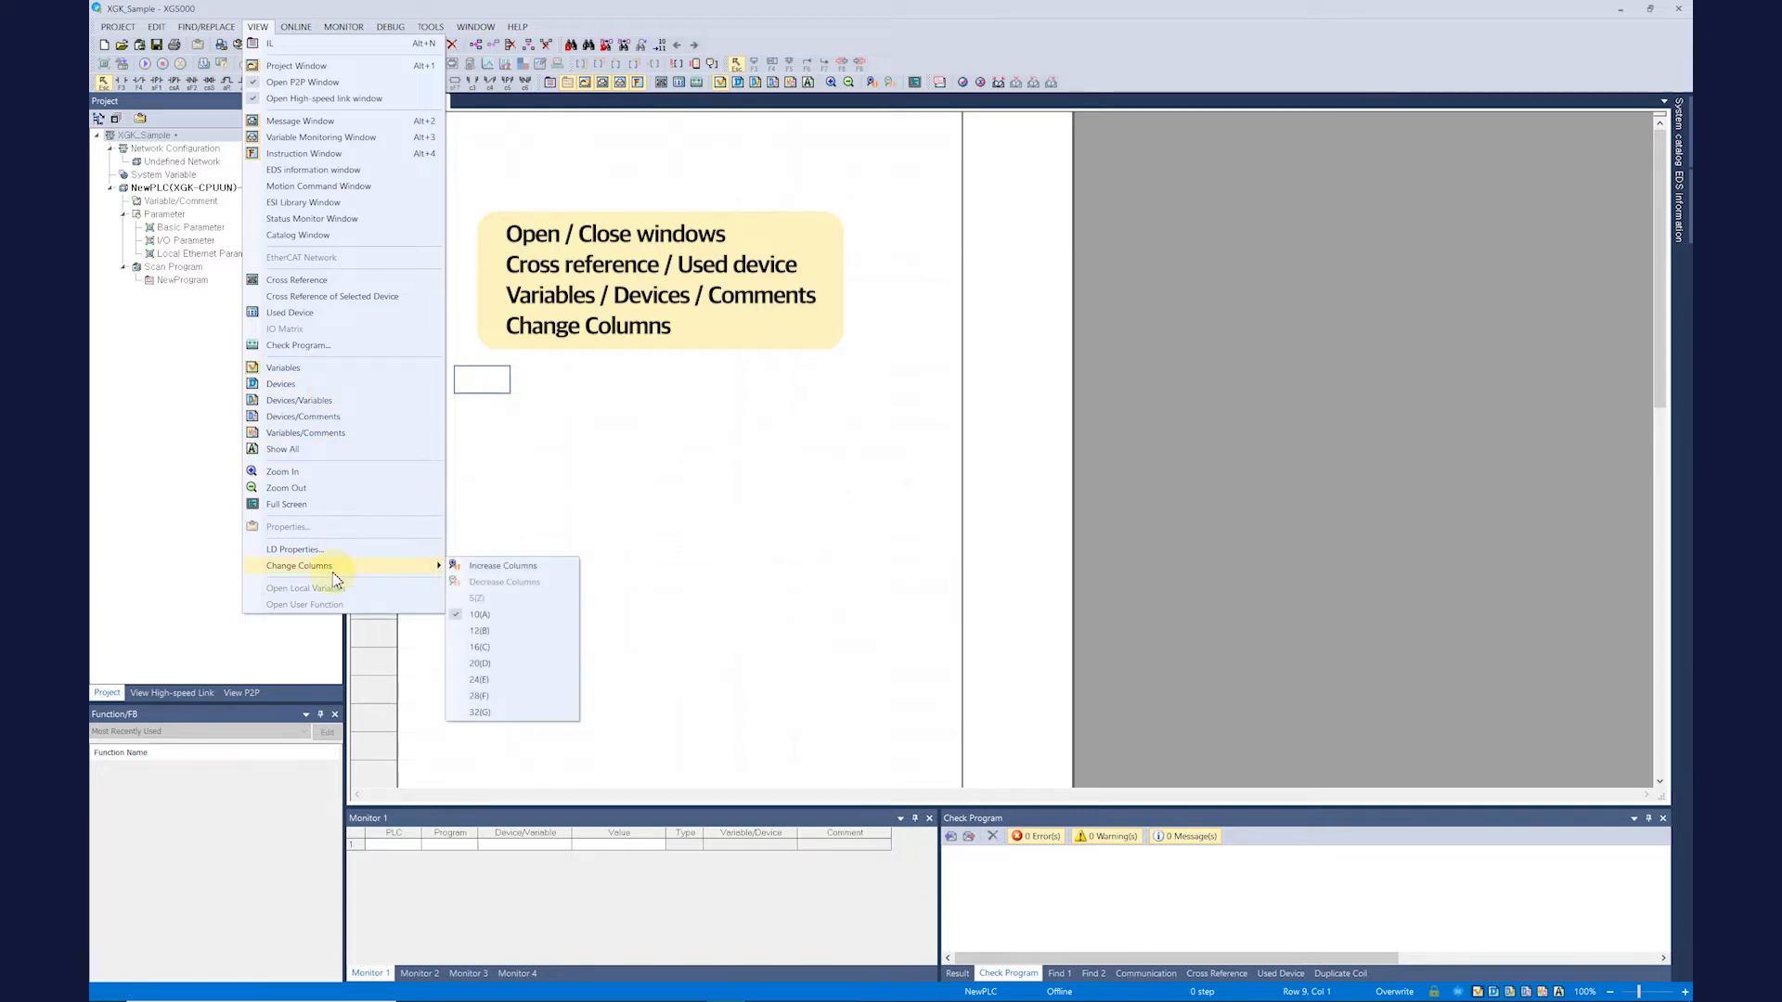
mouse_move(498, 633)
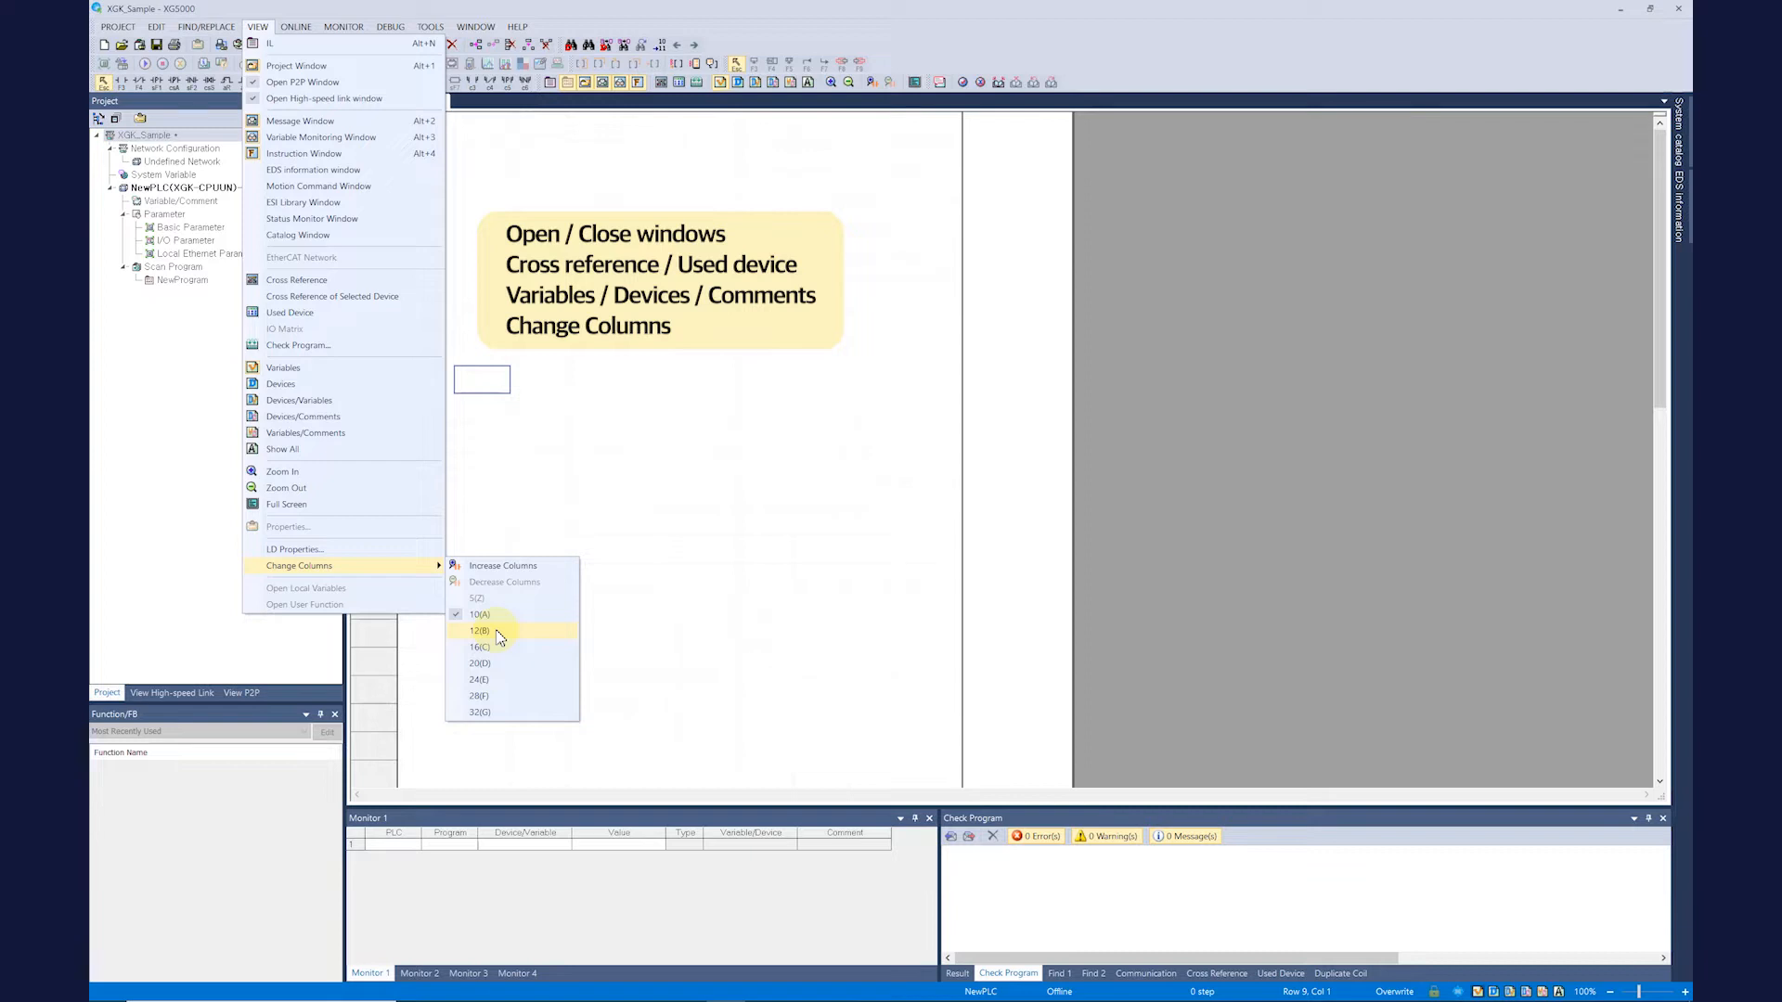
Step: Widen the ladder grid to 12 columns and show the Online menu
click(479, 631)
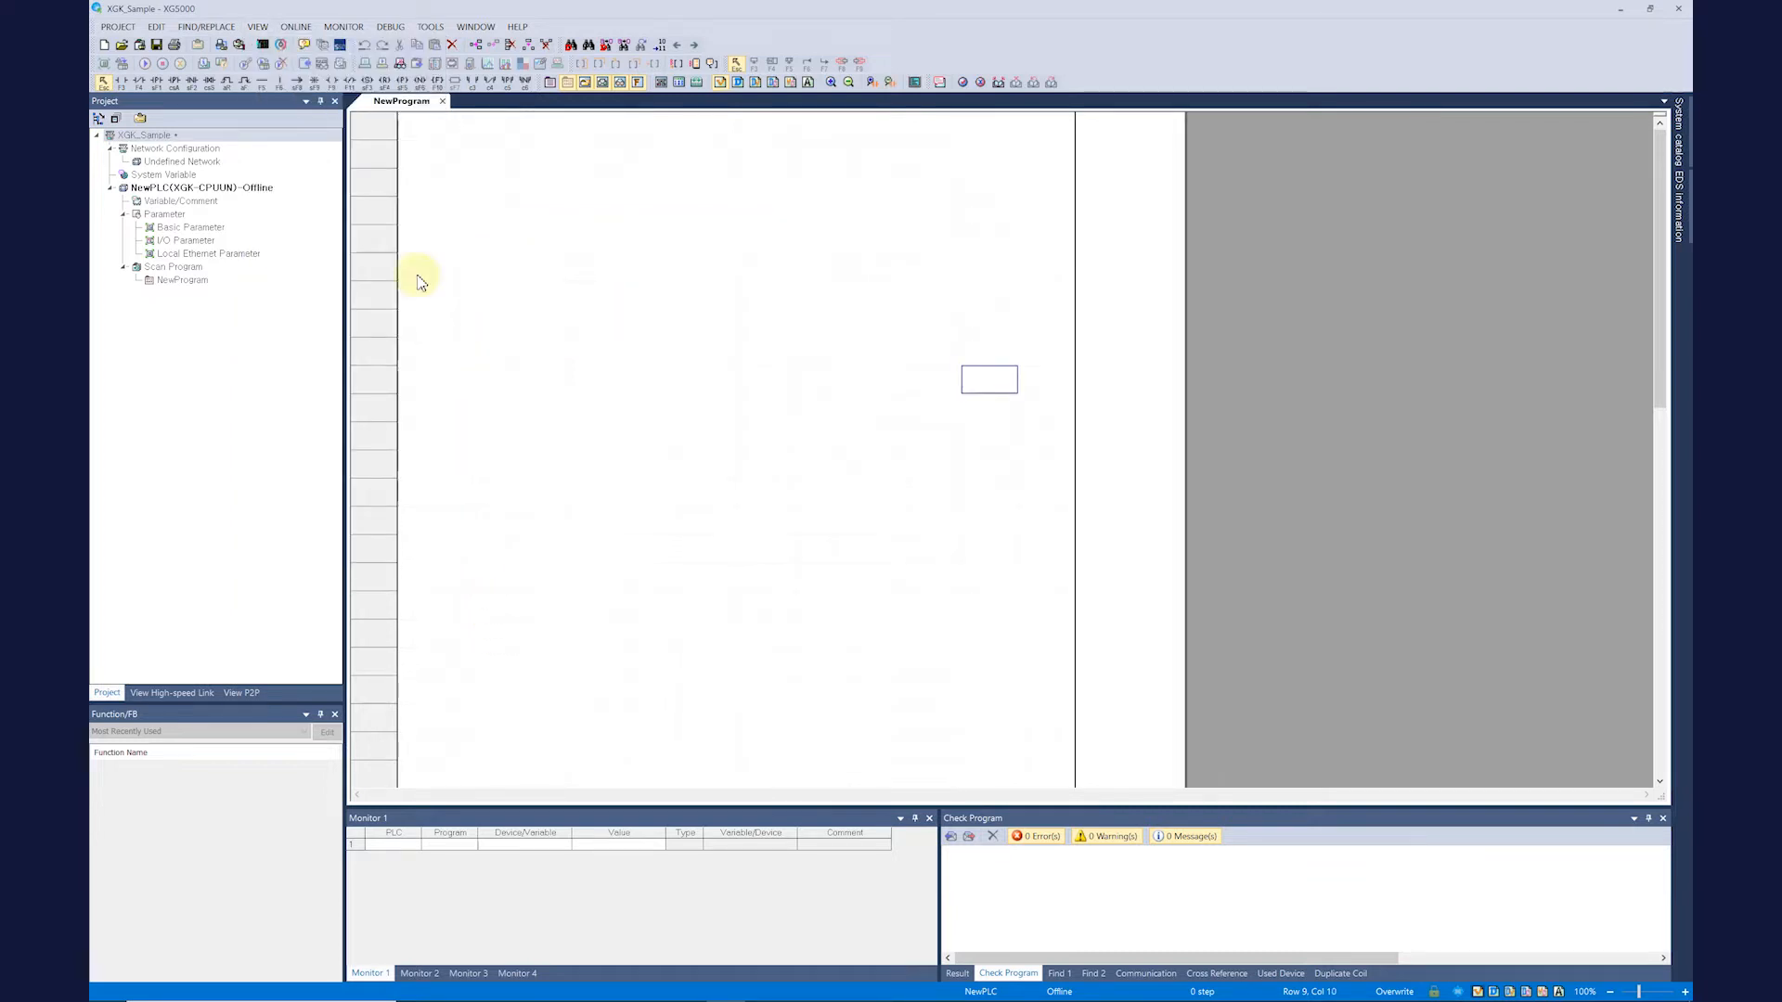
click(295, 26)
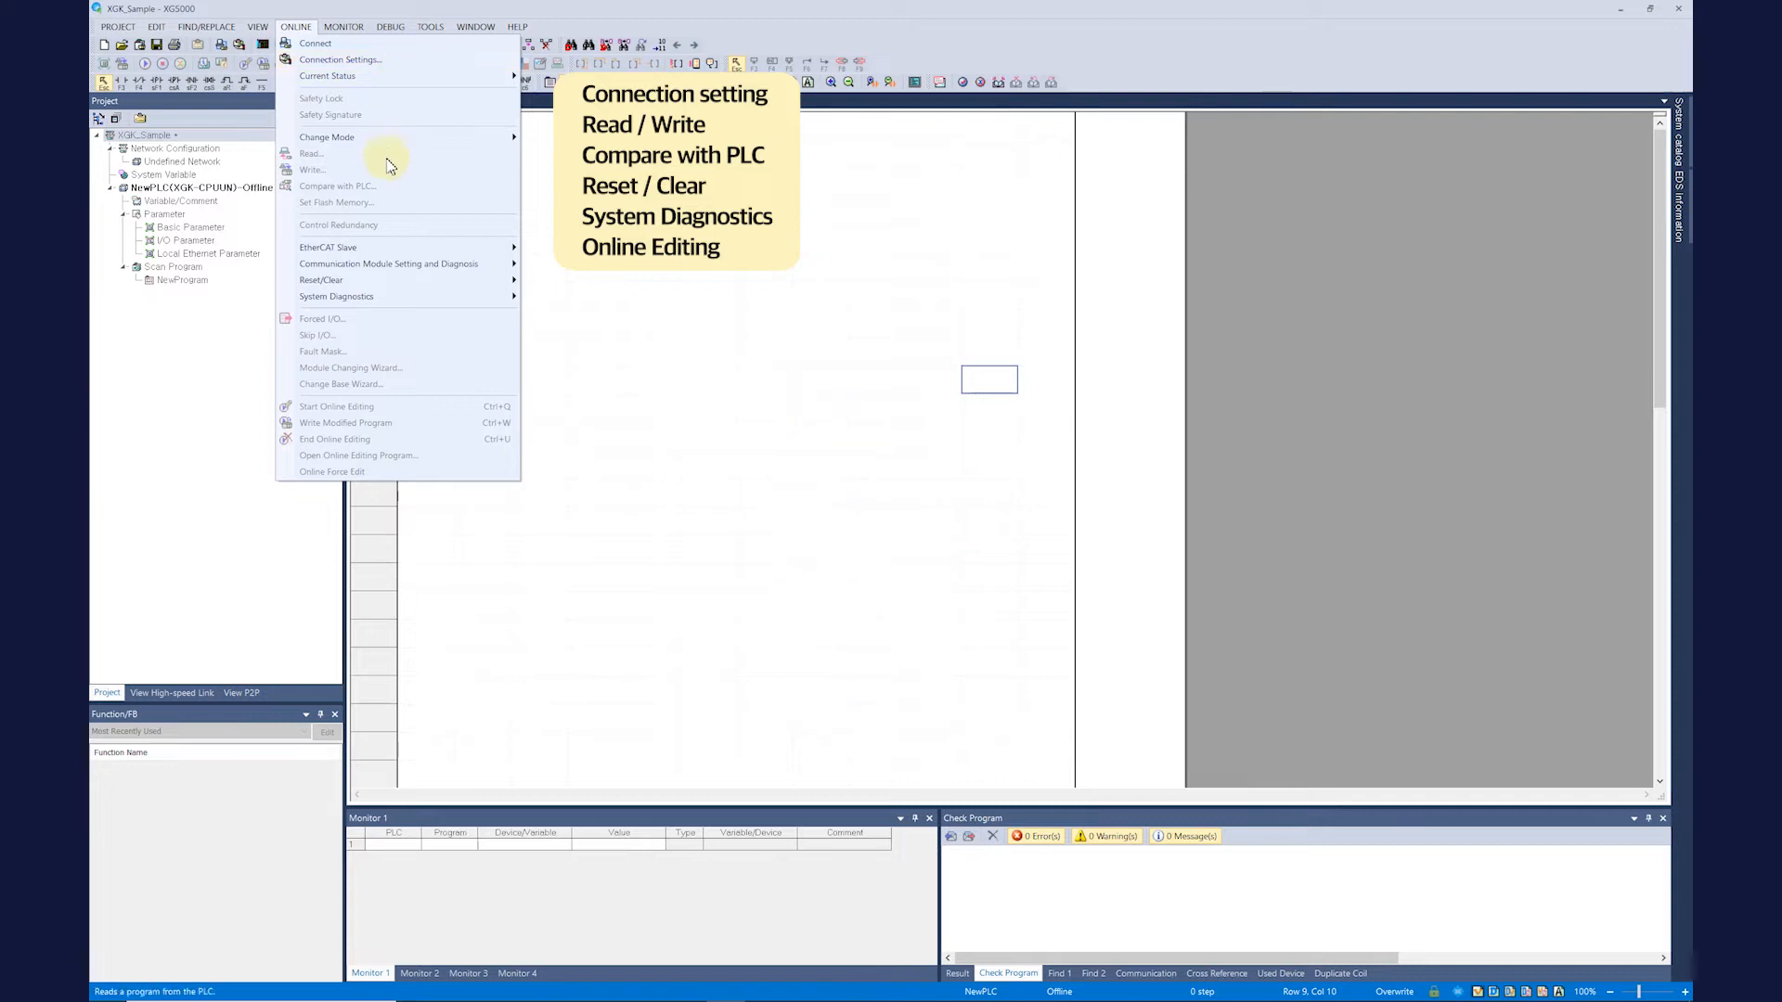
mouse_move(386, 171)
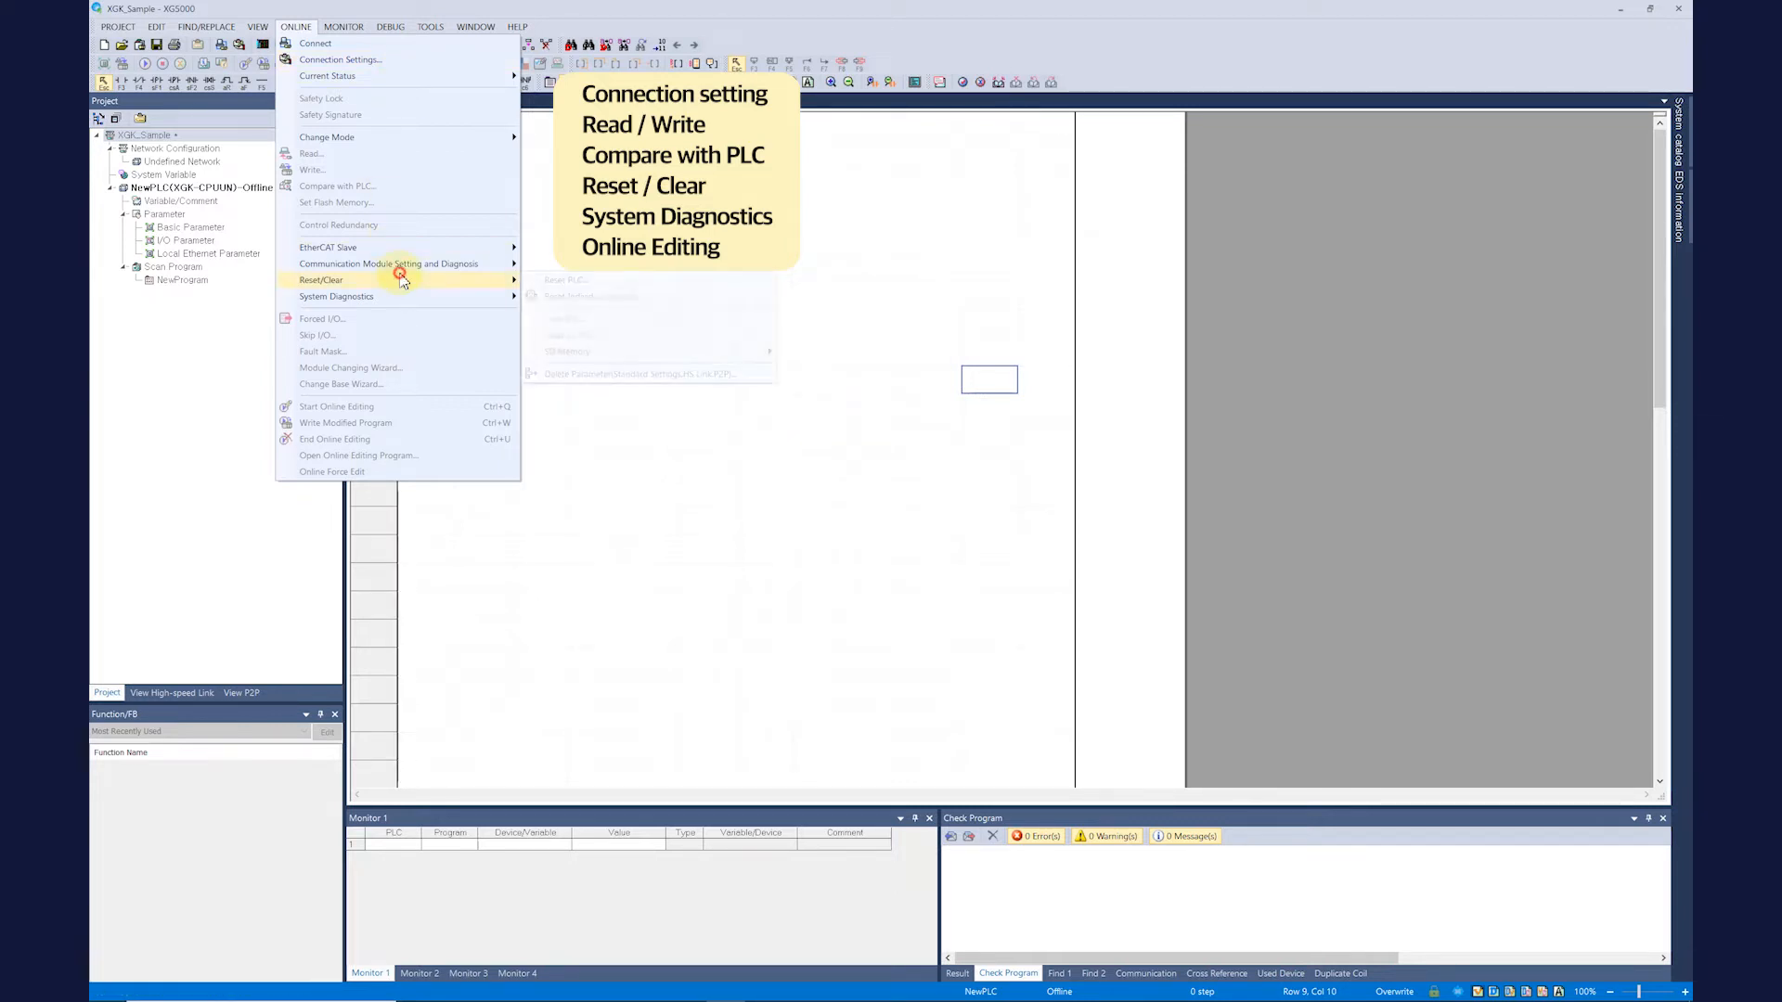
mouse_move(401, 297)
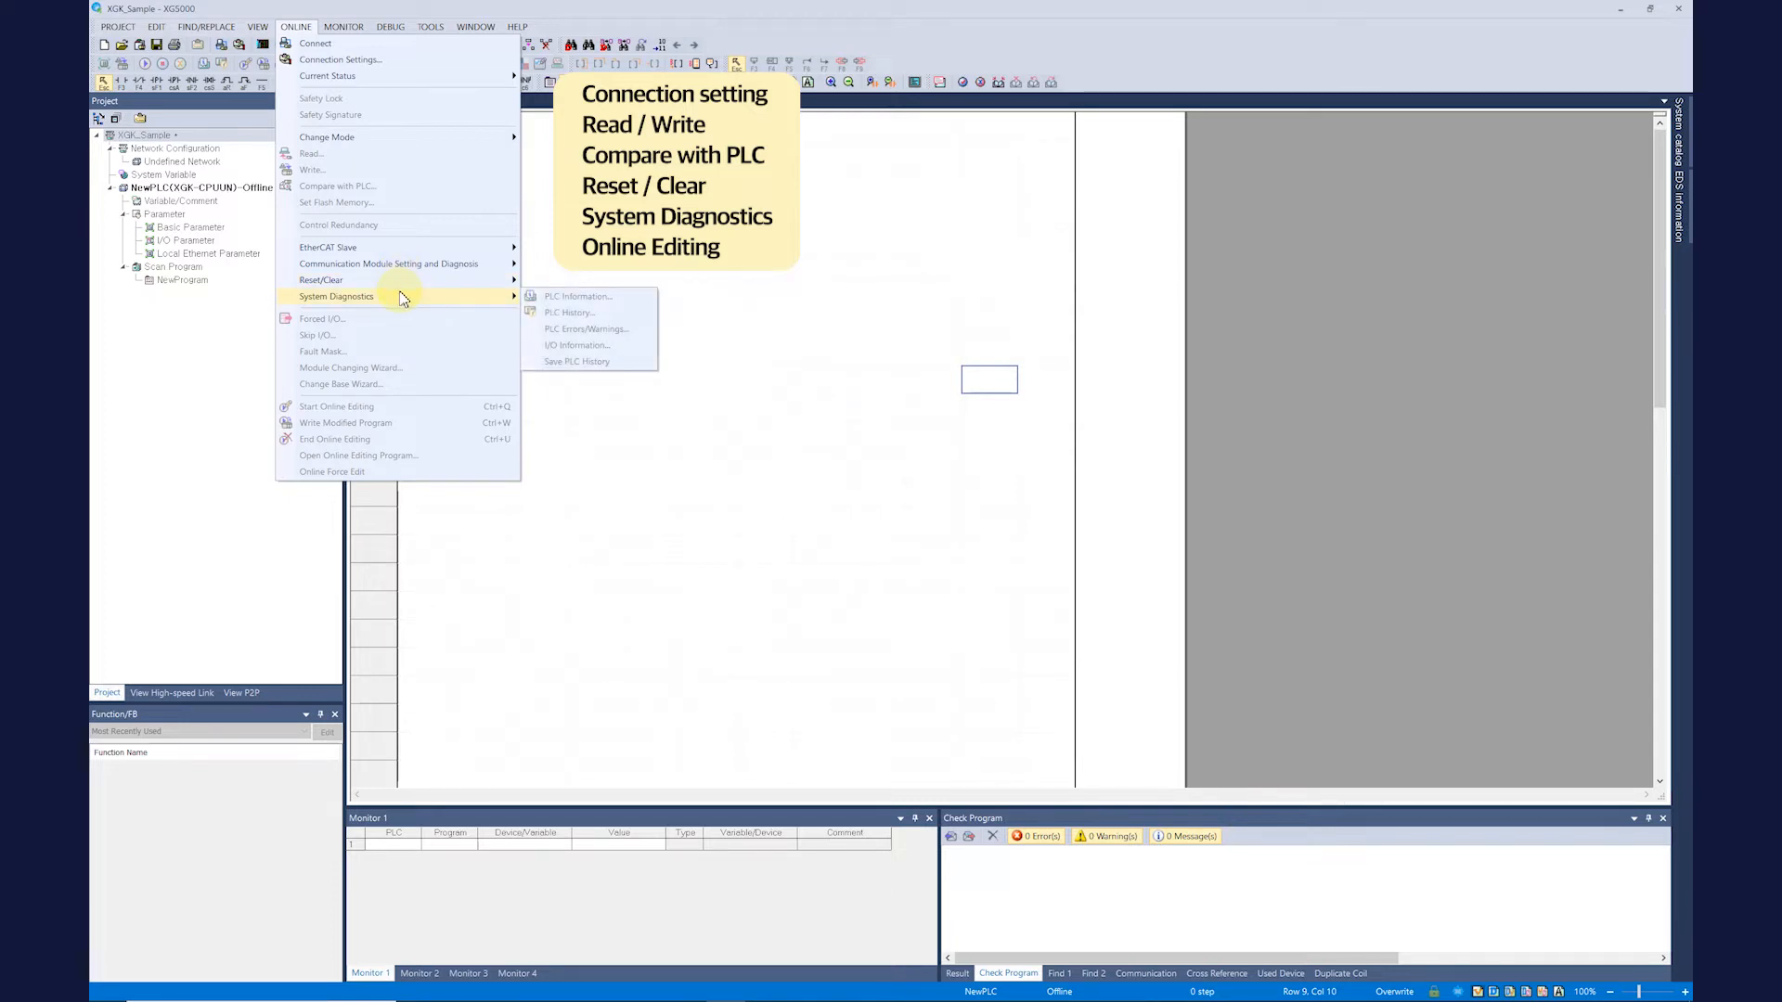
mouse_move(397, 406)
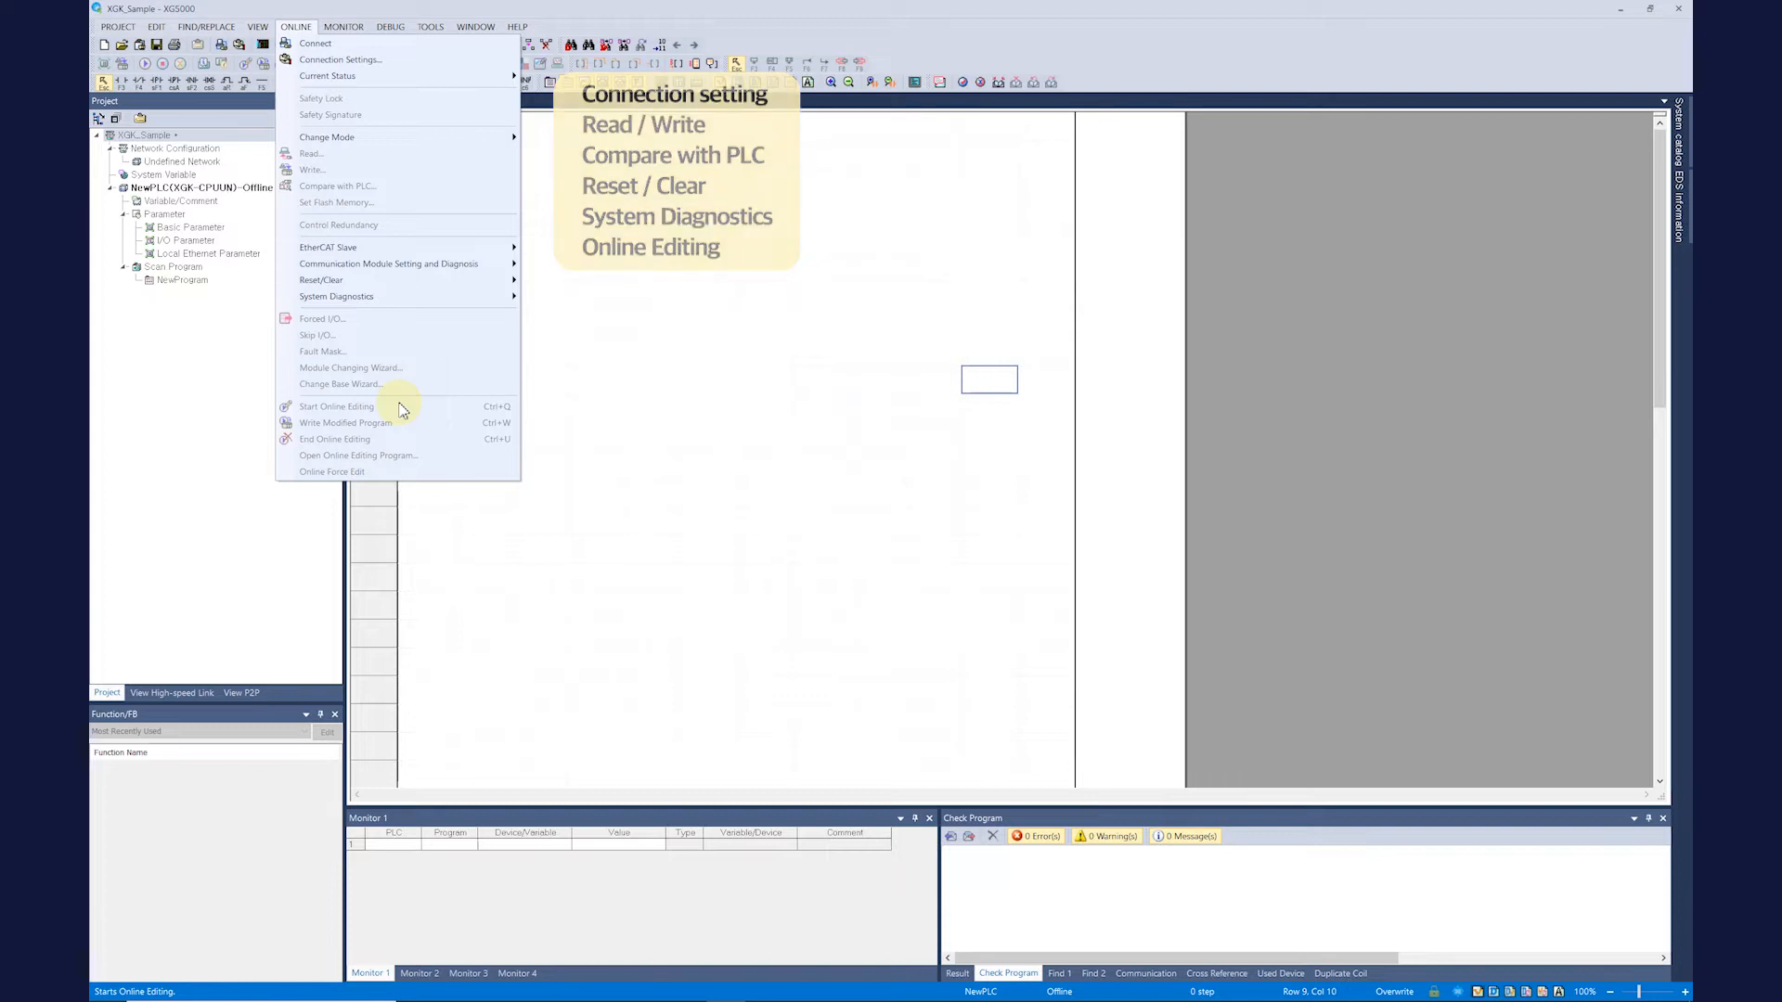
mouse_move(338, 59)
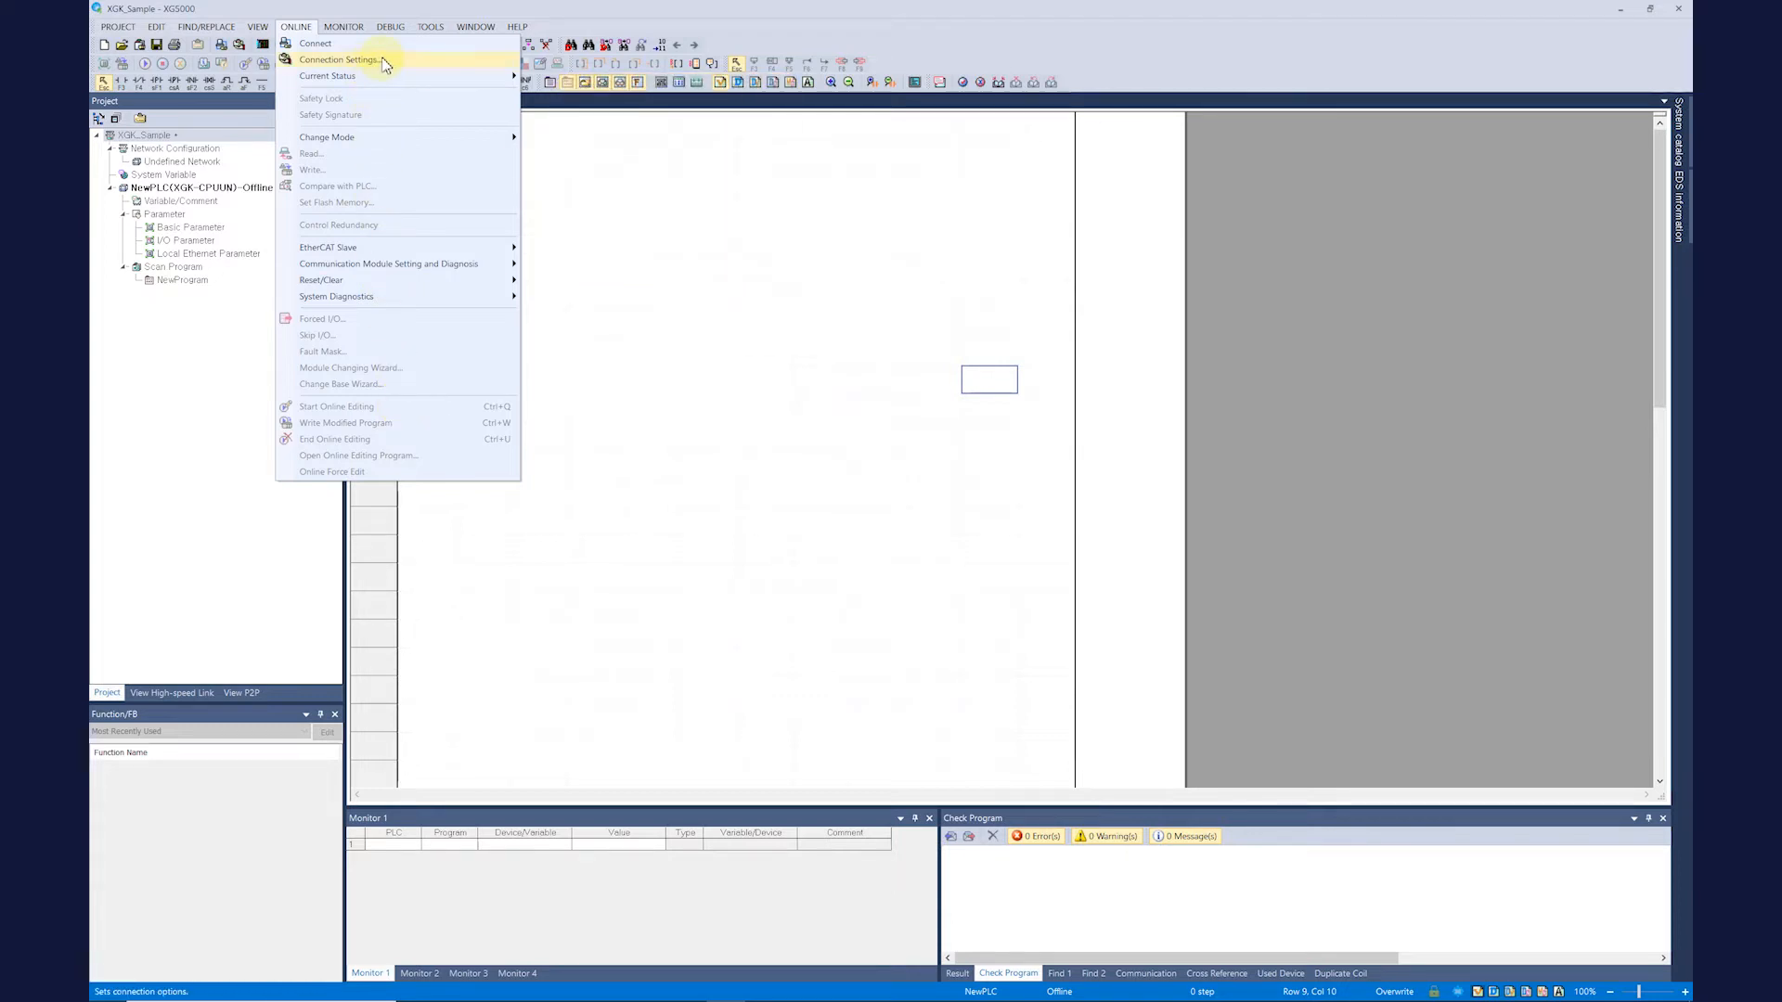
Step: In Connection Settings, keep USB as the PLC connection type
click(340, 59)
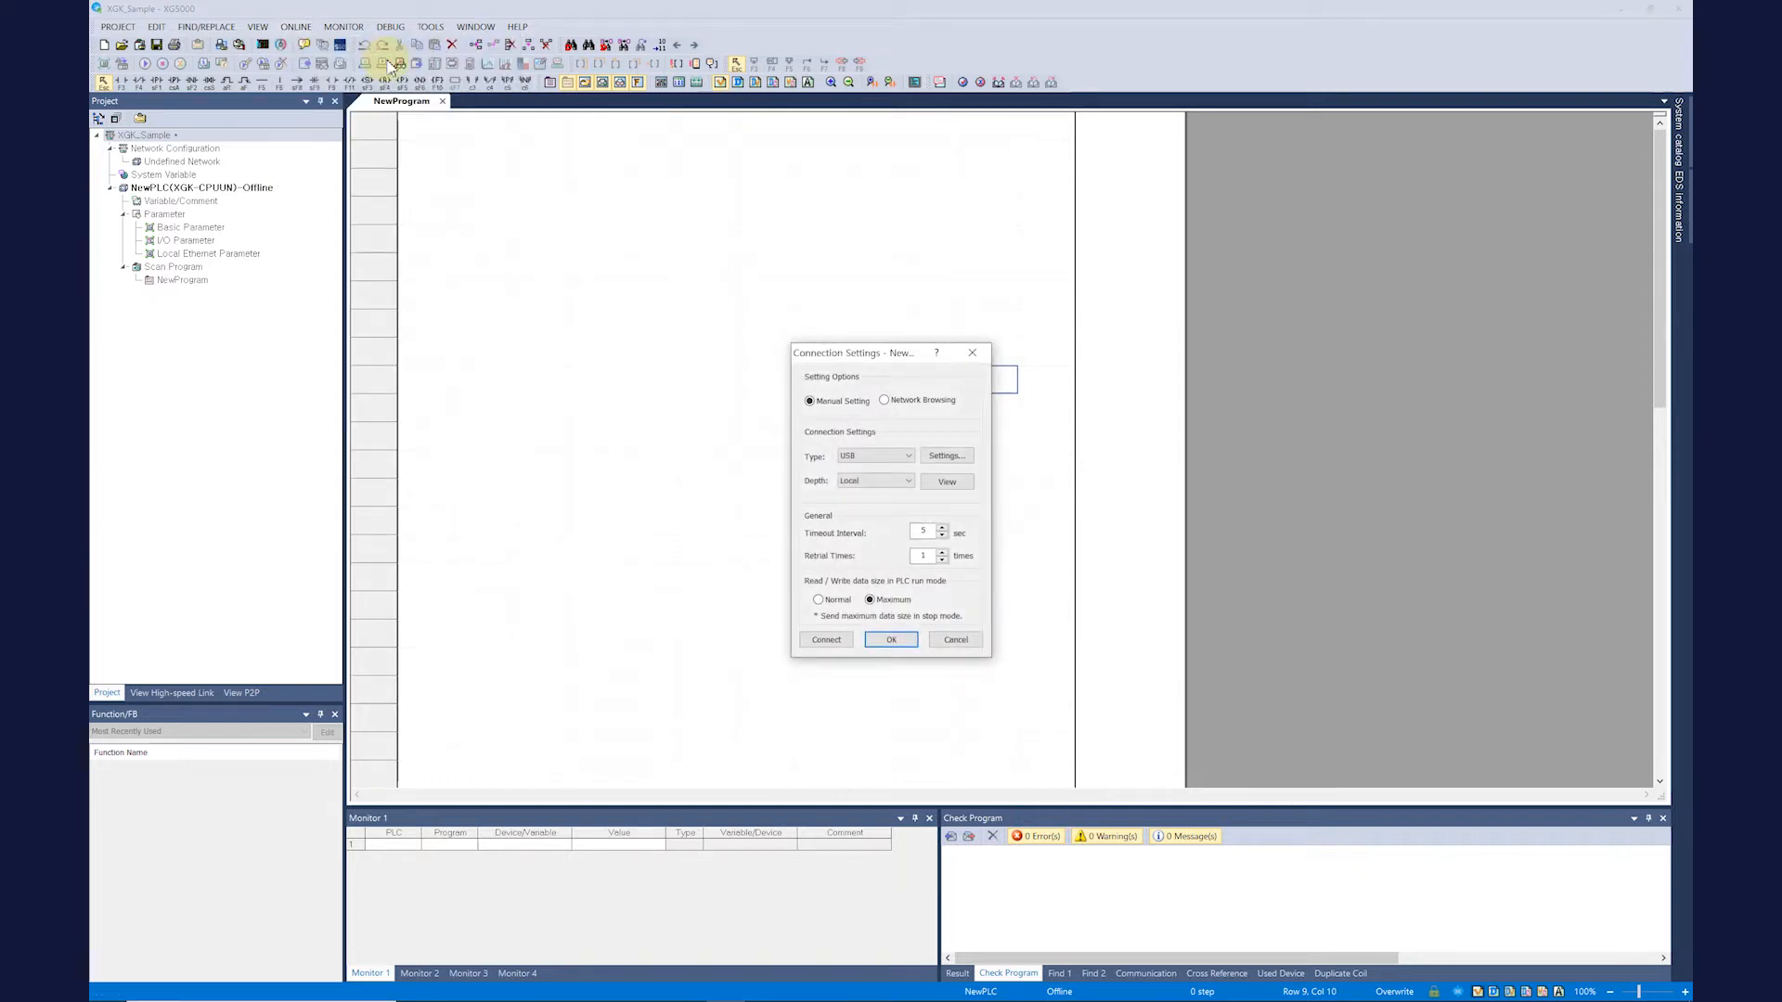
mouse_move(700, 353)
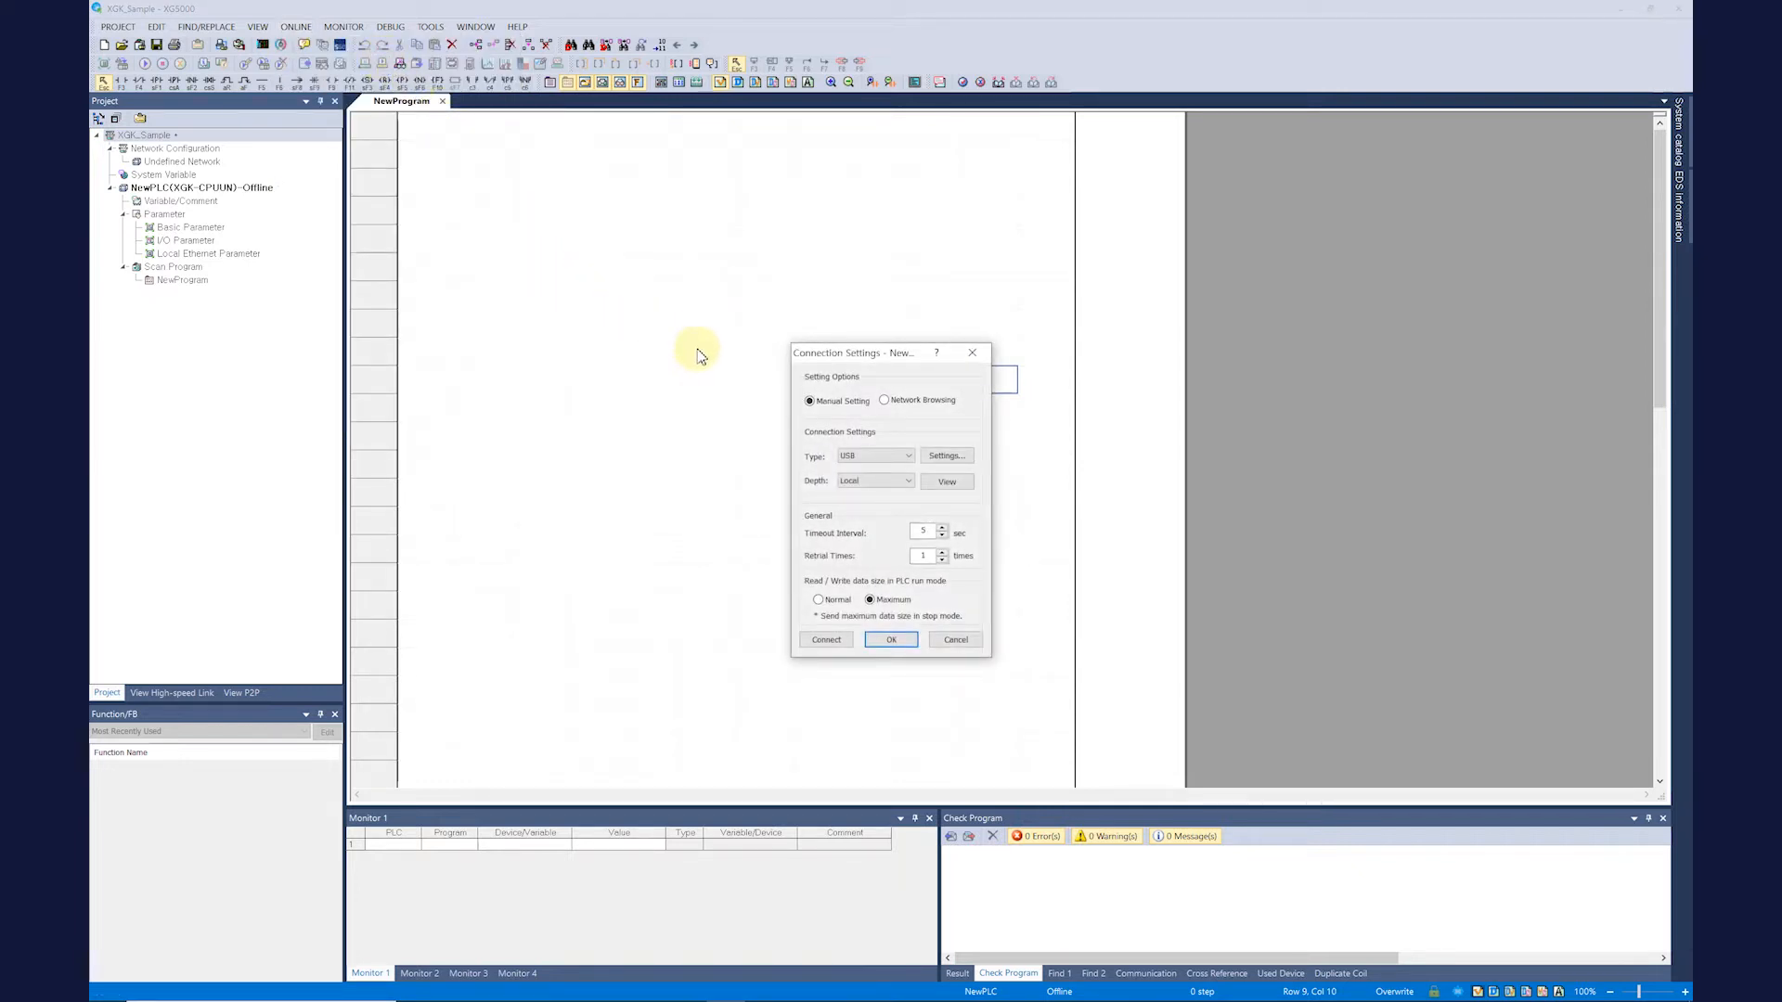
click(908, 456)
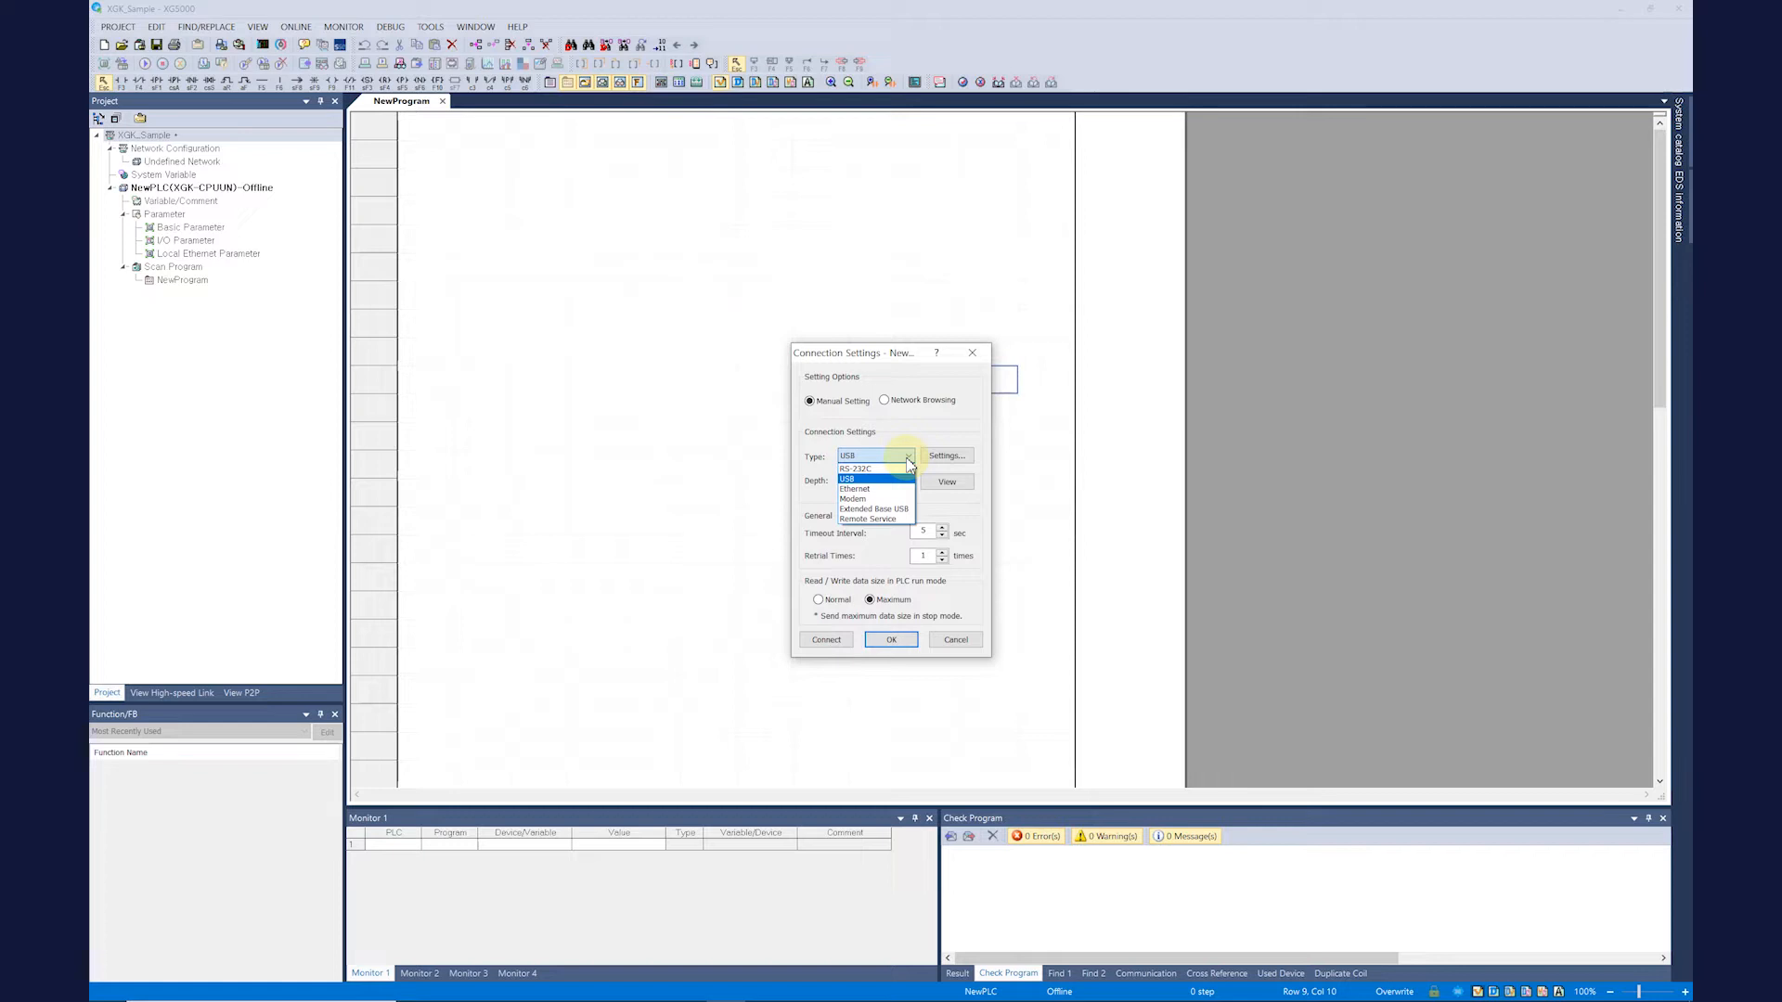
click(874, 456)
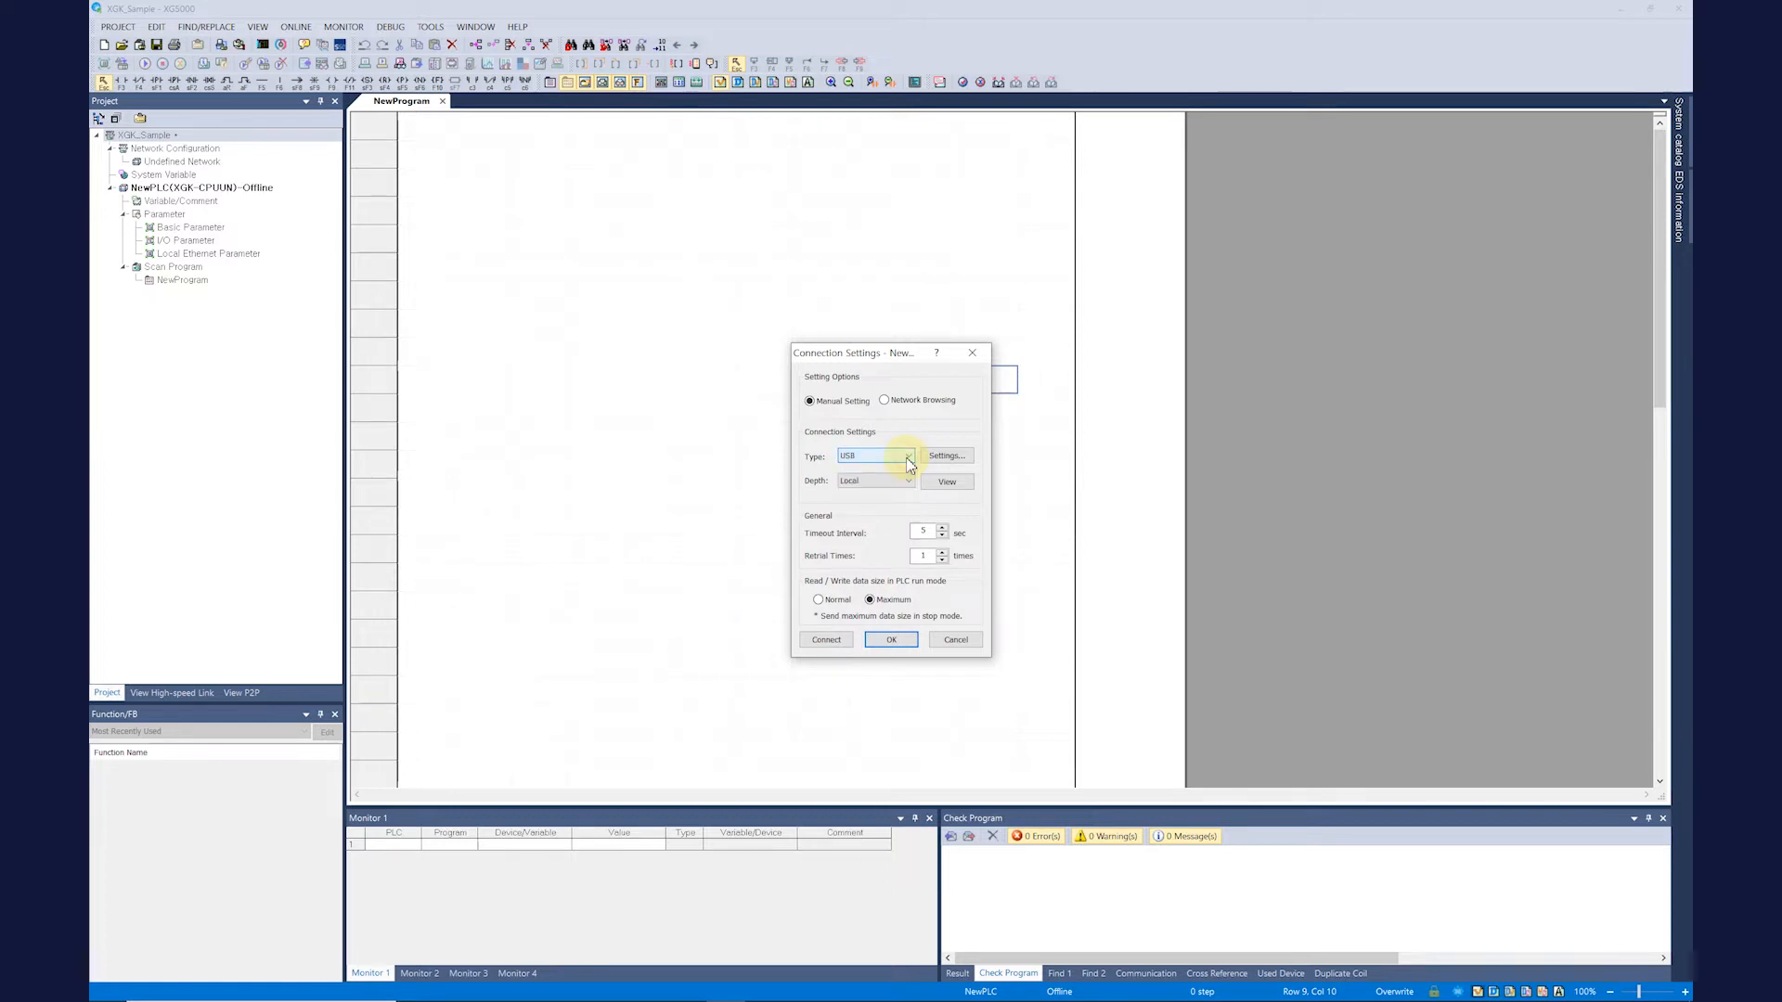
click(909, 481)
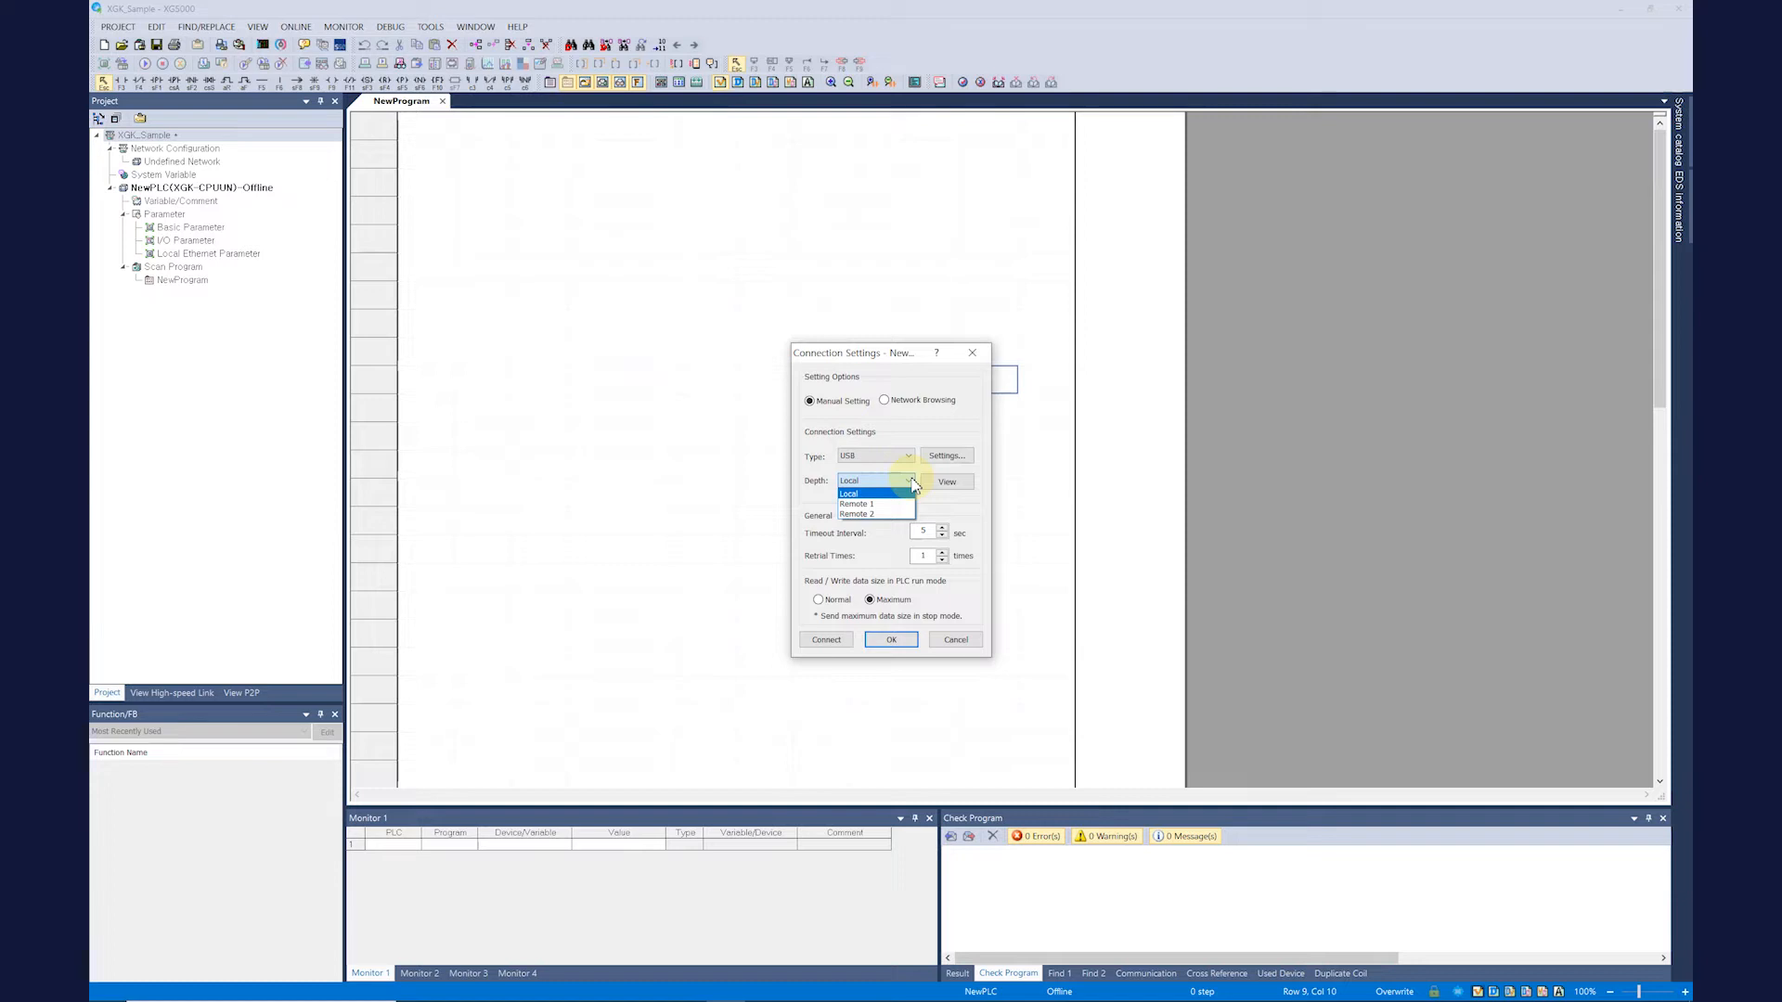
mouse_move(898, 503)
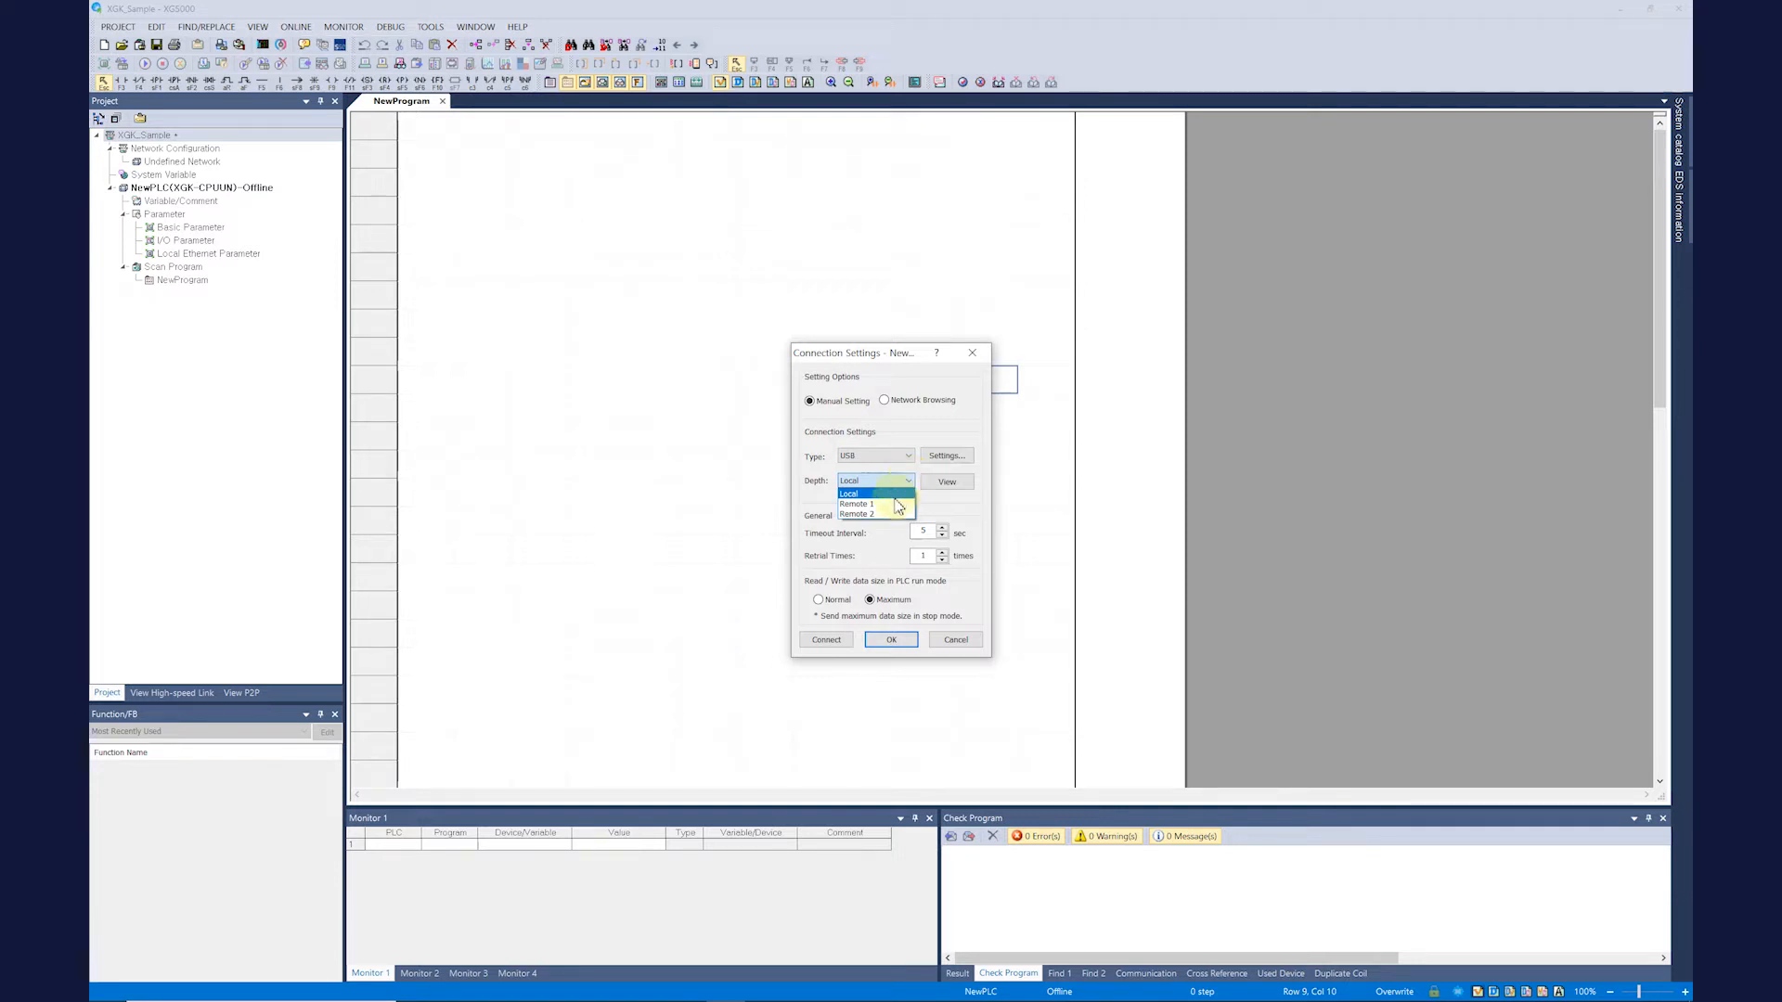
Step: Set the connection depth to Remote 1 then Remote 2, previewing each connection path
click(855, 503)
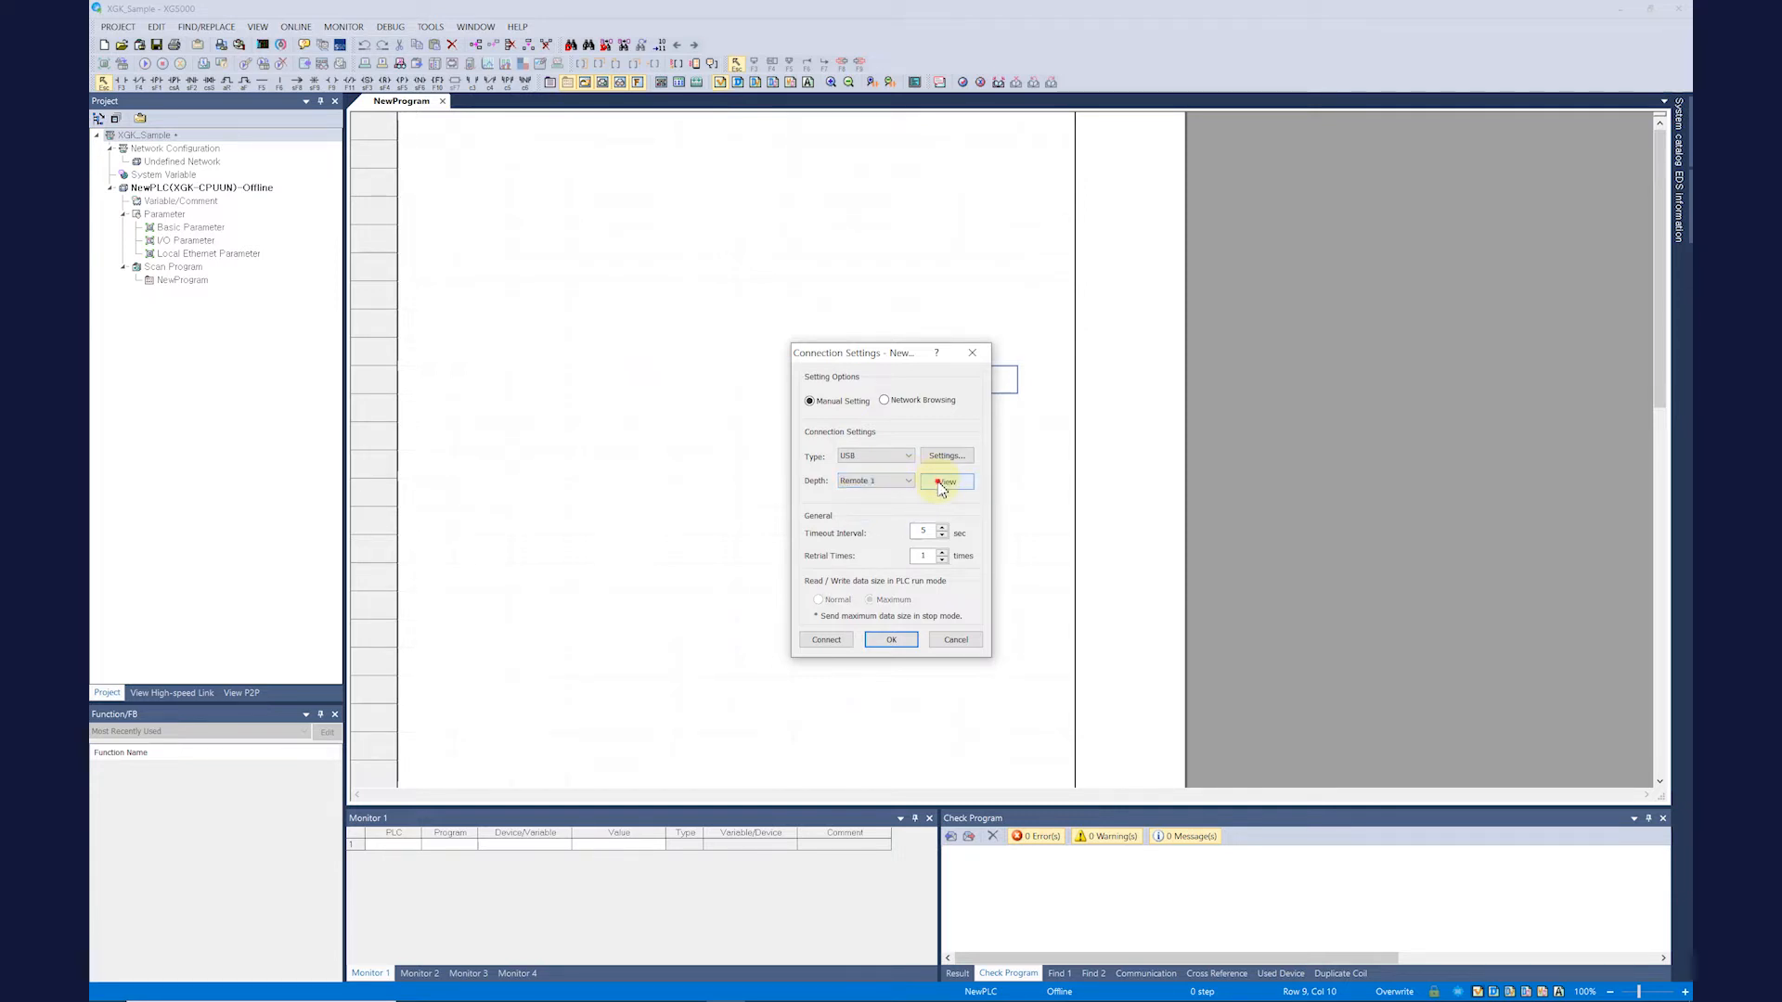
click(945, 481)
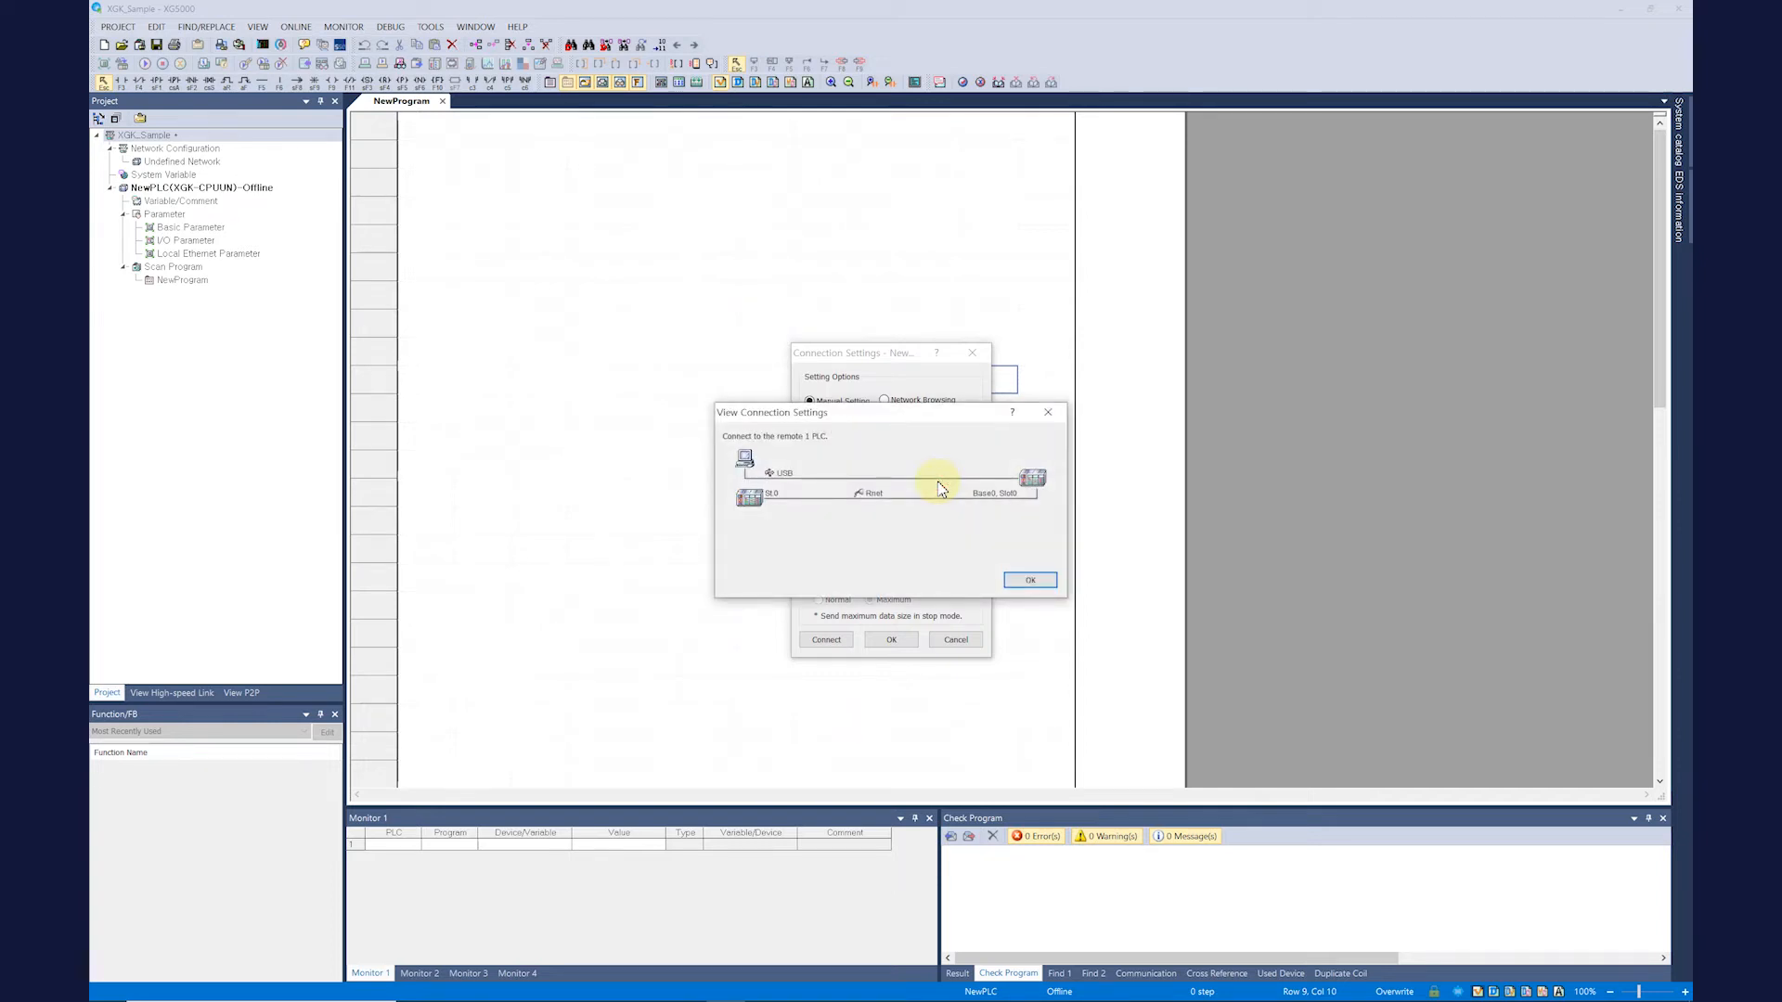
mouse_move(935, 525)
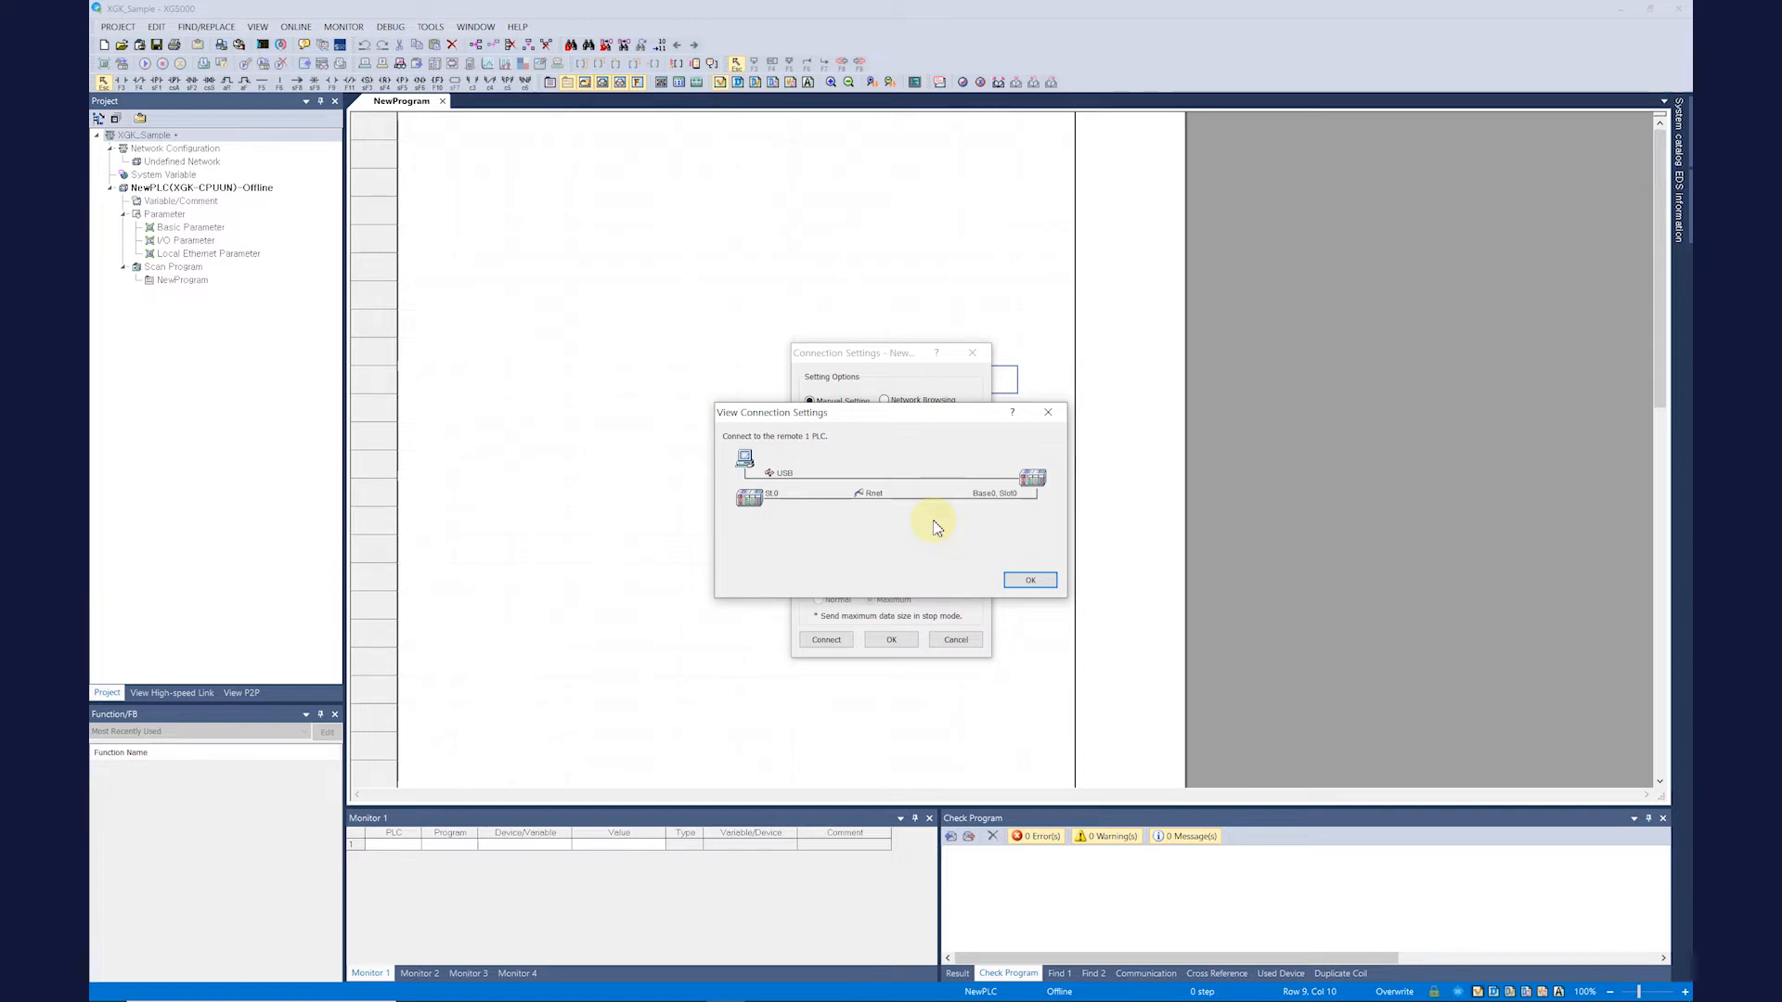
click(1028, 579)
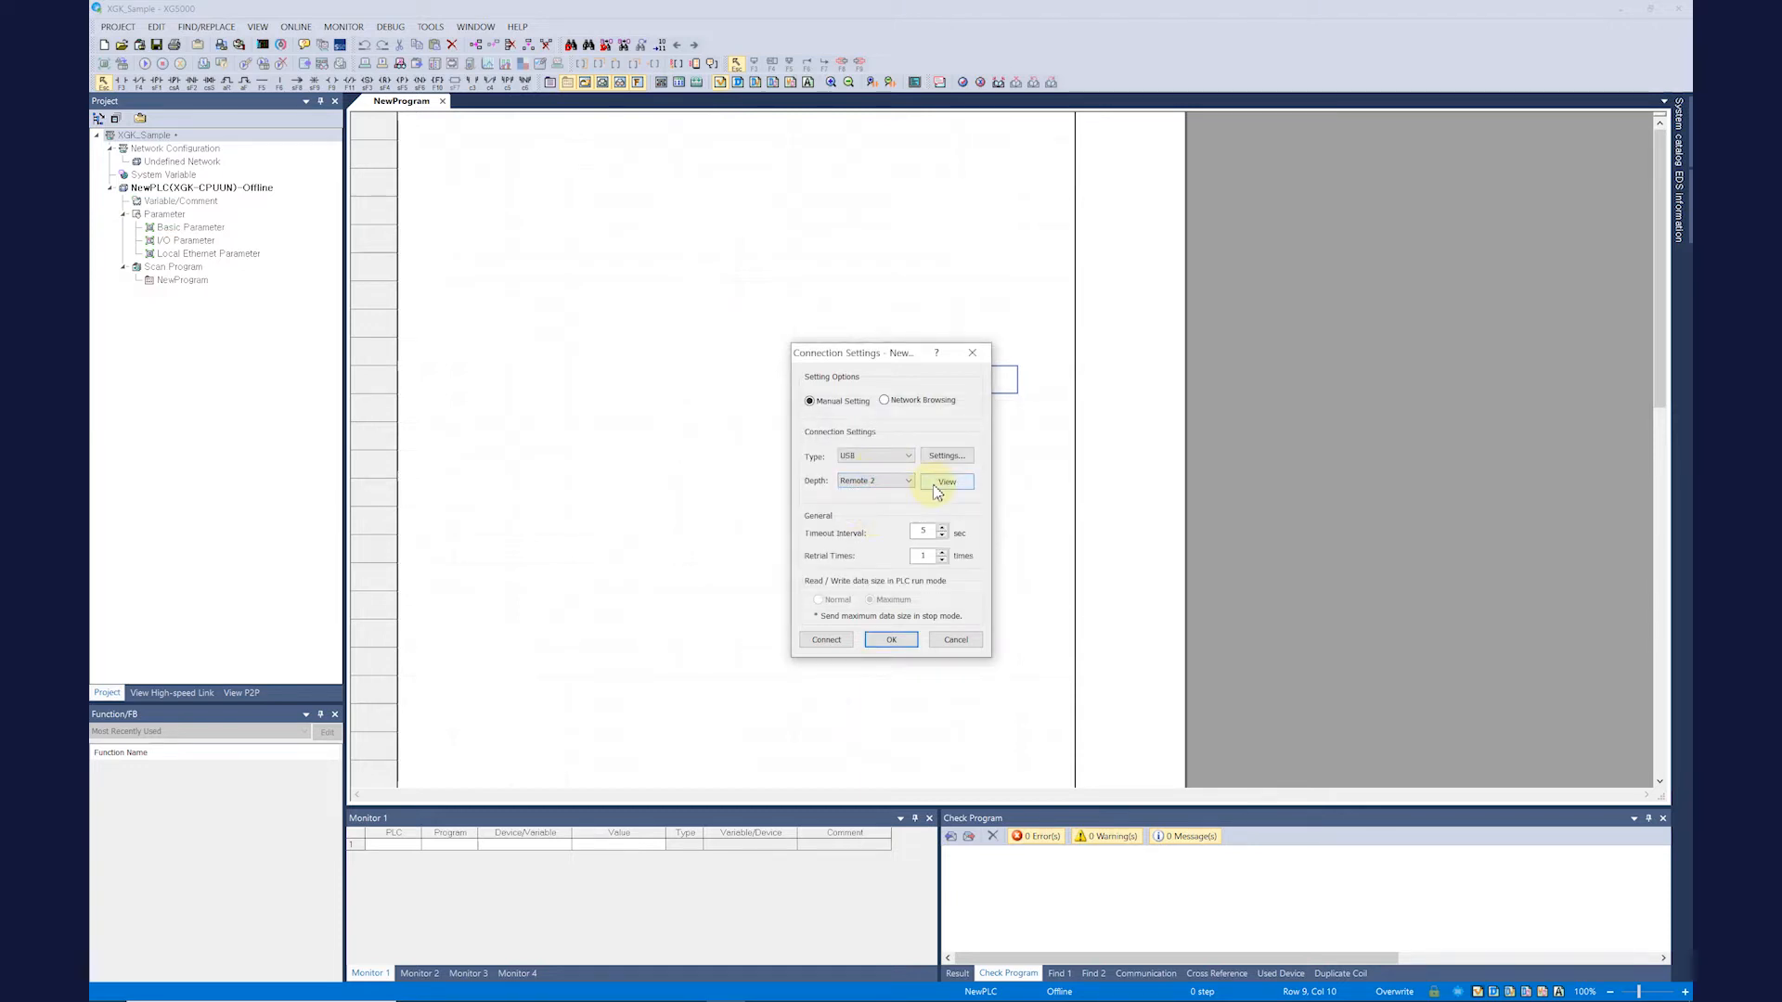
click(945, 481)
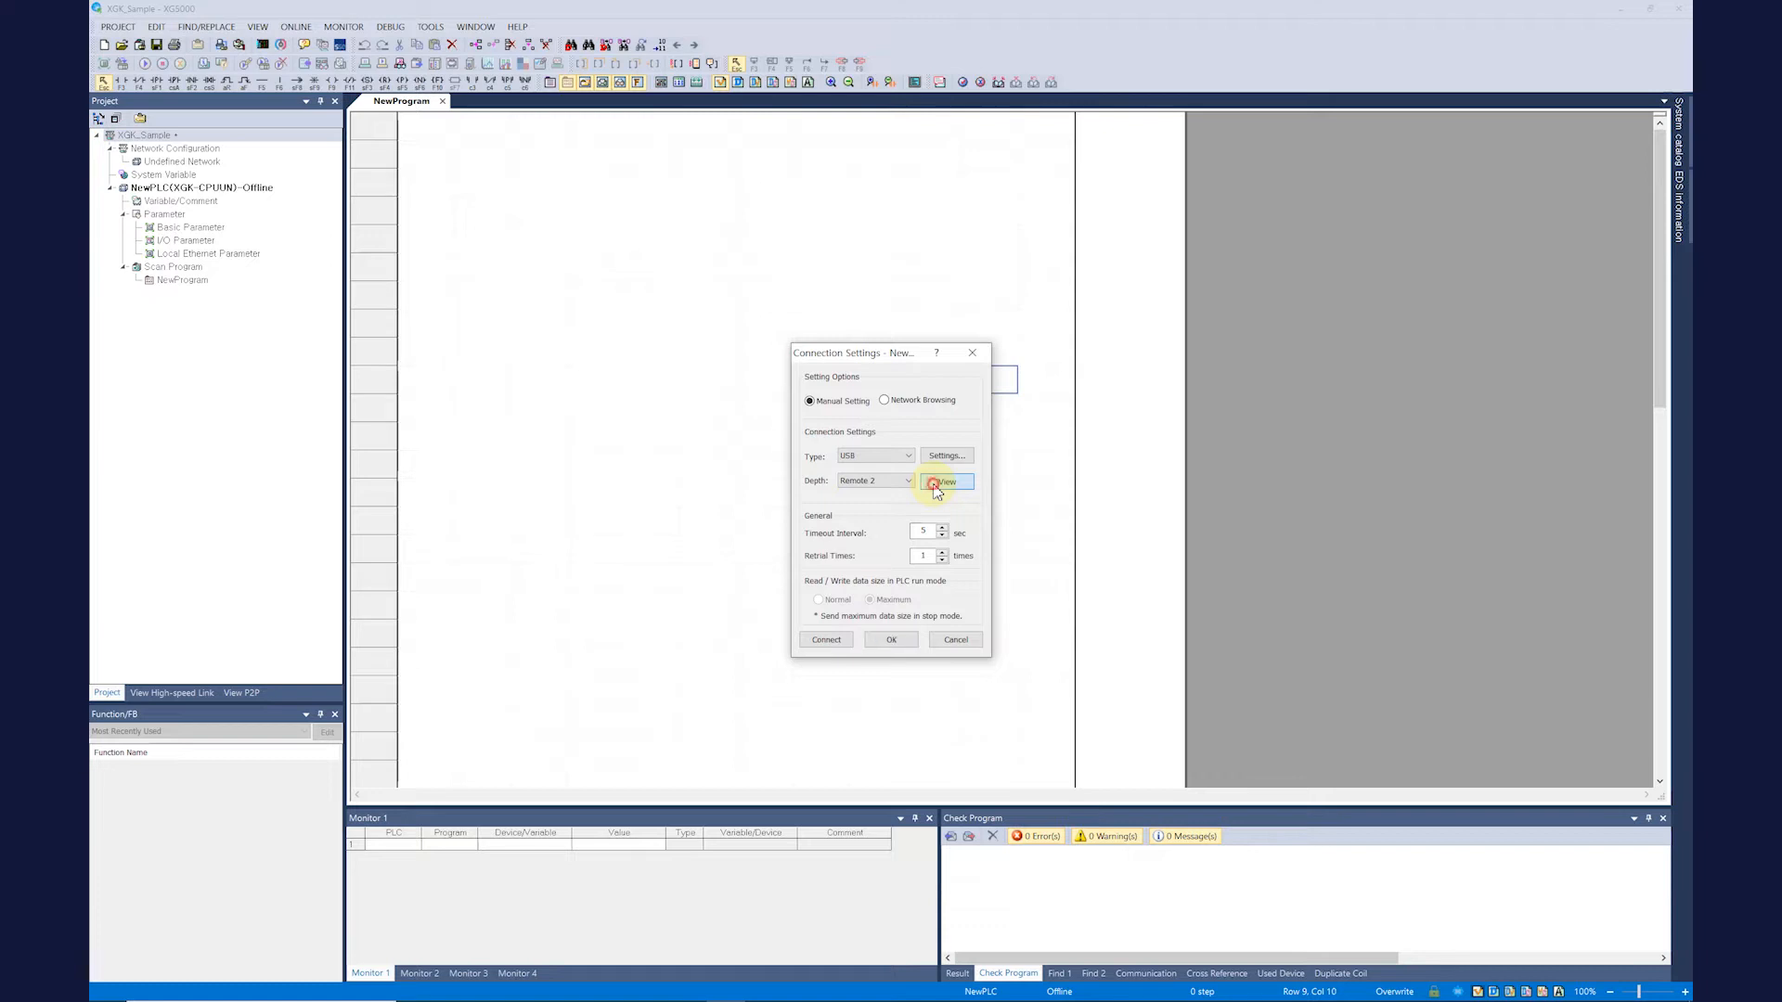
click(944, 481)
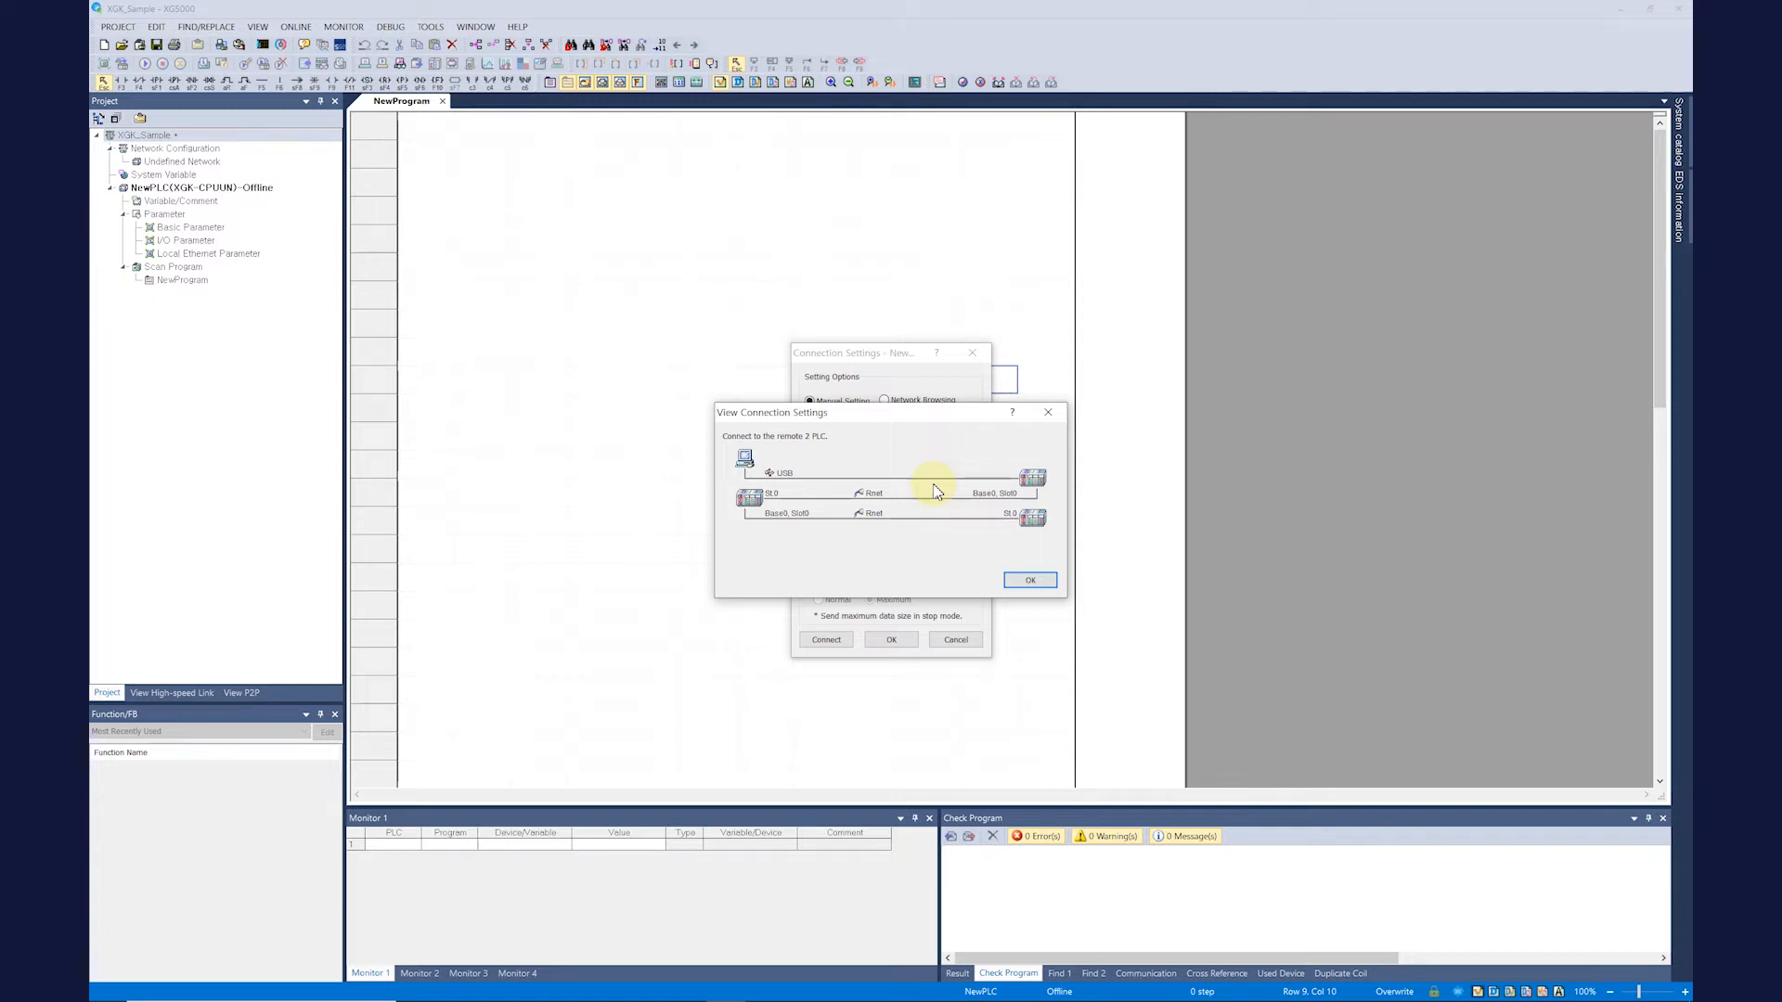
click(1028, 579)
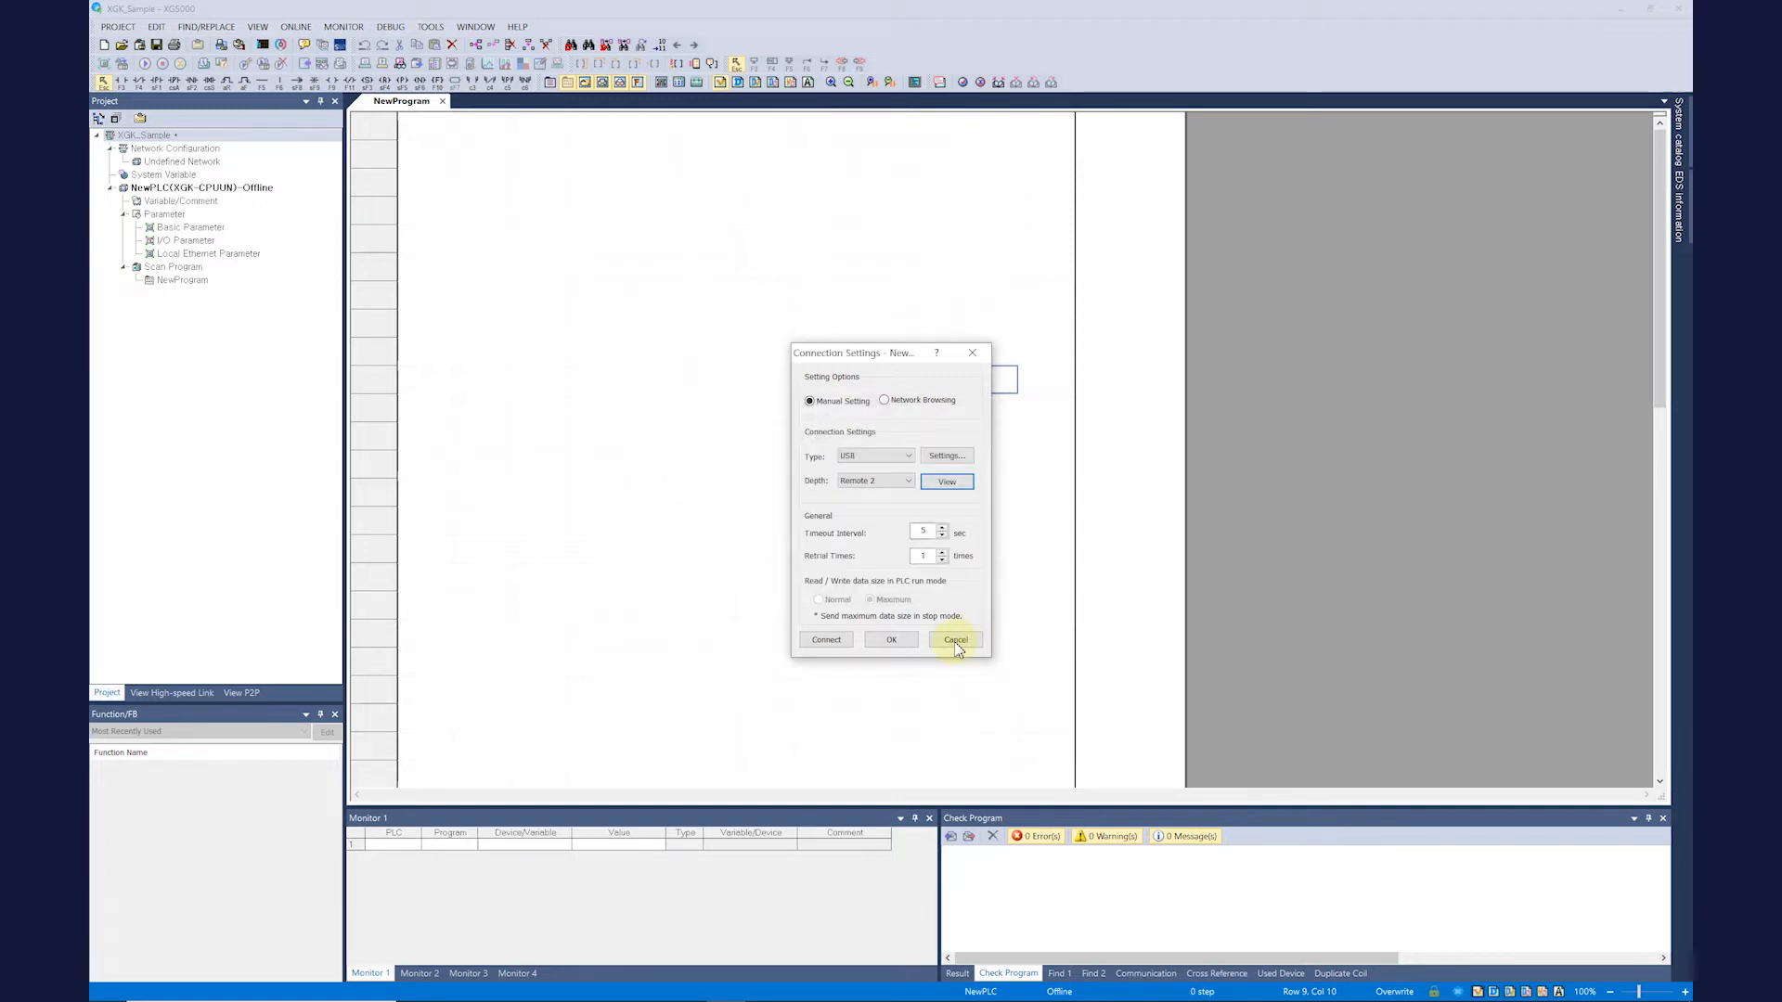
Step: Cancel the Connection Settings dialog without applying changes
click(954, 641)
text(M00000)
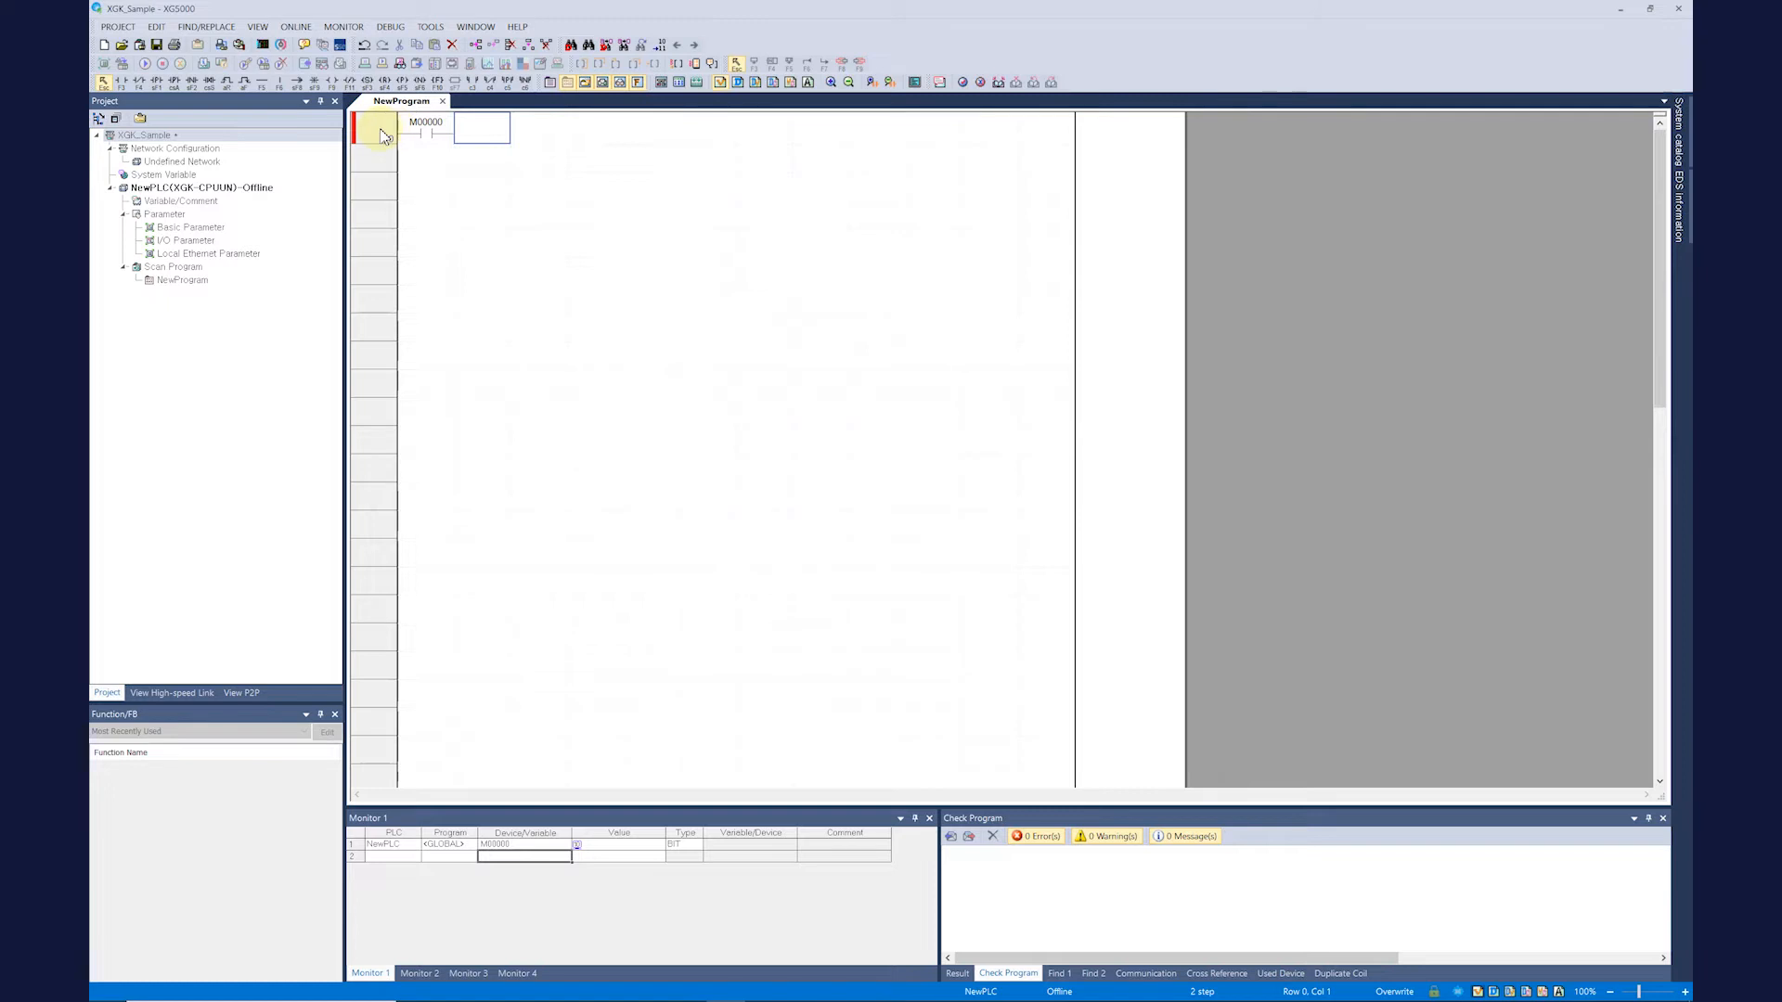
click(428, 26)
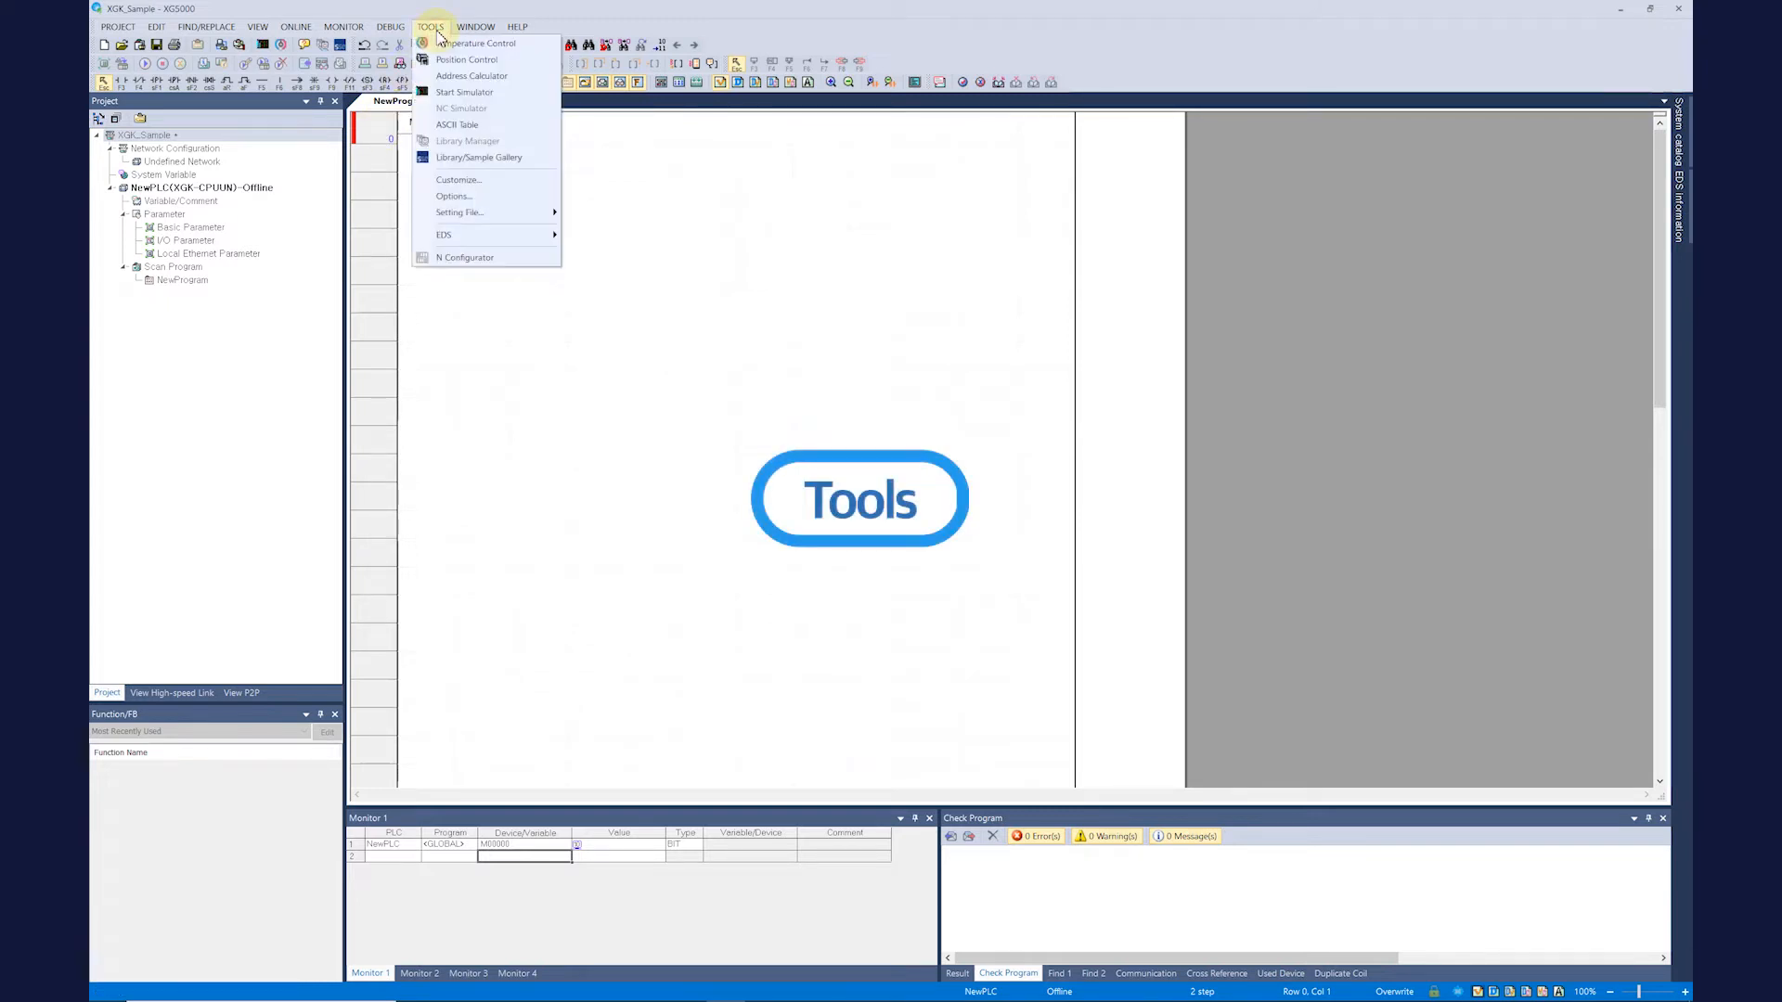
mouse_move(477, 42)
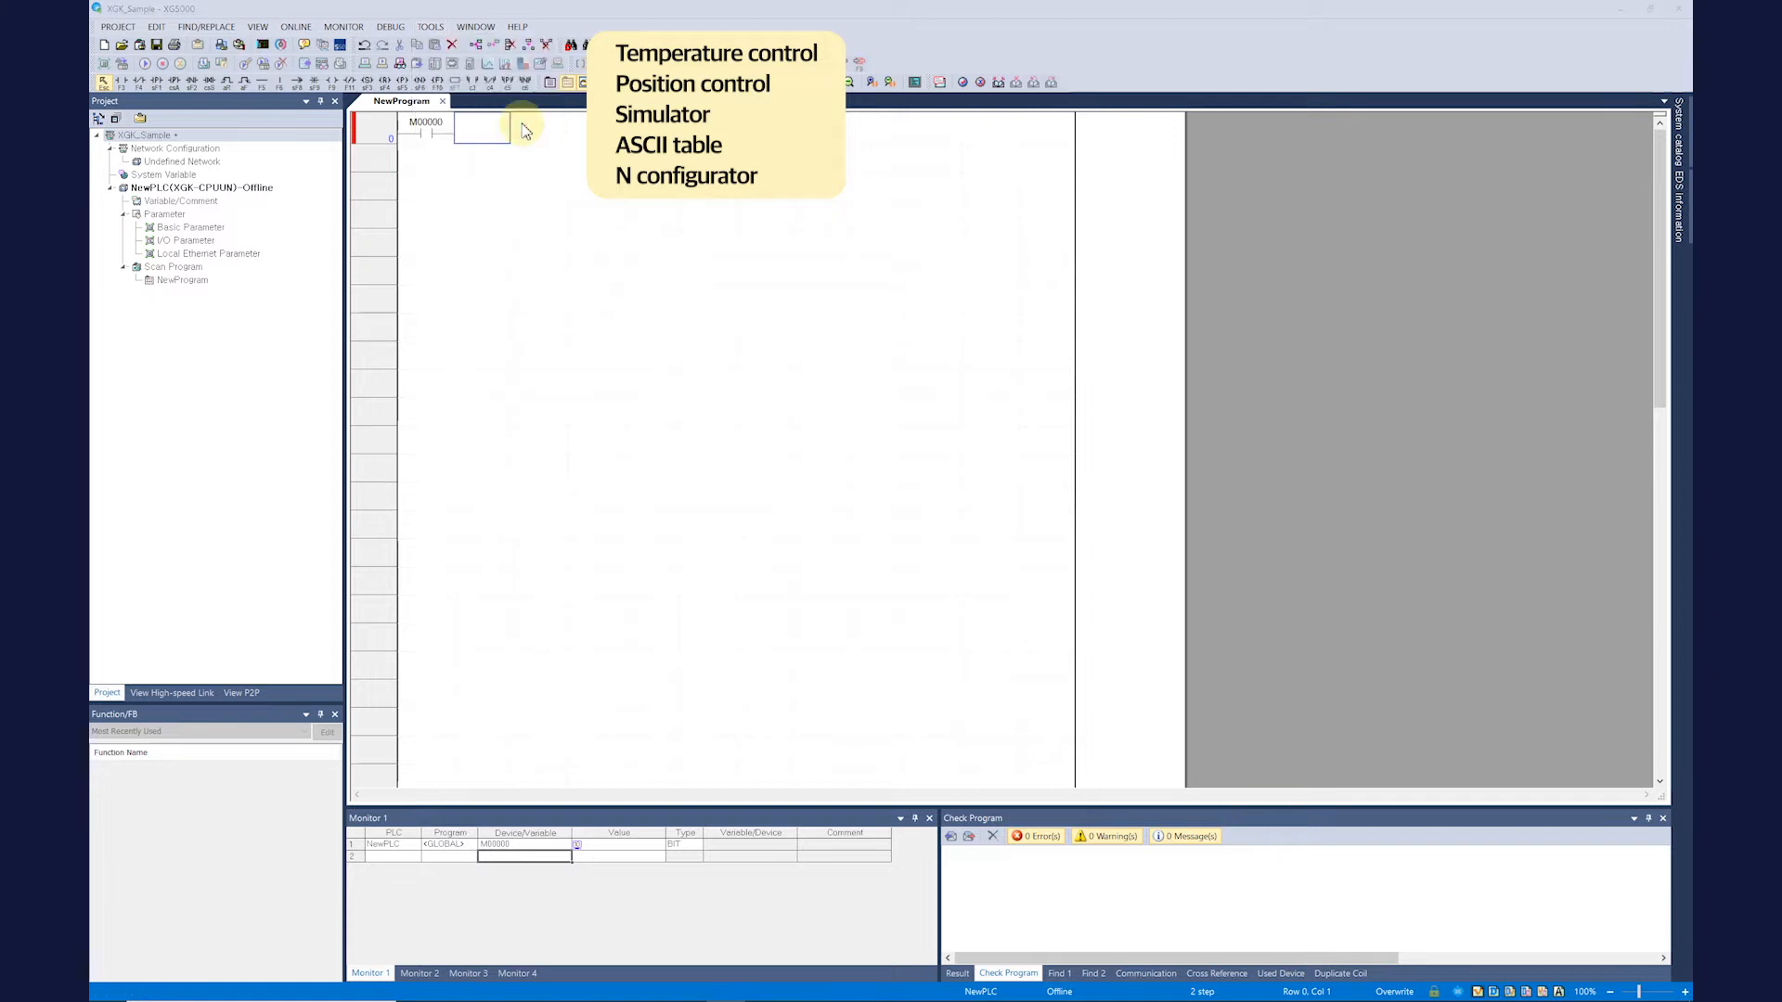
click(668, 145)
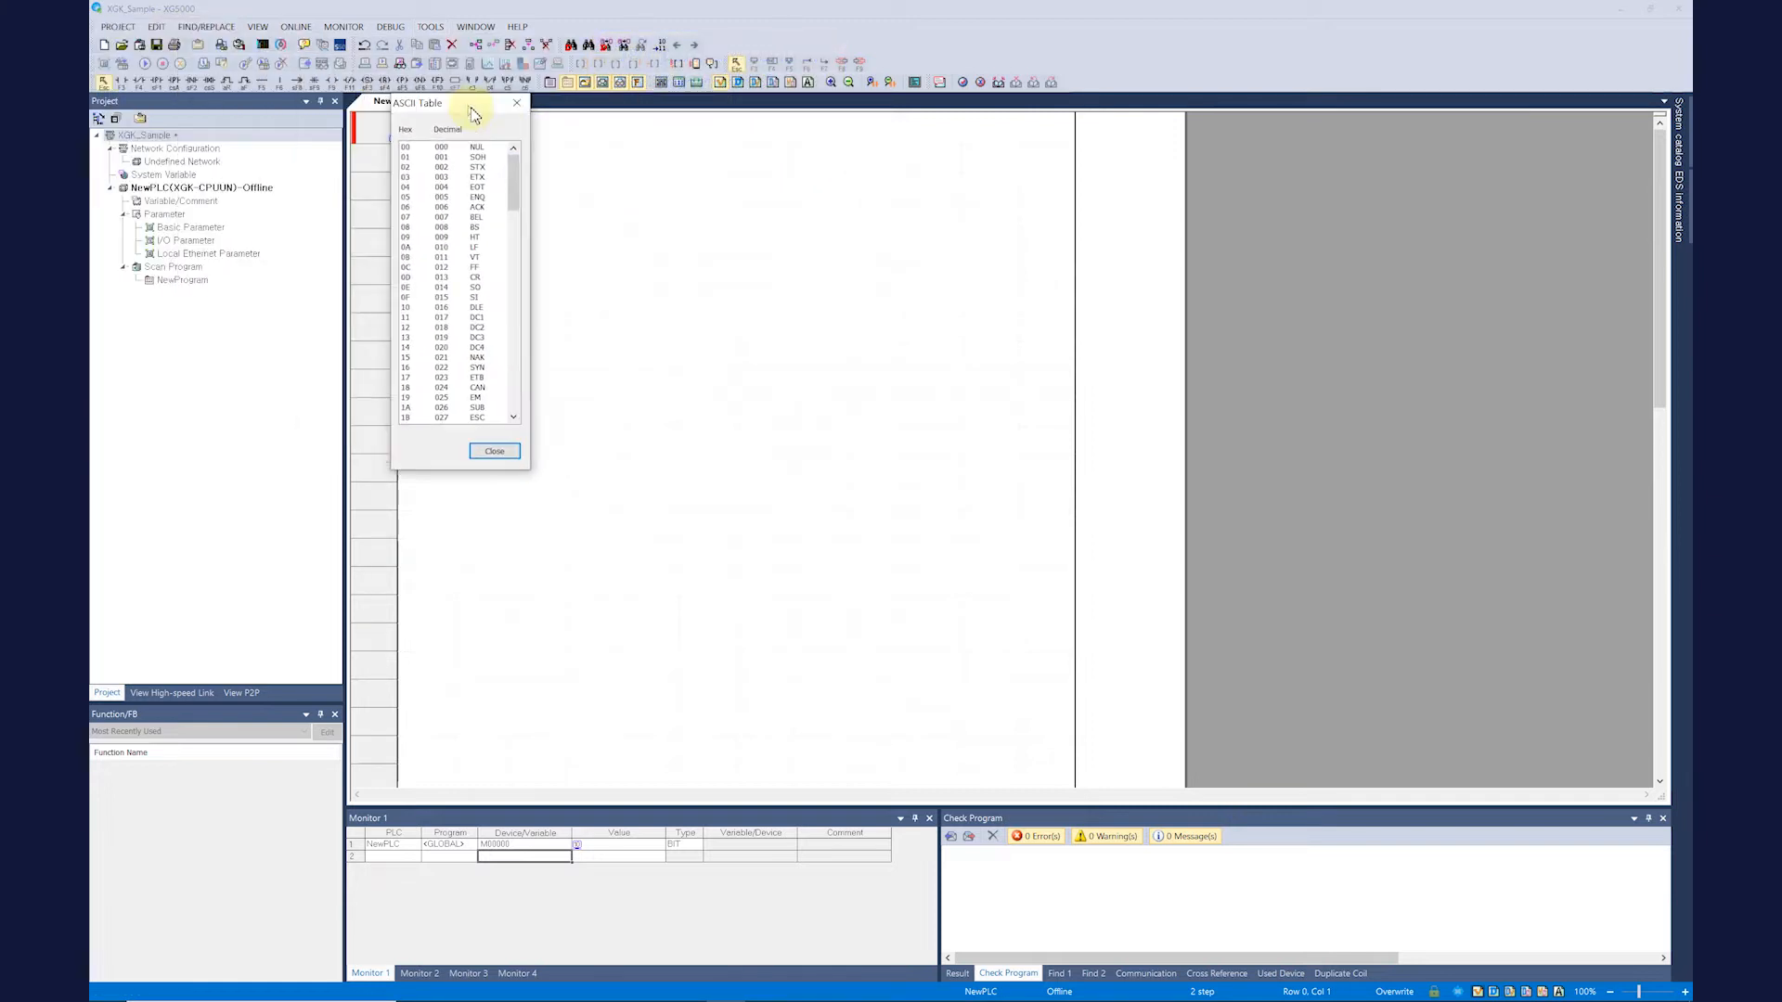
scroll(down, 3)
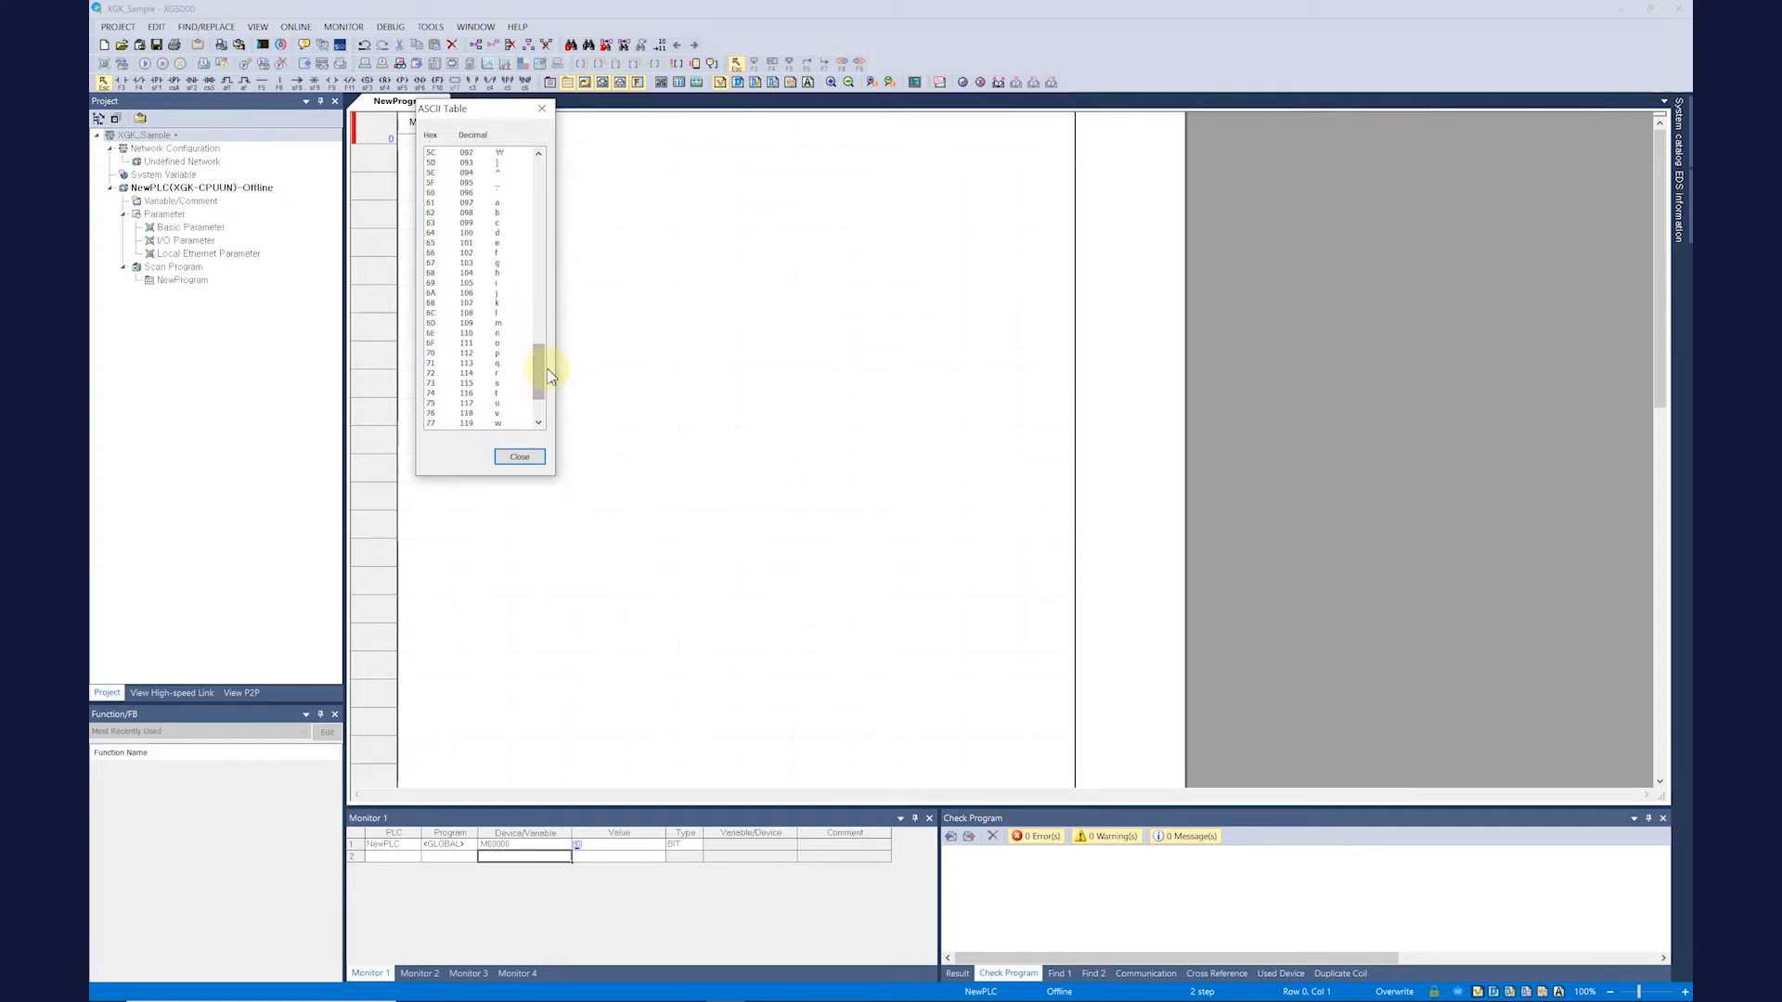
click(518, 457)
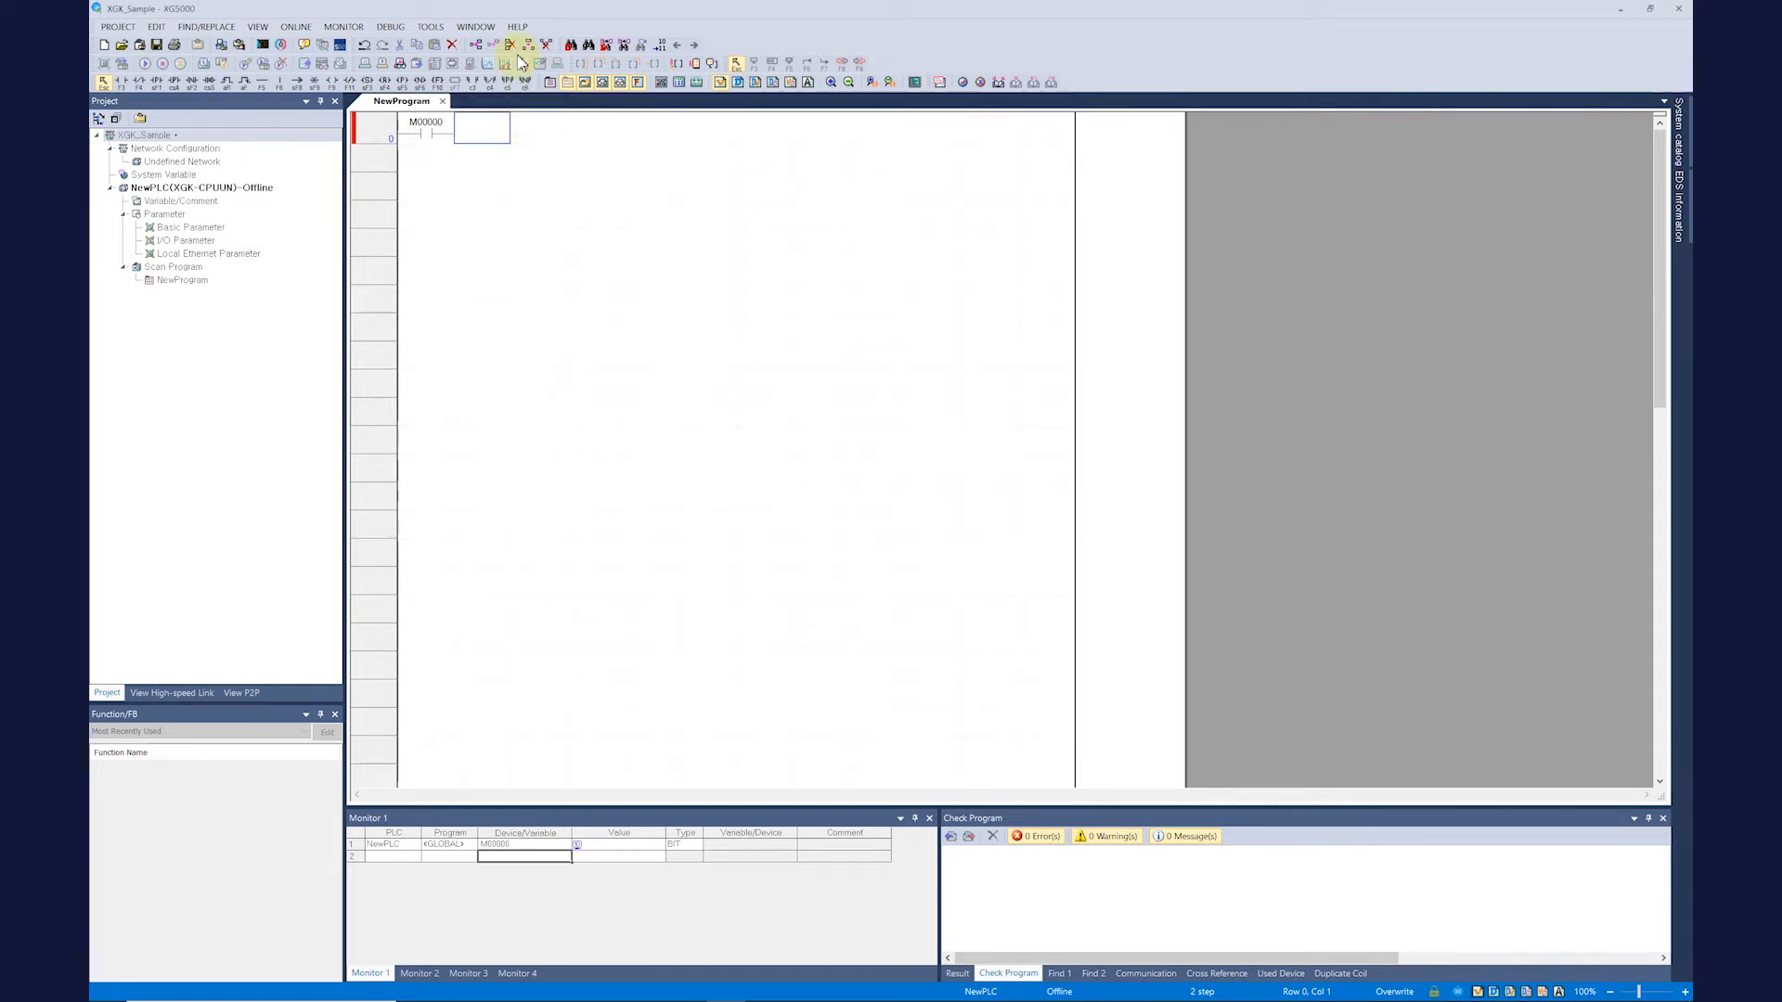
Step: Clear the ladder so NewProgram is empty with 0 steps and no M00000 monitor entry
click(518, 26)
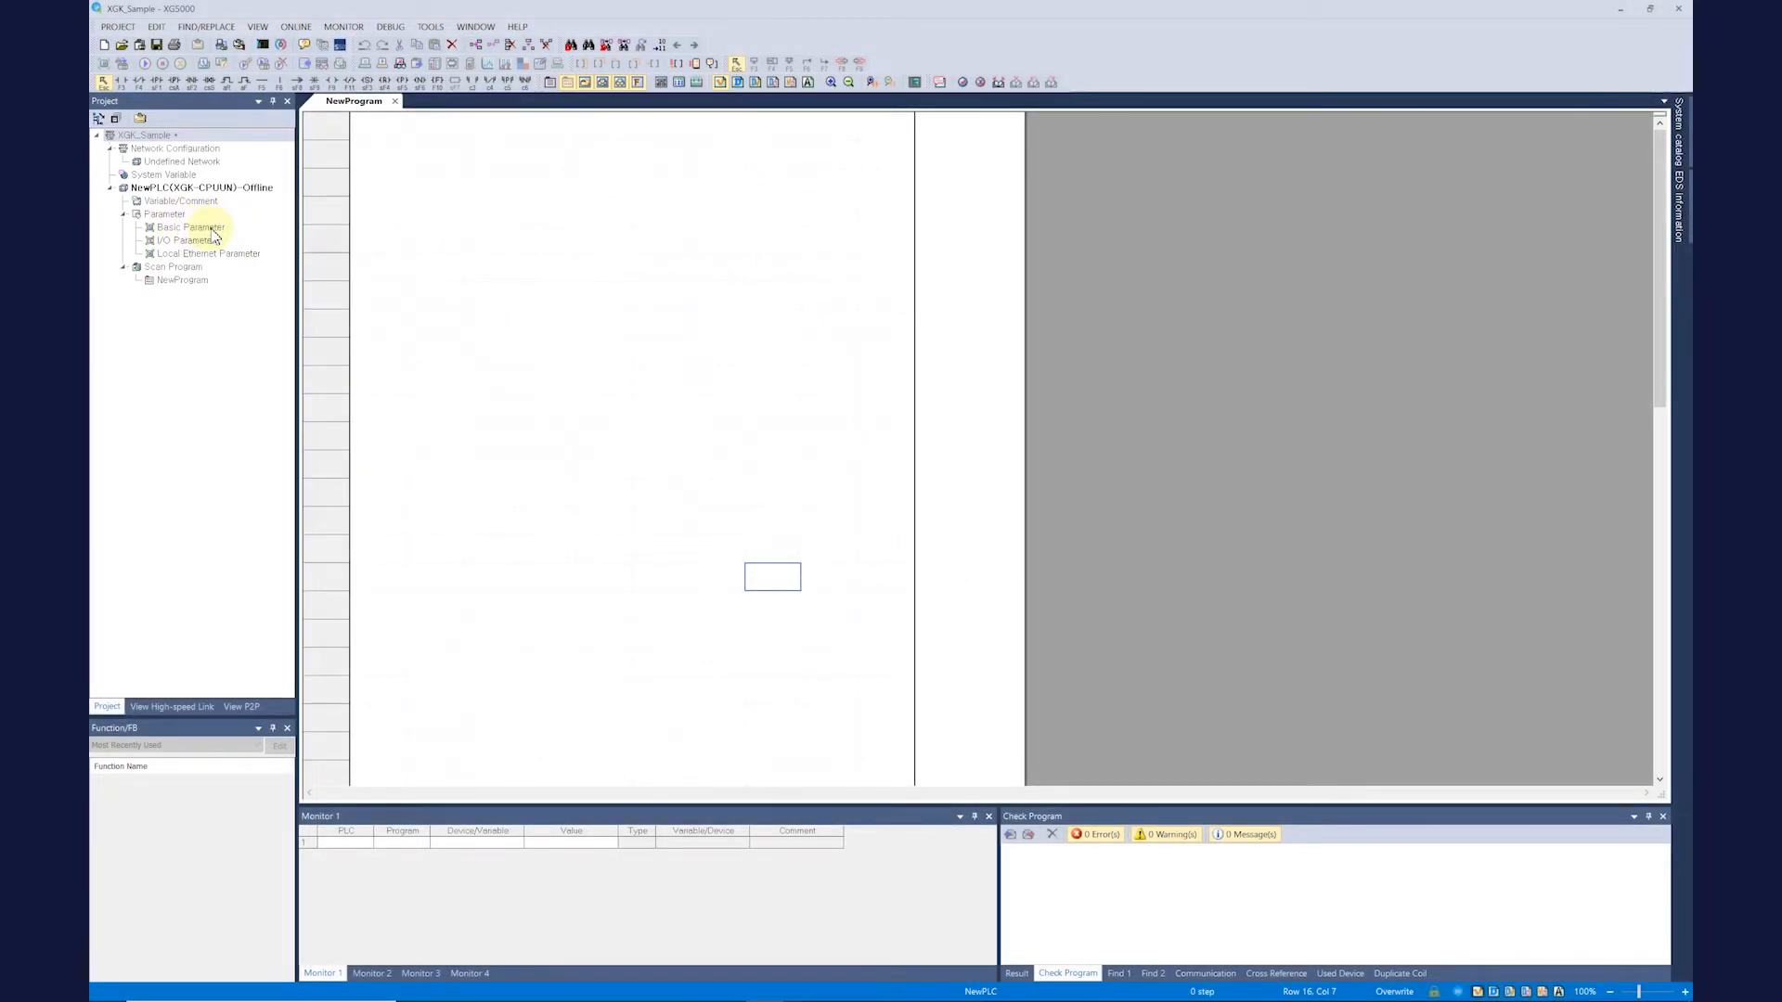
Step: In Basic Parameter settings keep the 3 ms input filter and D.CLR reset enabled
double_click(186, 226)
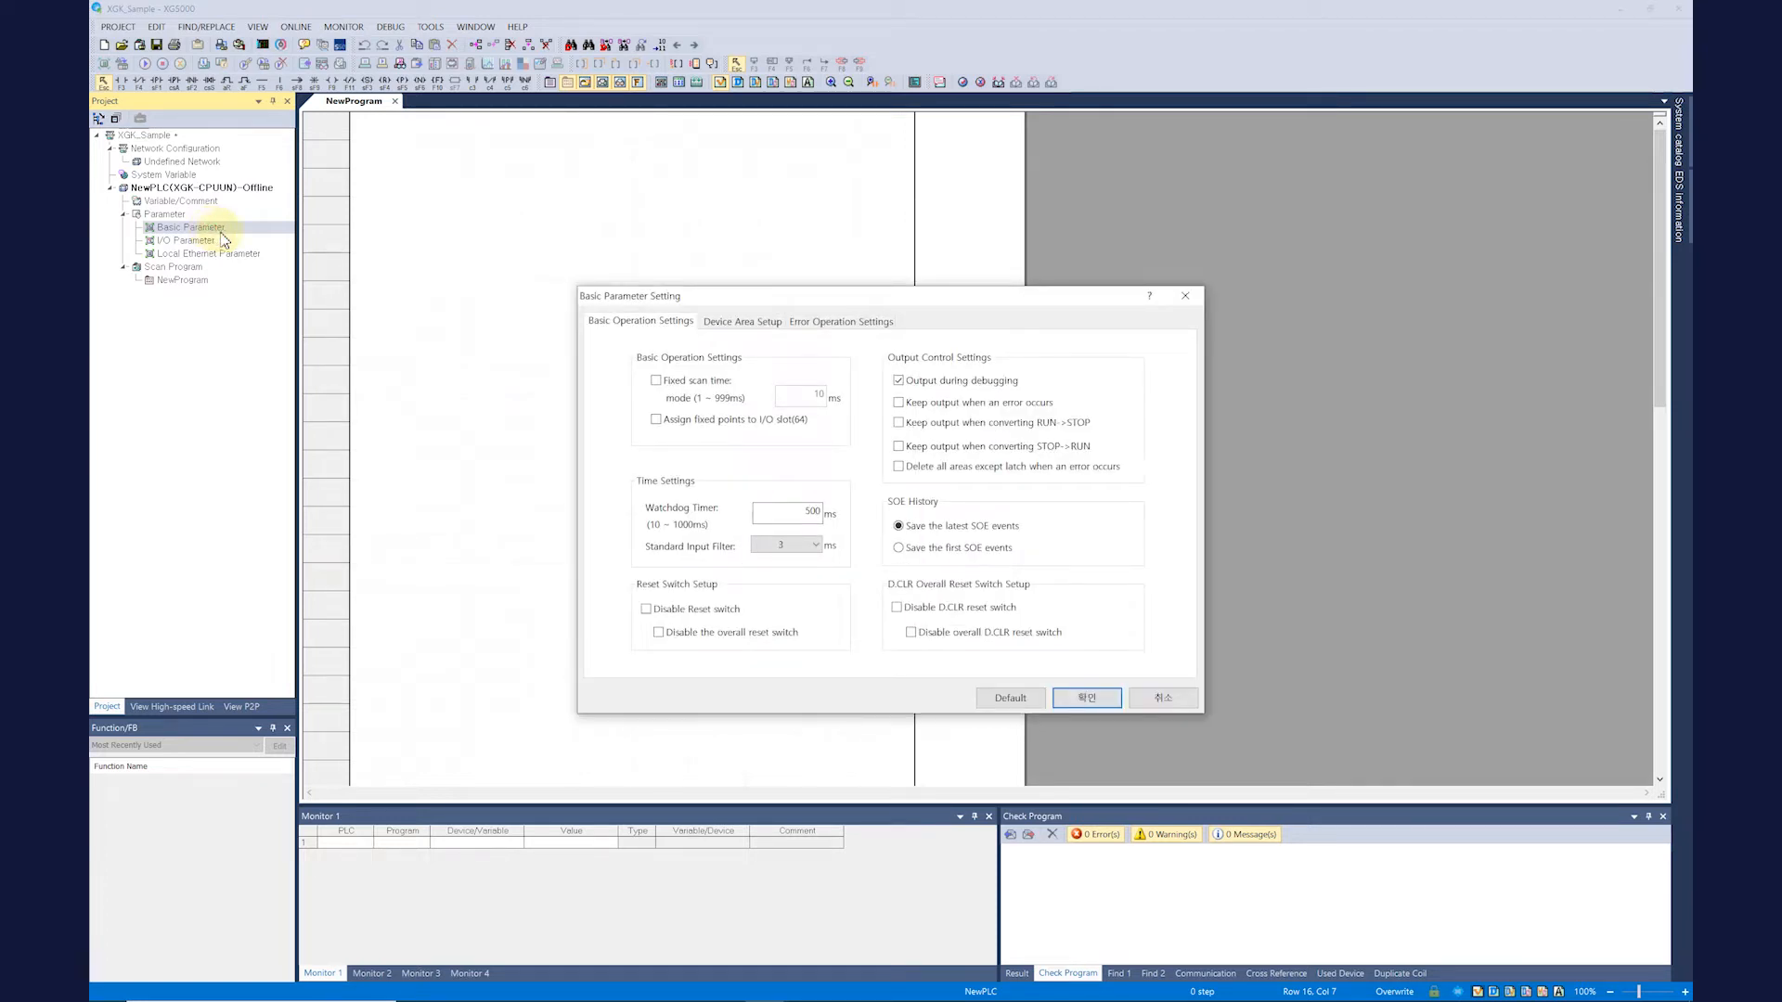
mouse_move(542, 377)
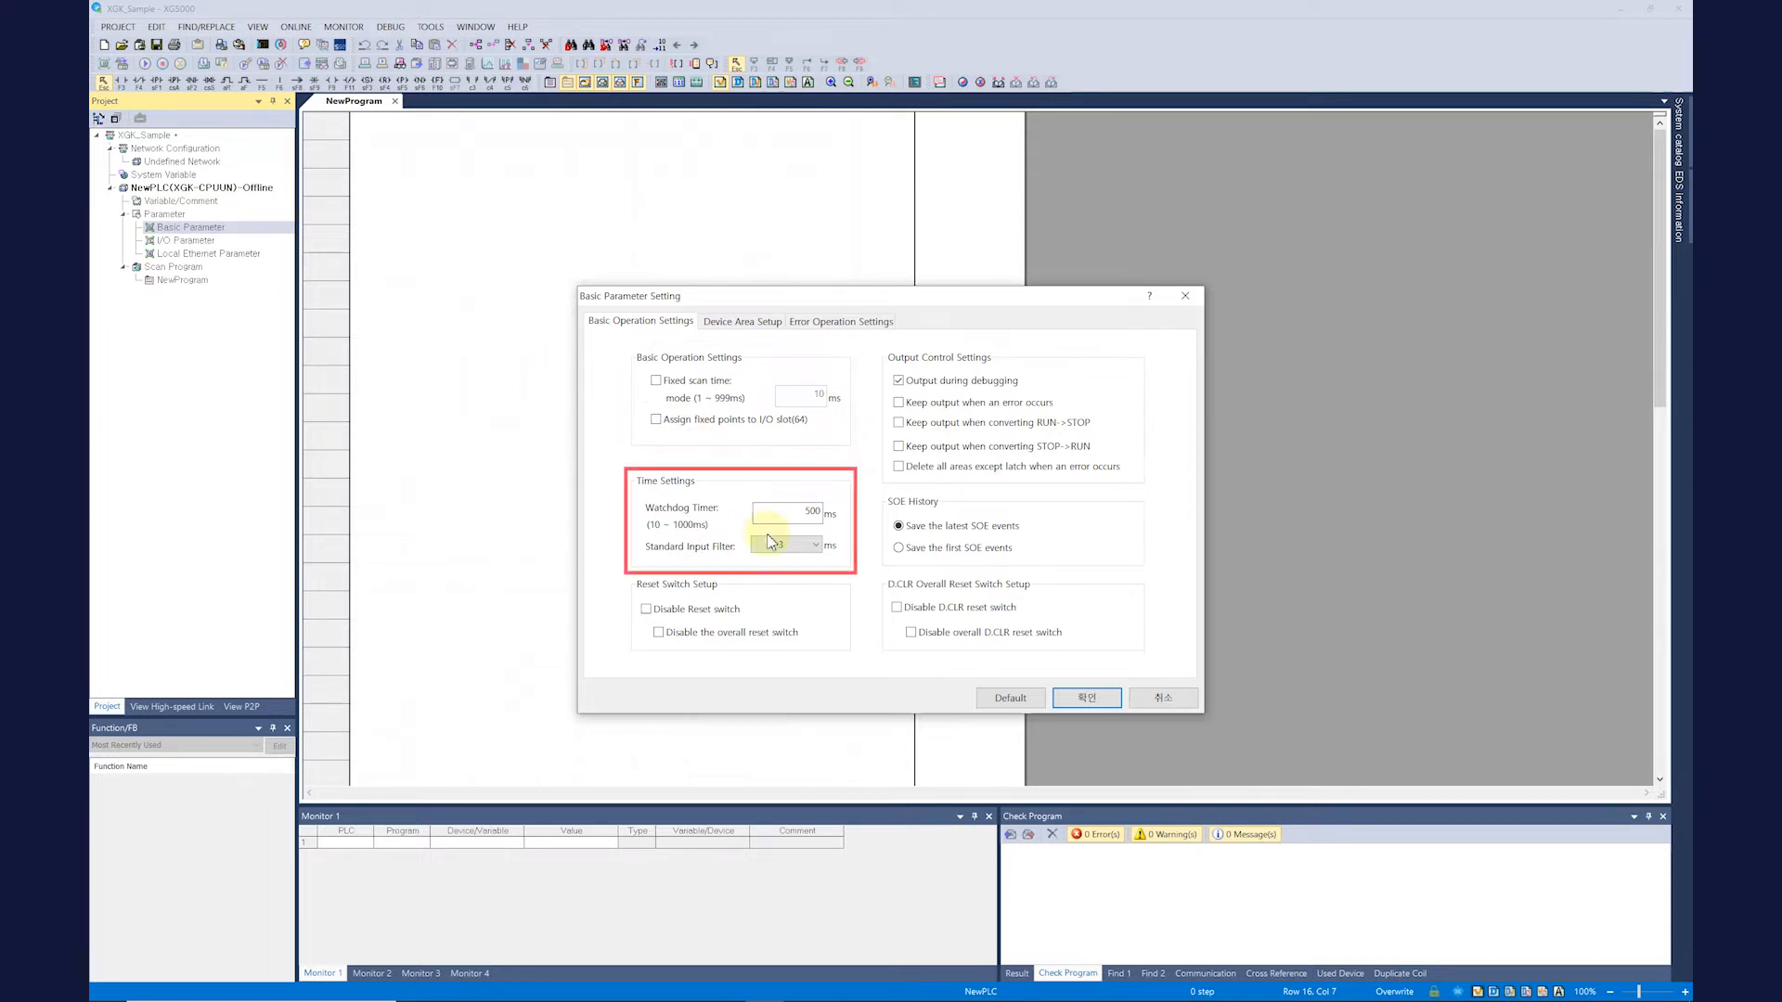
click(813, 546)
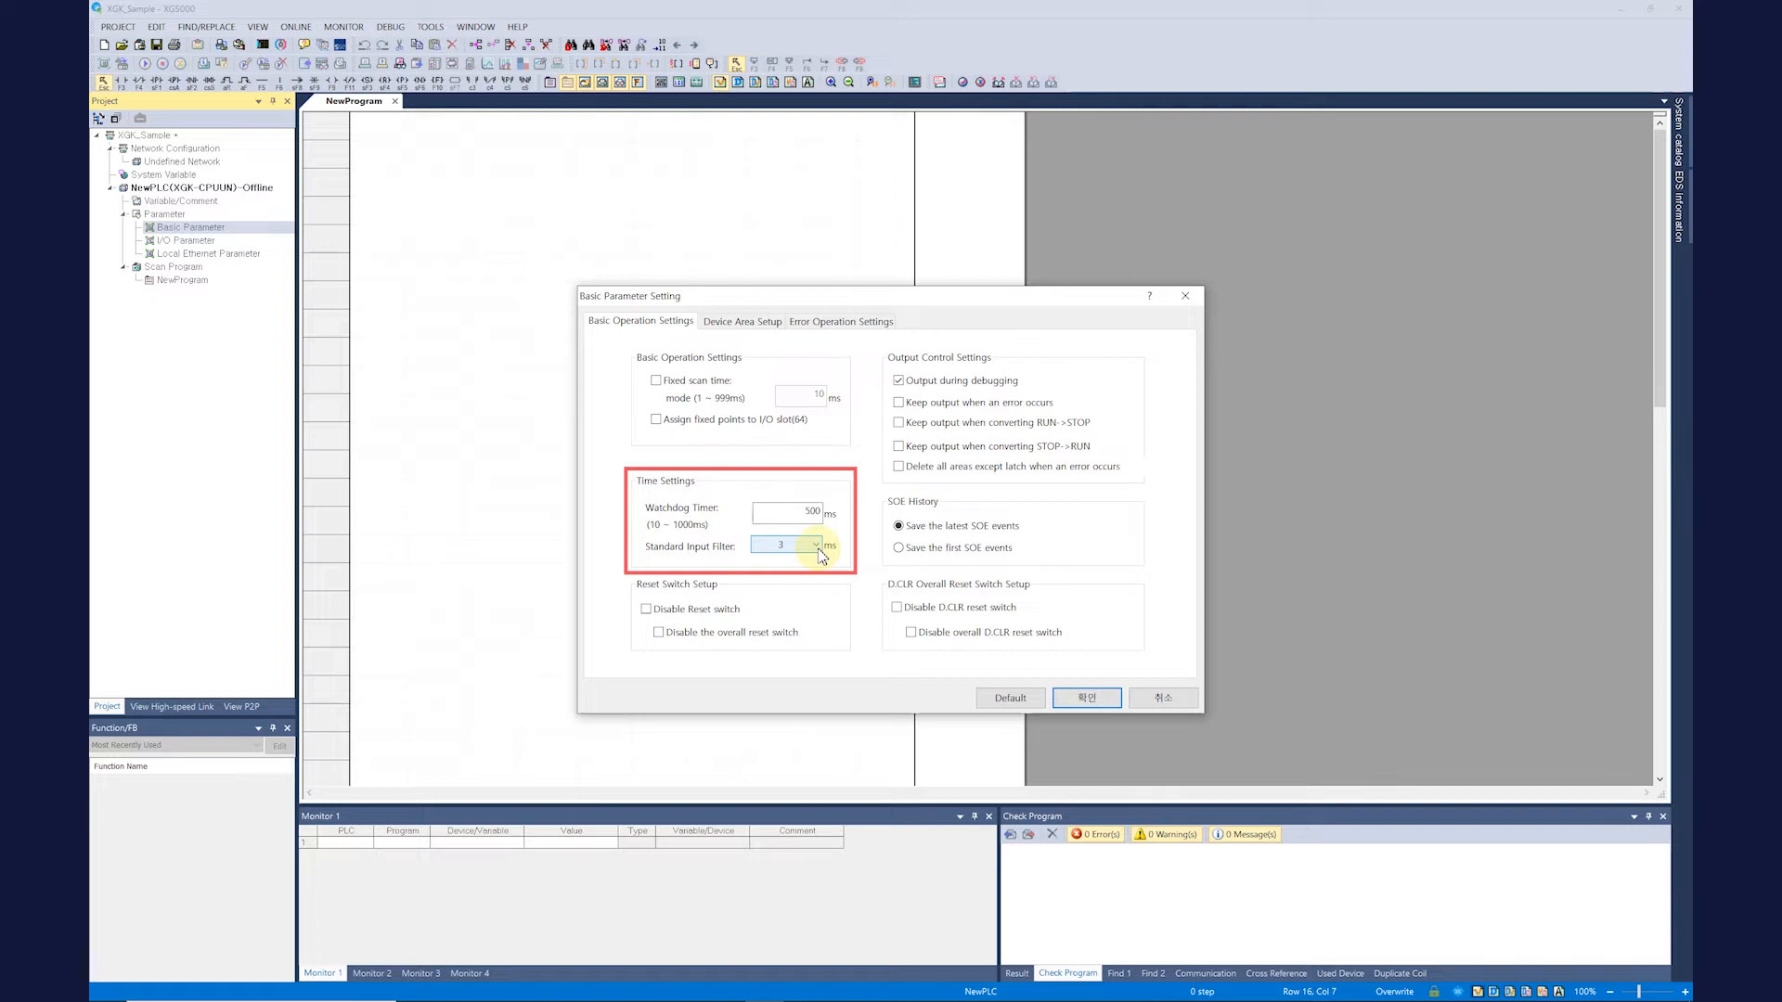
click(816, 546)
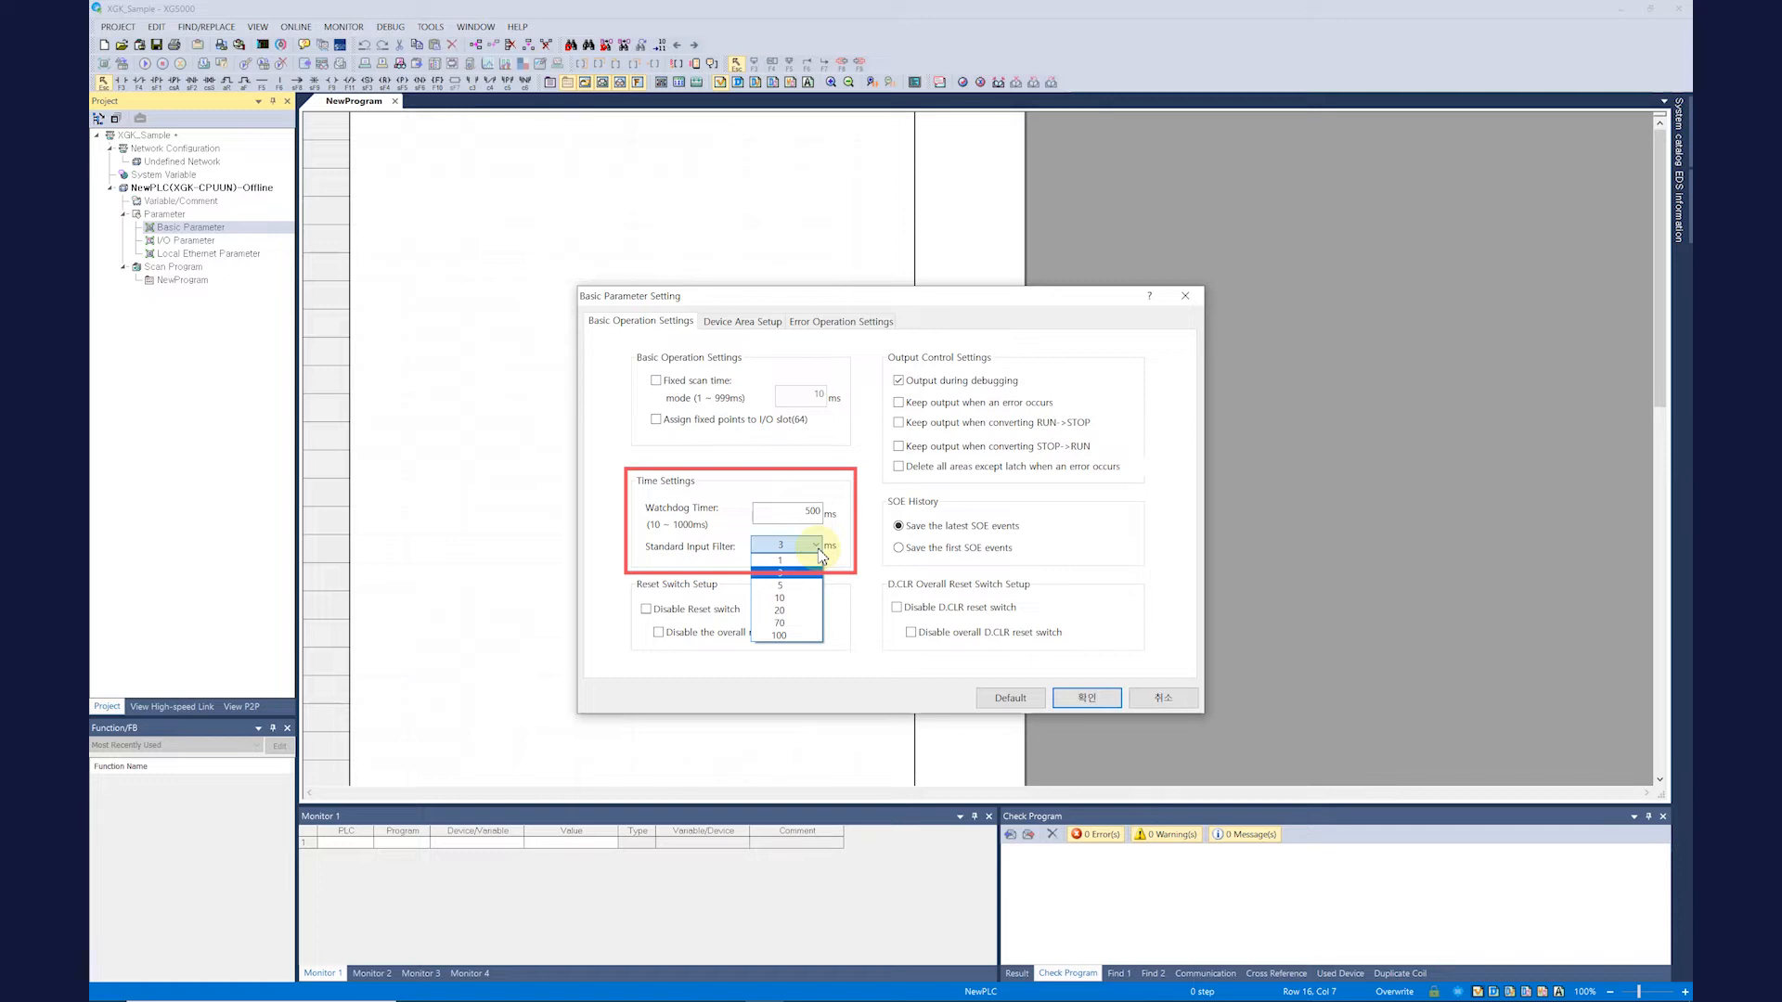
click(780, 546)
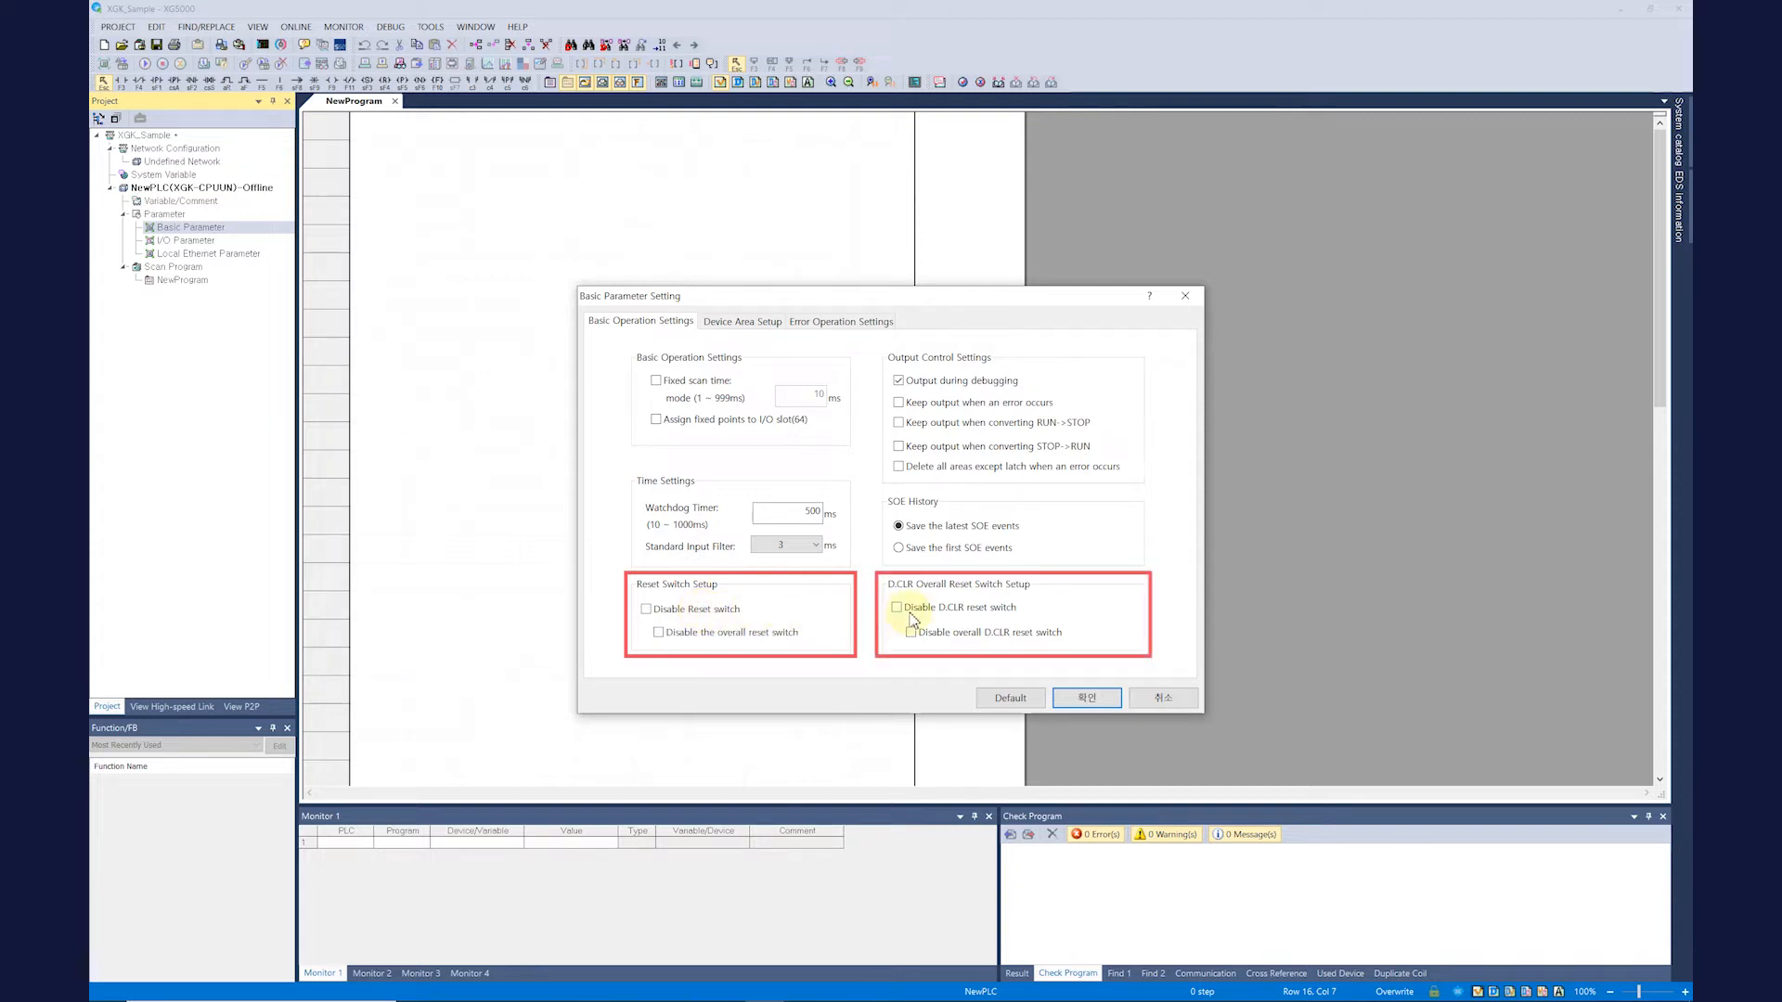
click(899, 607)
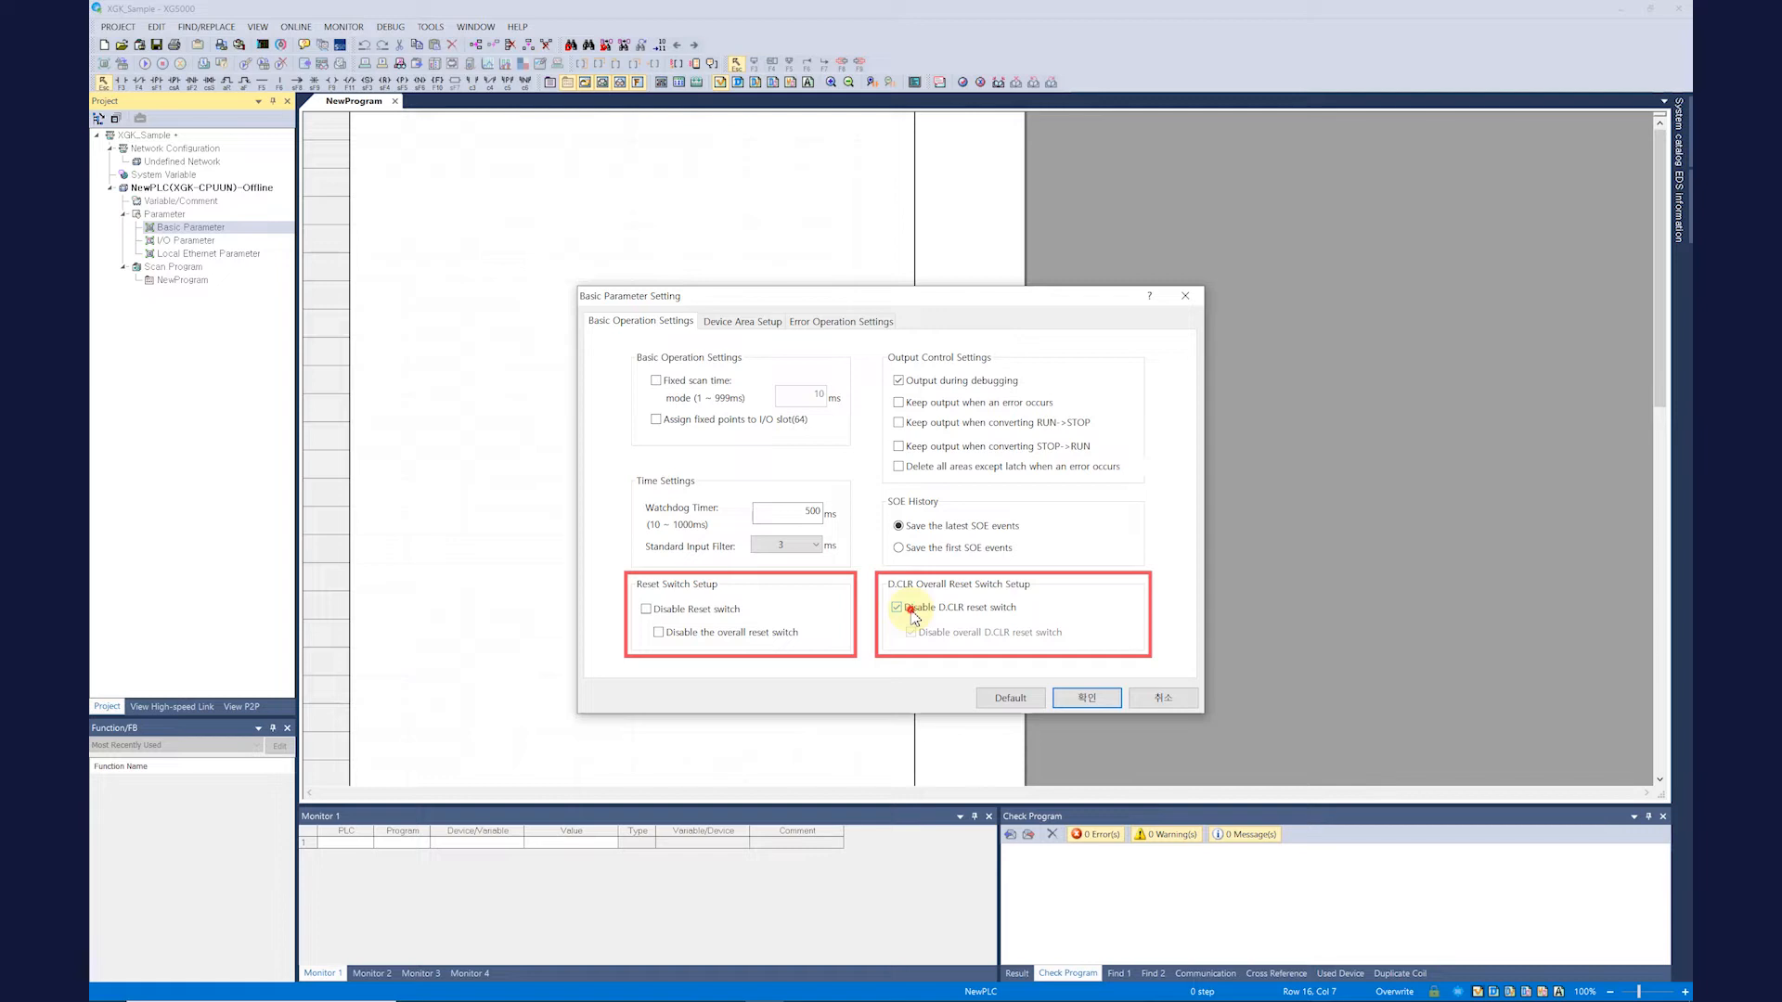
click(896, 607)
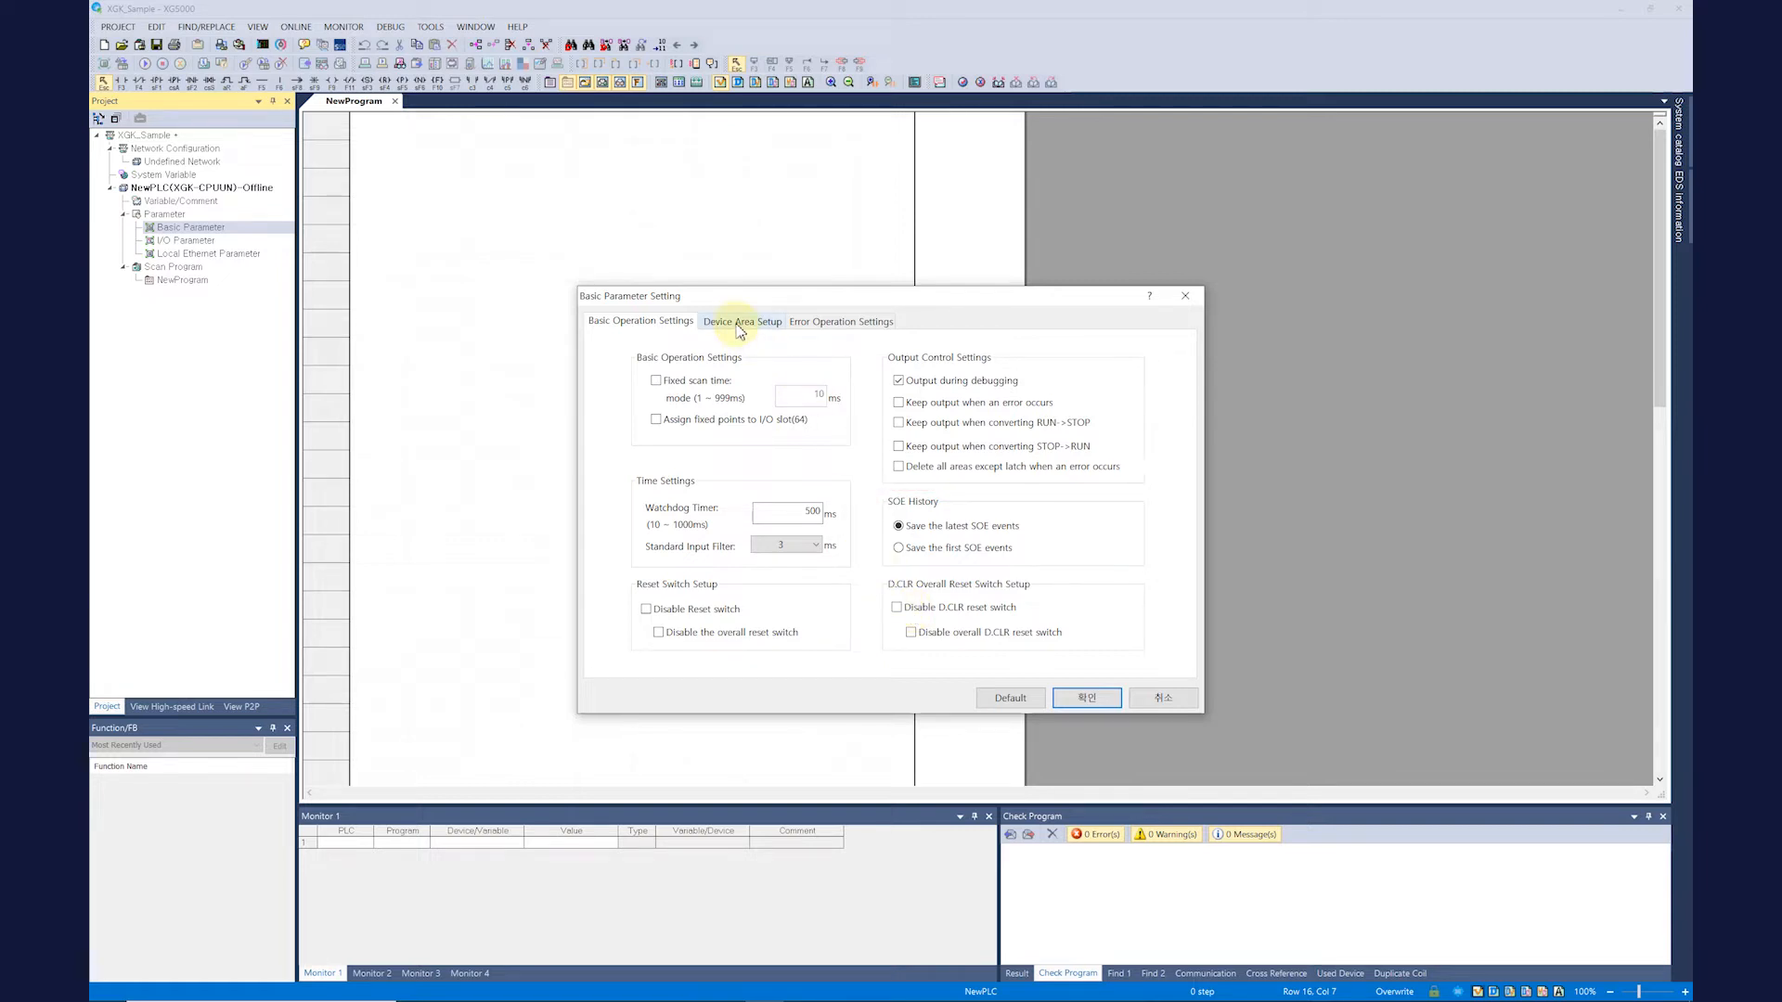
Step: Review Device Area Setup, toggling latch areas 1 and 2 on then off, leaving both disabled with default timer boundaries
click(741, 322)
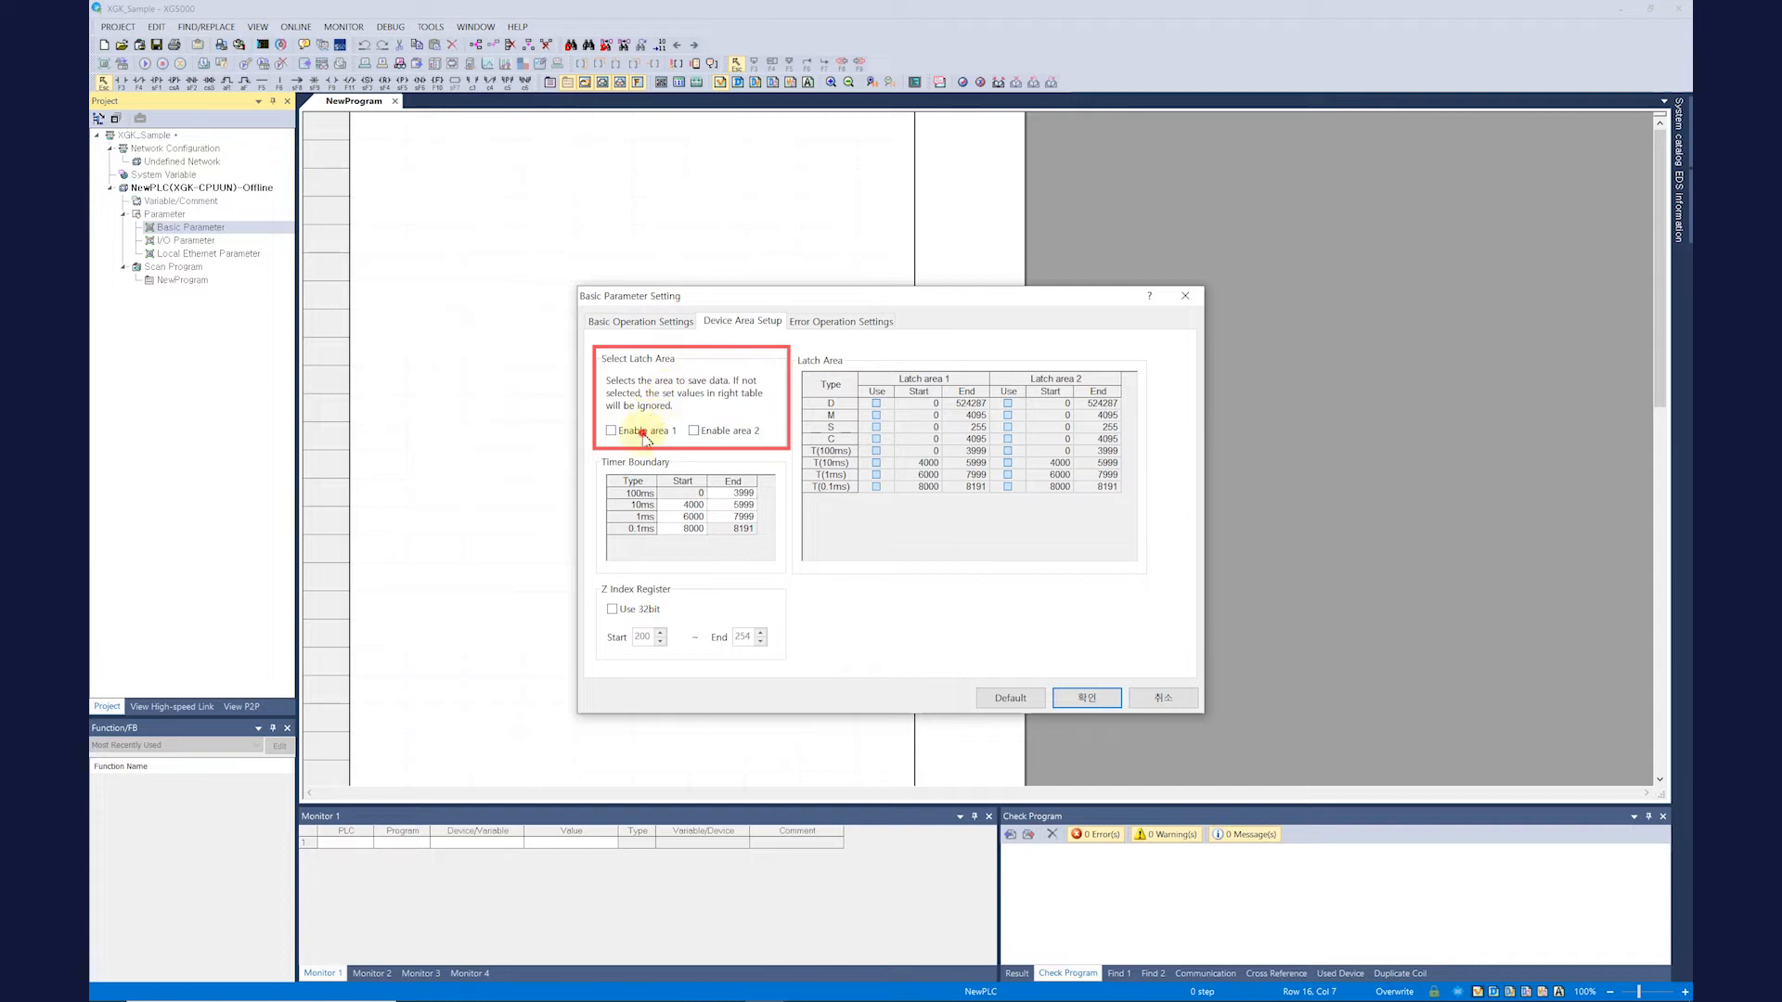
click(611, 429)
text(500)
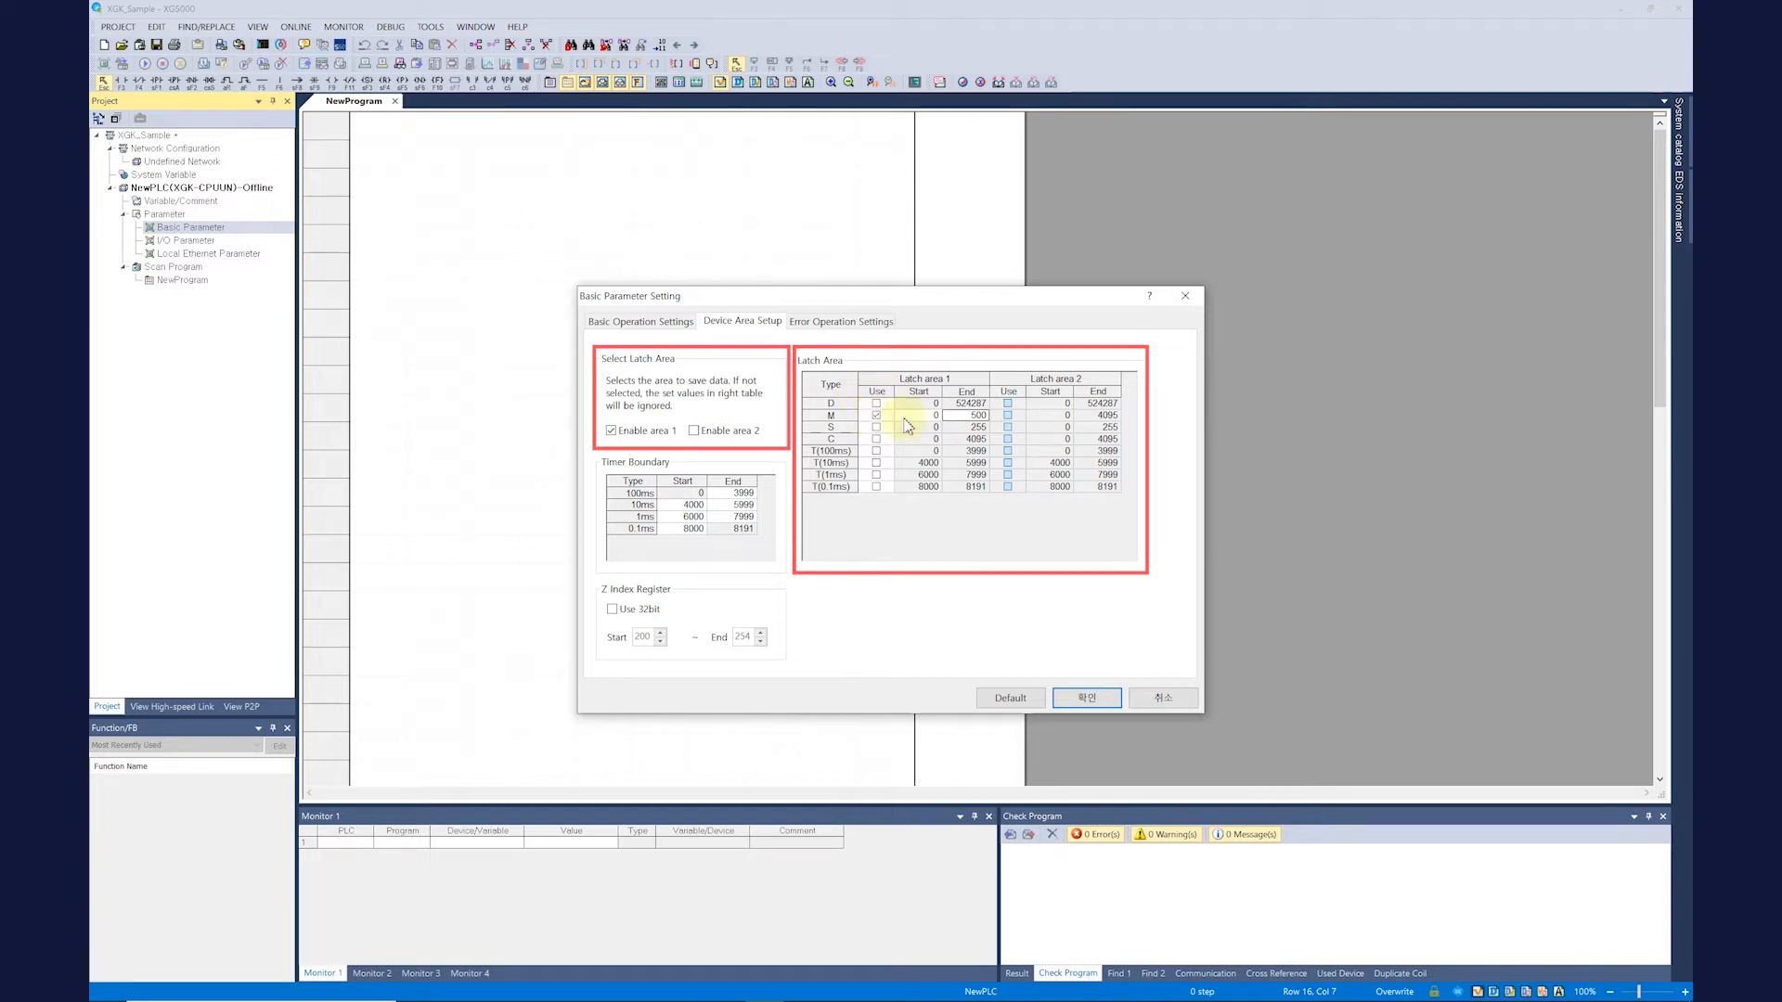
click(693, 428)
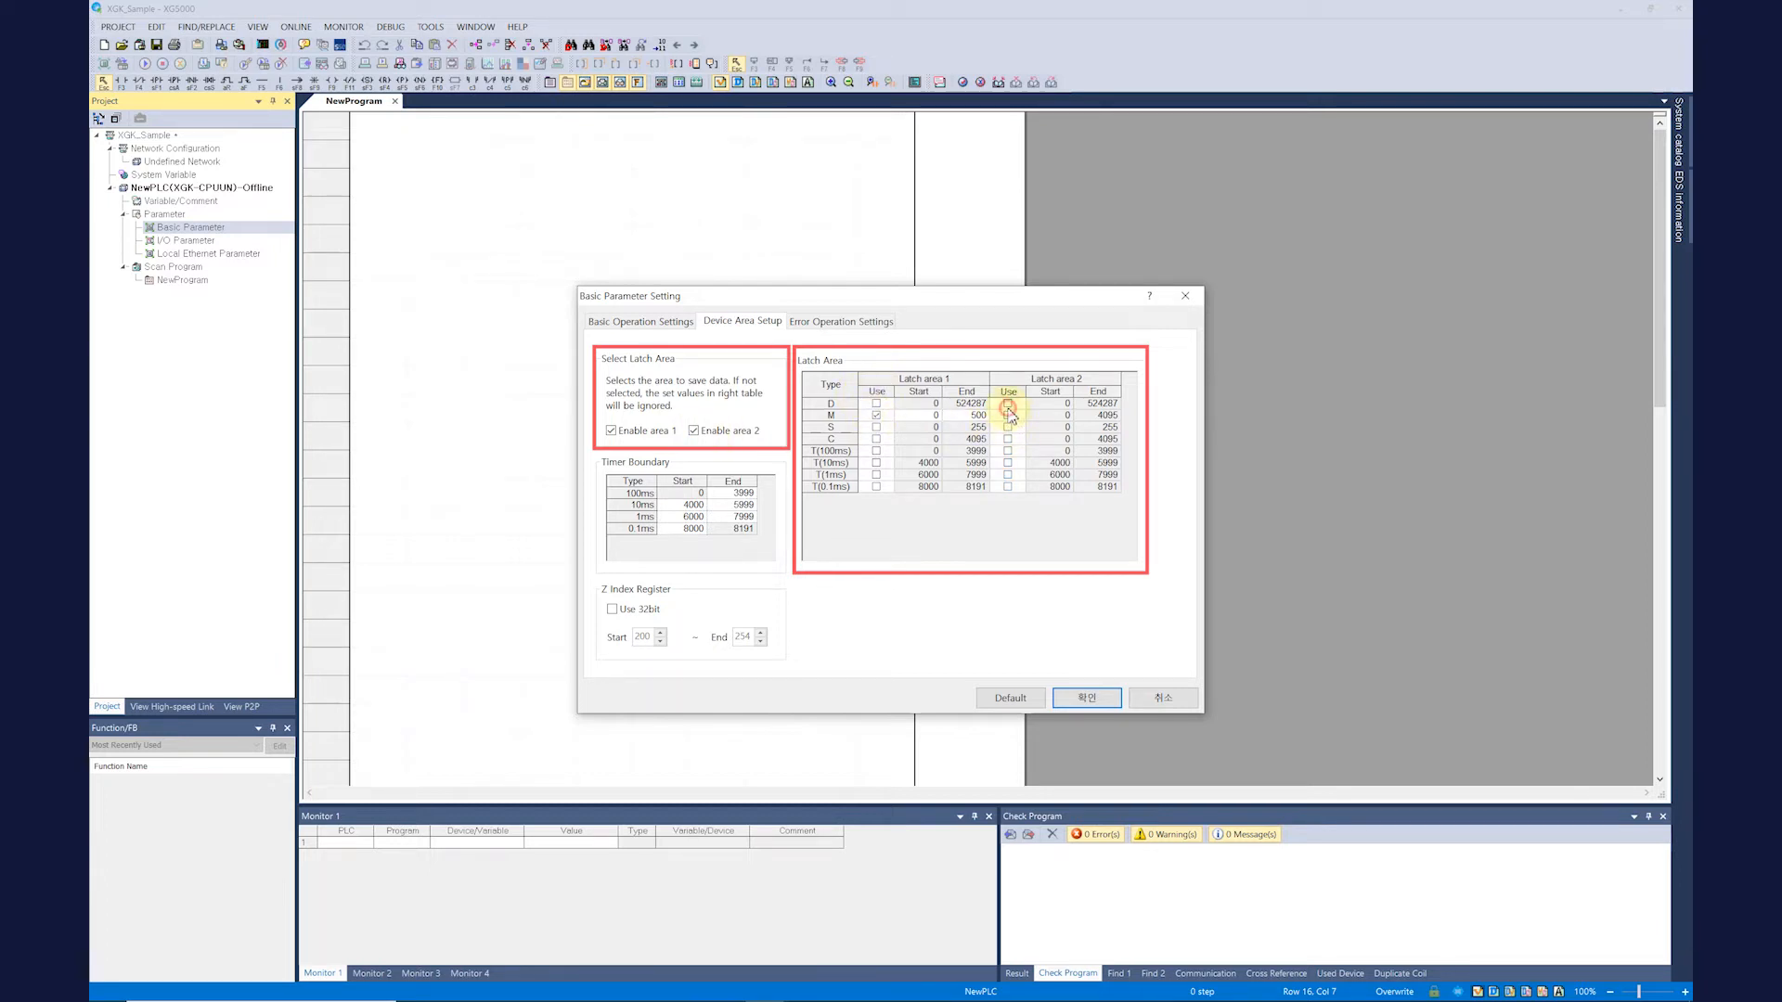
click(692, 428)
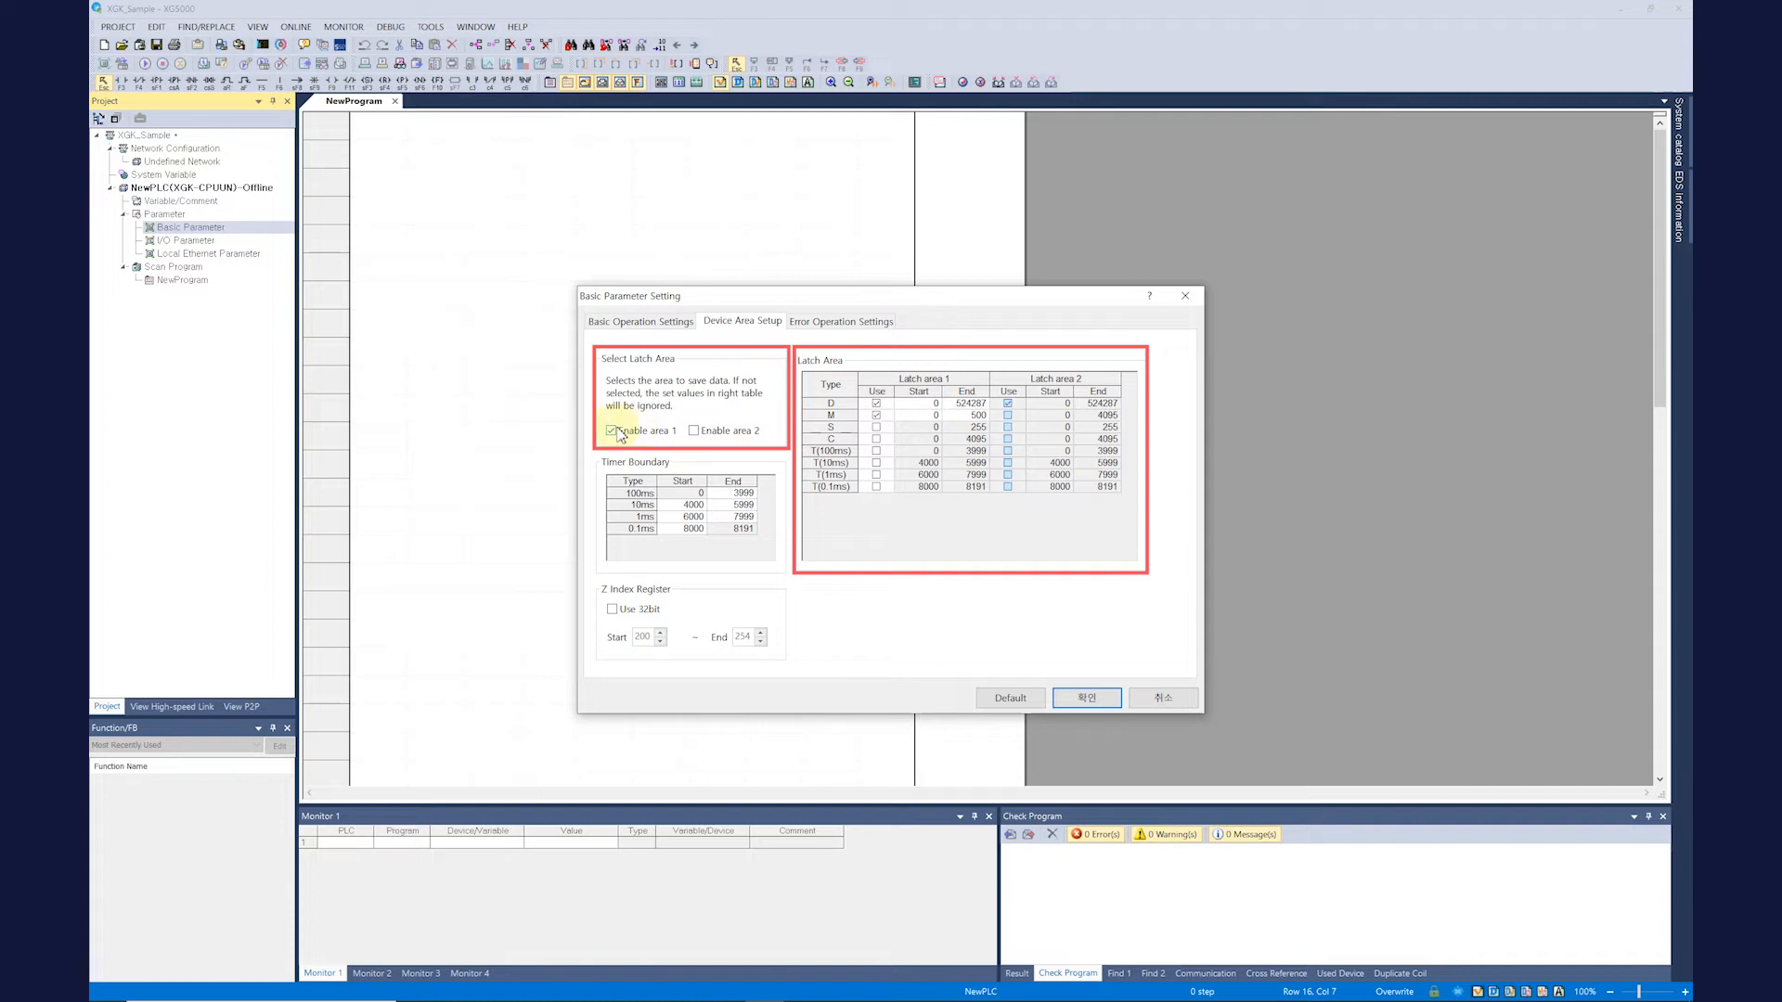
click(612, 429)
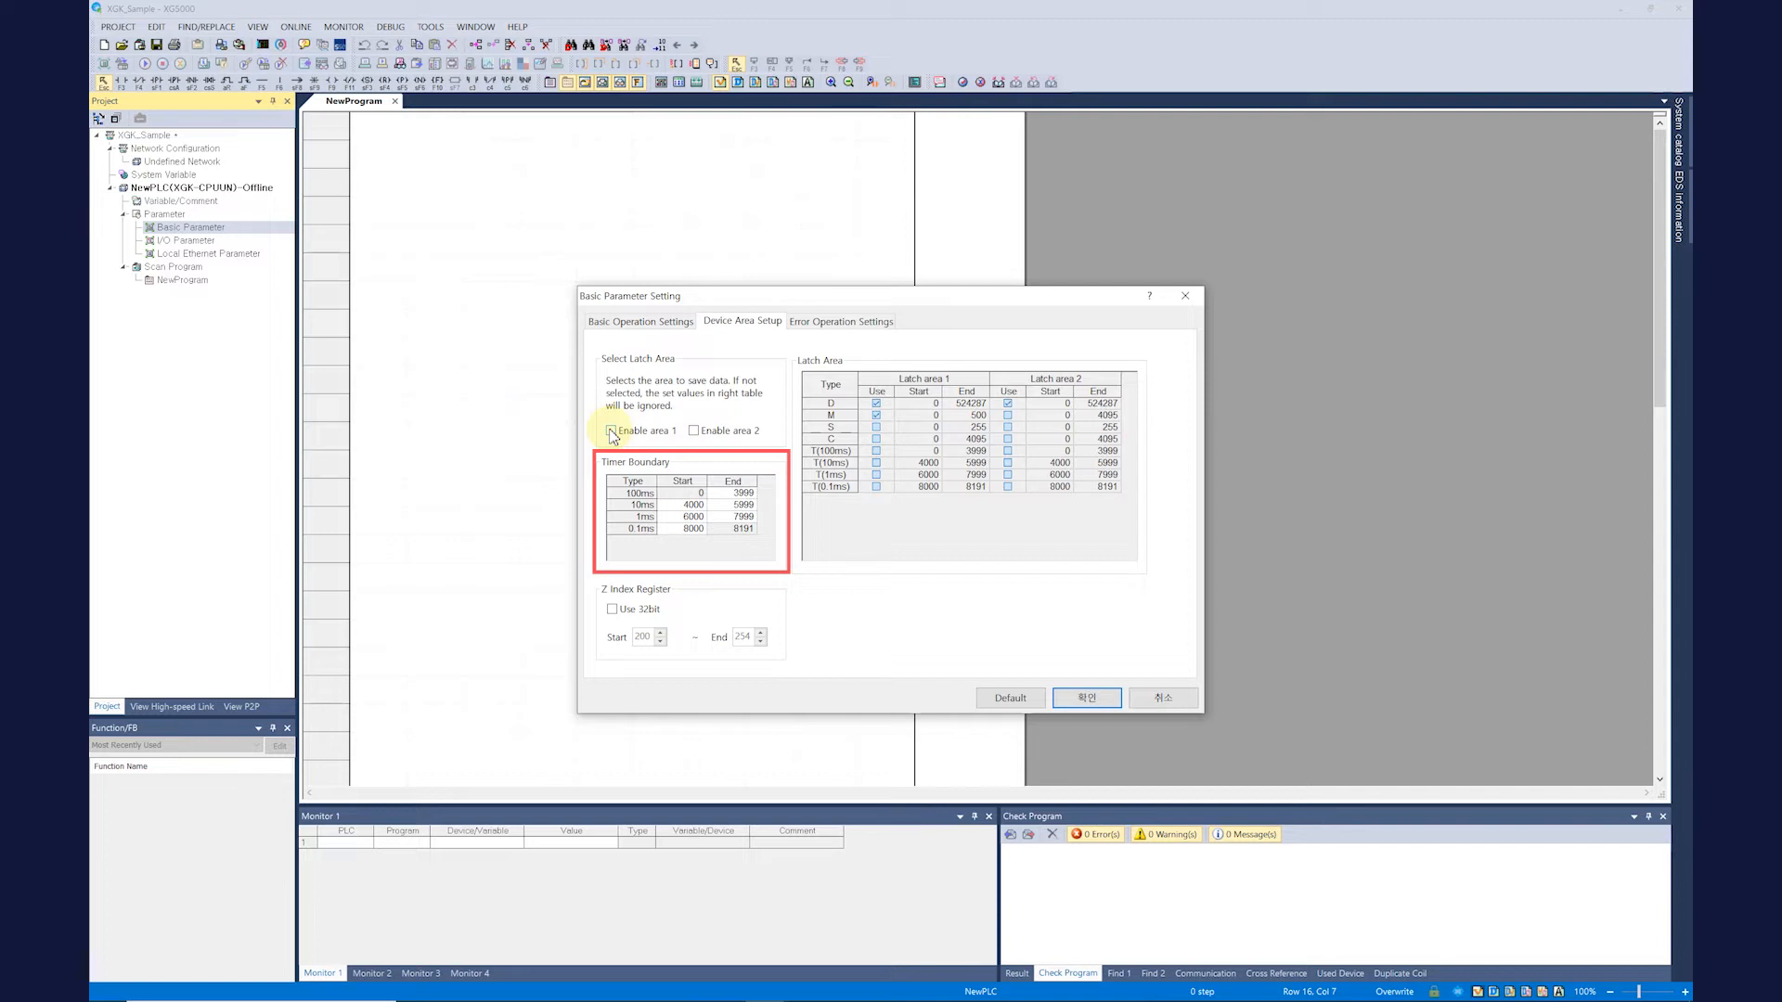
click(612, 428)
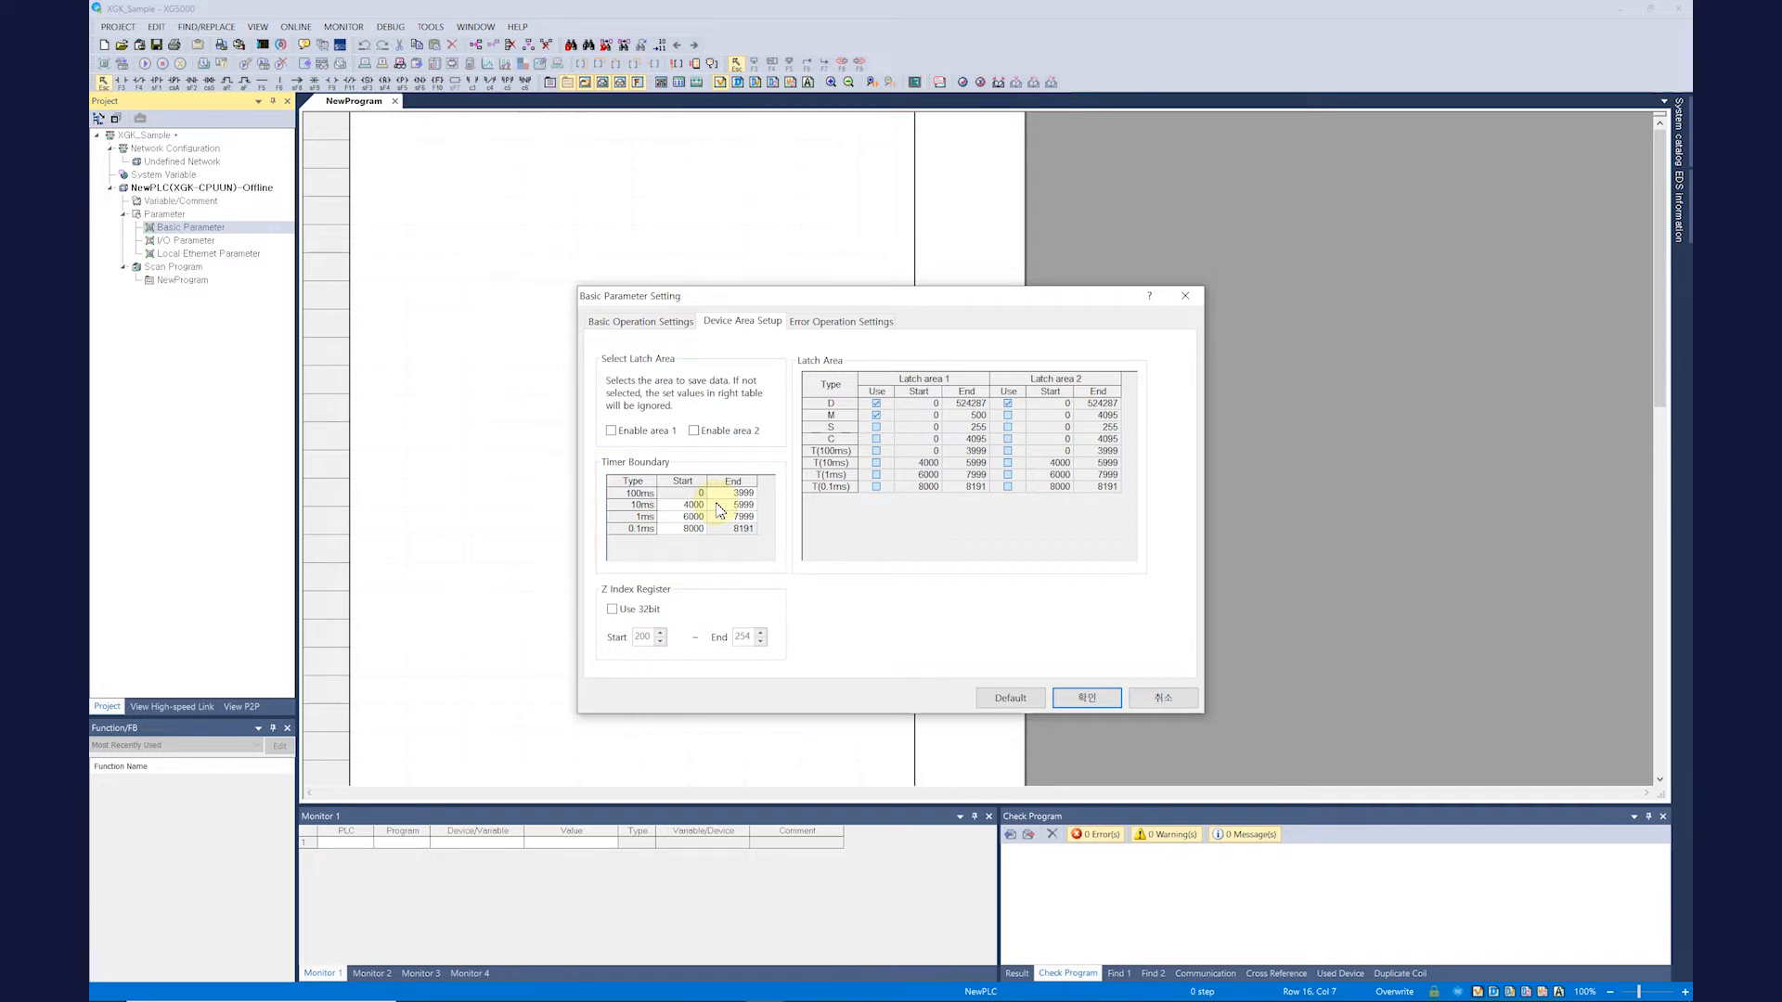
click(841, 321)
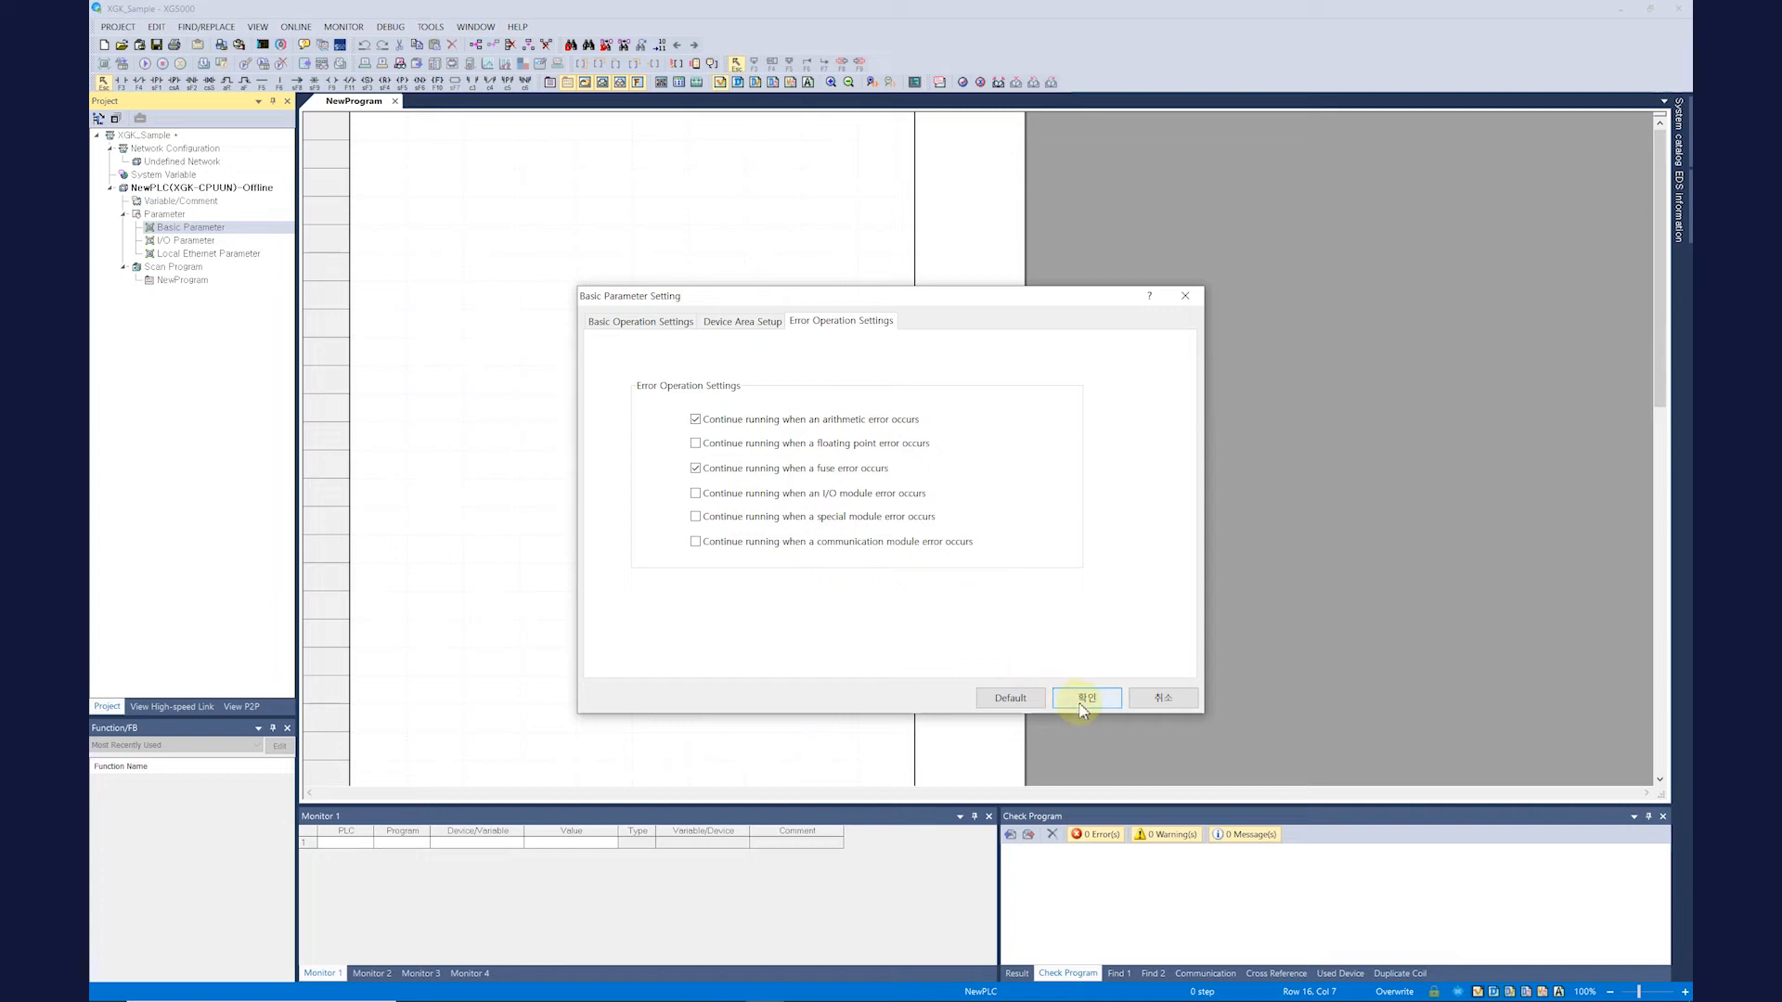
Step: Apply the basic parameter settings and bring up the Local Ethernet Parameter settings from the project tree
click(1086, 696)
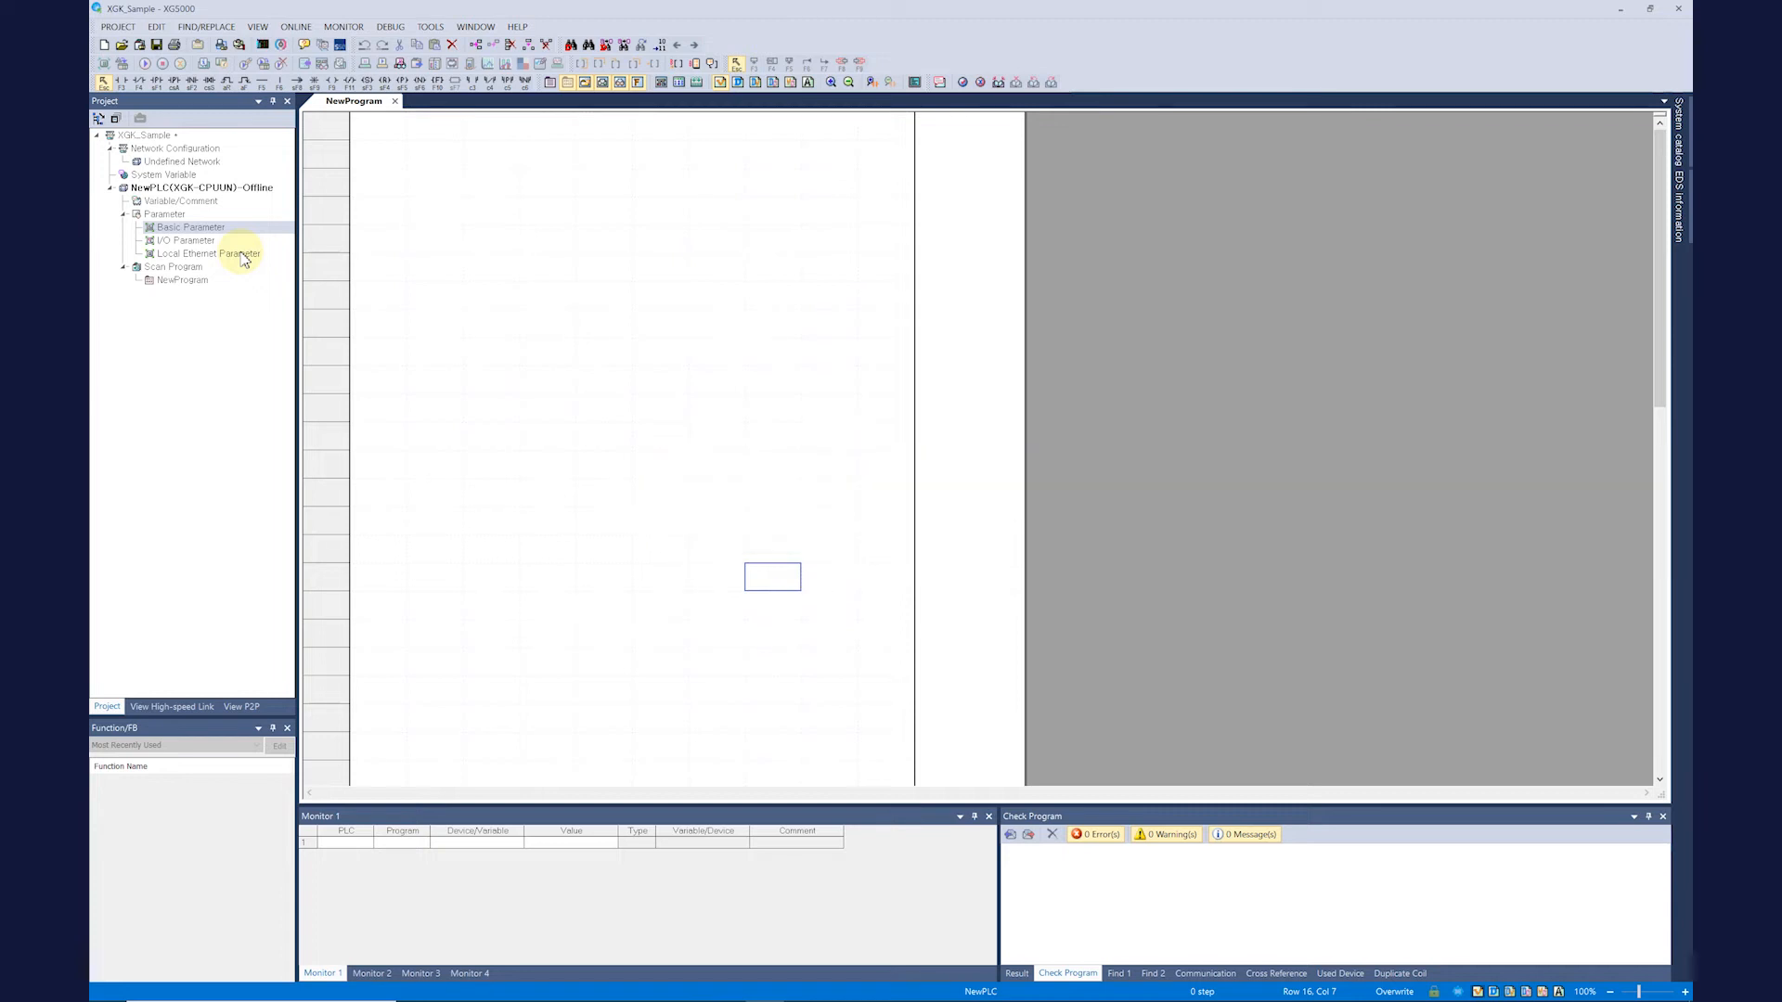
click(208, 254)
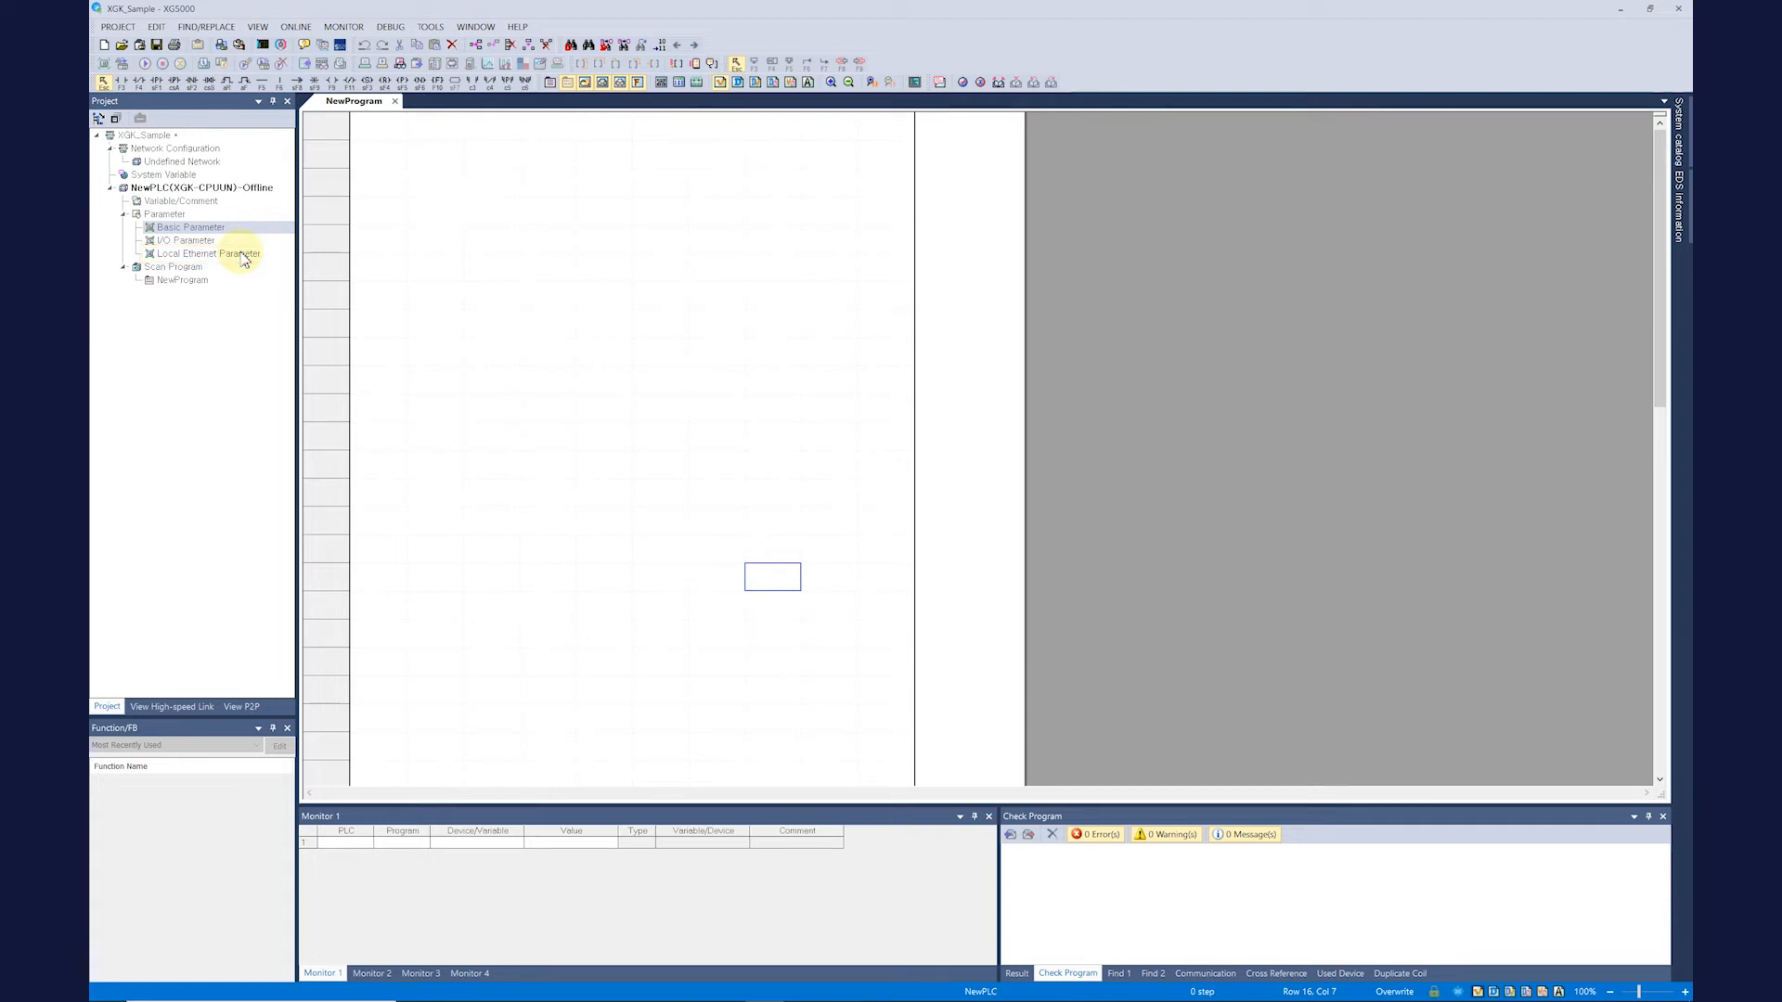
double_click(204, 253)
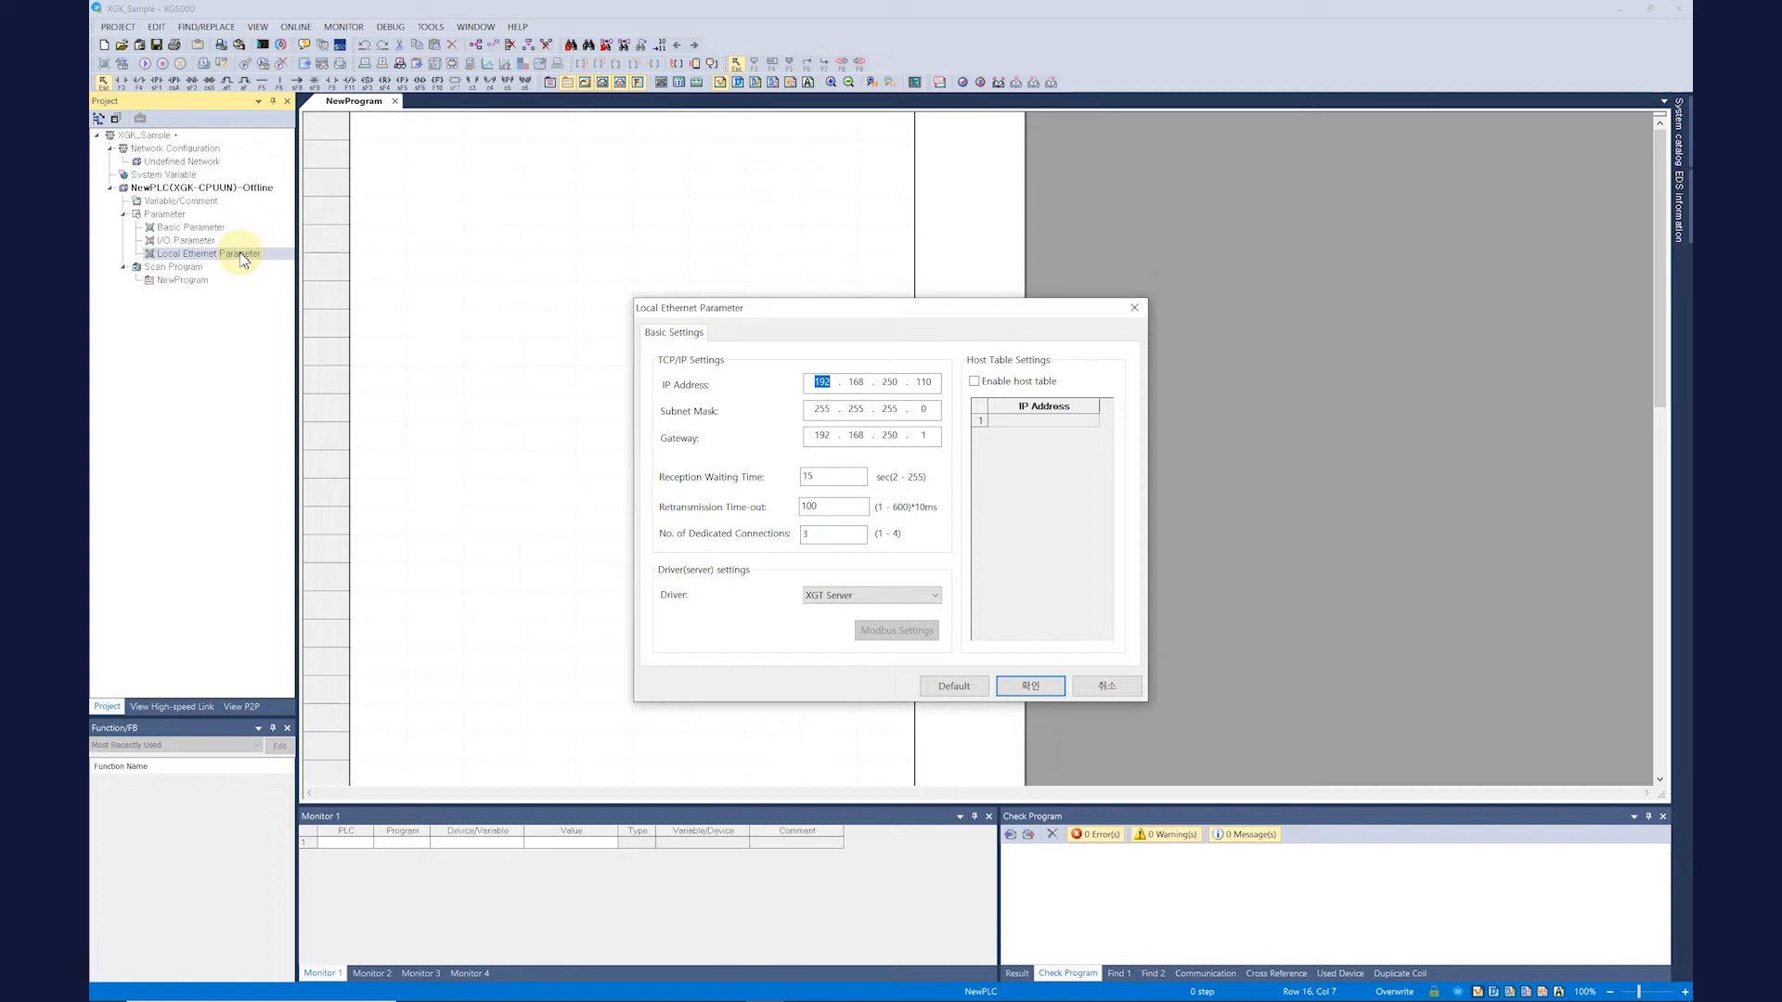
mouse_move(473, 403)
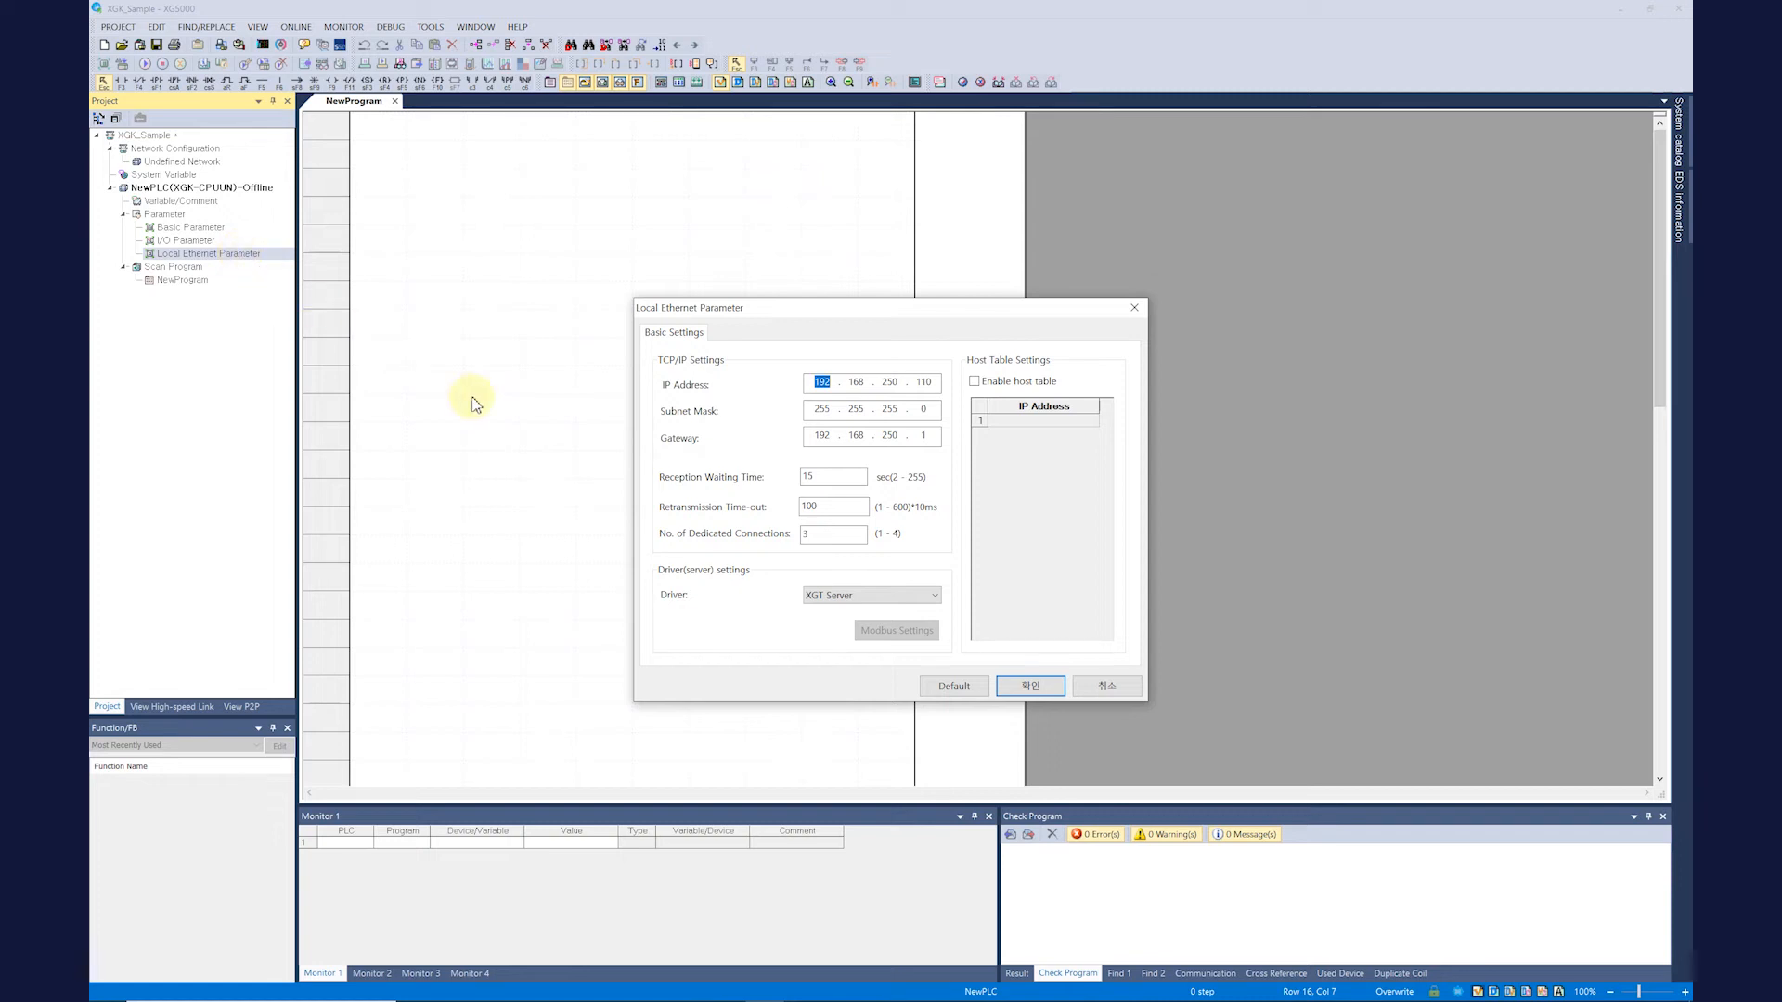
Step: Set the local Ethernet driver to MODBUS TCP/IP Server and confirm the Modbus address settings
click(934, 594)
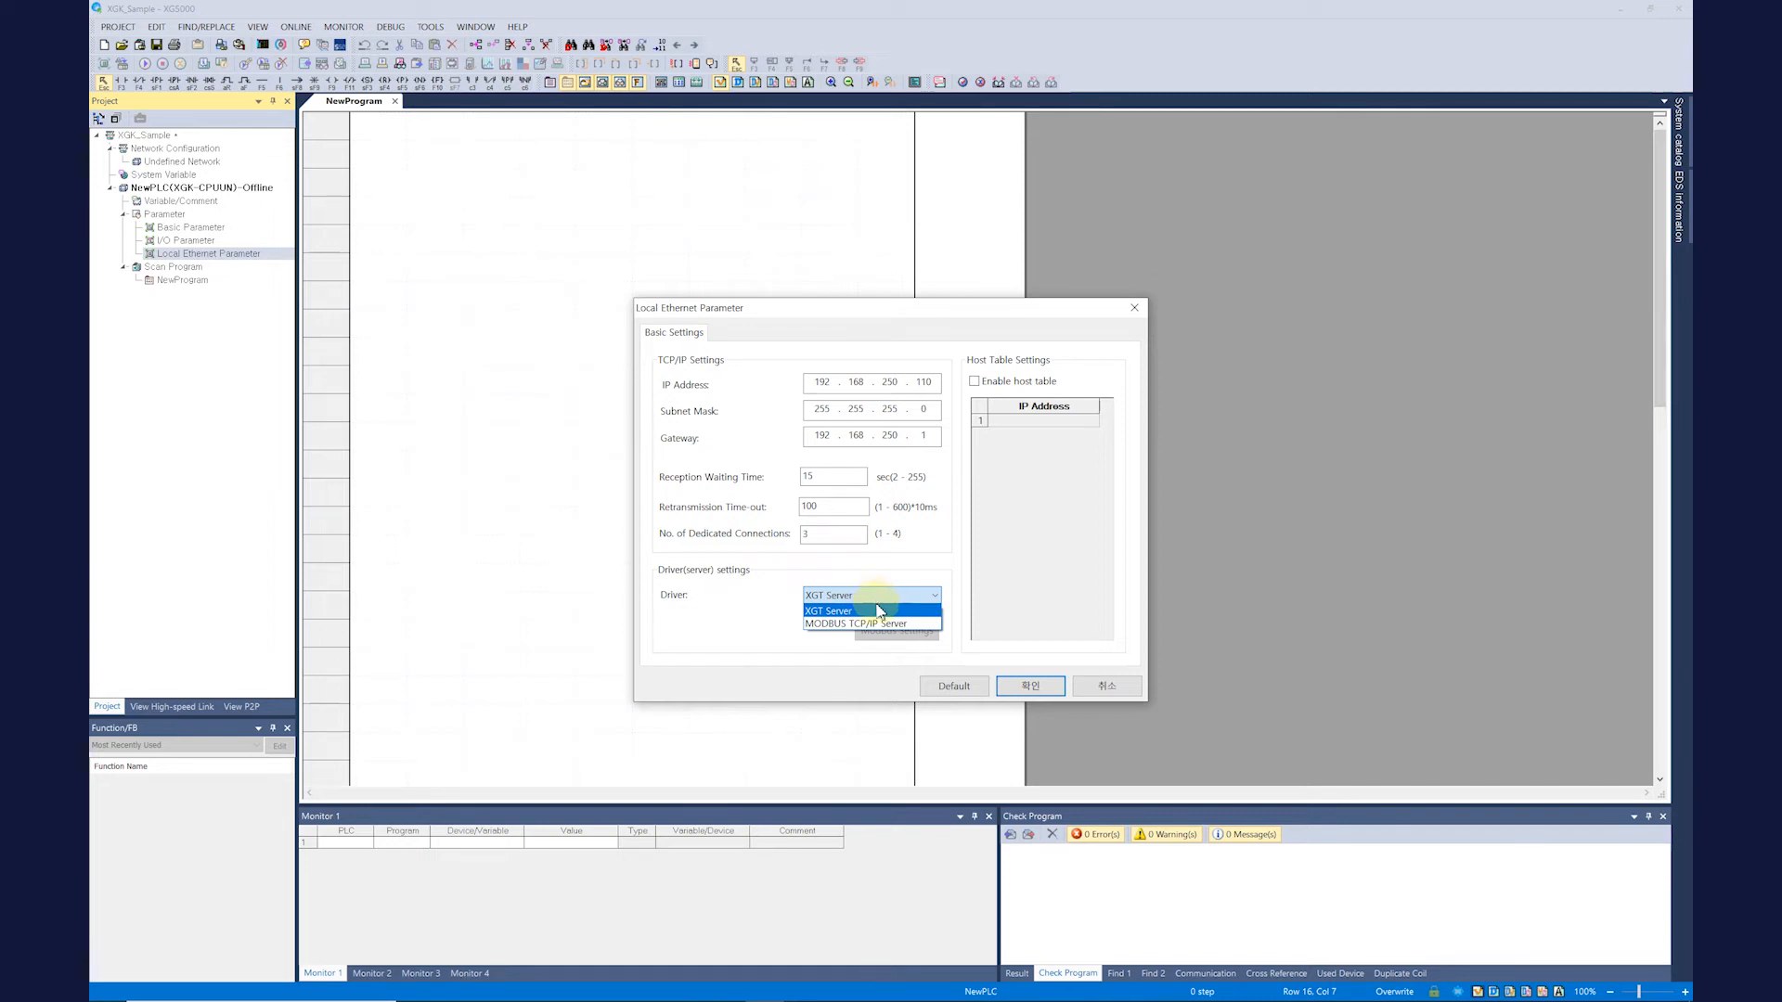
click(854, 624)
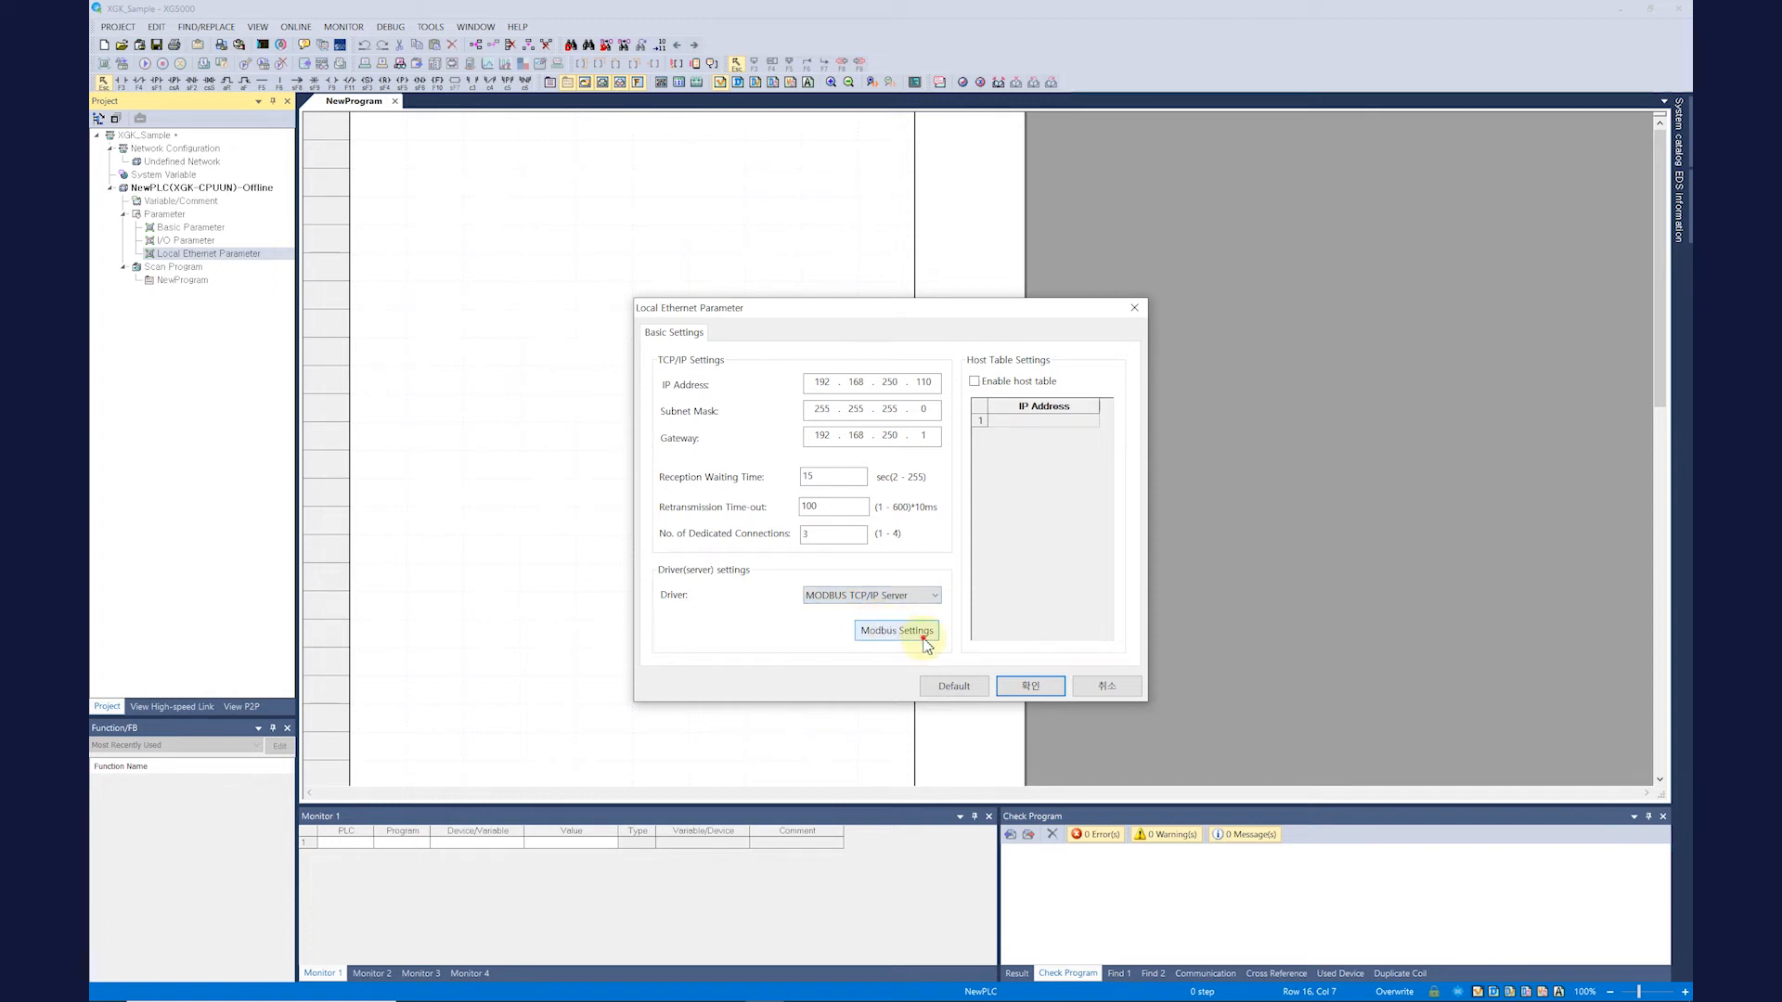
click(897, 631)
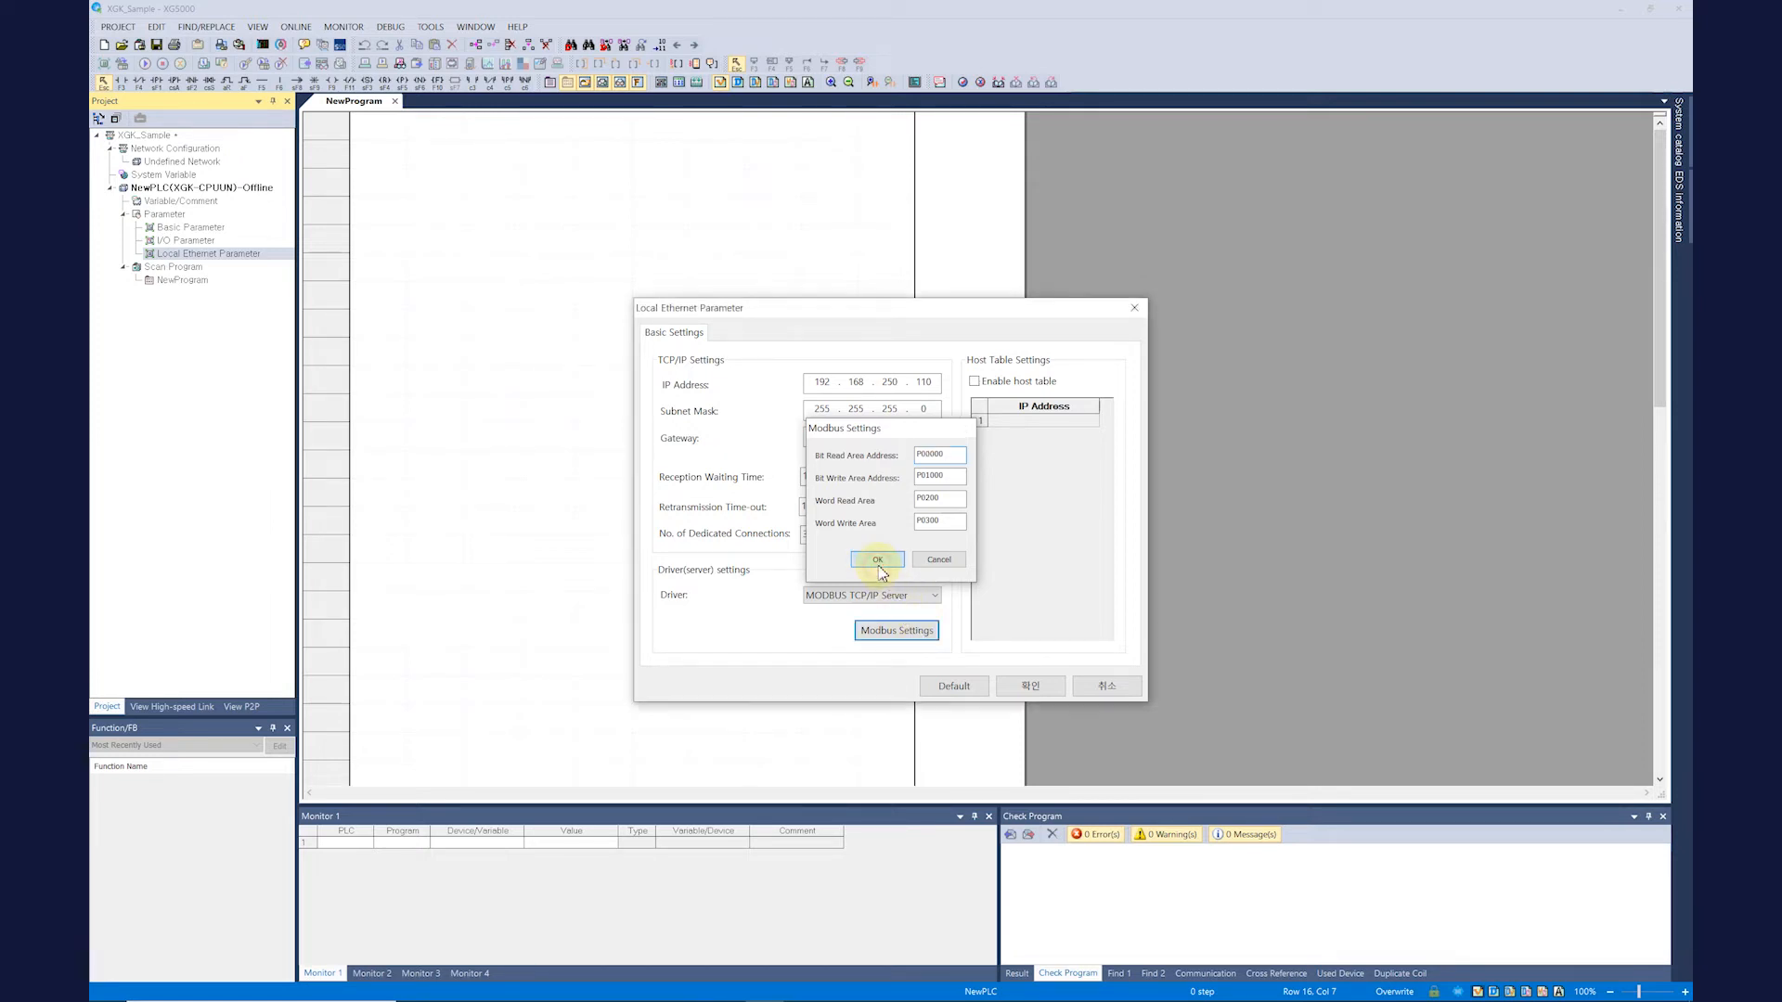
click(877, 559)
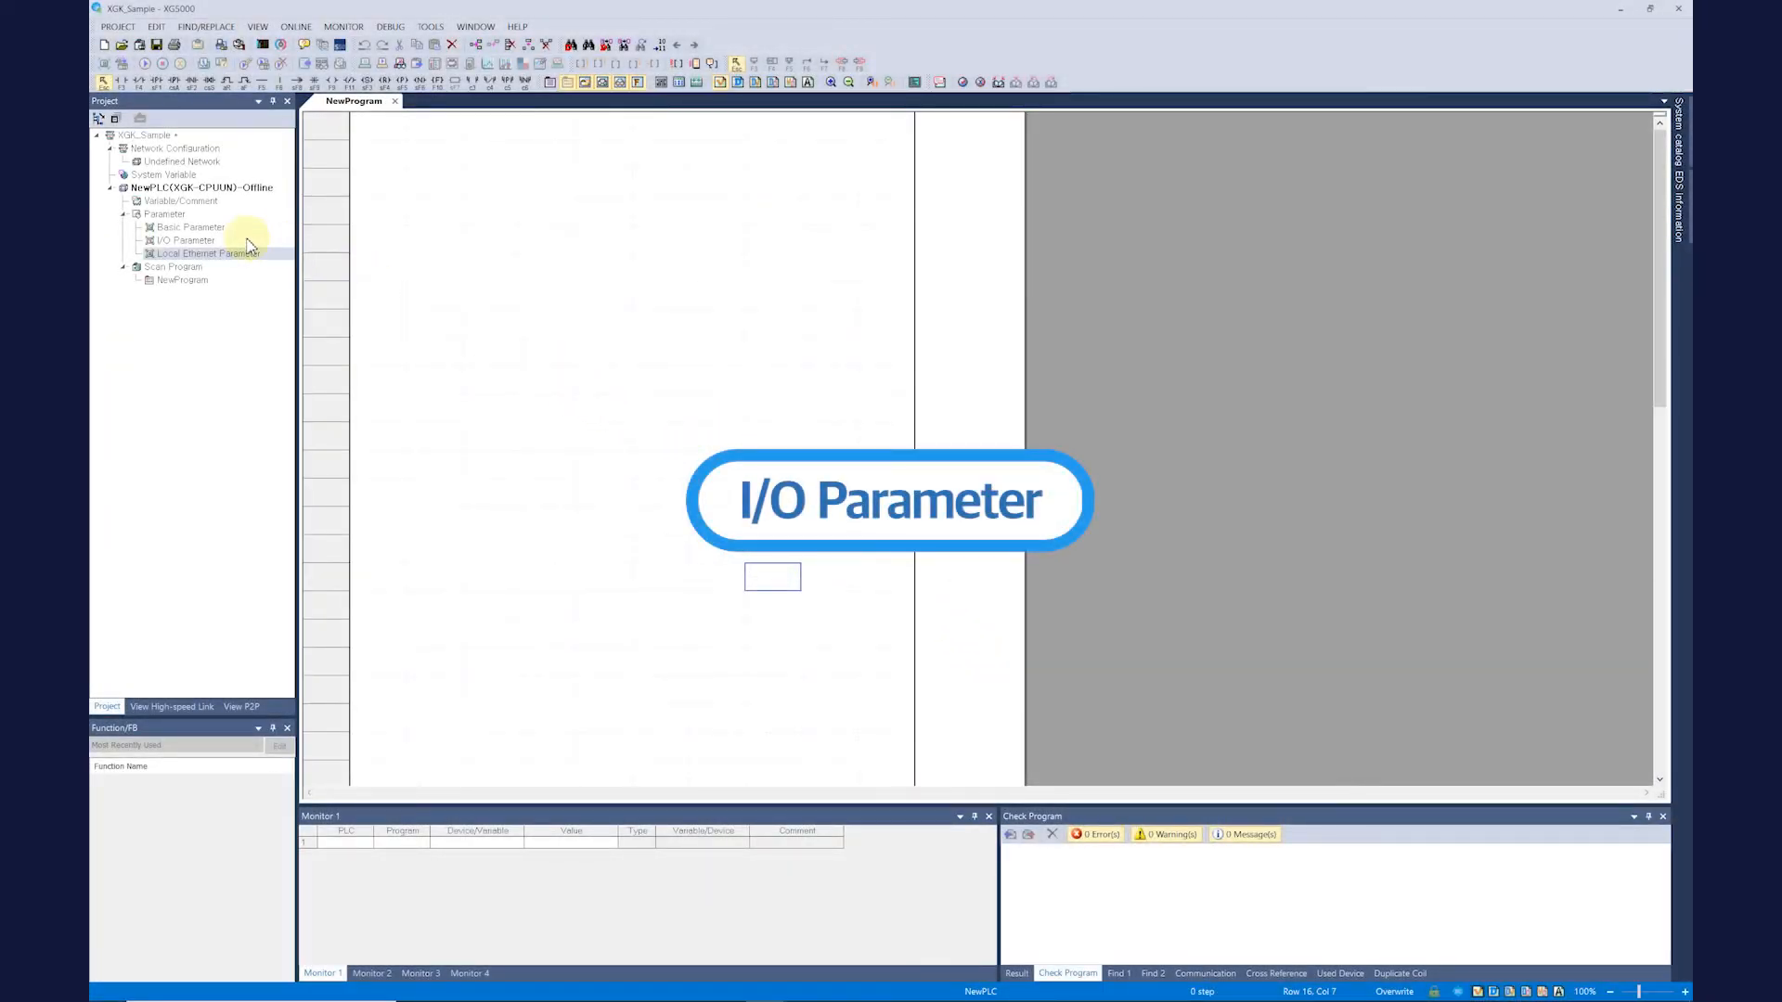
Step: In I/O Parameter, assign an XGI-D24A/B 24V input module to slot 0 of base 00, registering its variable comments
double_click(183, 240)
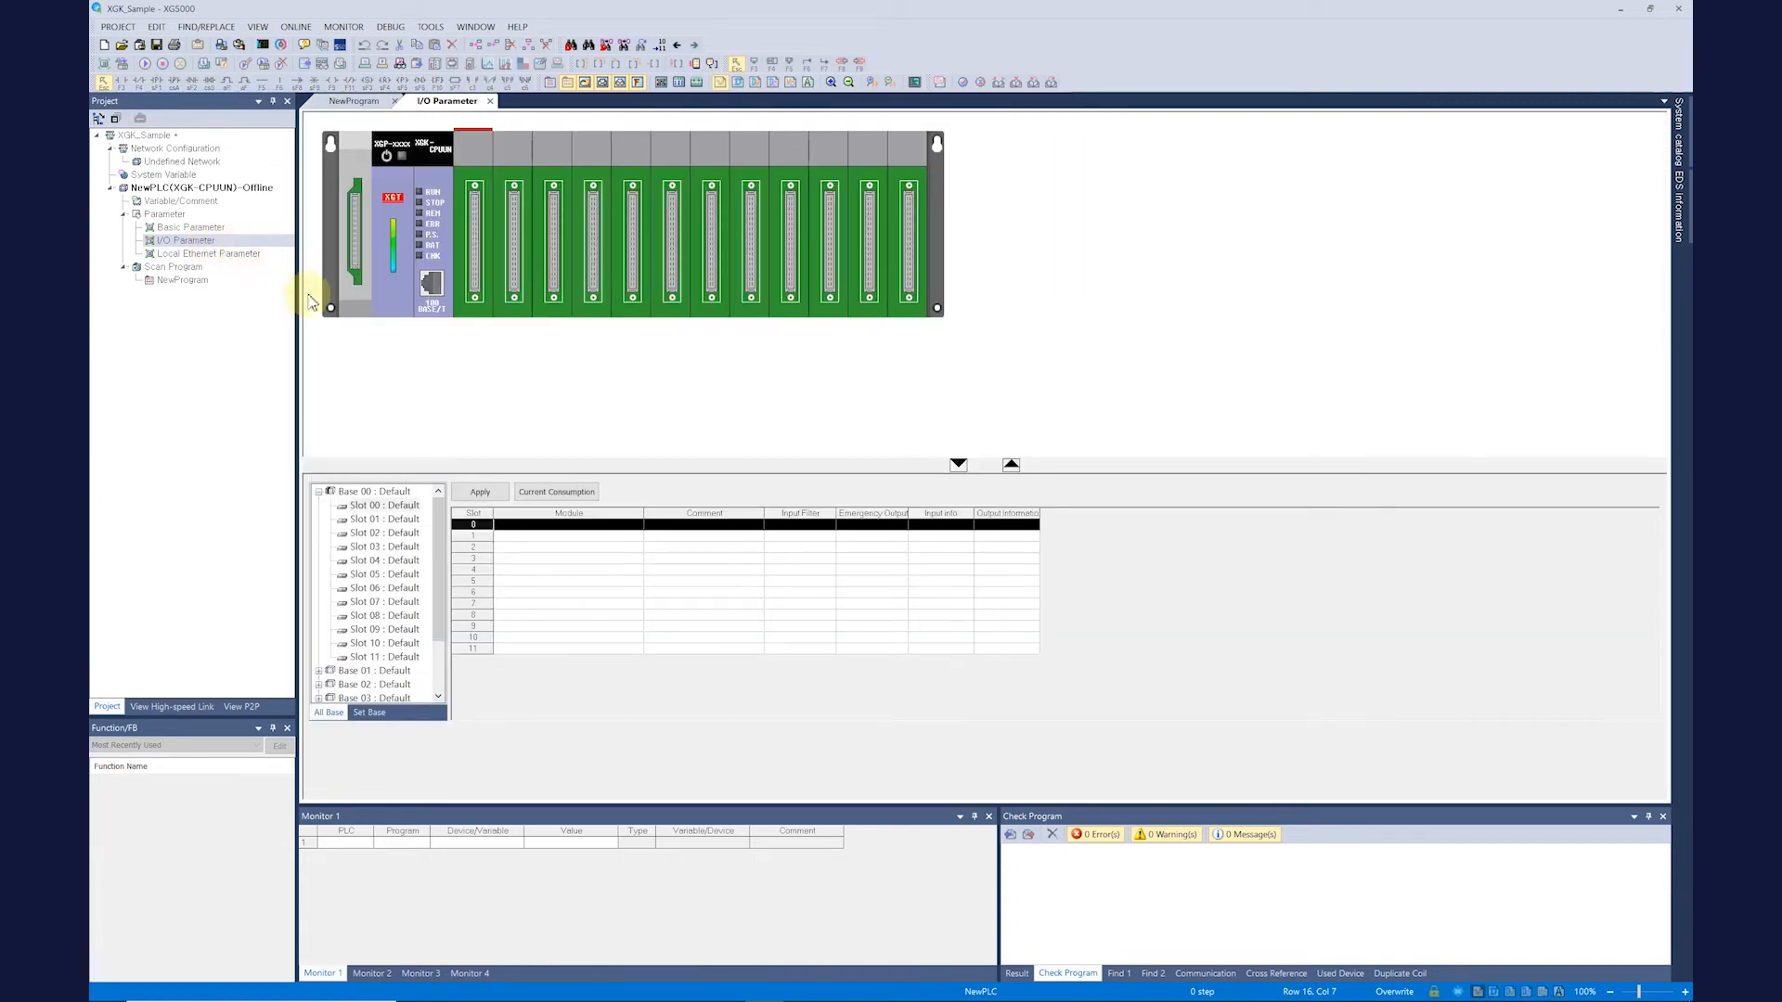
click(636, 526)
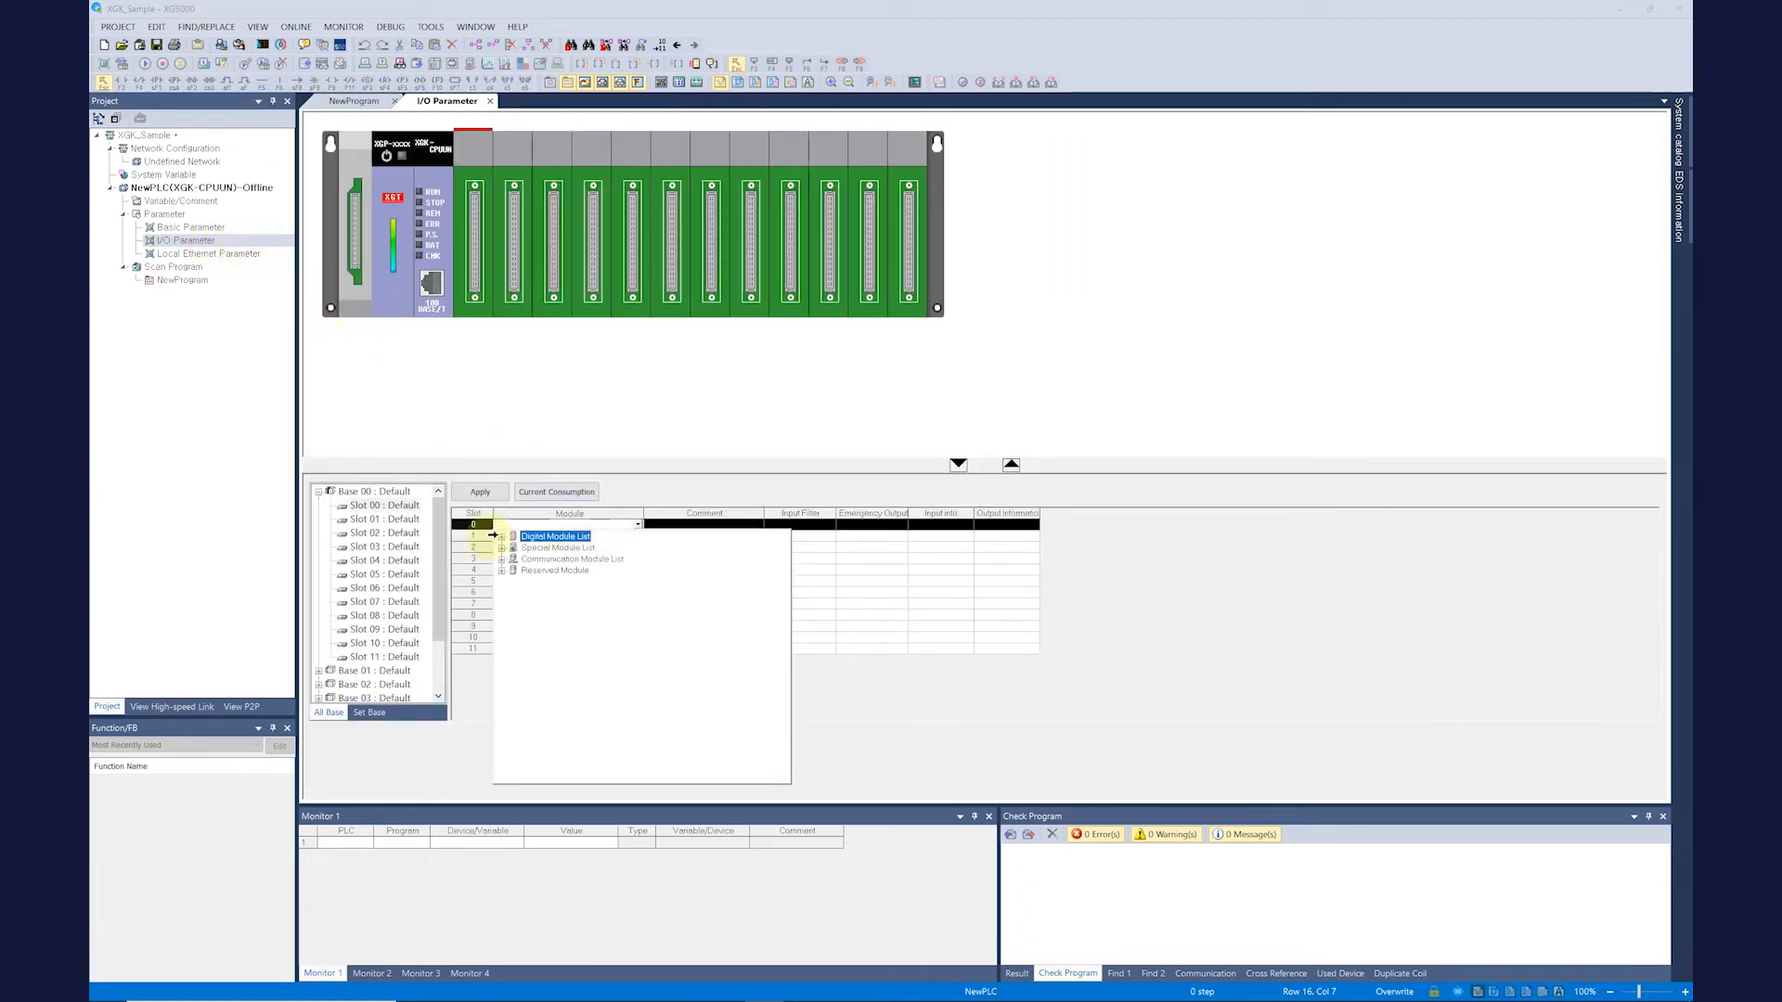
click(584, 589)
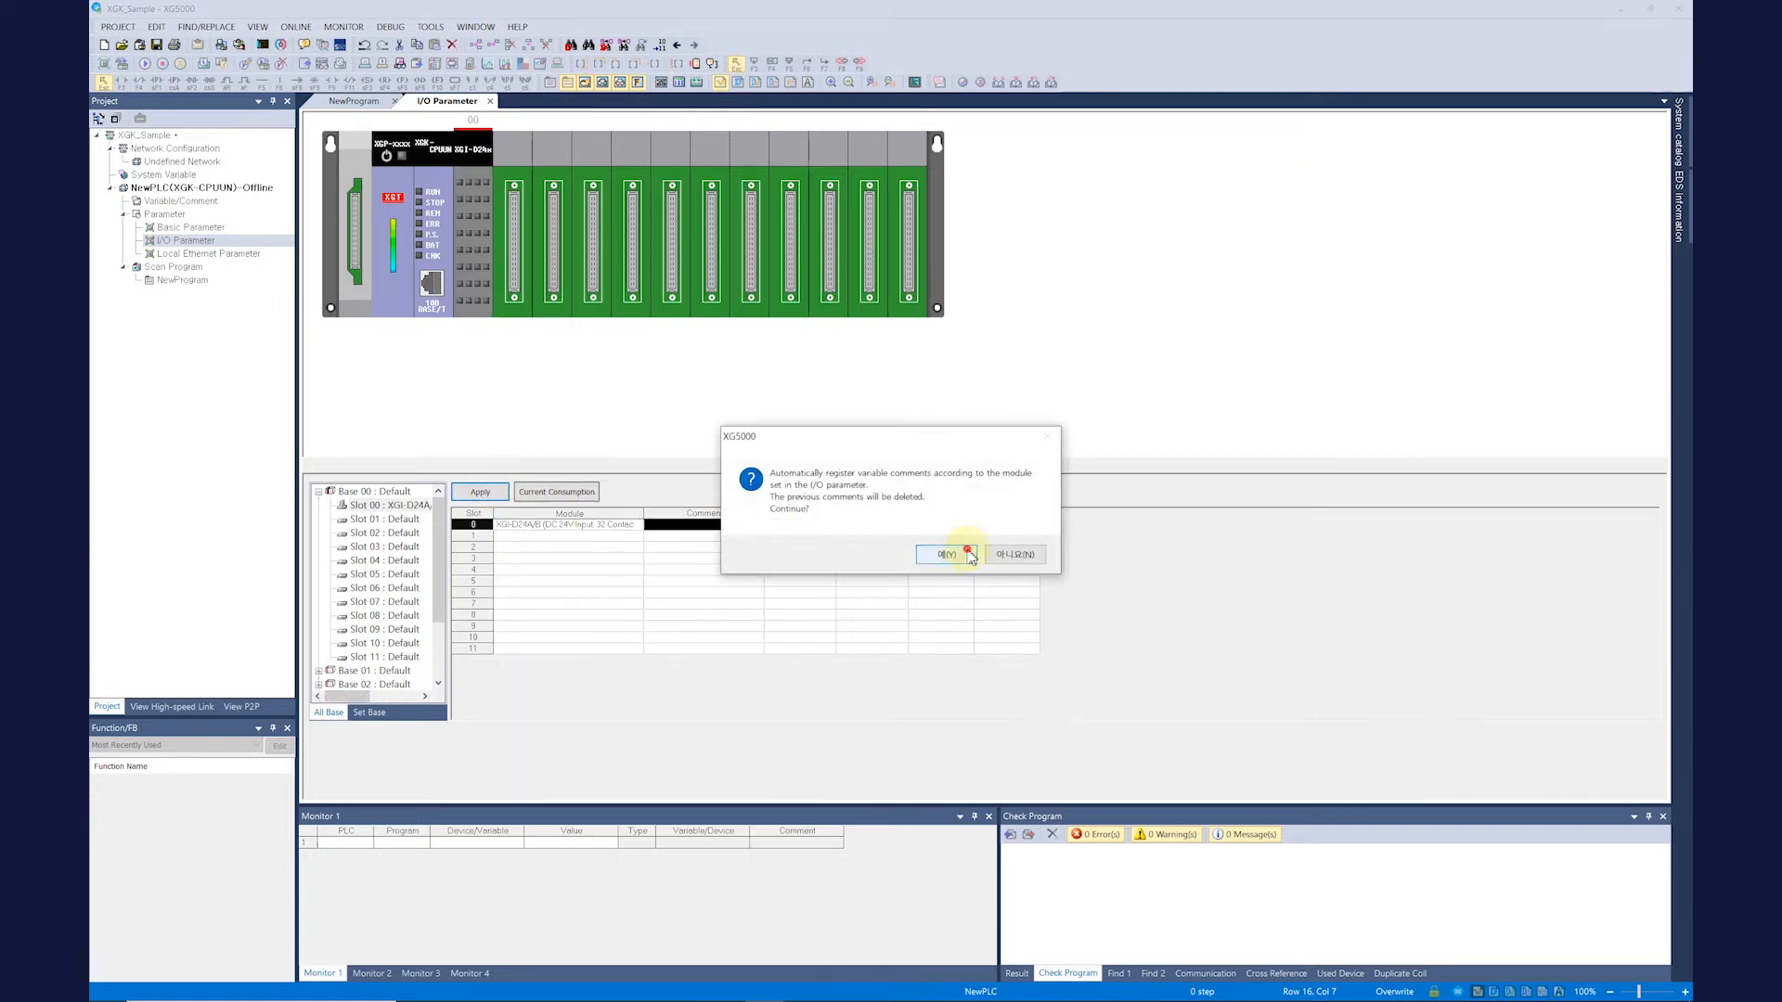
click(939, 555)
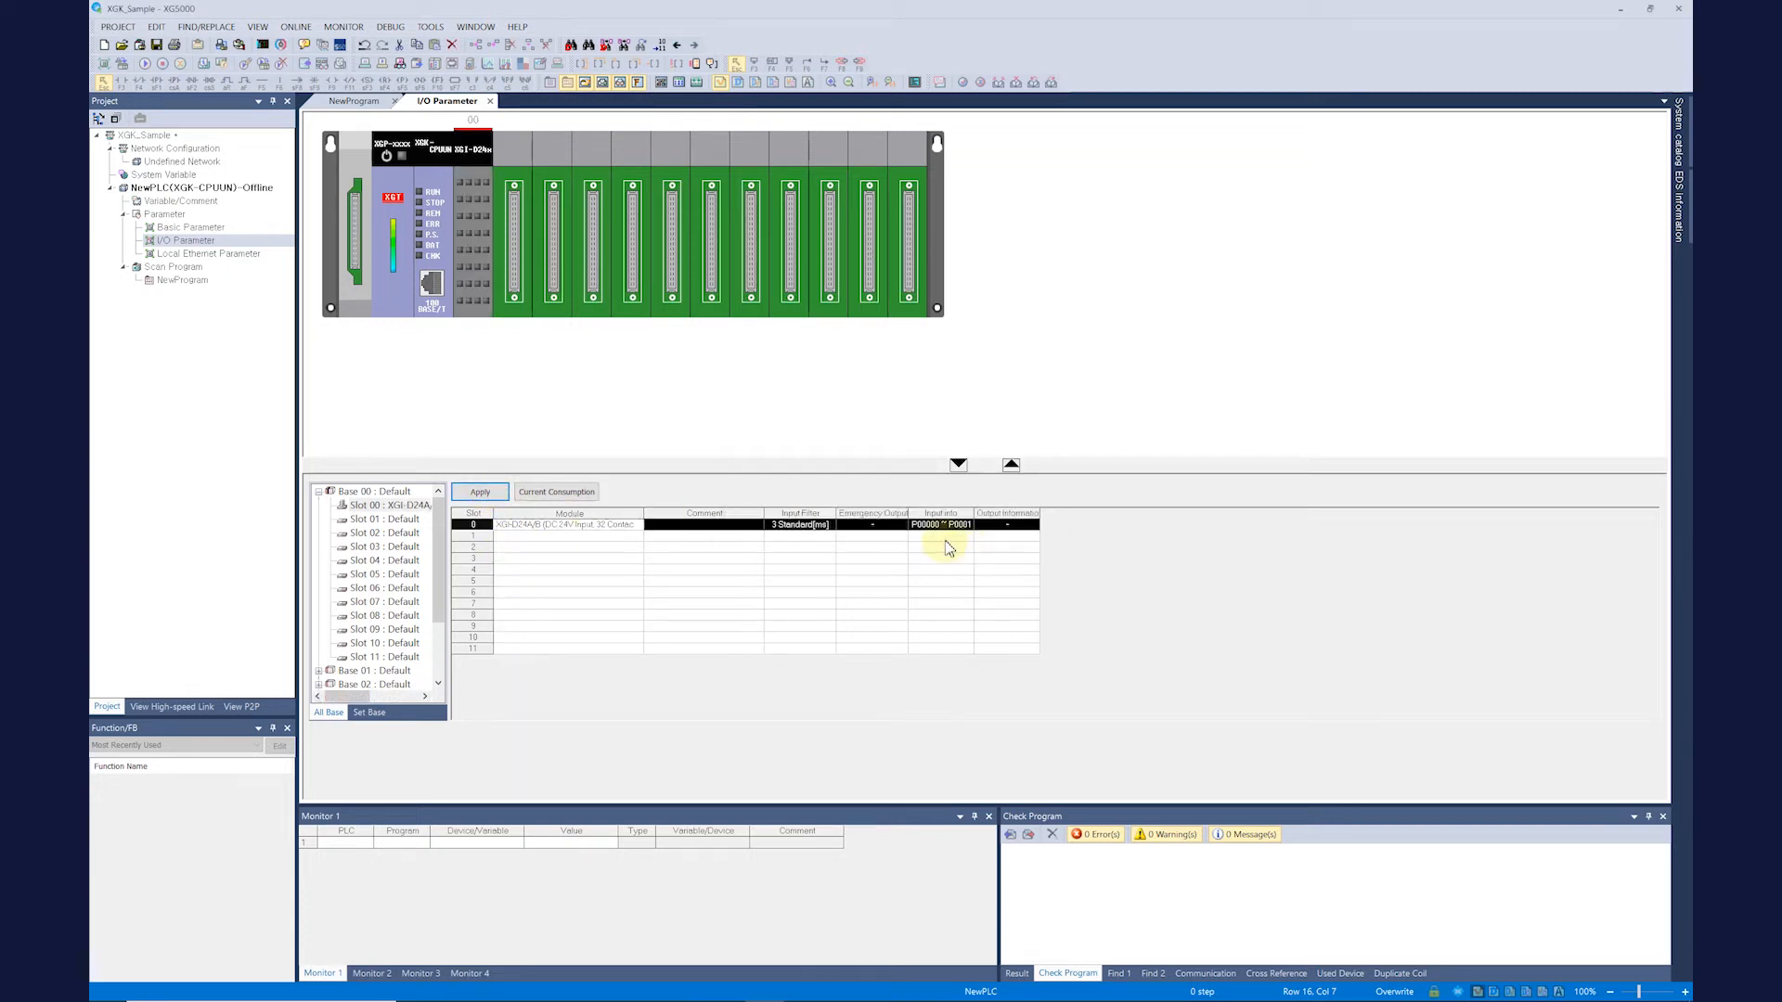
click(295, 26)
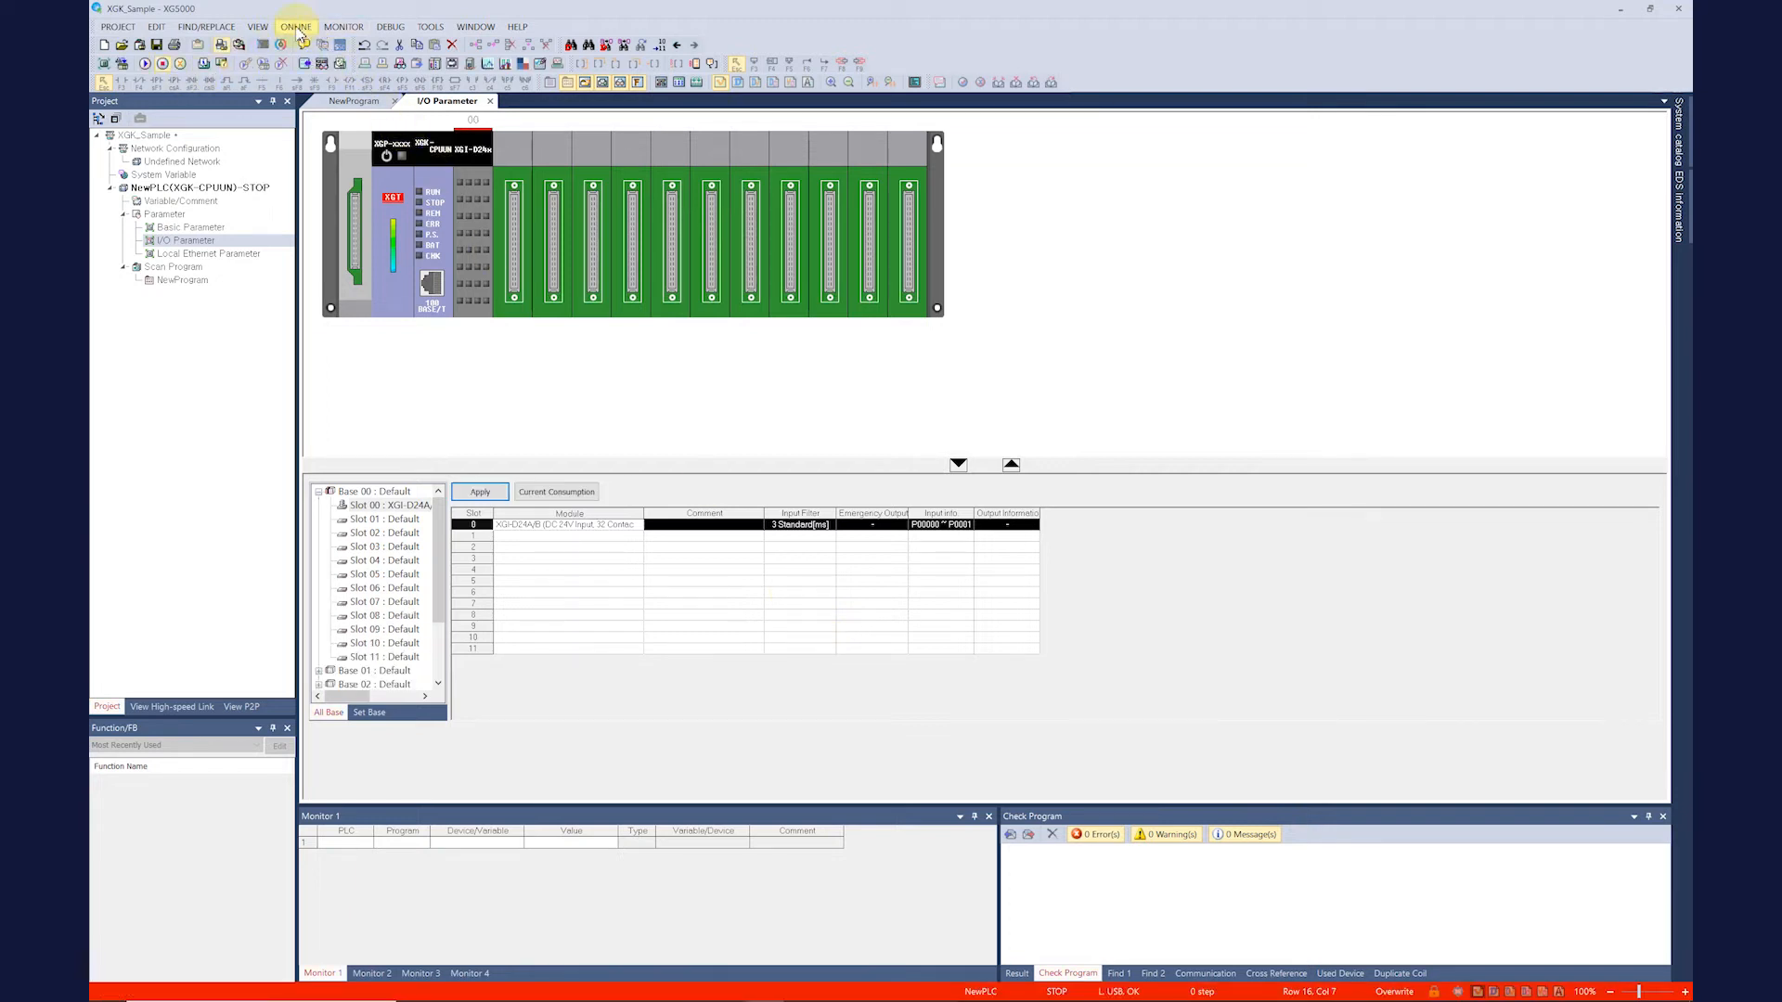
Step: Synchronize the I/O parameters with the PLC's installed modules via I/O Information, overwriting base 00
click(295, 26)
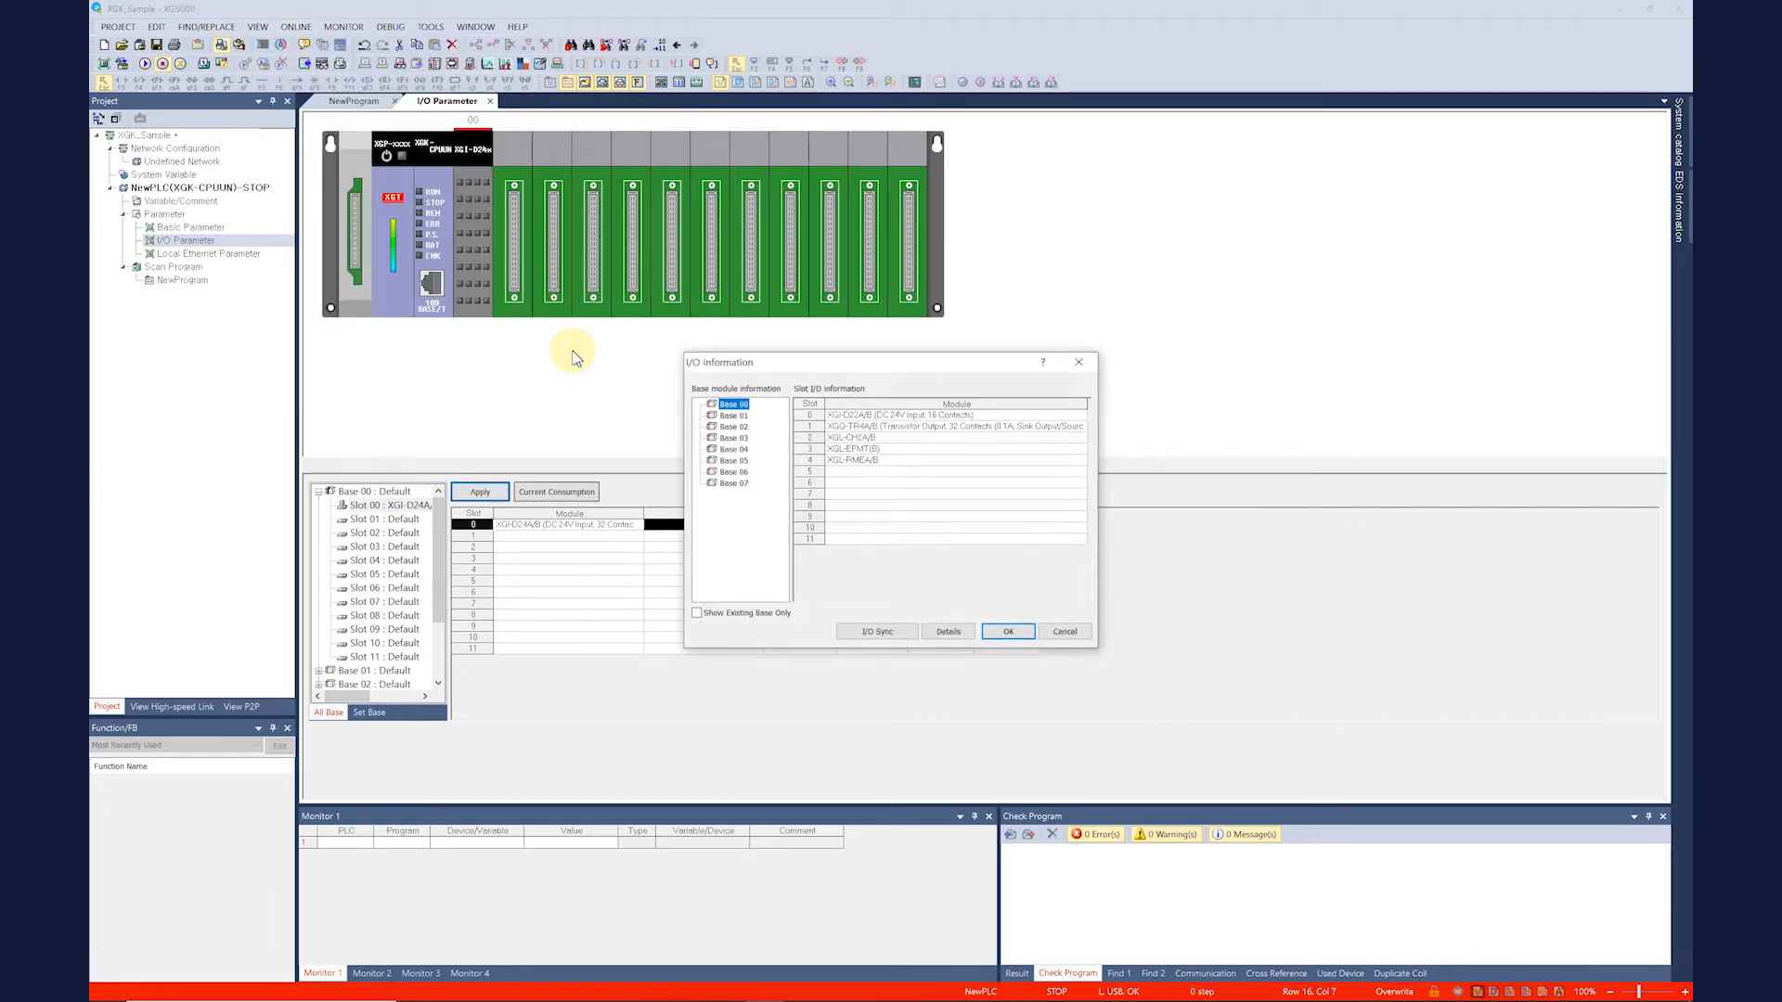
mouse_move(583, 359)
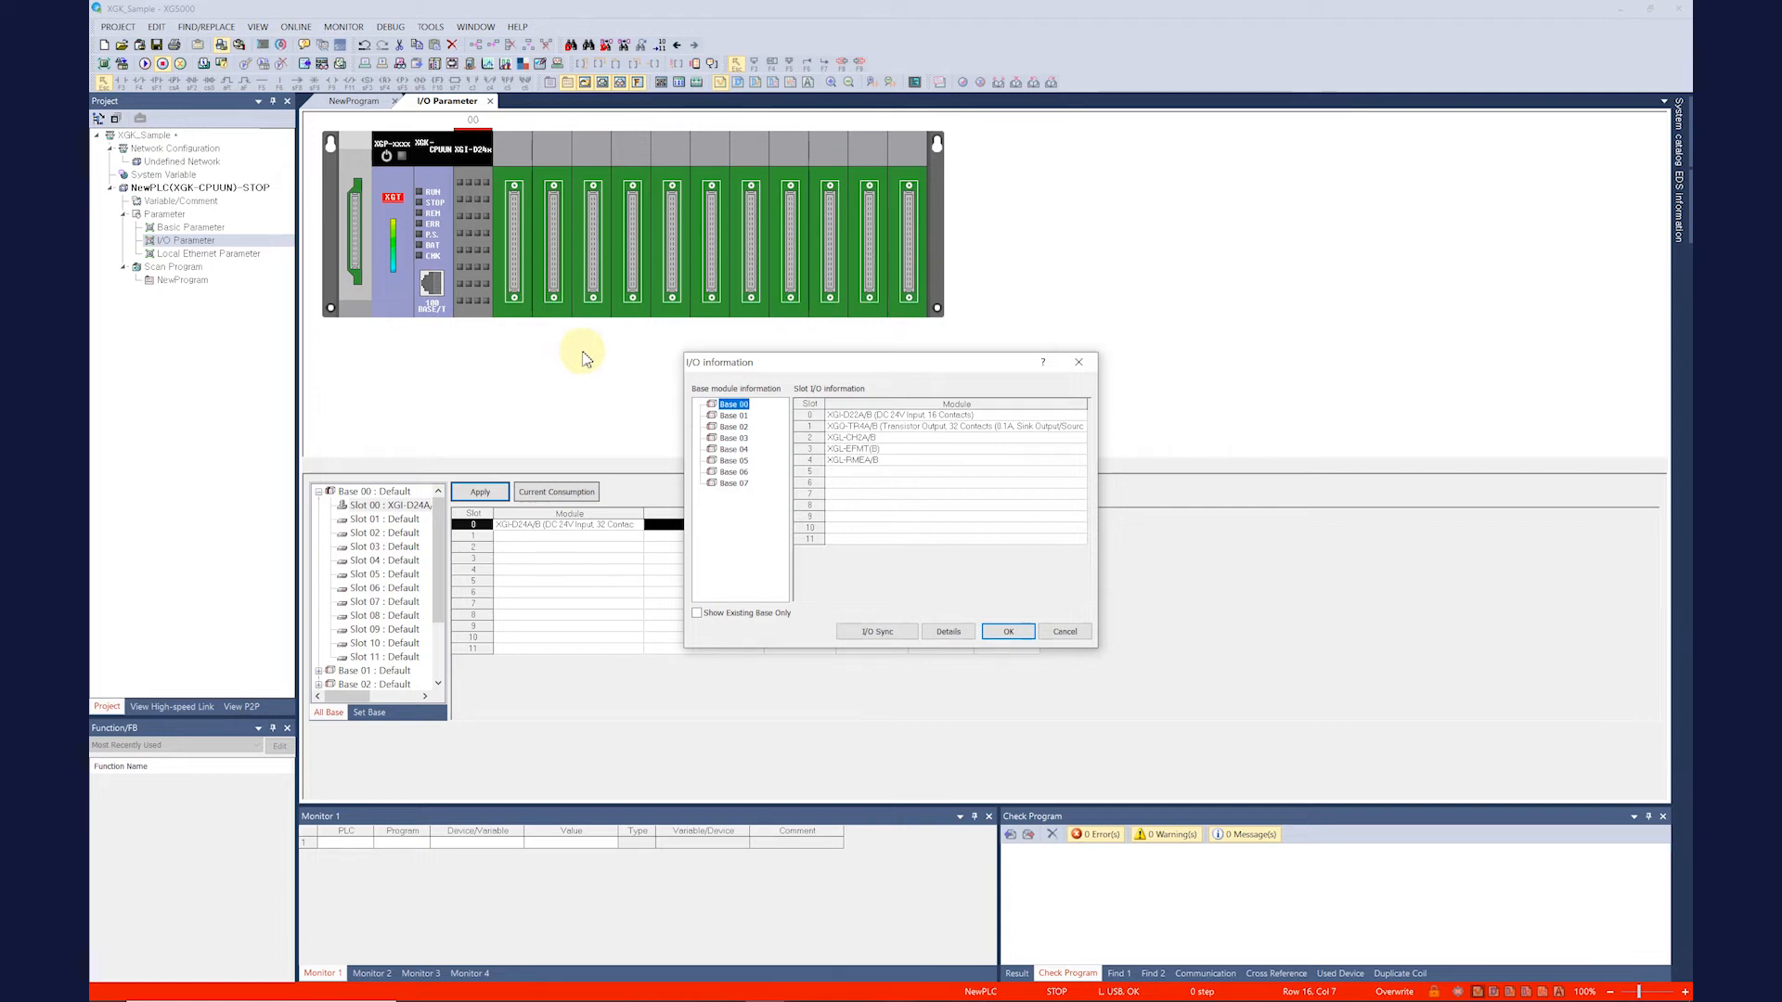
click(877, 631)
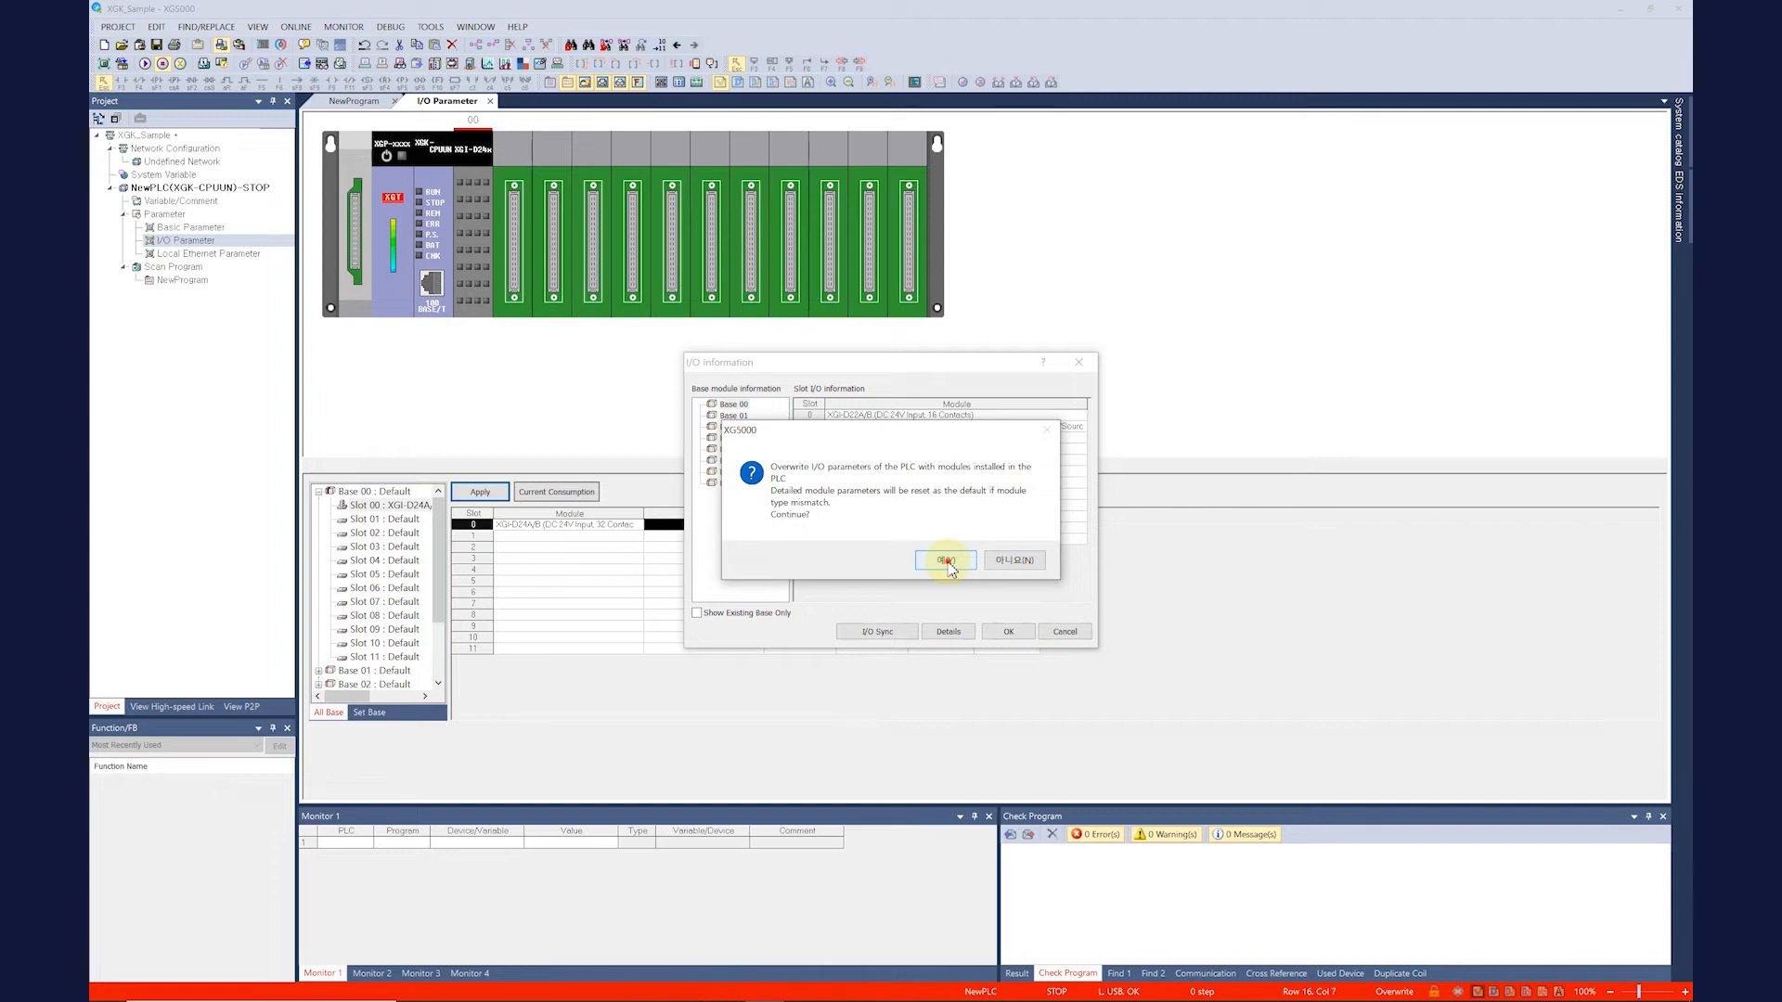
click(945, 559)
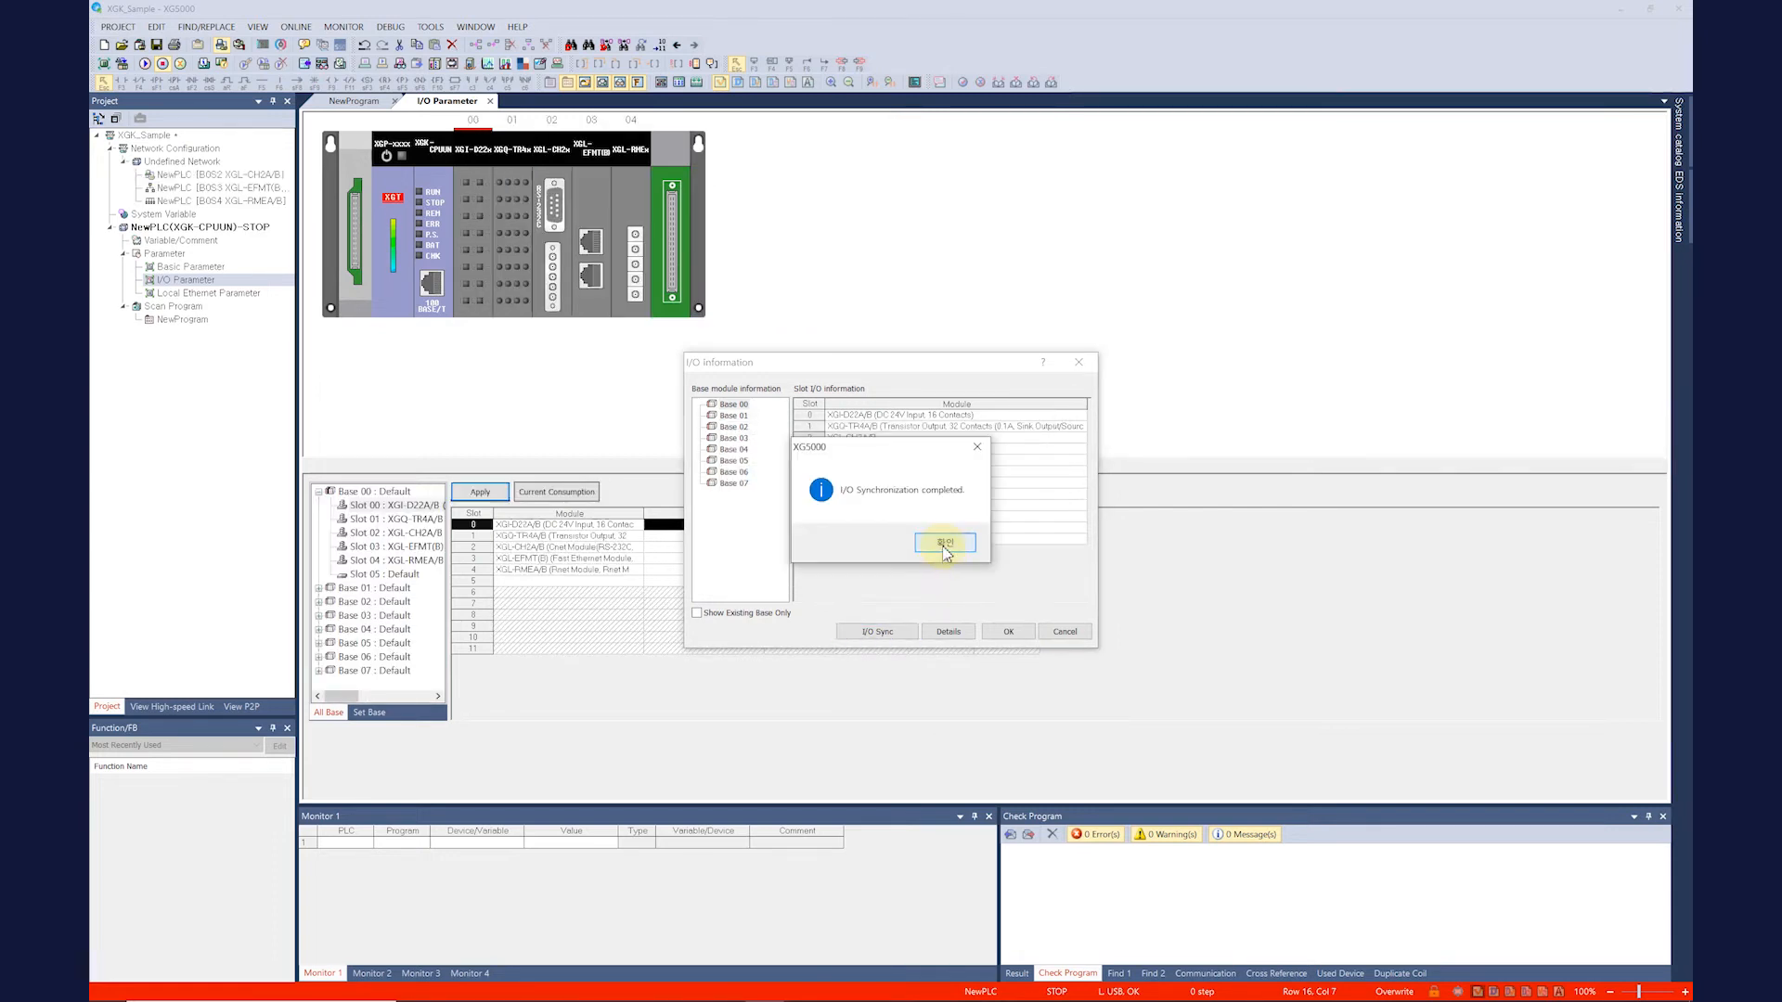
click(945, 542)
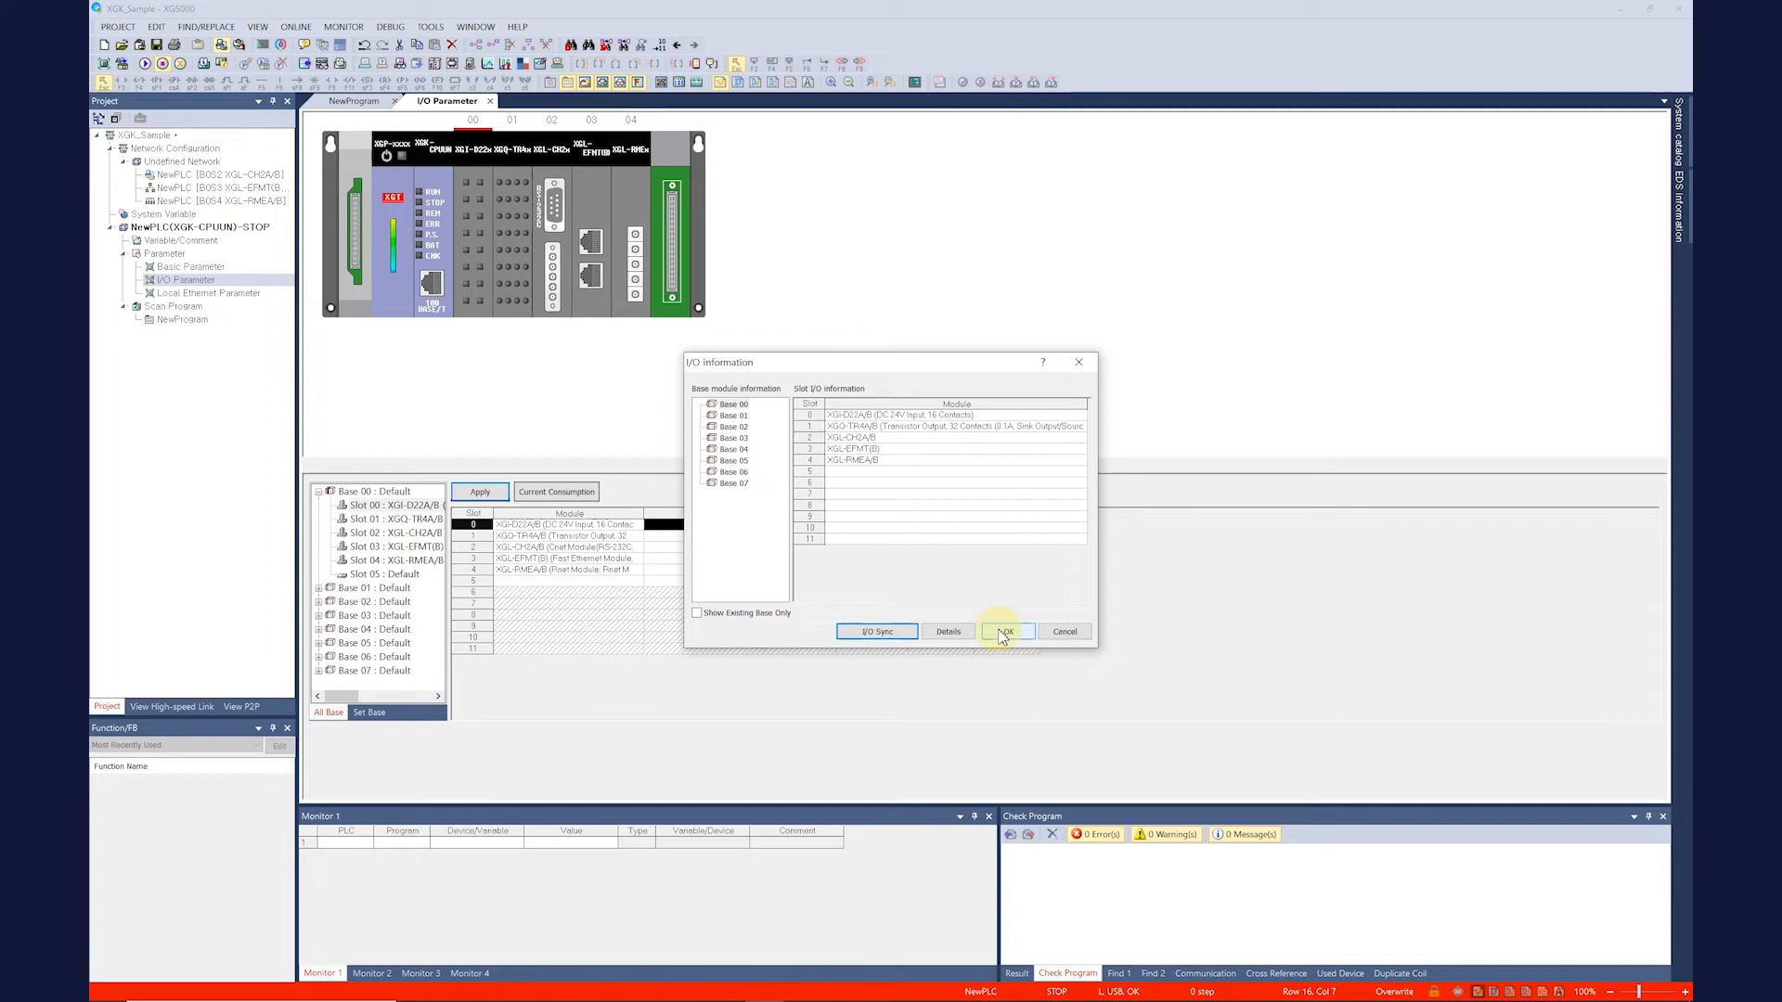
click(1004, 631)
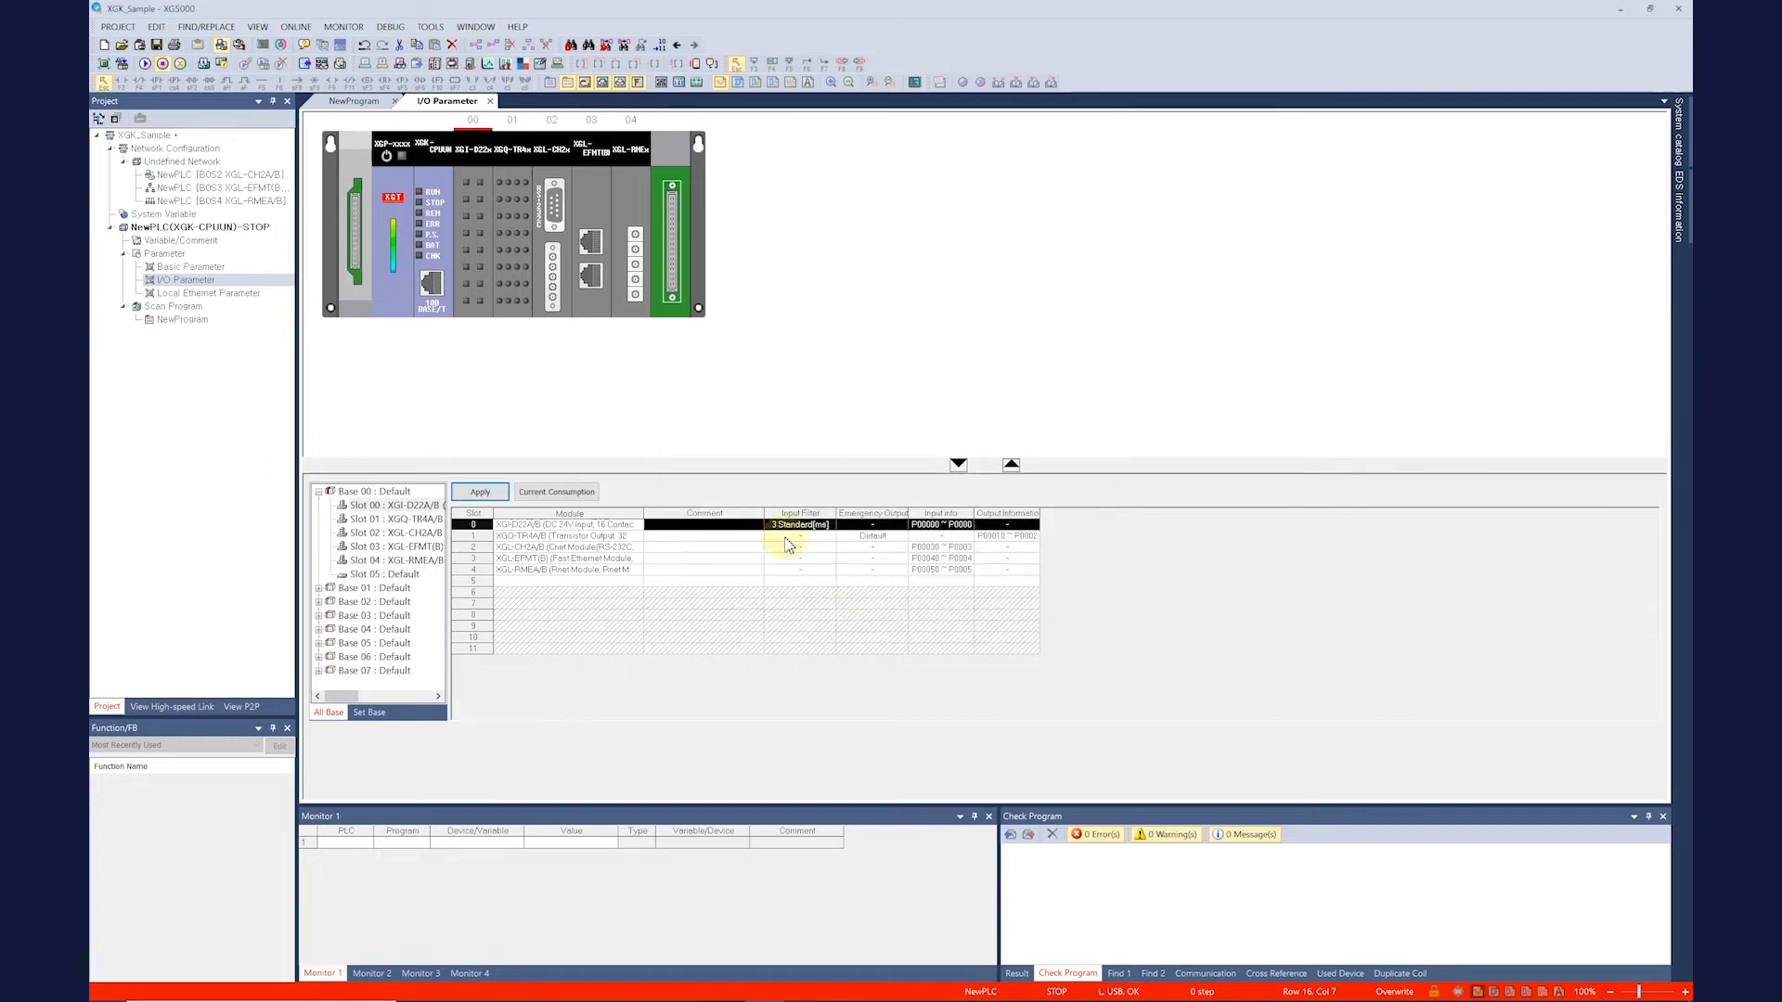
Step: Auto-register variable comments and special module variables for the synchronized modules
click(479, 490)
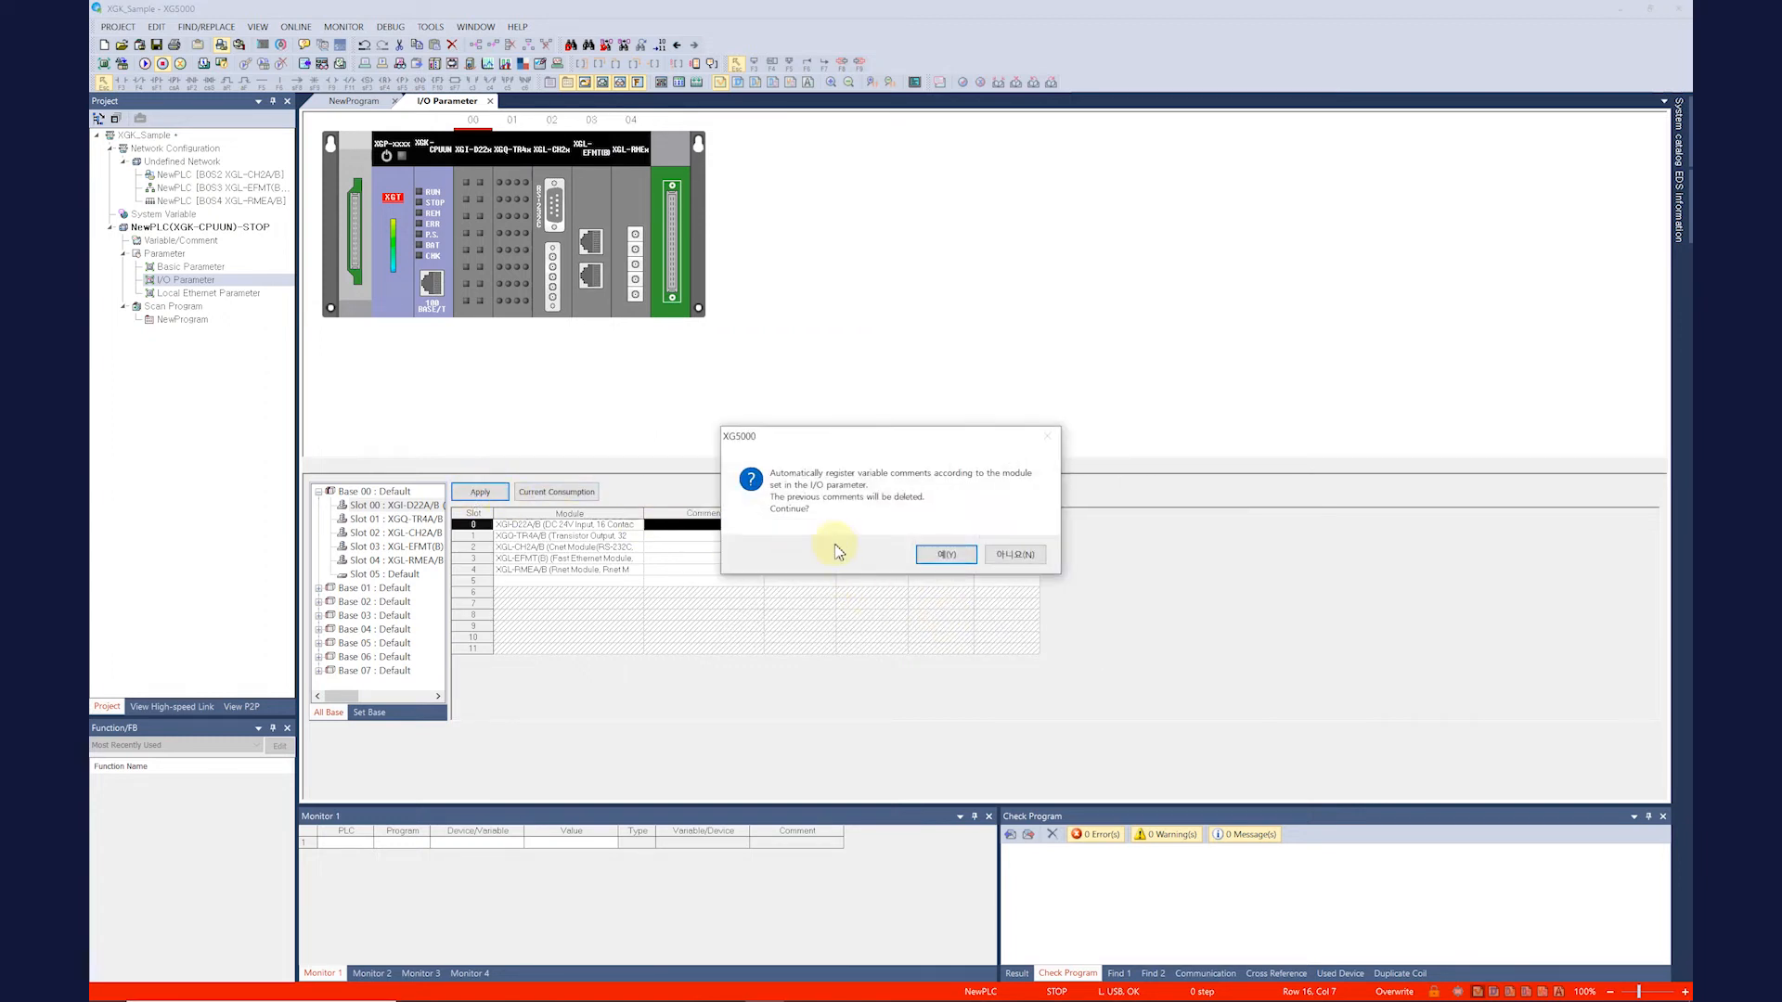
click(945, 555)
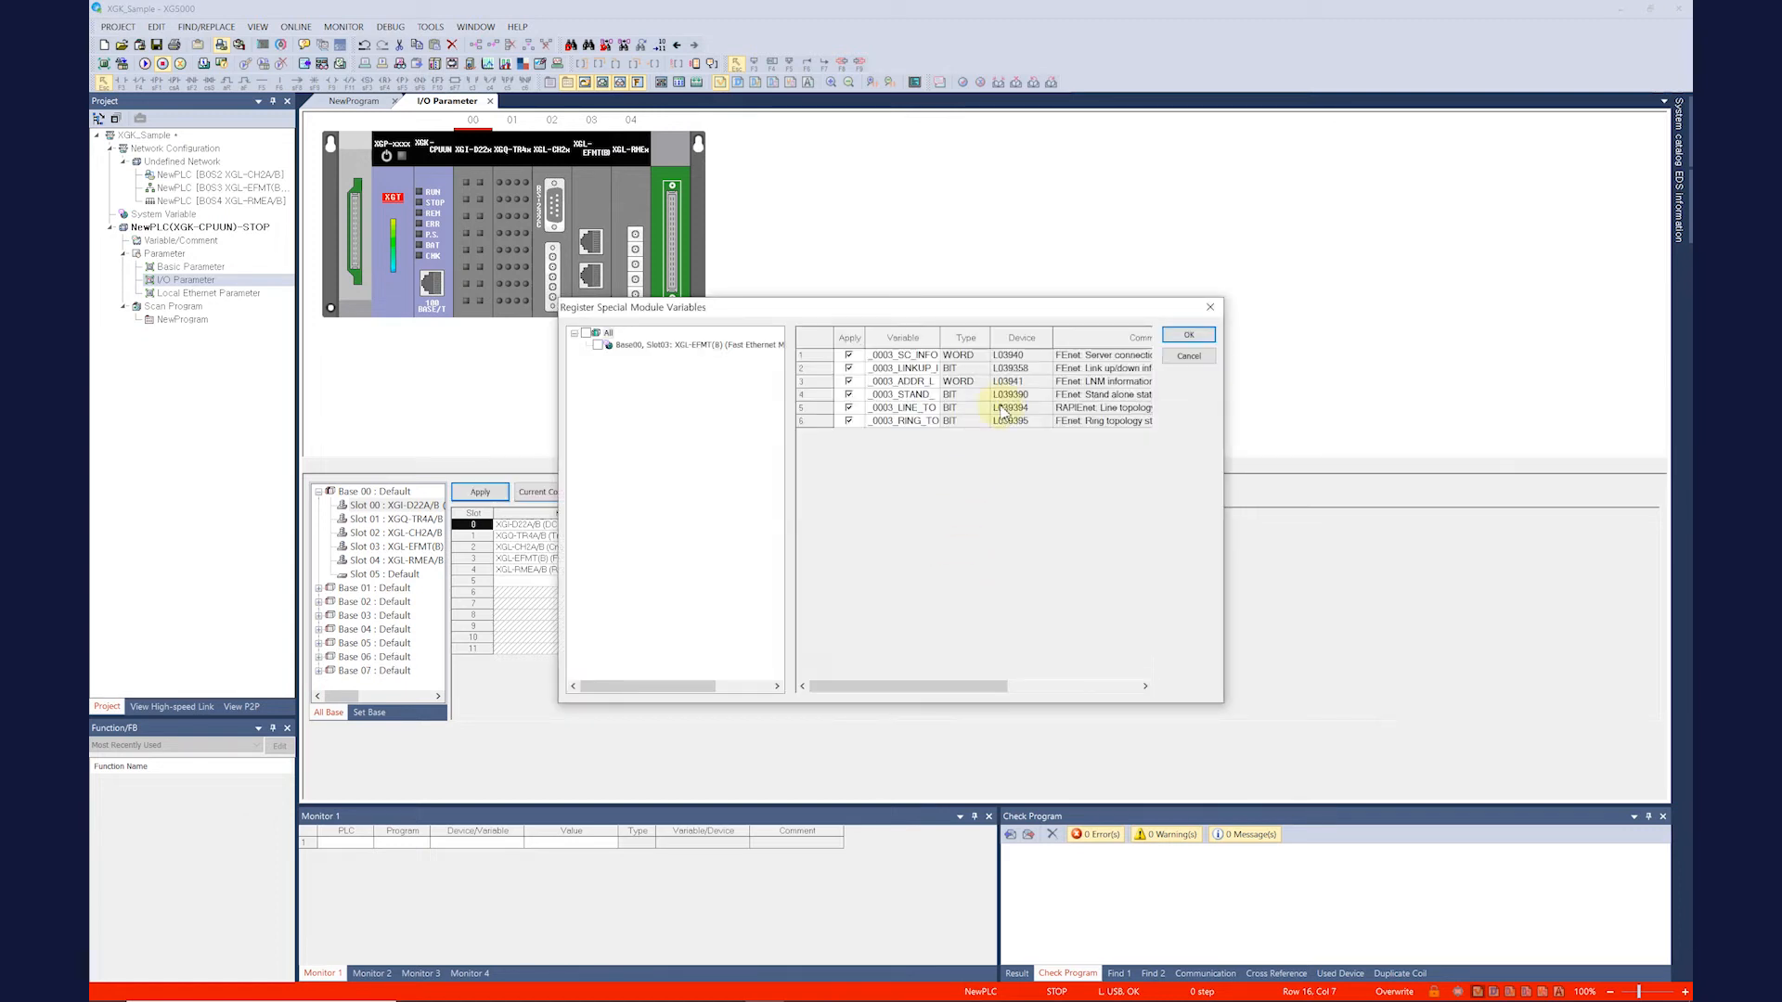
click(1188, 334)
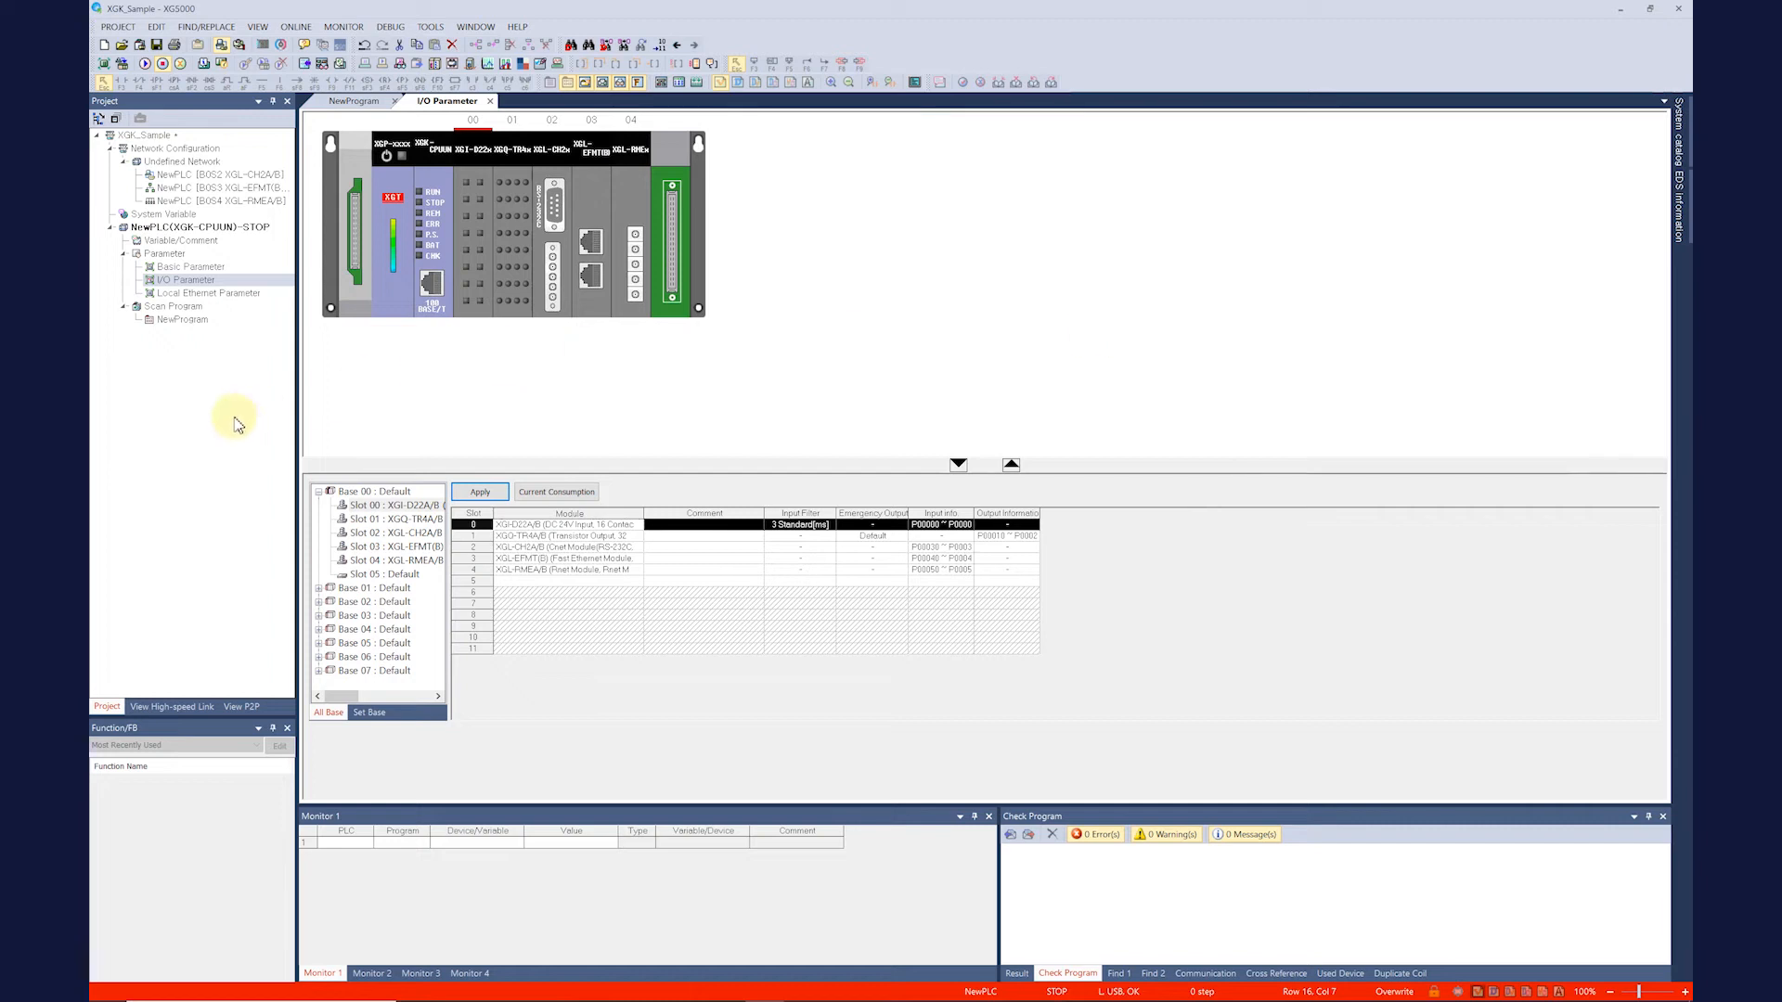
click(295, 26)
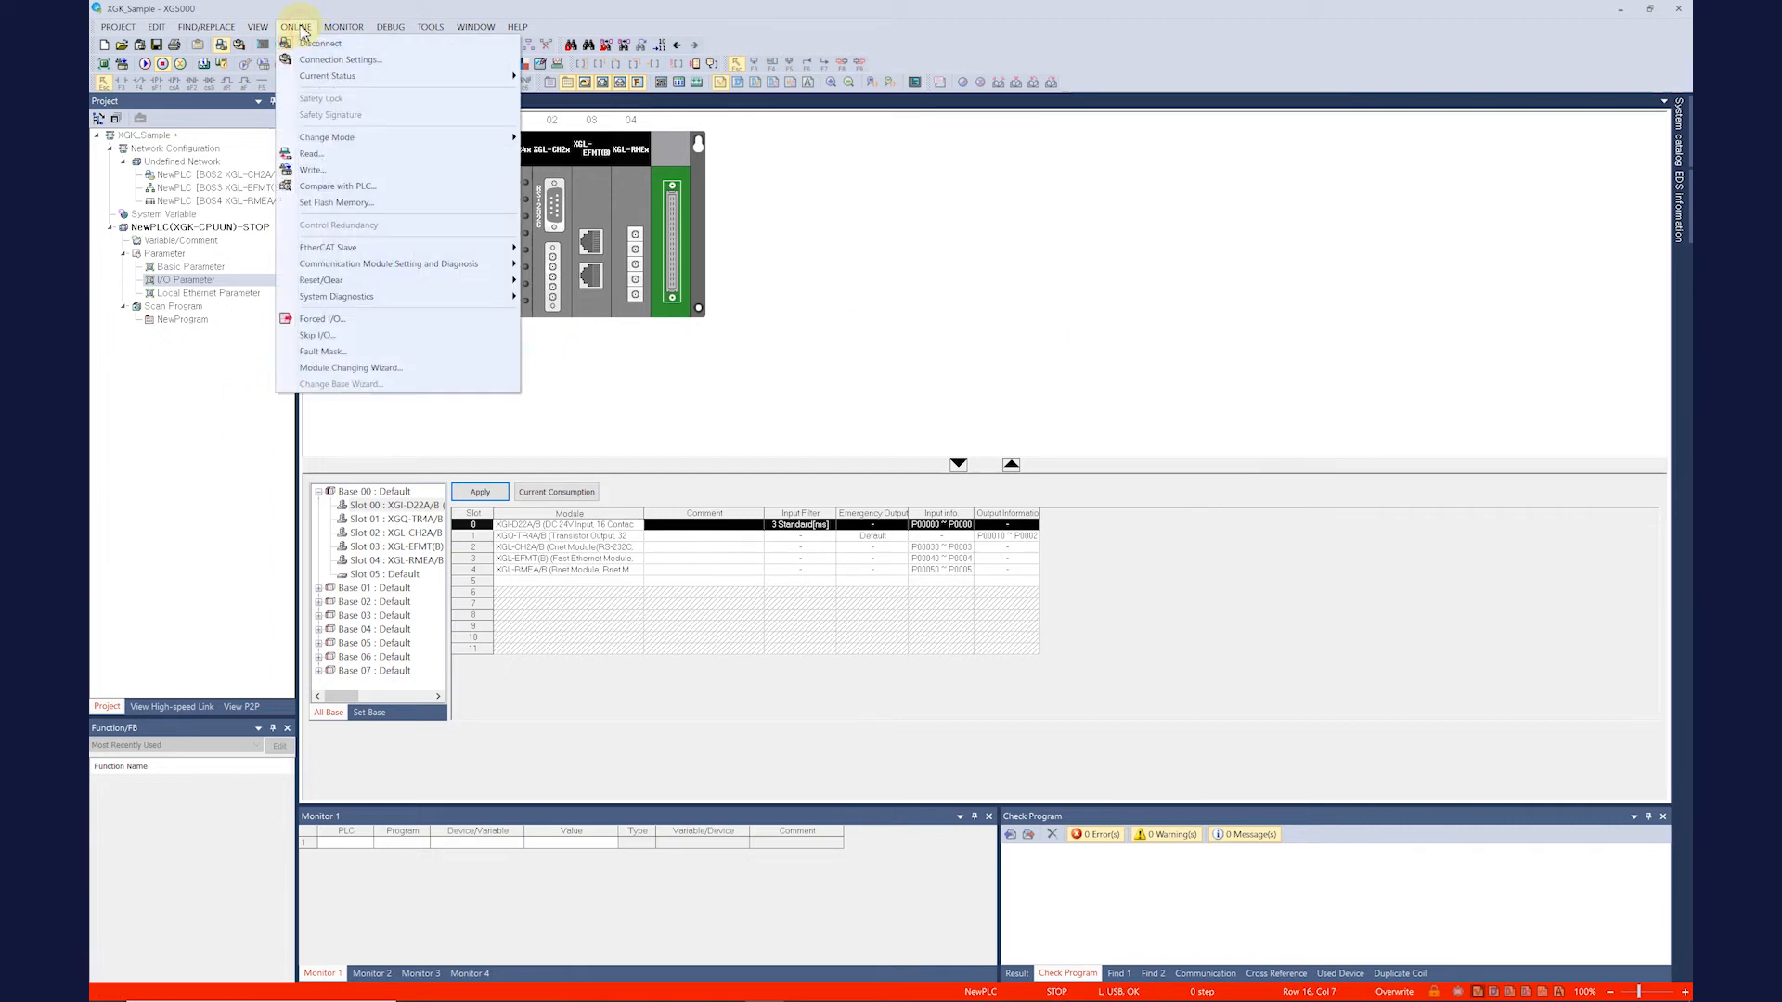
mouse_move(364, 173)
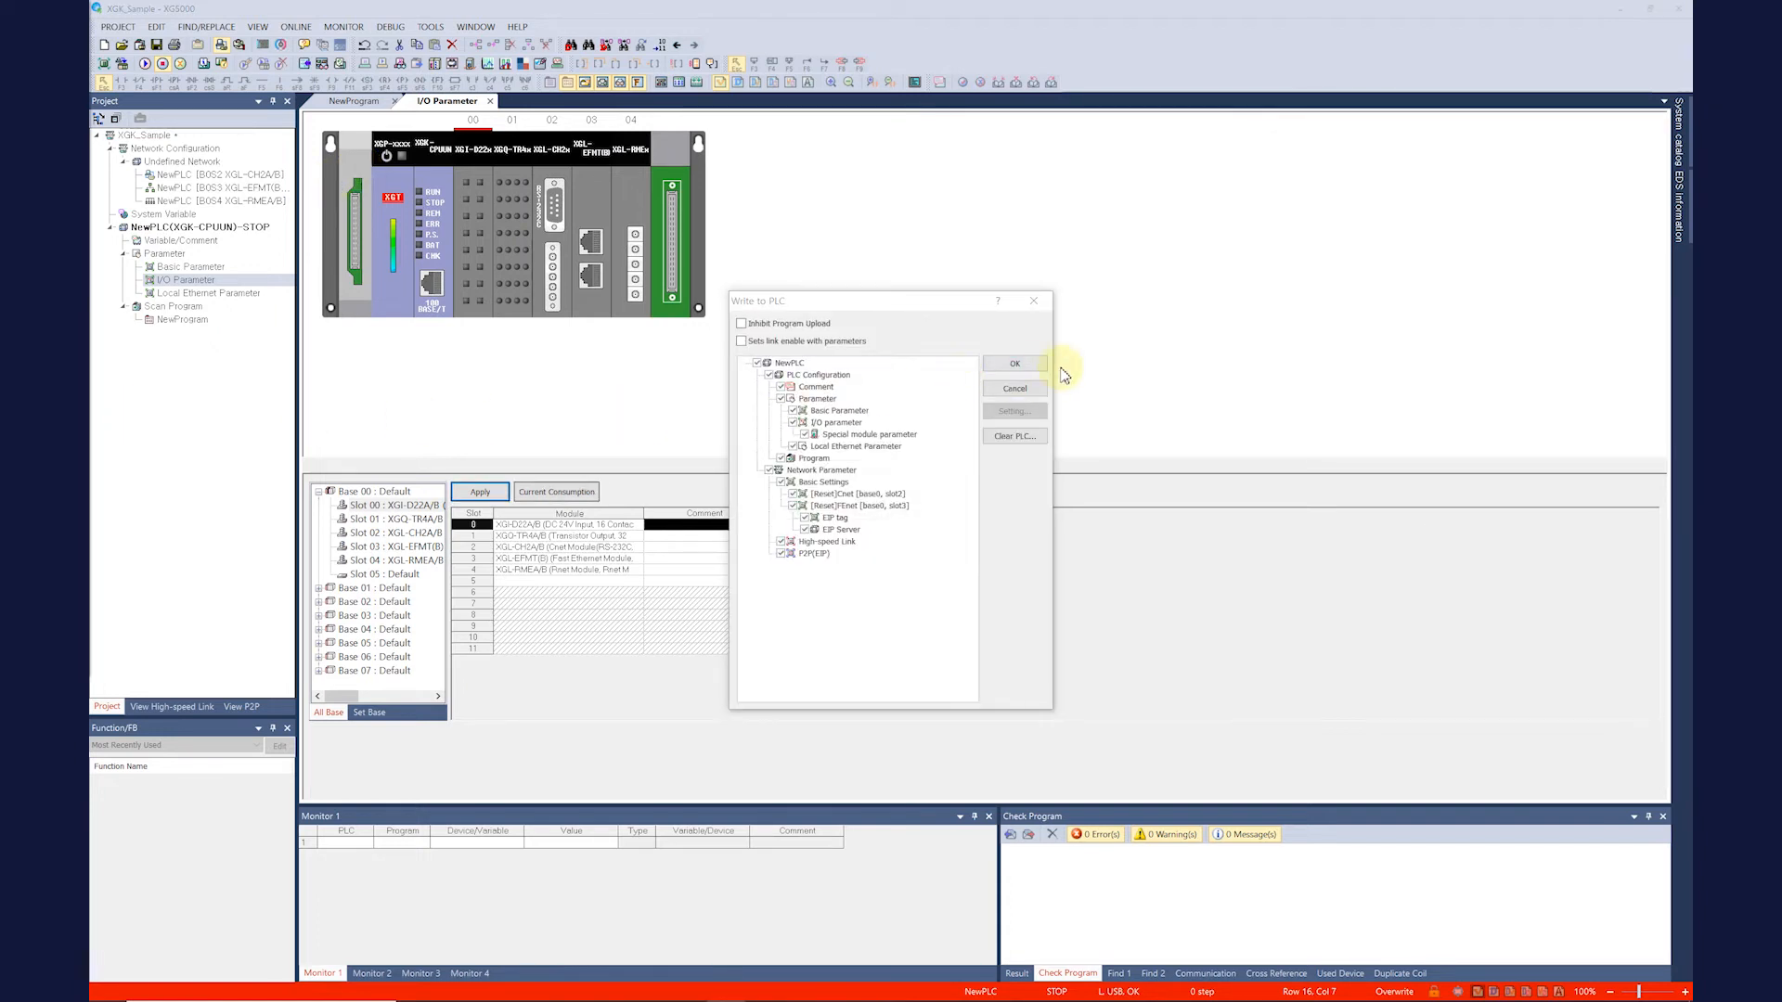
Step: Cancel the write to the PLC and acknowledge the cancellation notice
click(1012, 388)
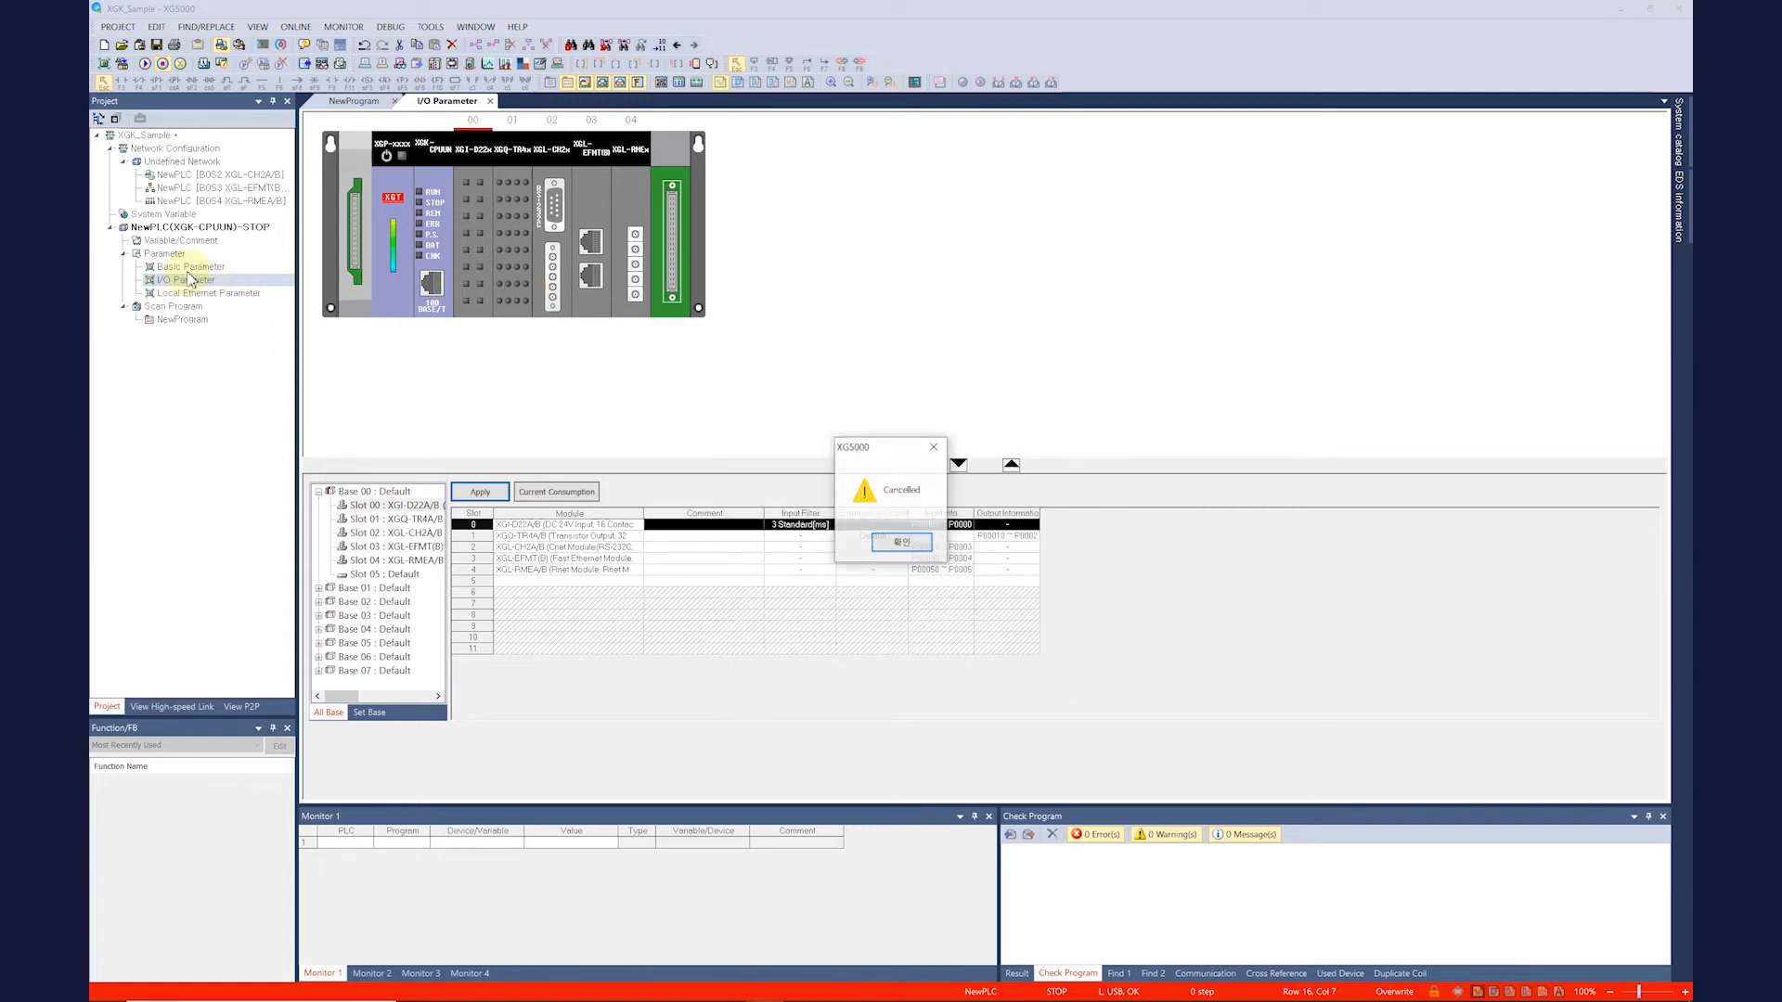
click(902, 542)
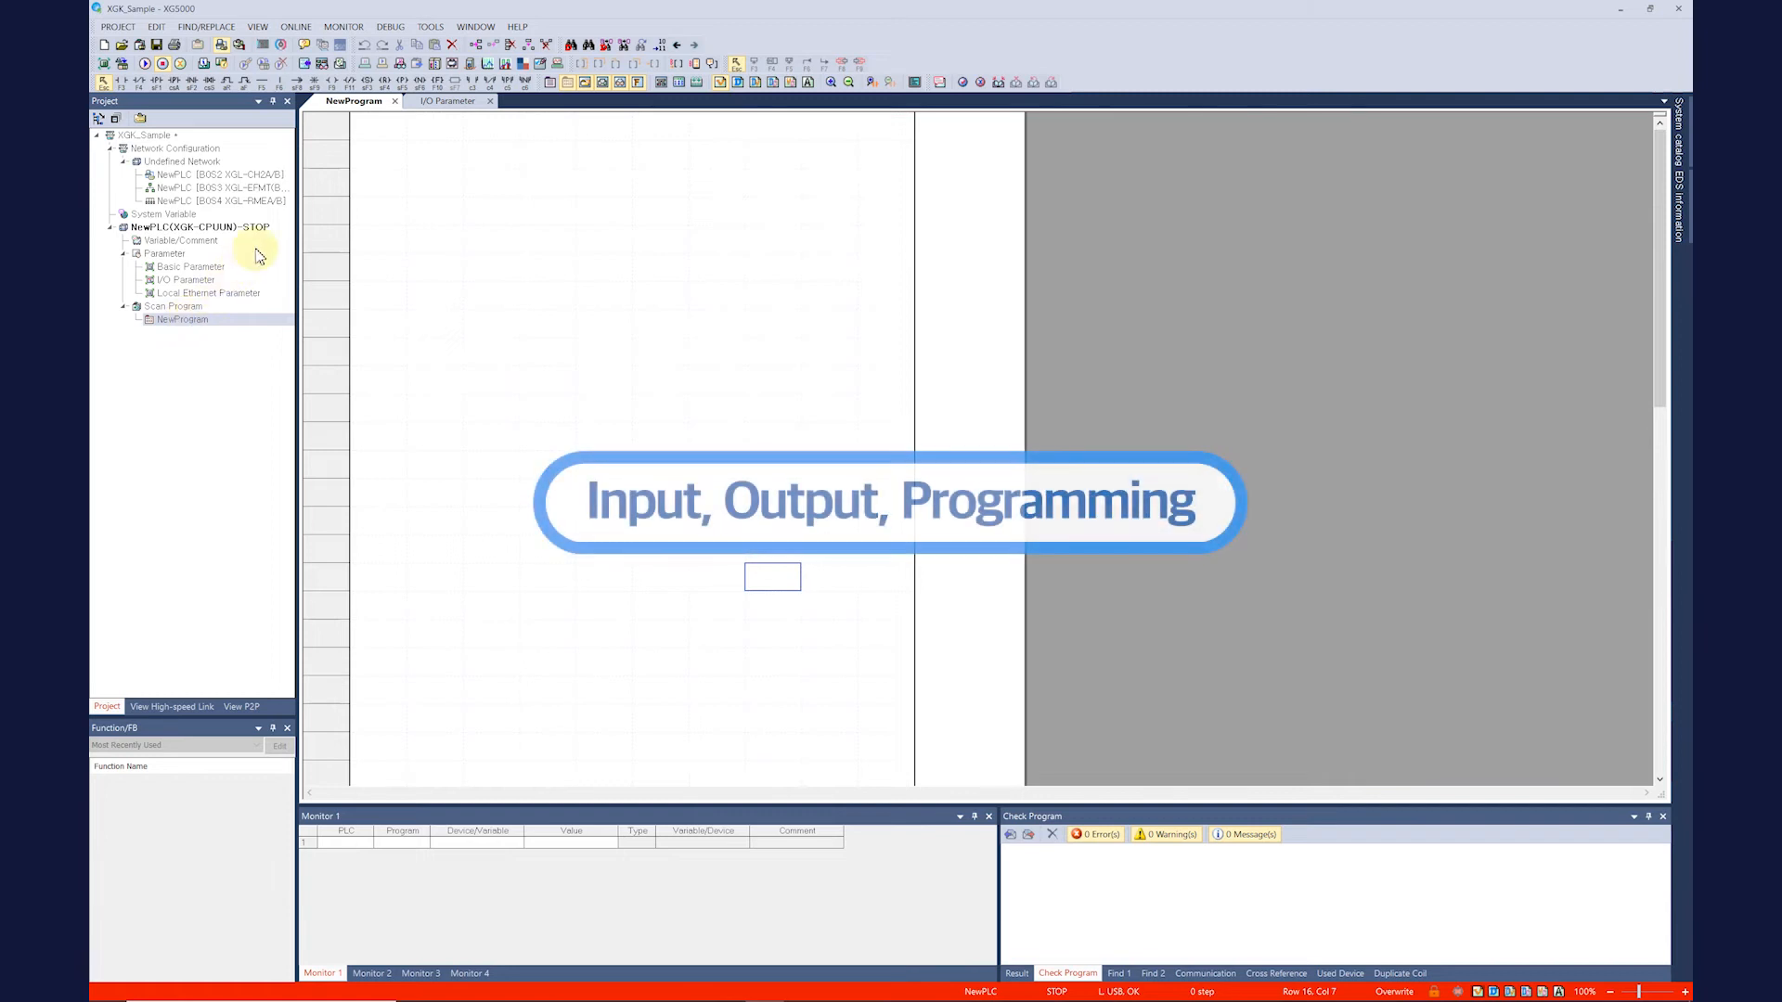
Step: Build rung 0 with normally open contact P00000 driving output coil P00020, then start the next rung's instruction
click(379, 128)
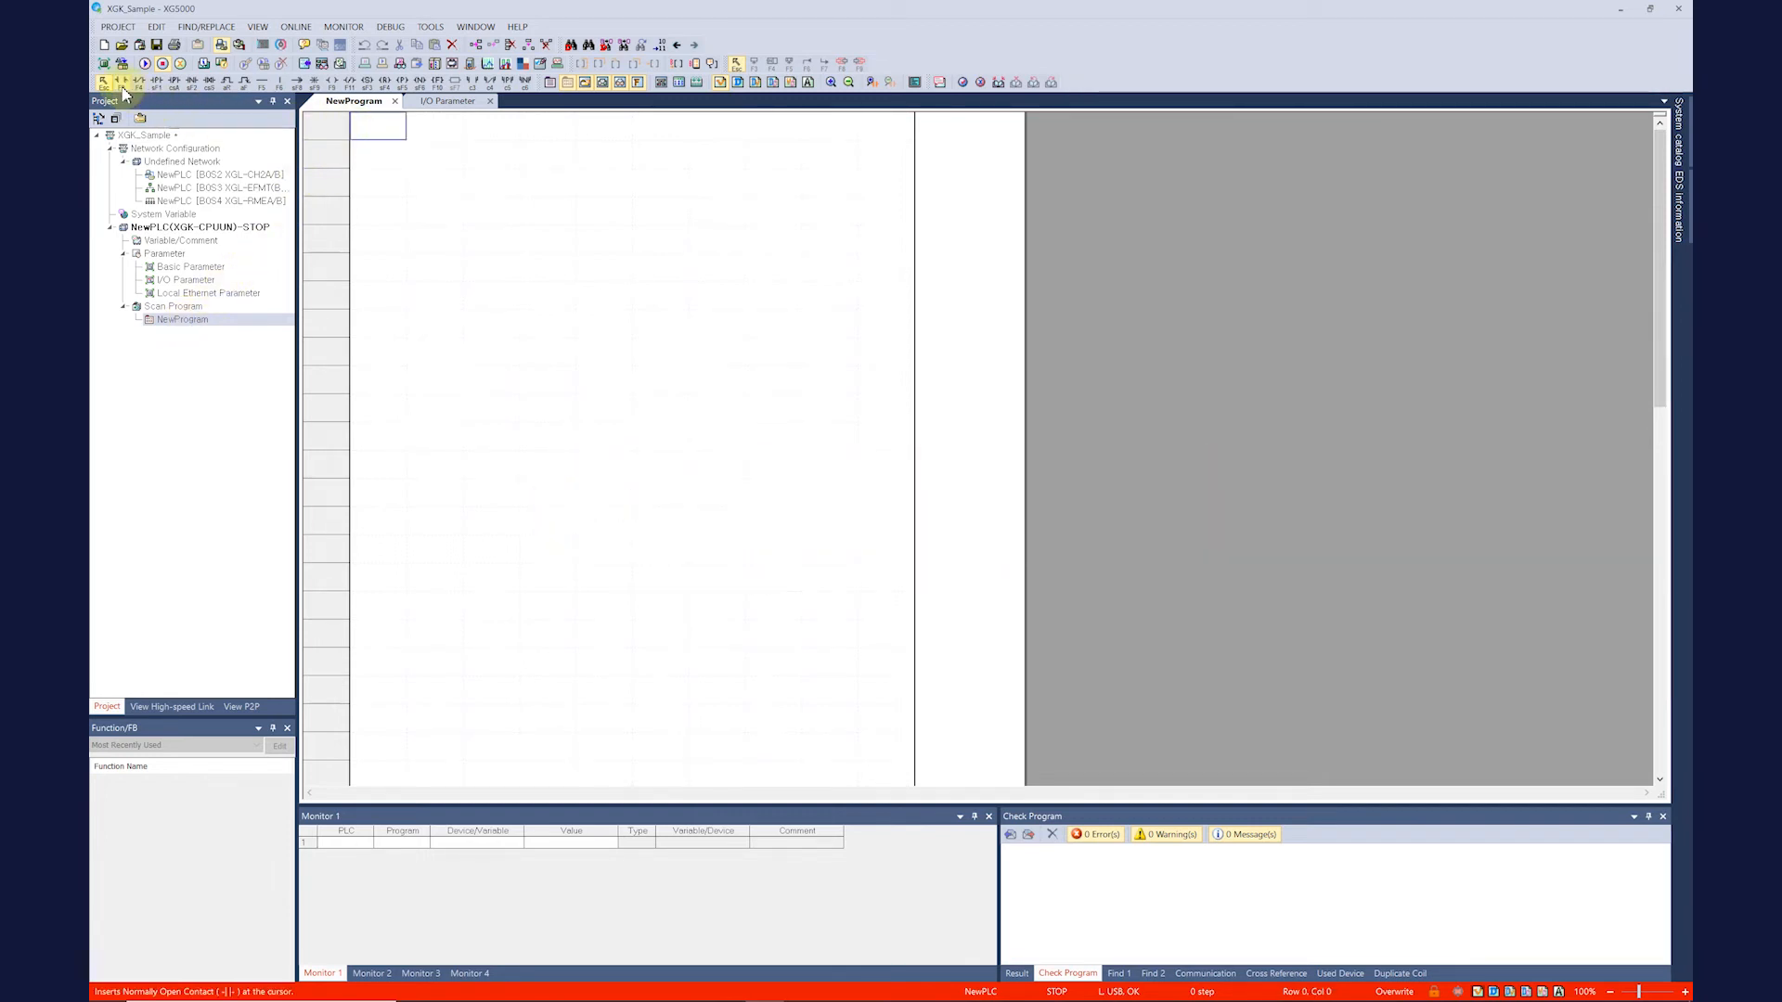
mouse_move(122, 79)
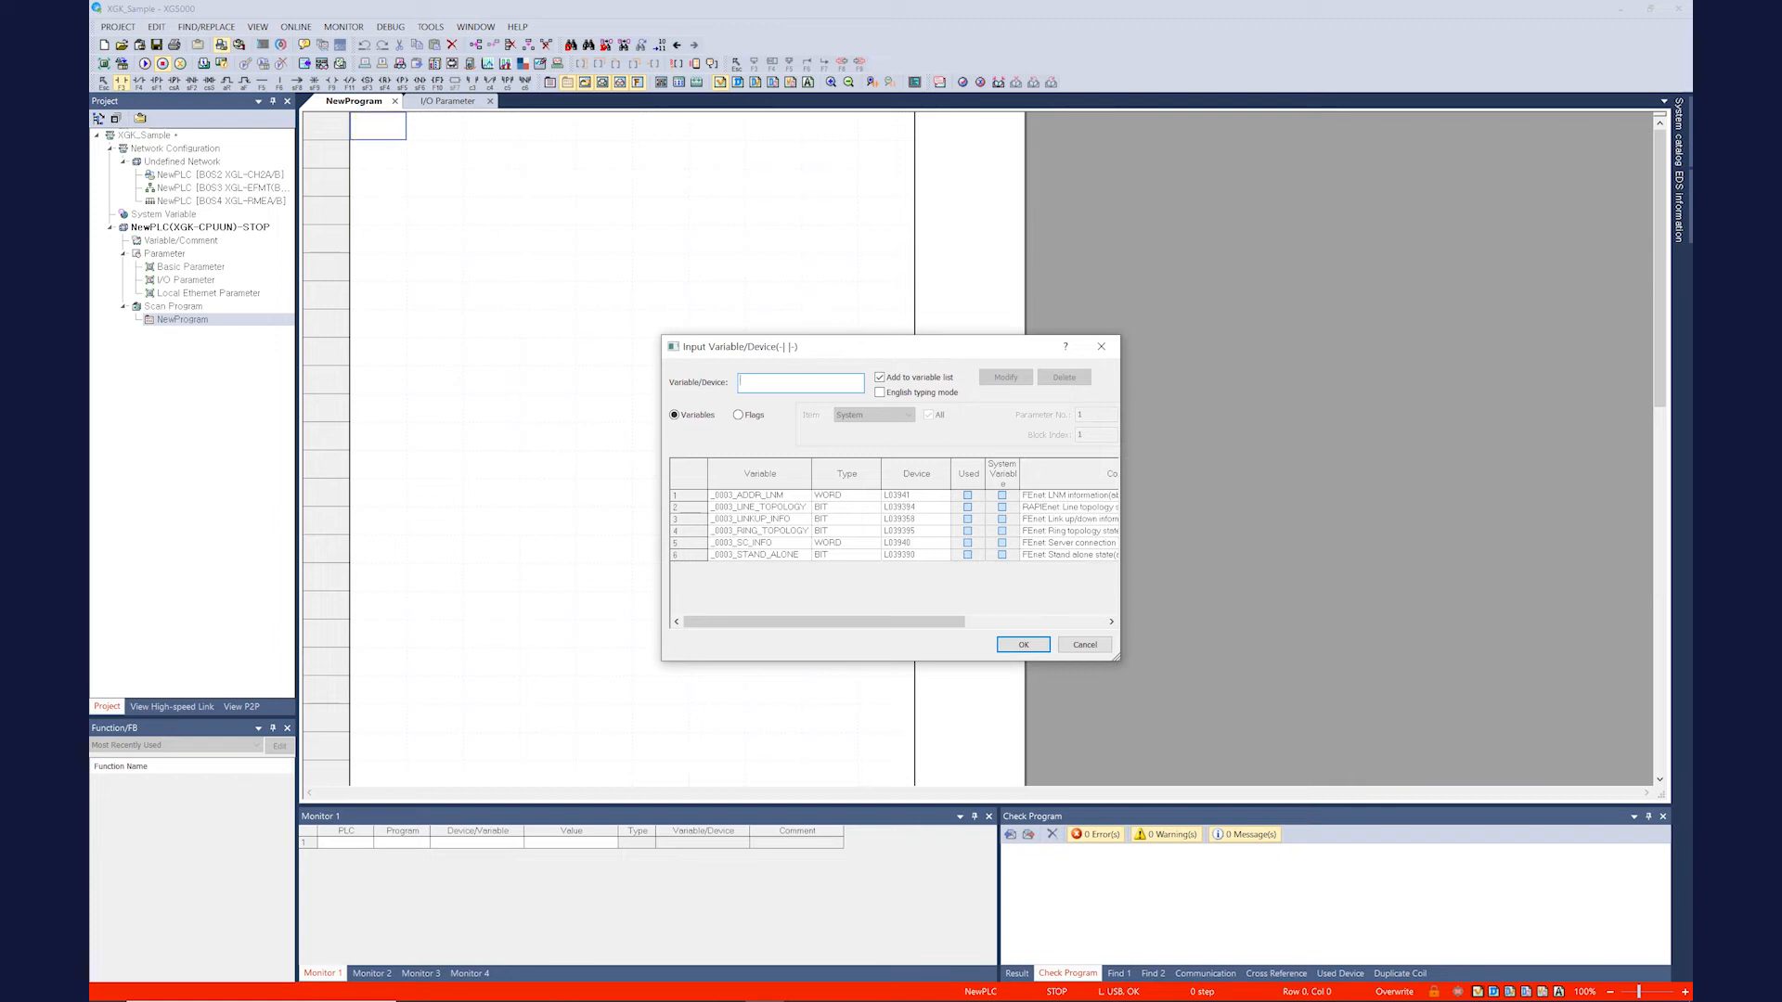
text(p0)
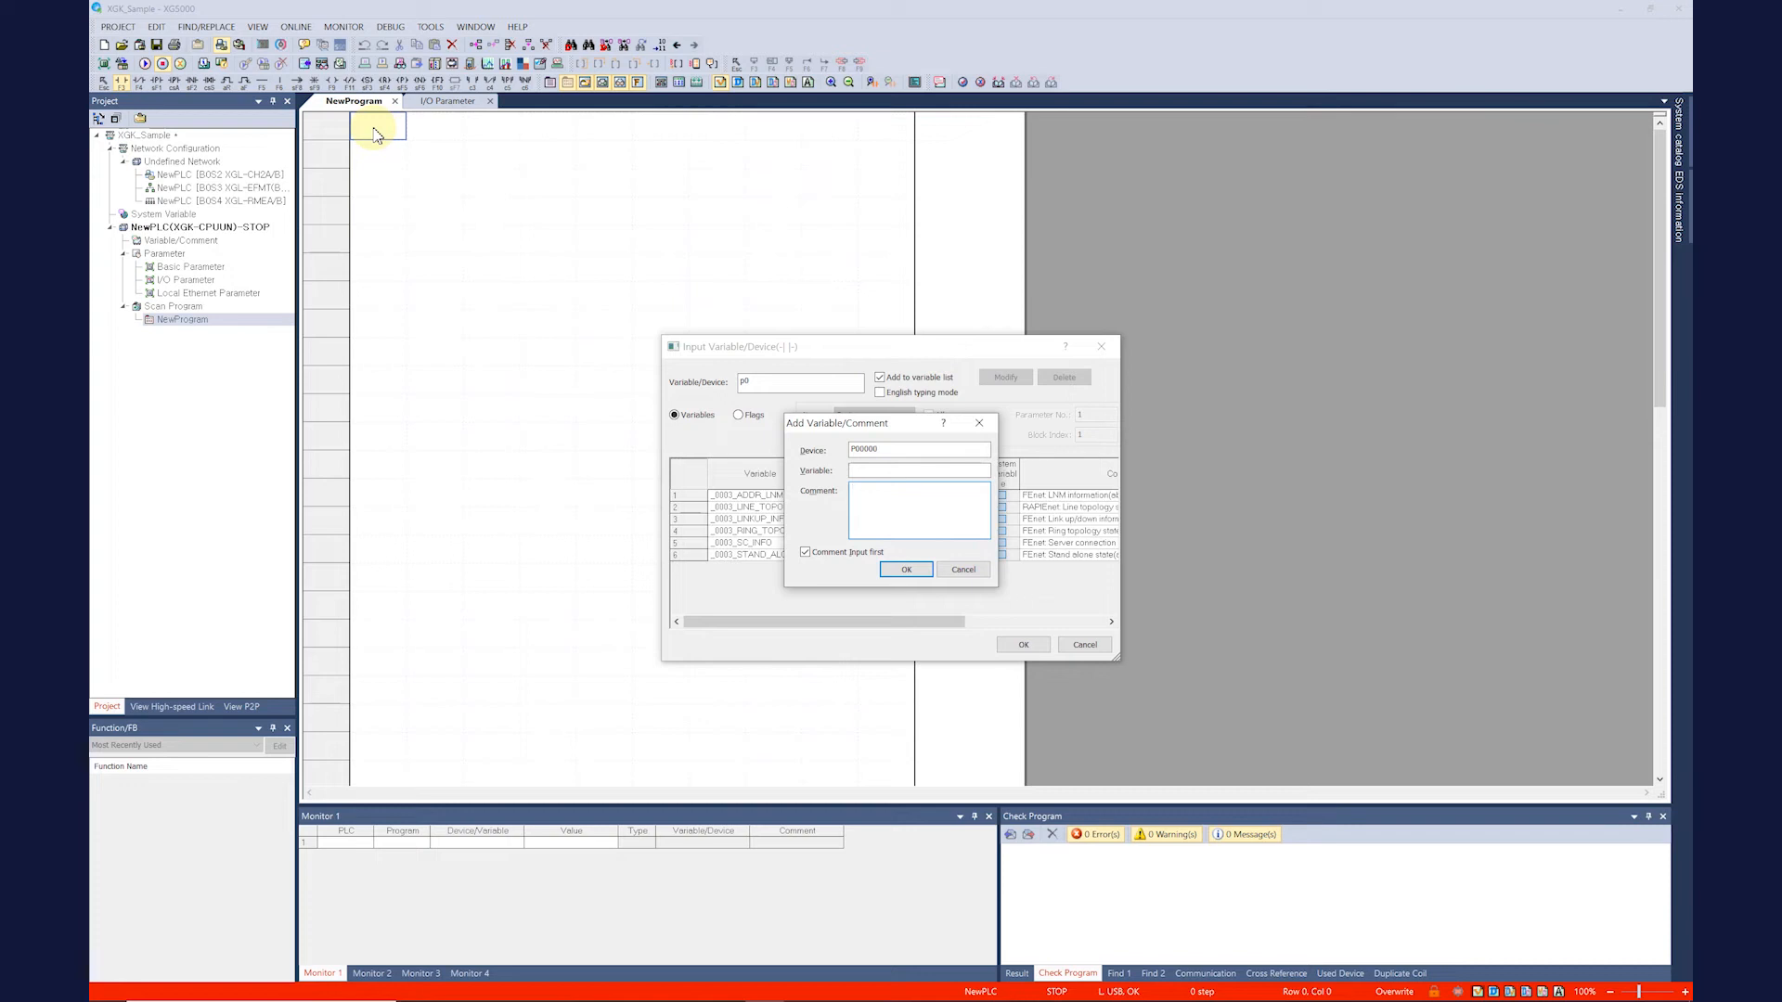
click(906, 570)
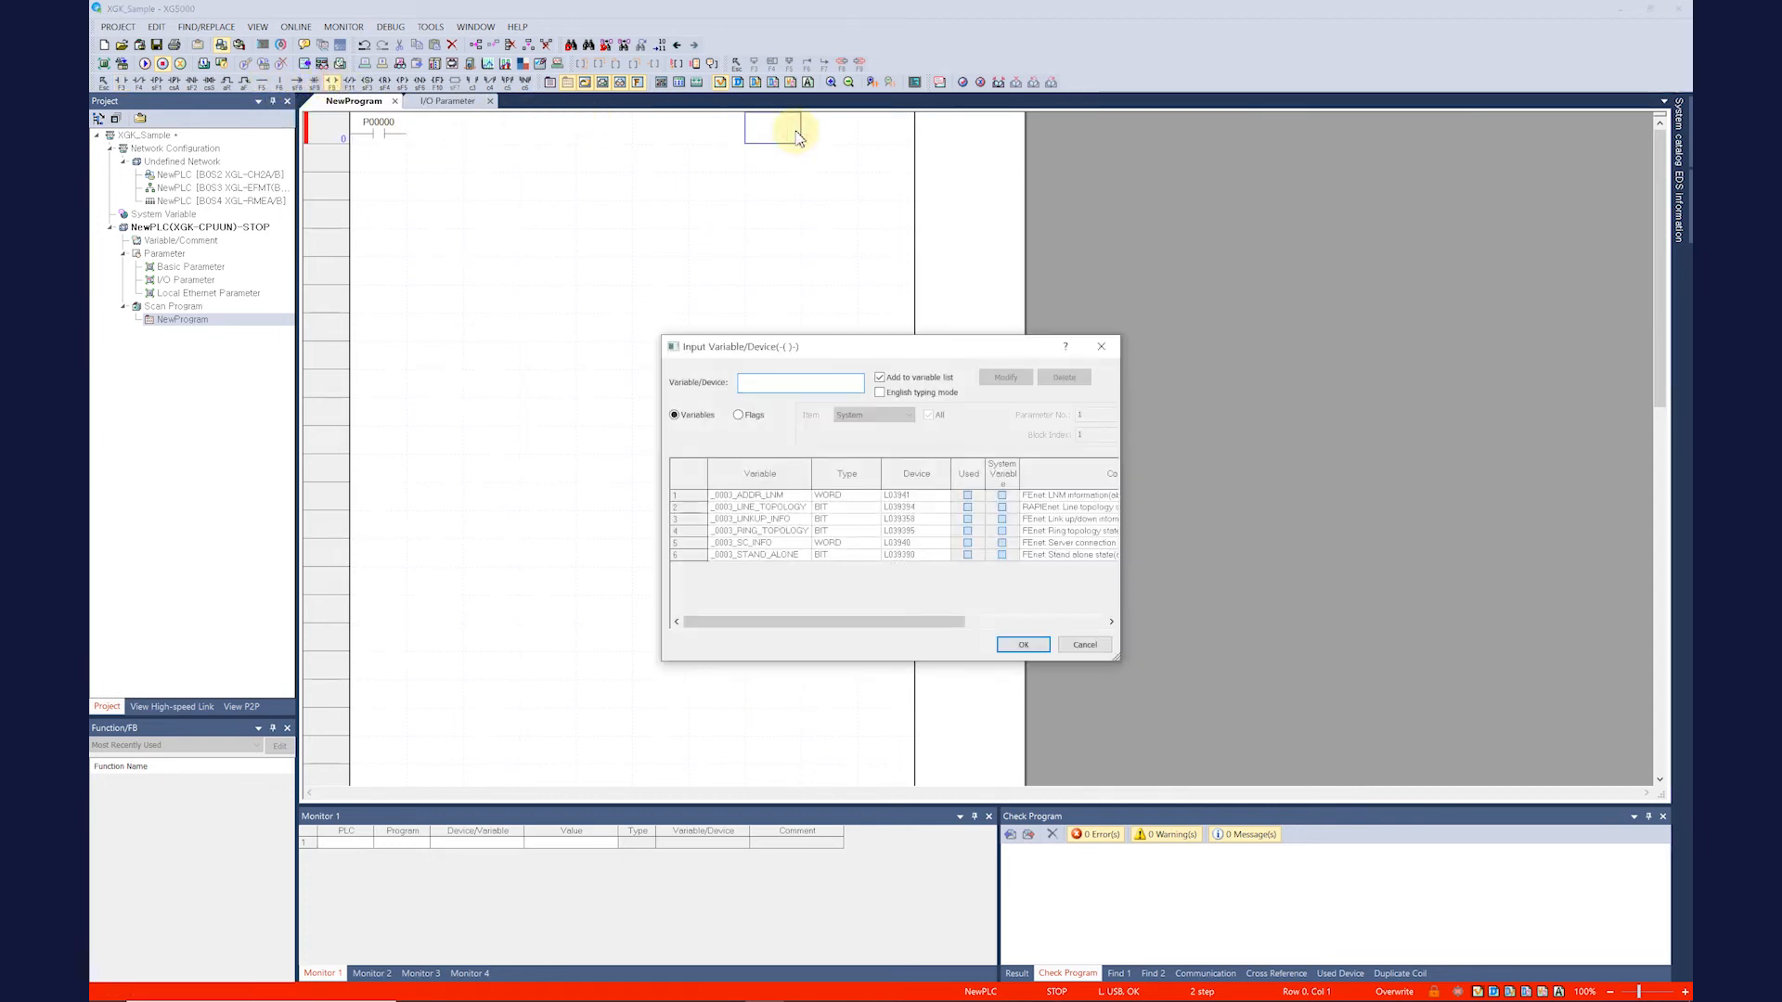
text(P20)
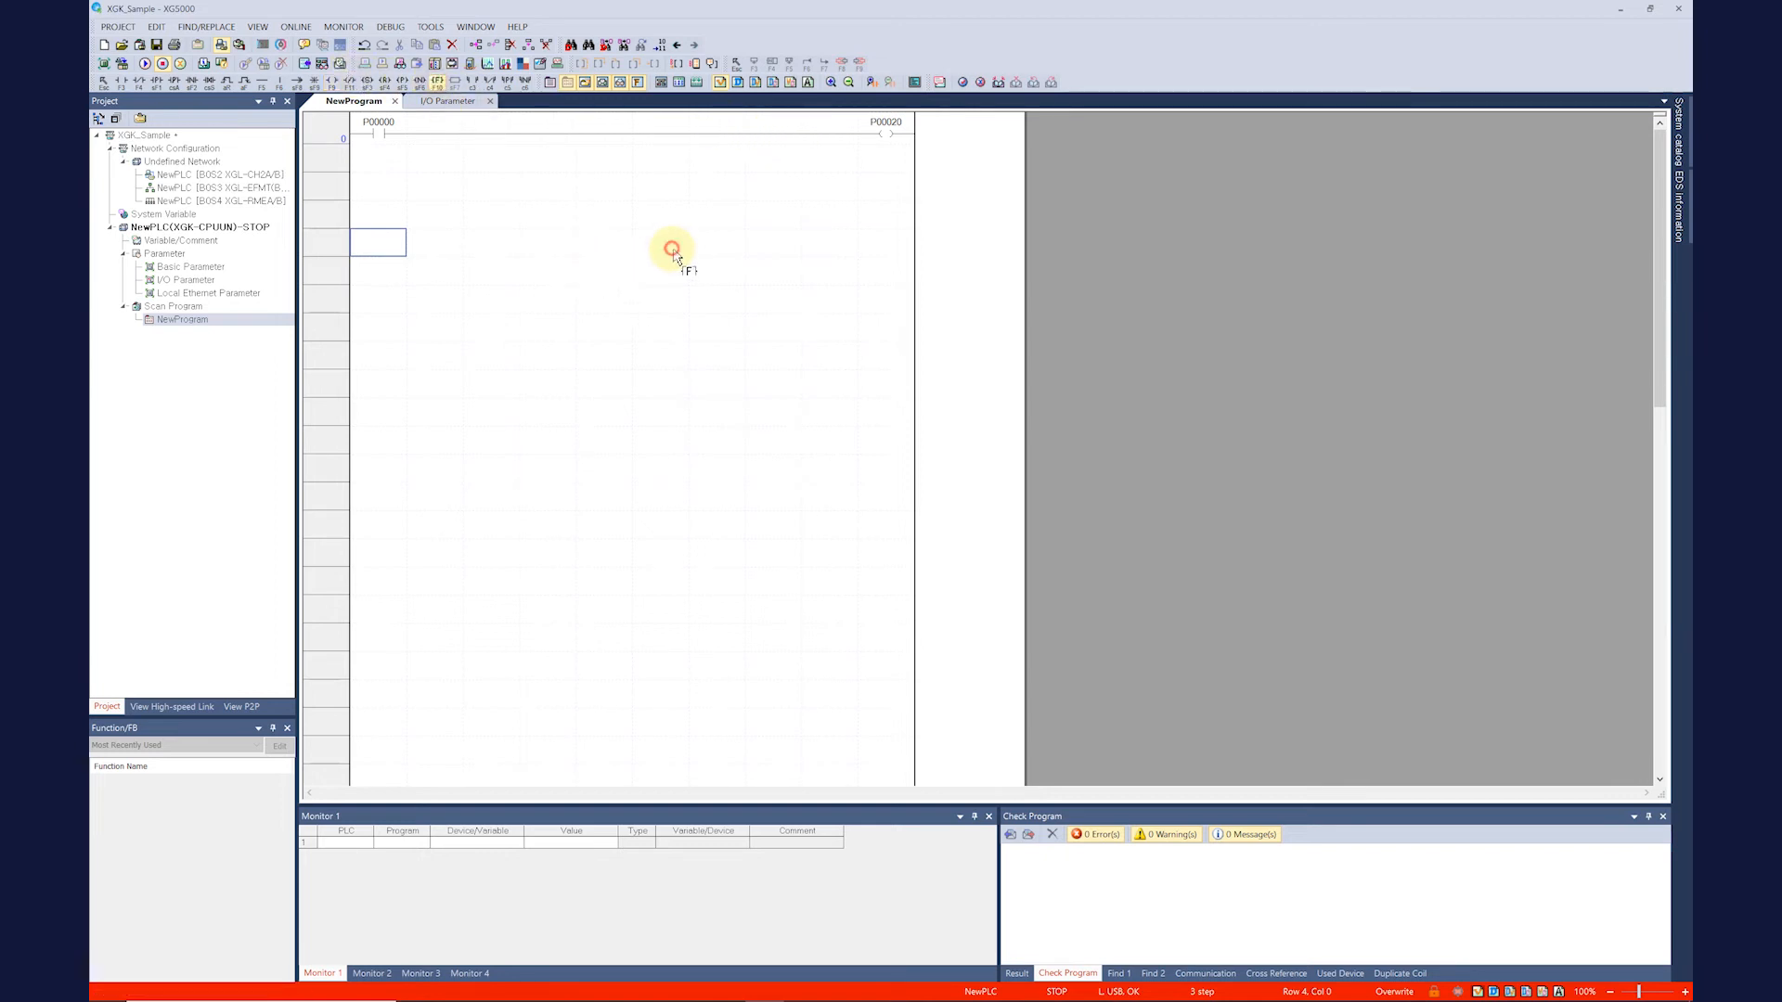
double_click(659, 242)
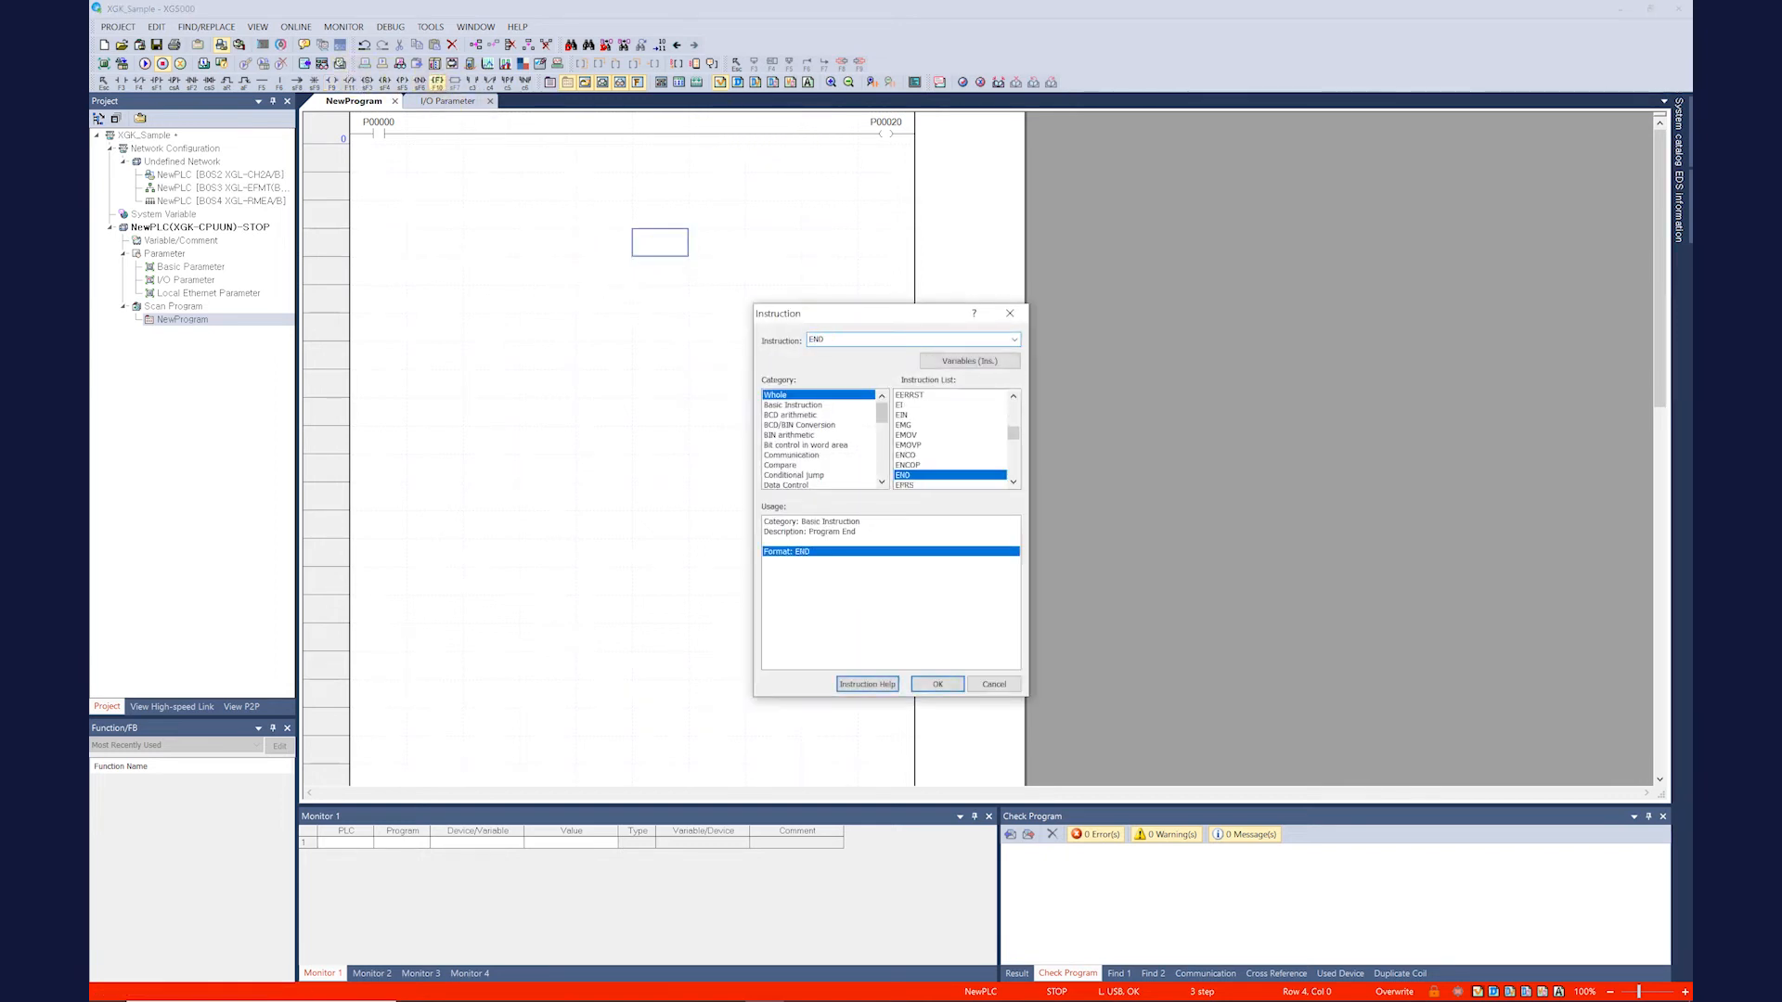
Step: Insert the END rung and label contact P00000 as PB_1 and coil P00020 as LAMP
click(936, 683)
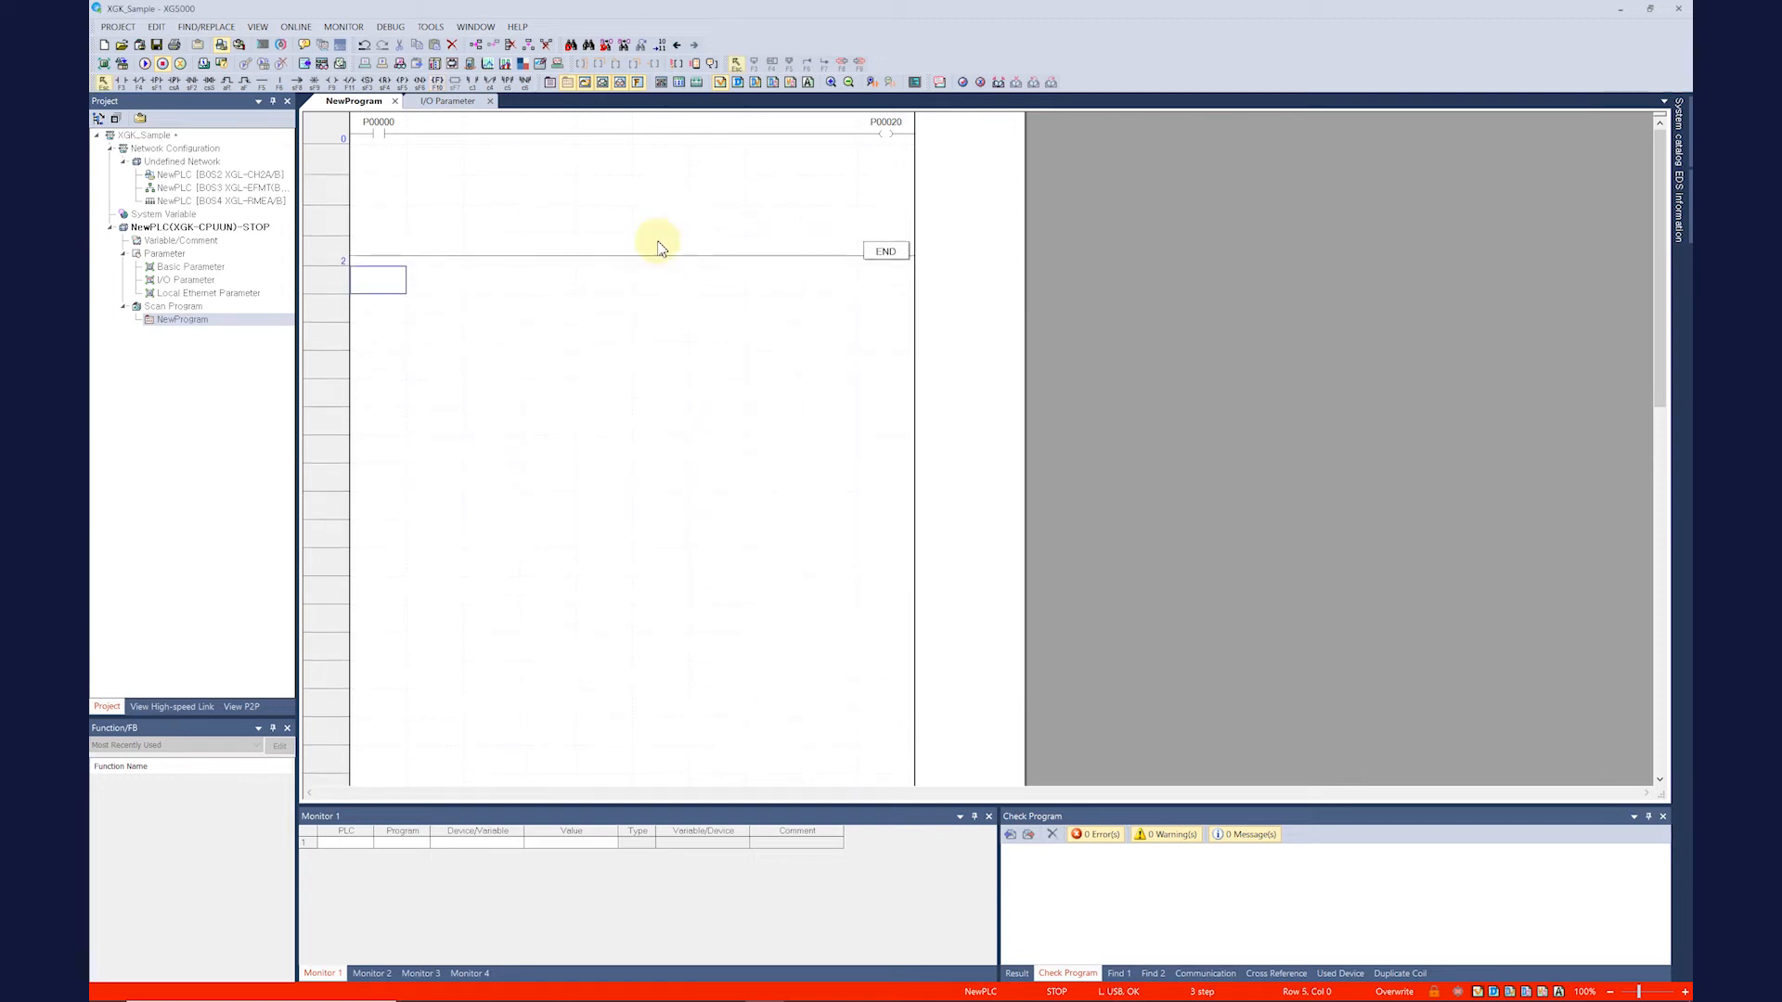
mouse_move(446, 160)
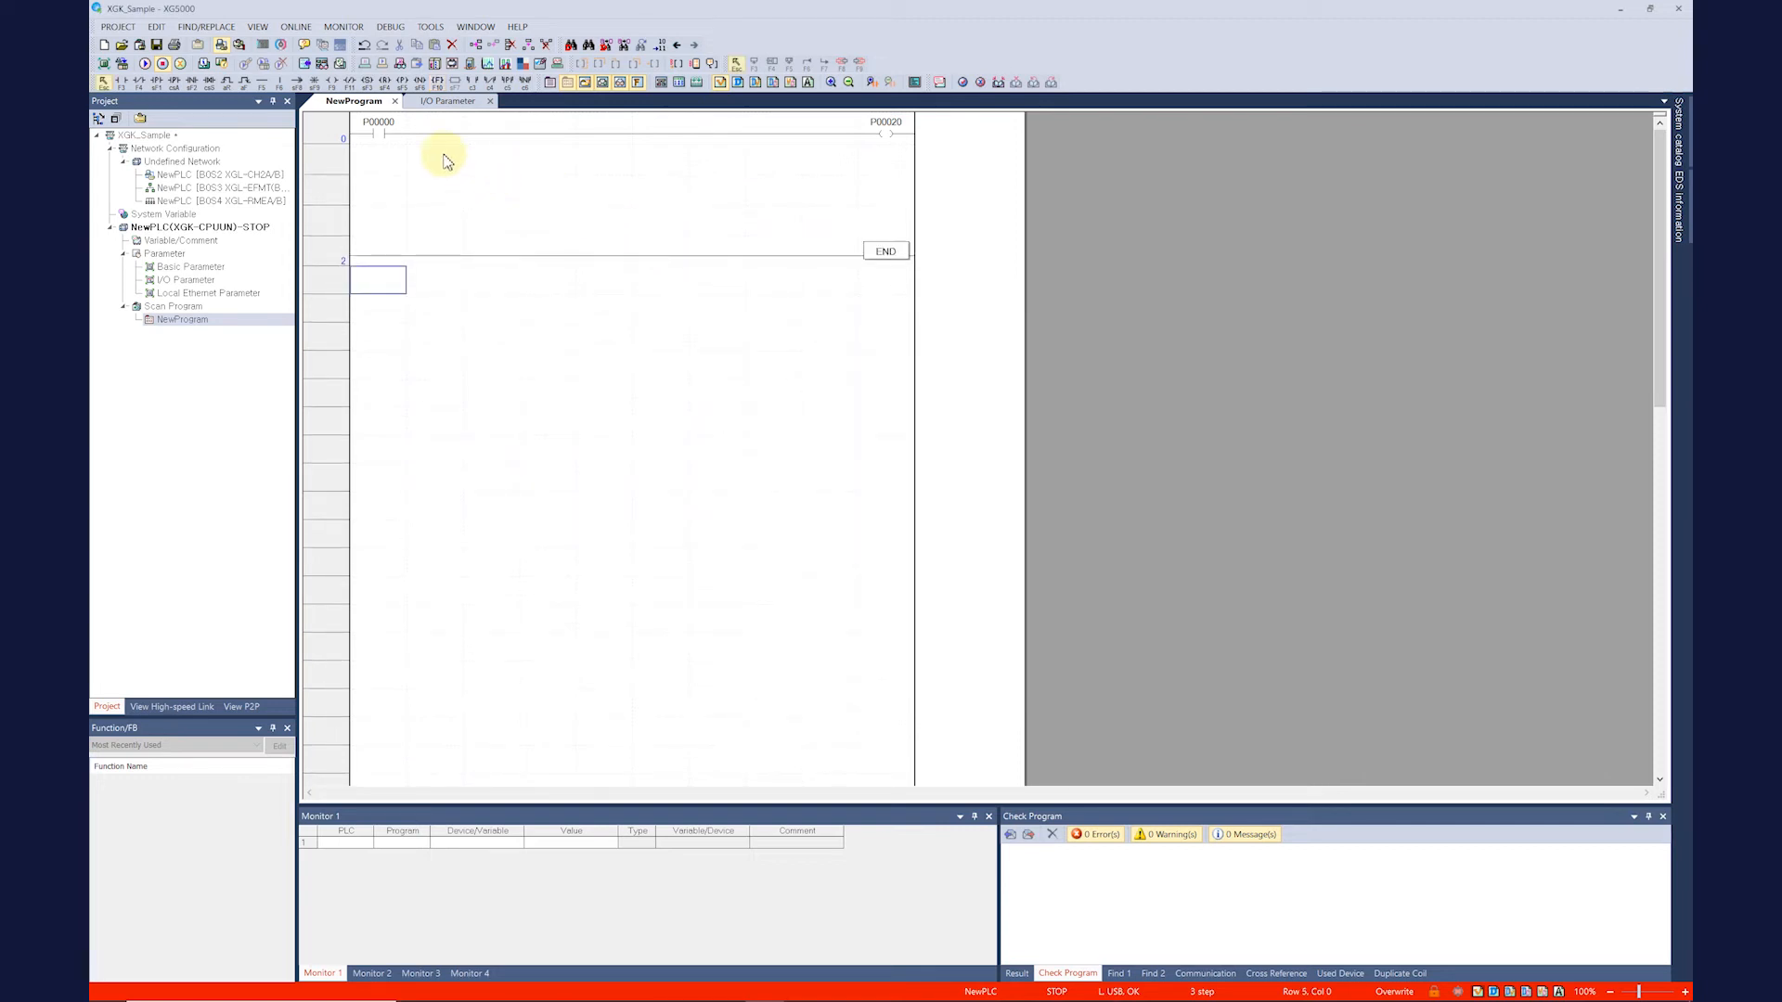
double_click(378, 136)
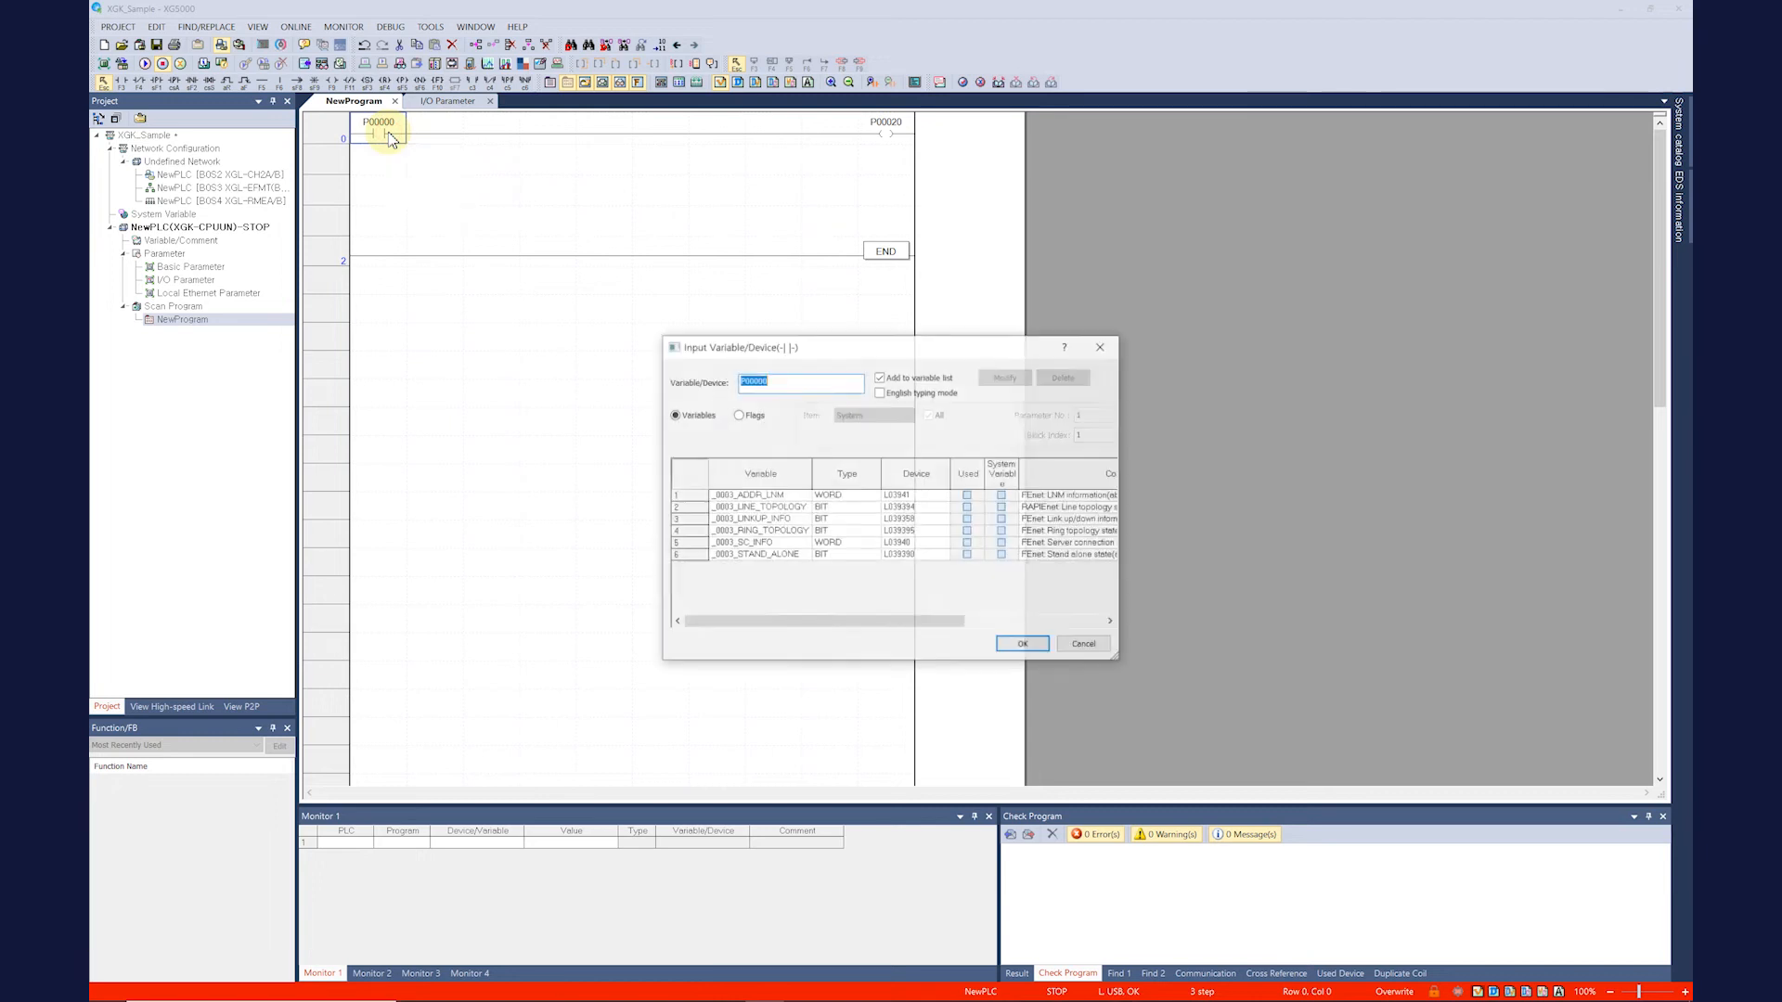
mouse_move(869, 363)
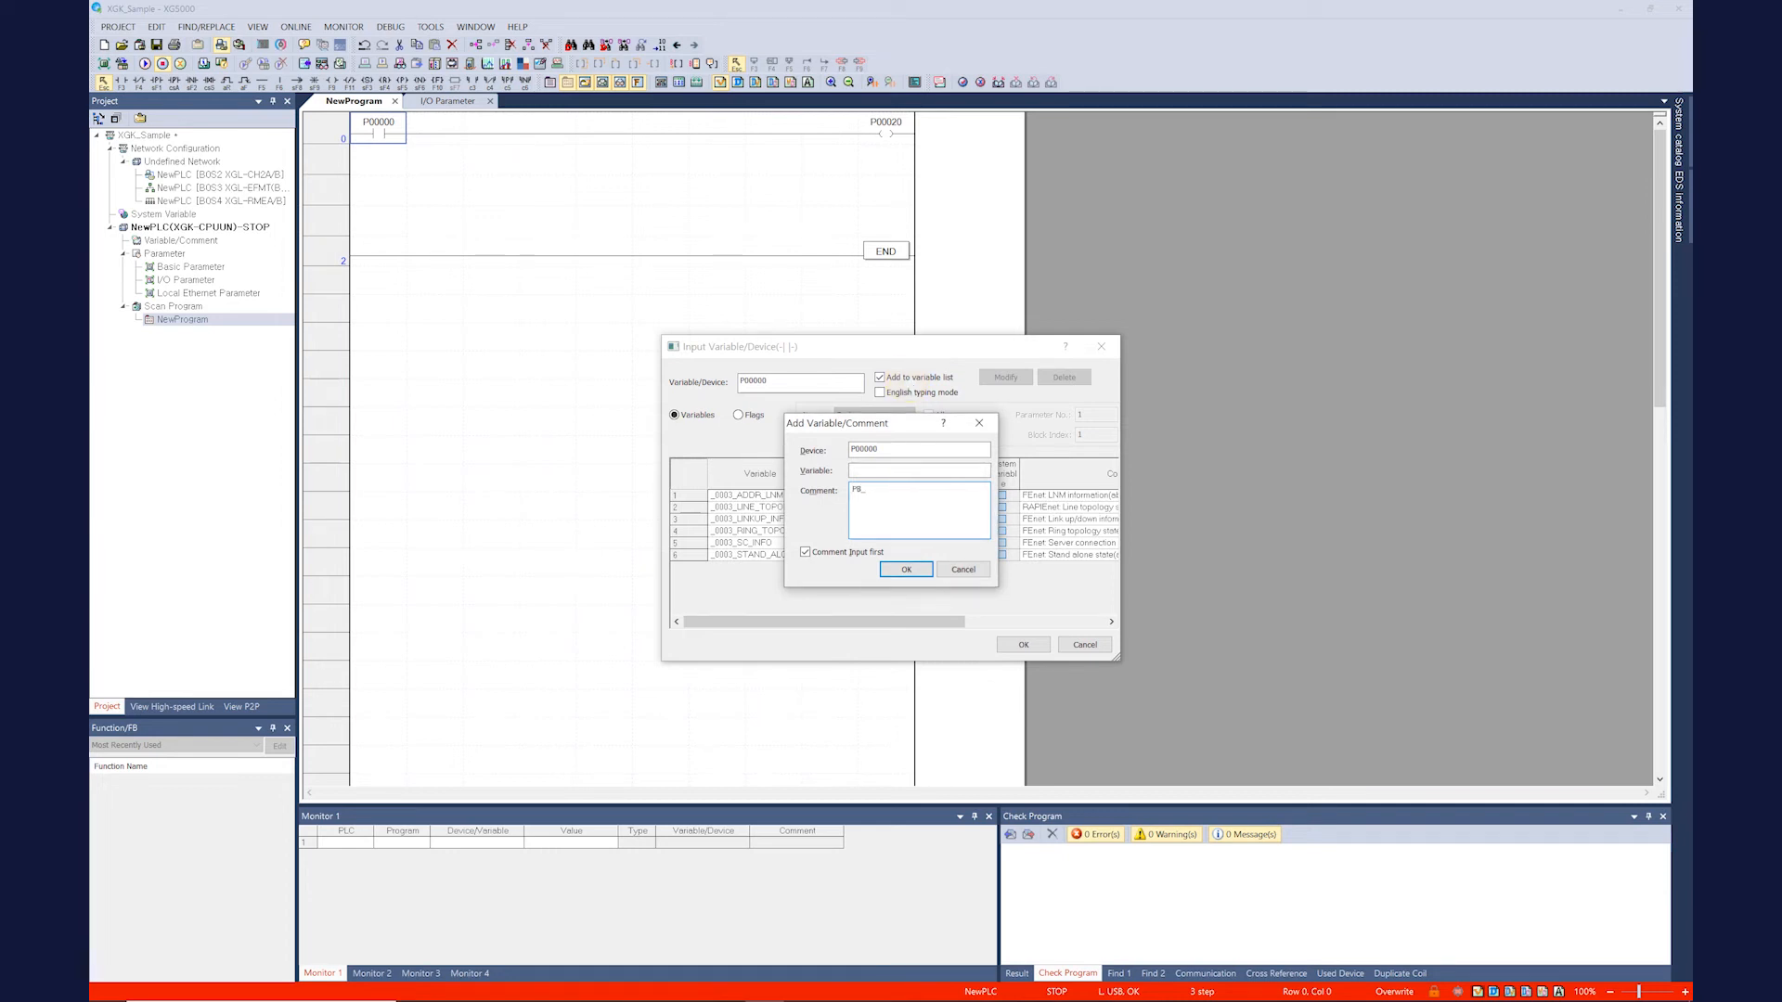
text(1)
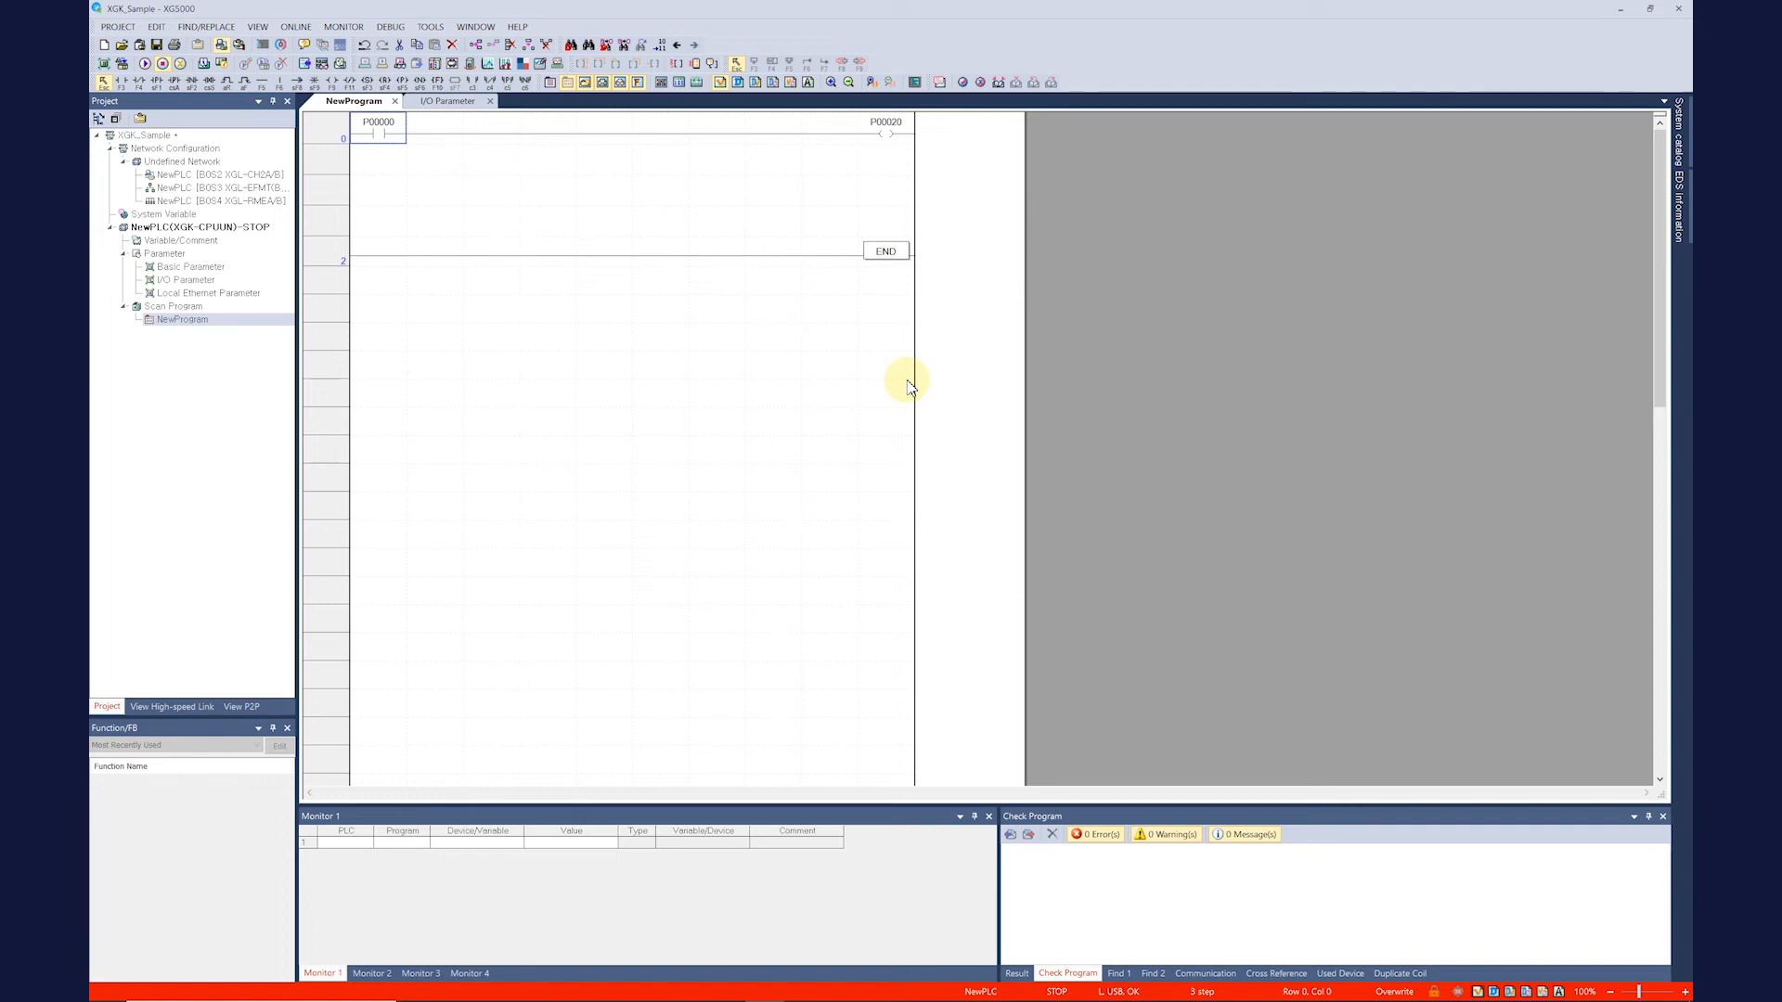
mouse_move(887, 141)
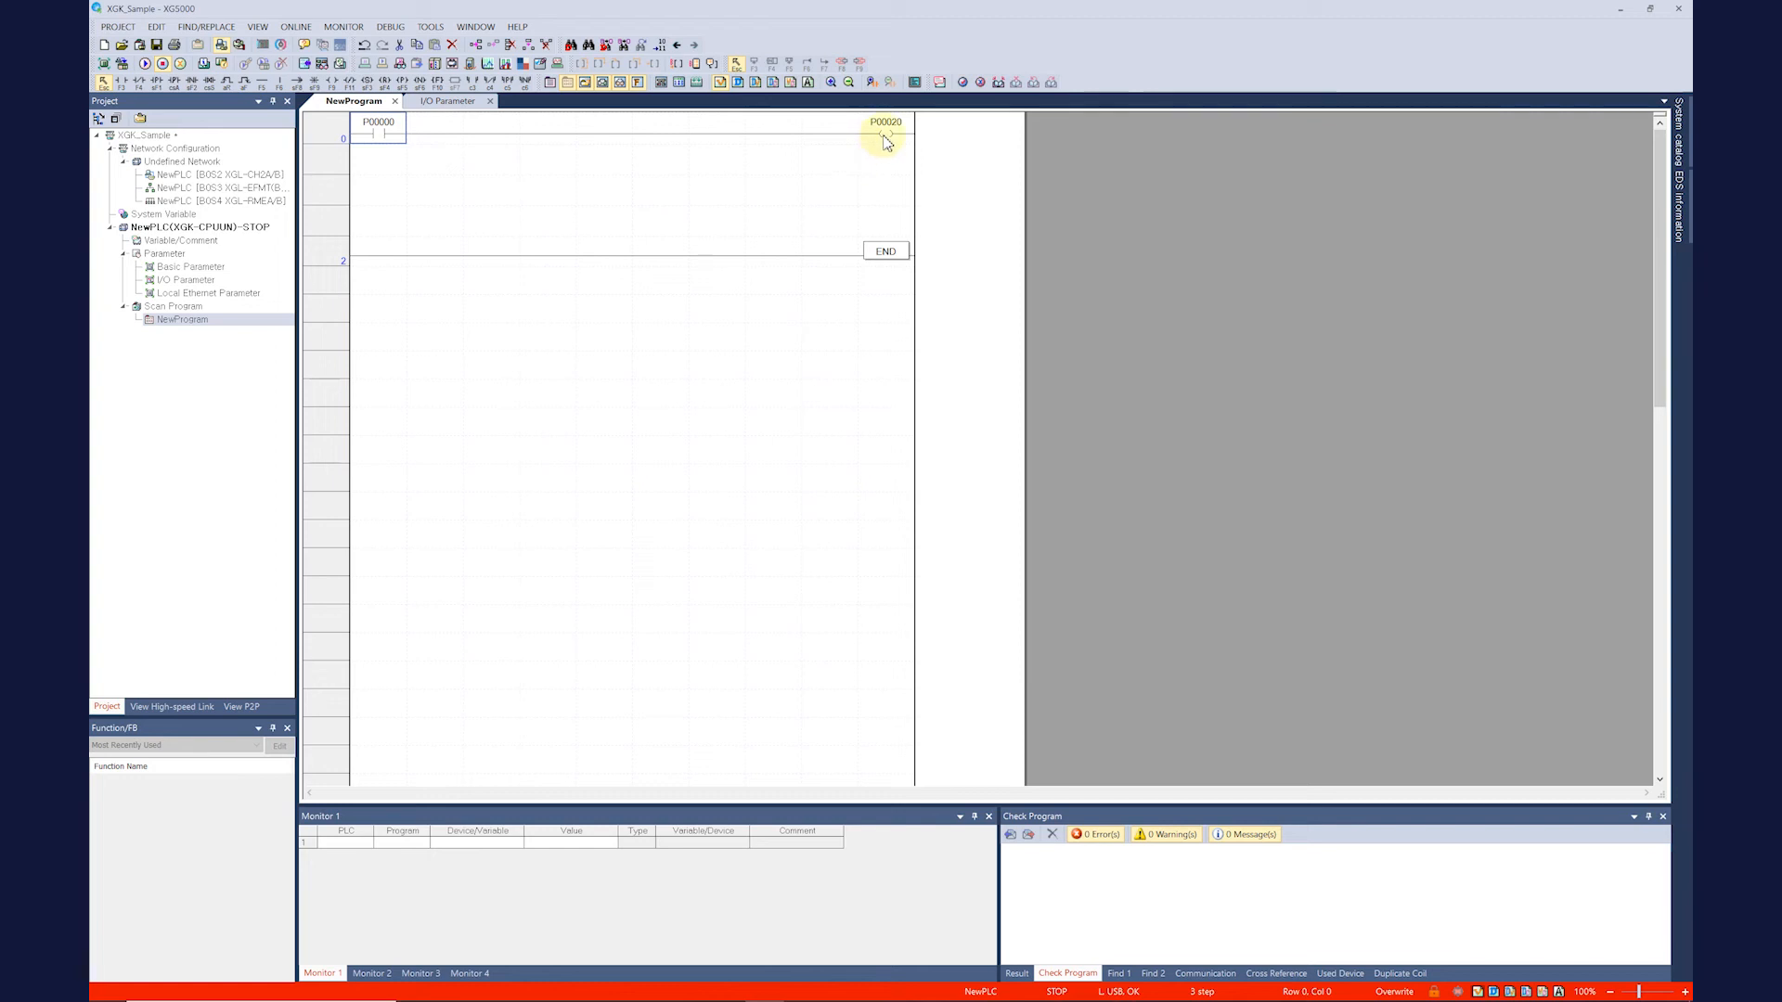
double_click(885, 128)
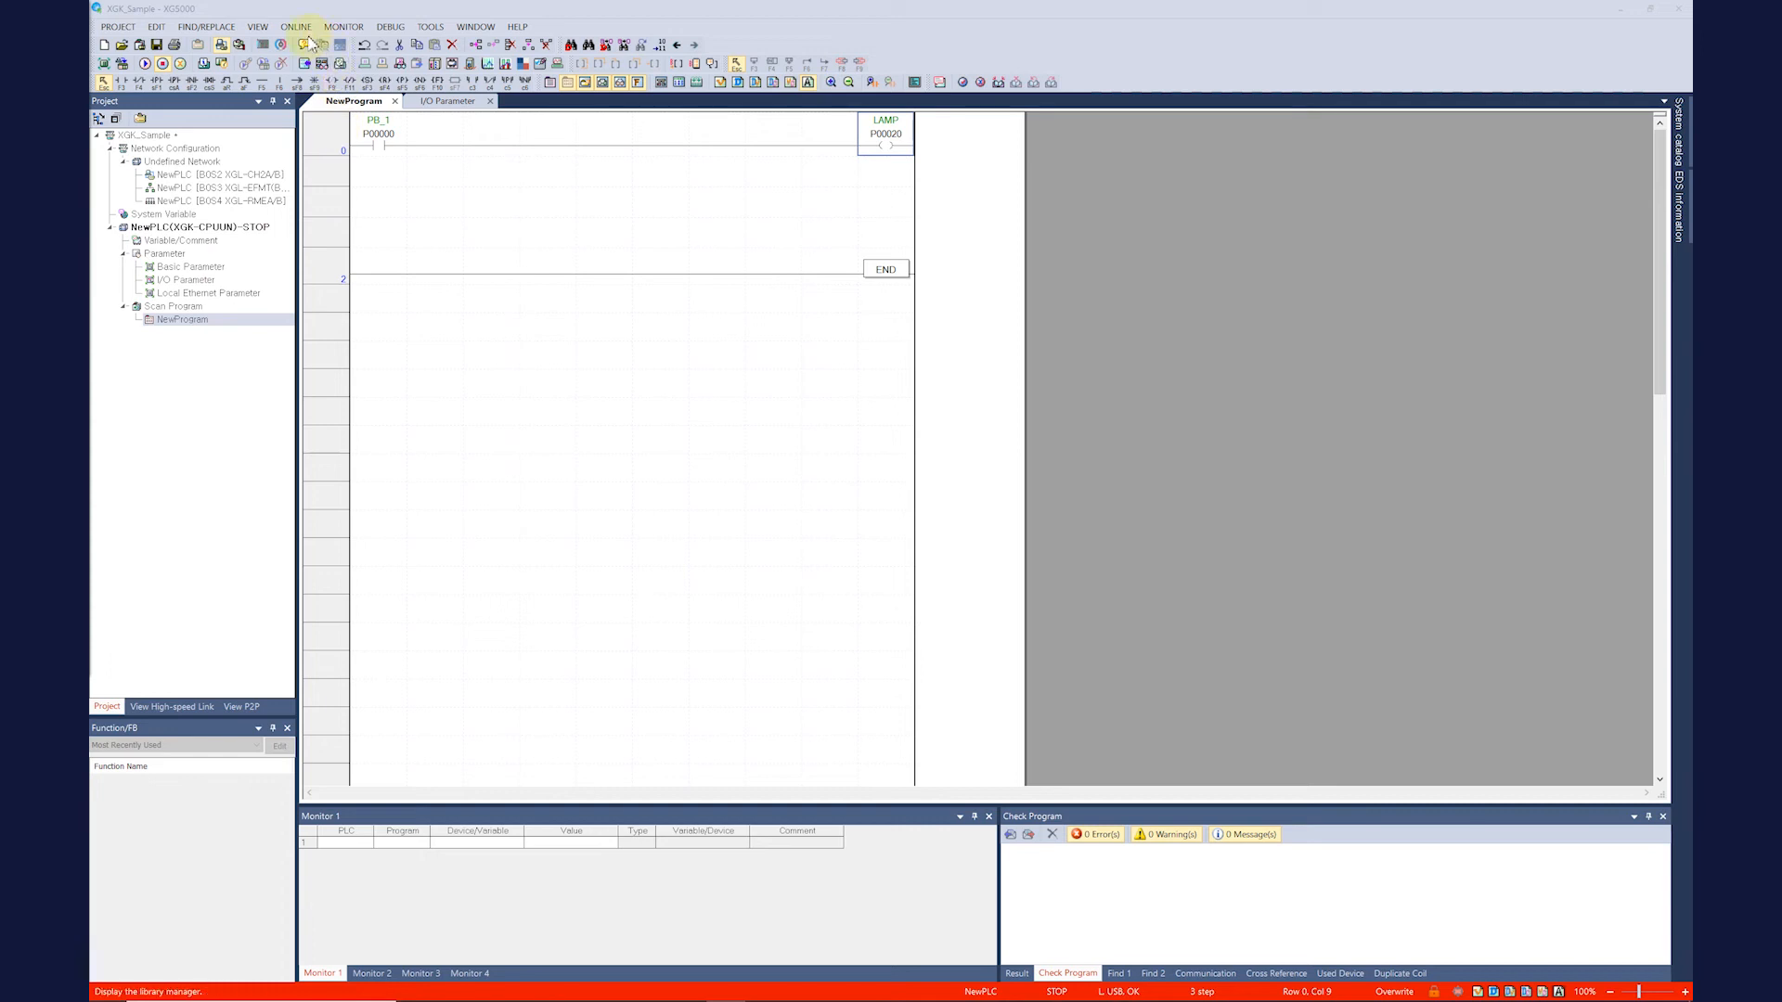
Step: Write the project to the PLC despite the Ethernet warning, reset the PLC, and switch it into RUN mode
click(296, 26)
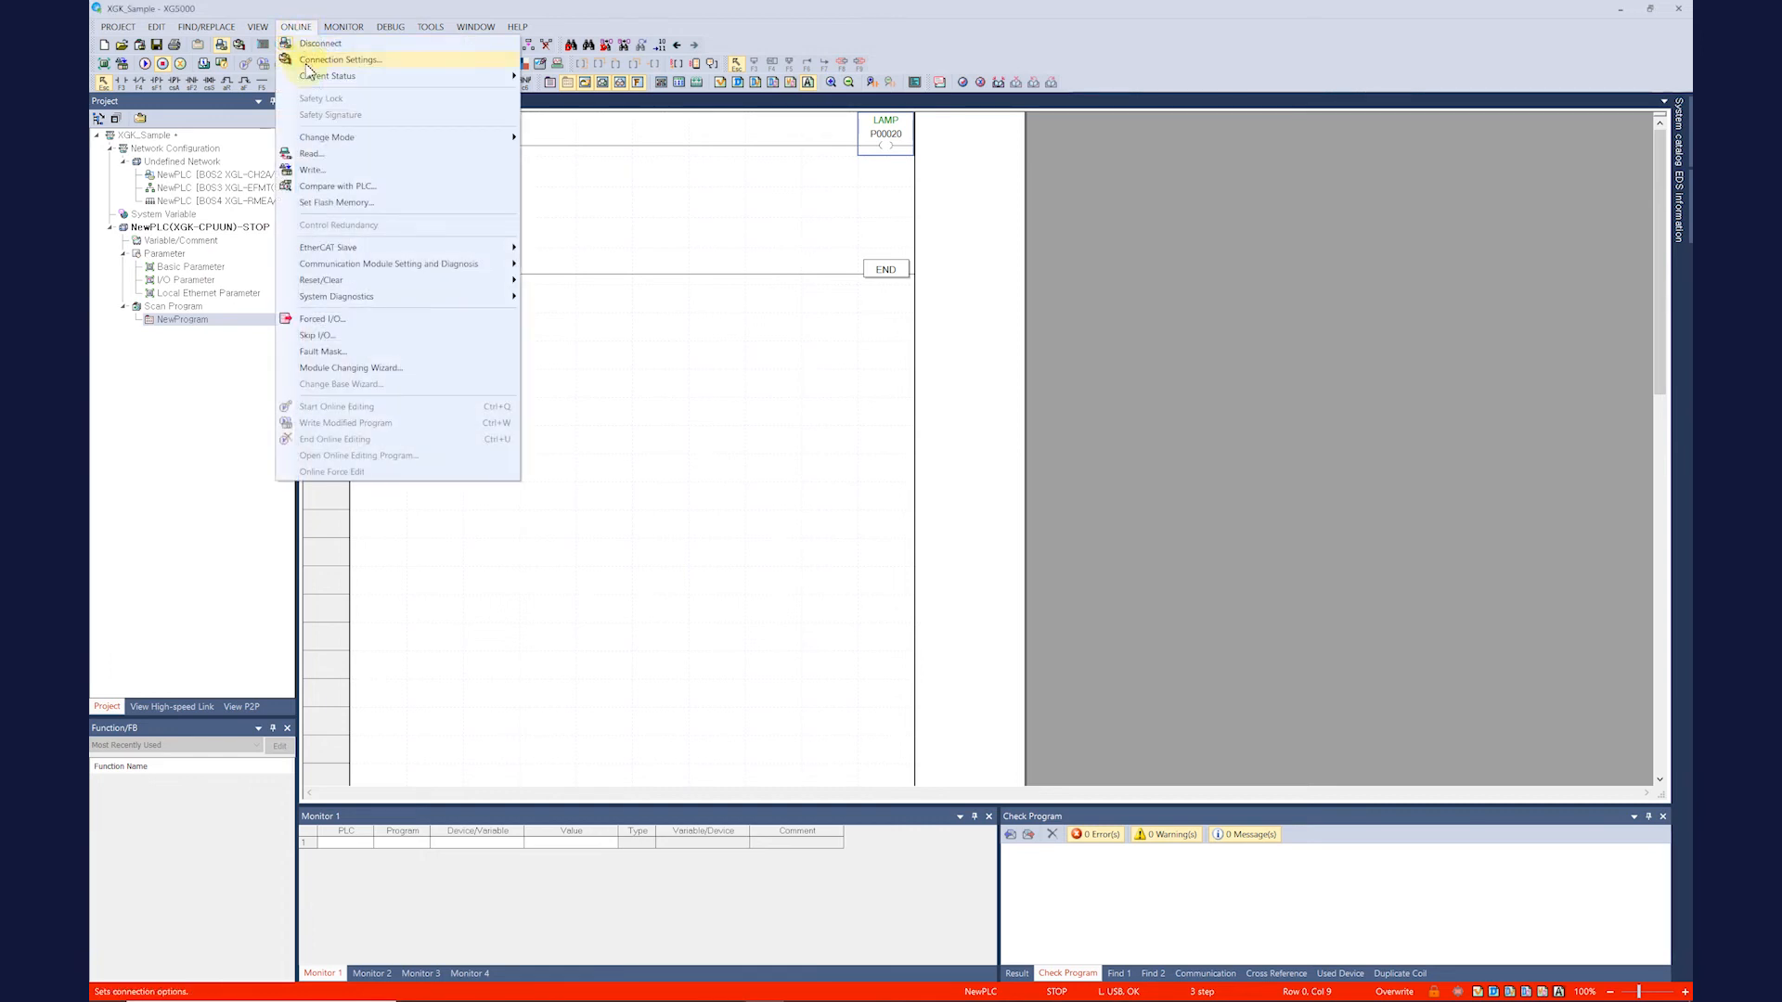
click(338, 60)
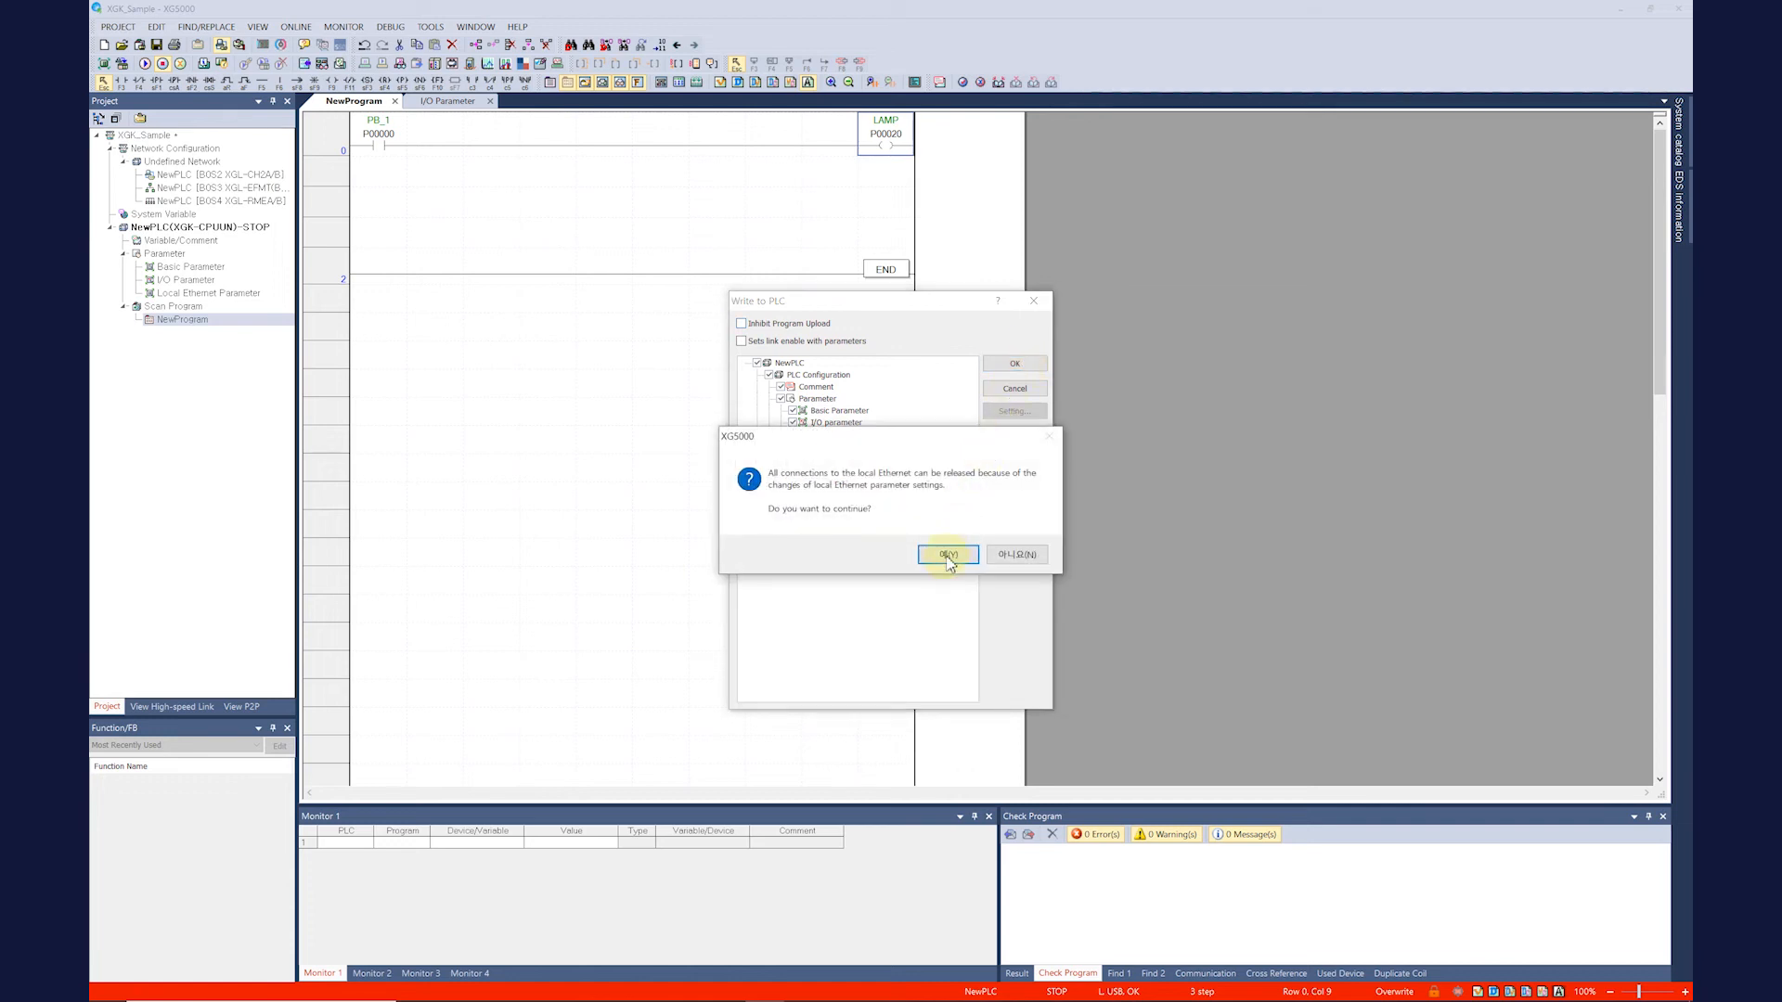
click(947, 555)
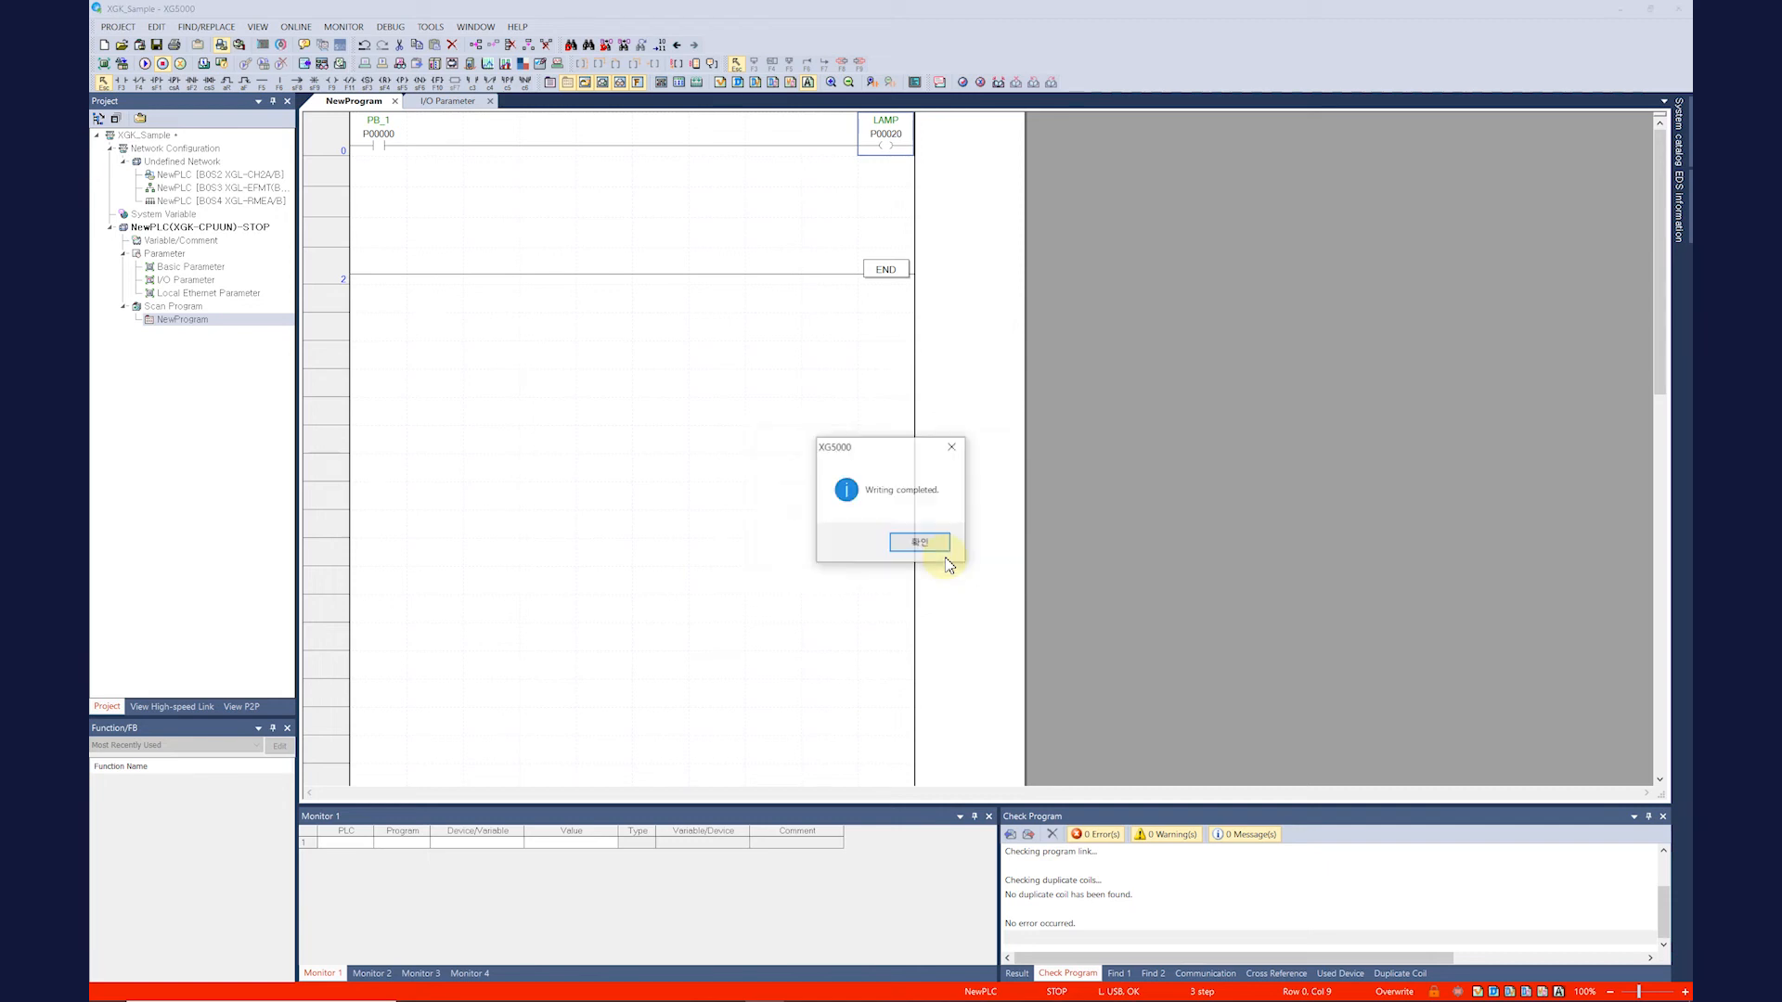
click(921, 540)
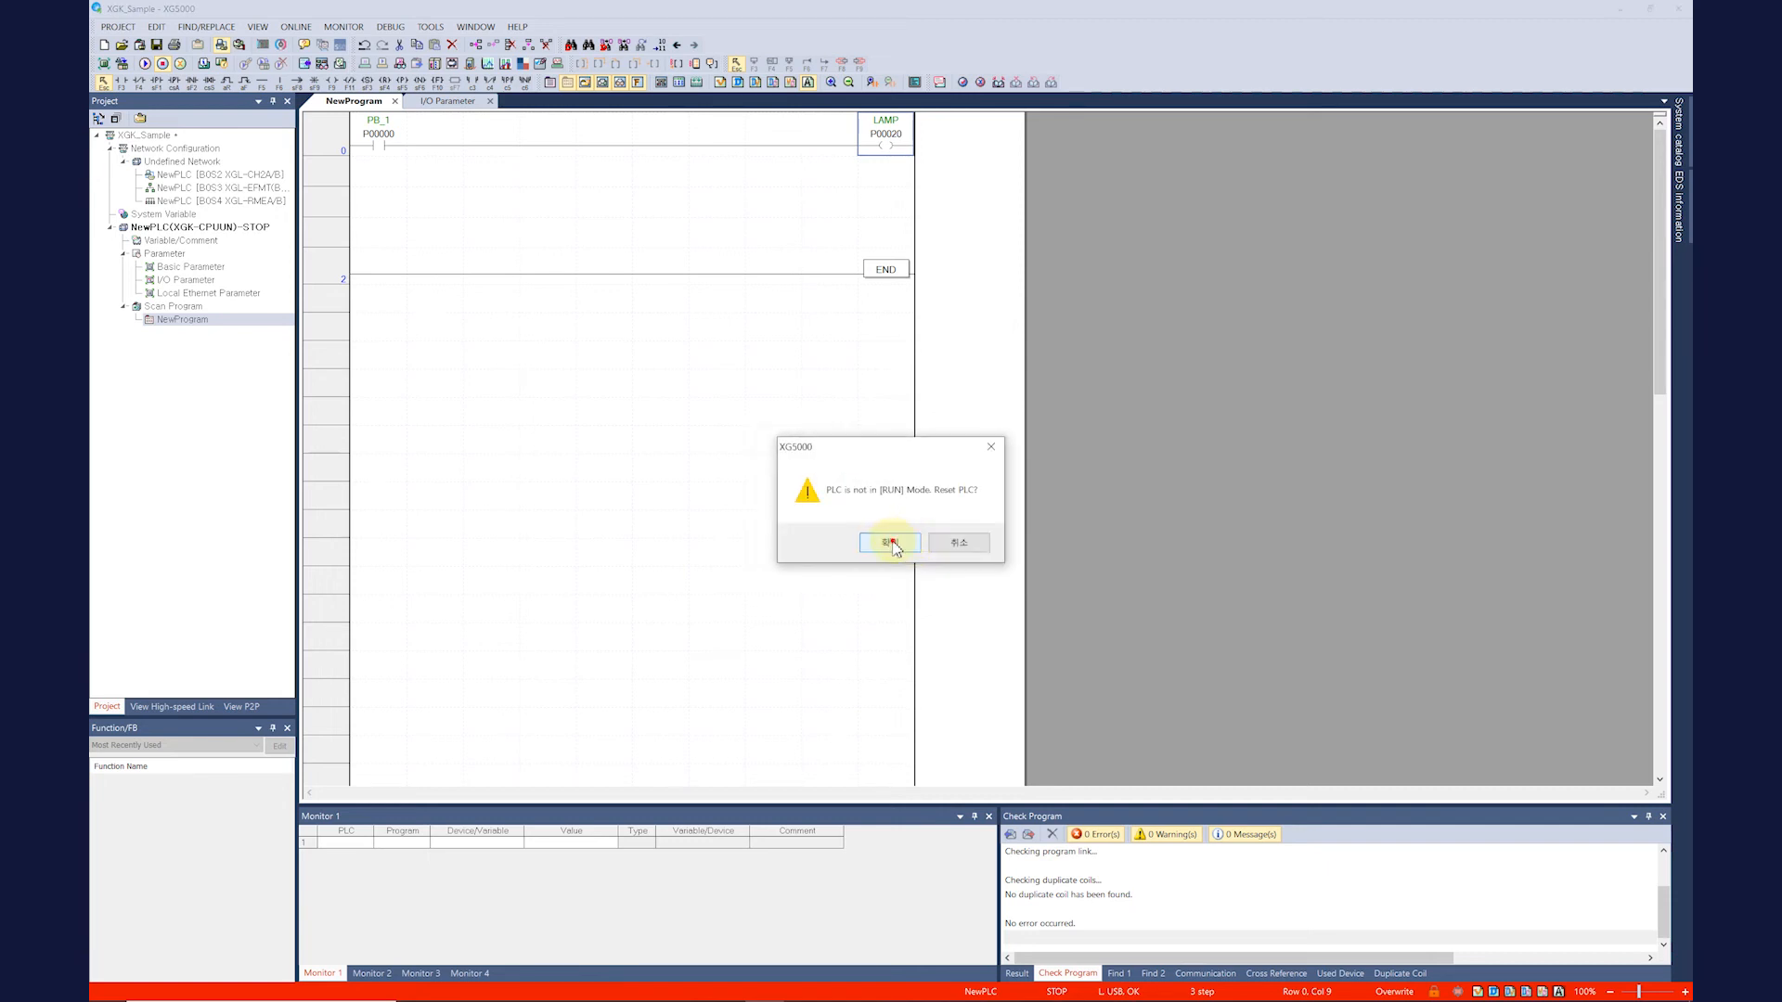
click(891, 542)
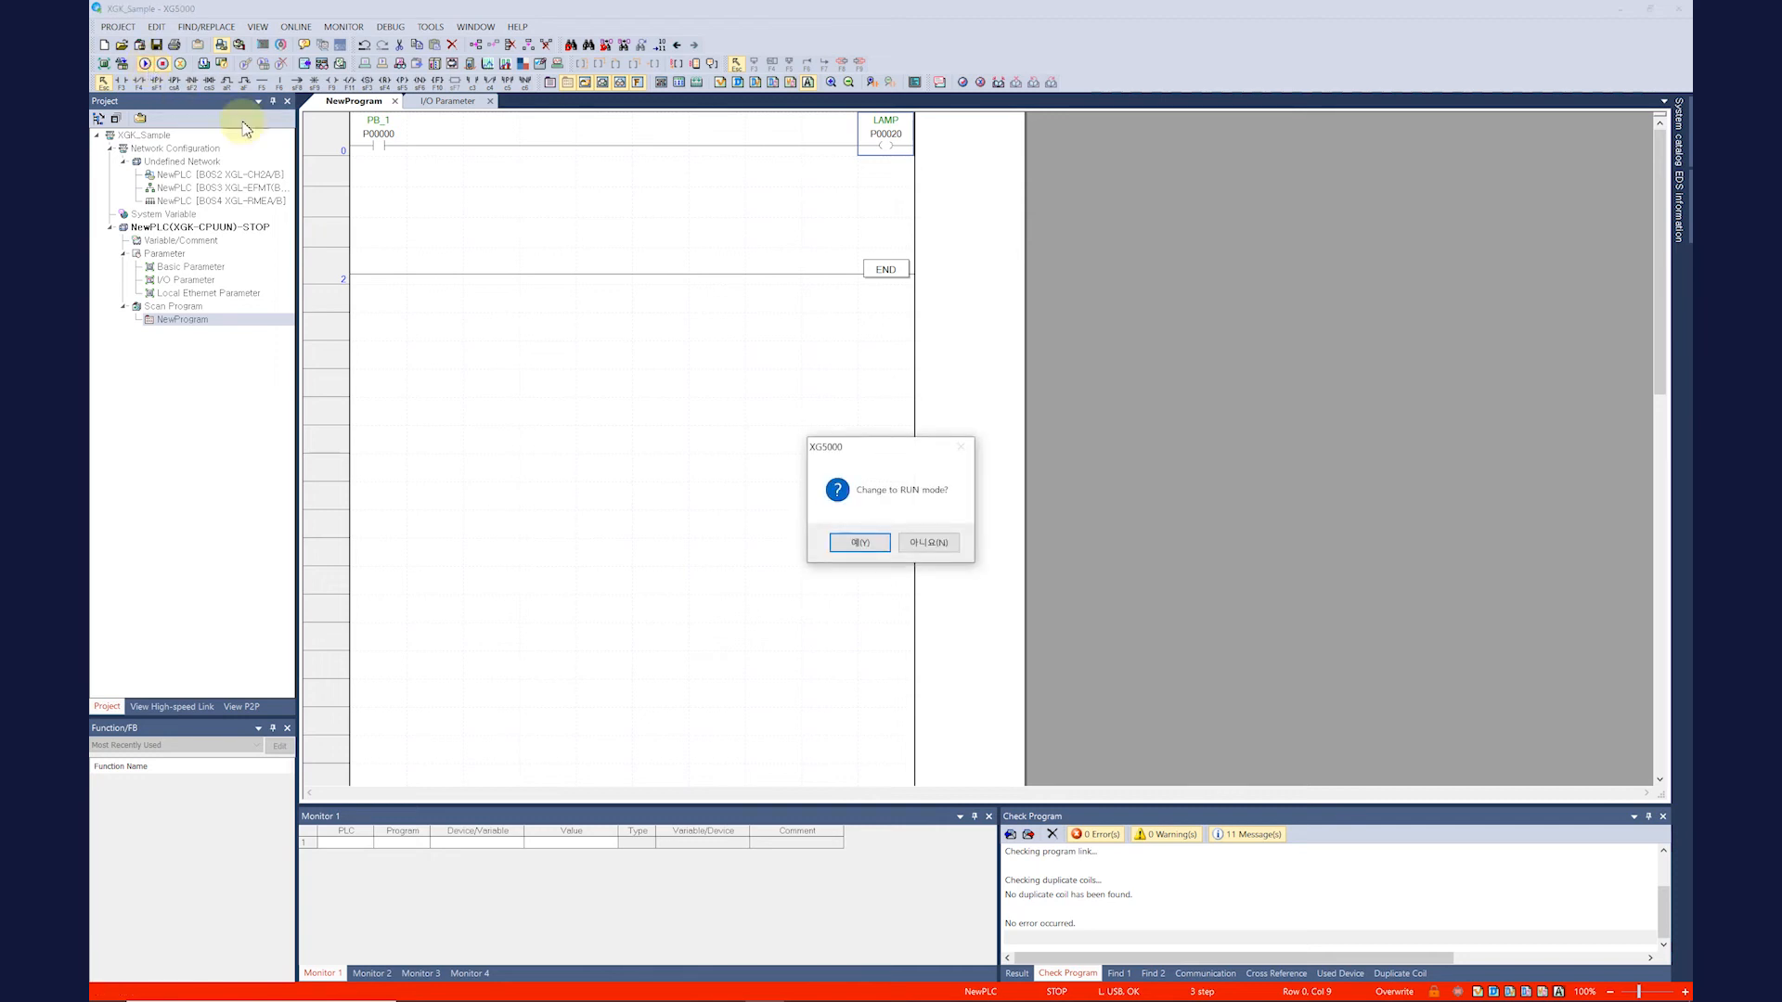
click(857, 542)
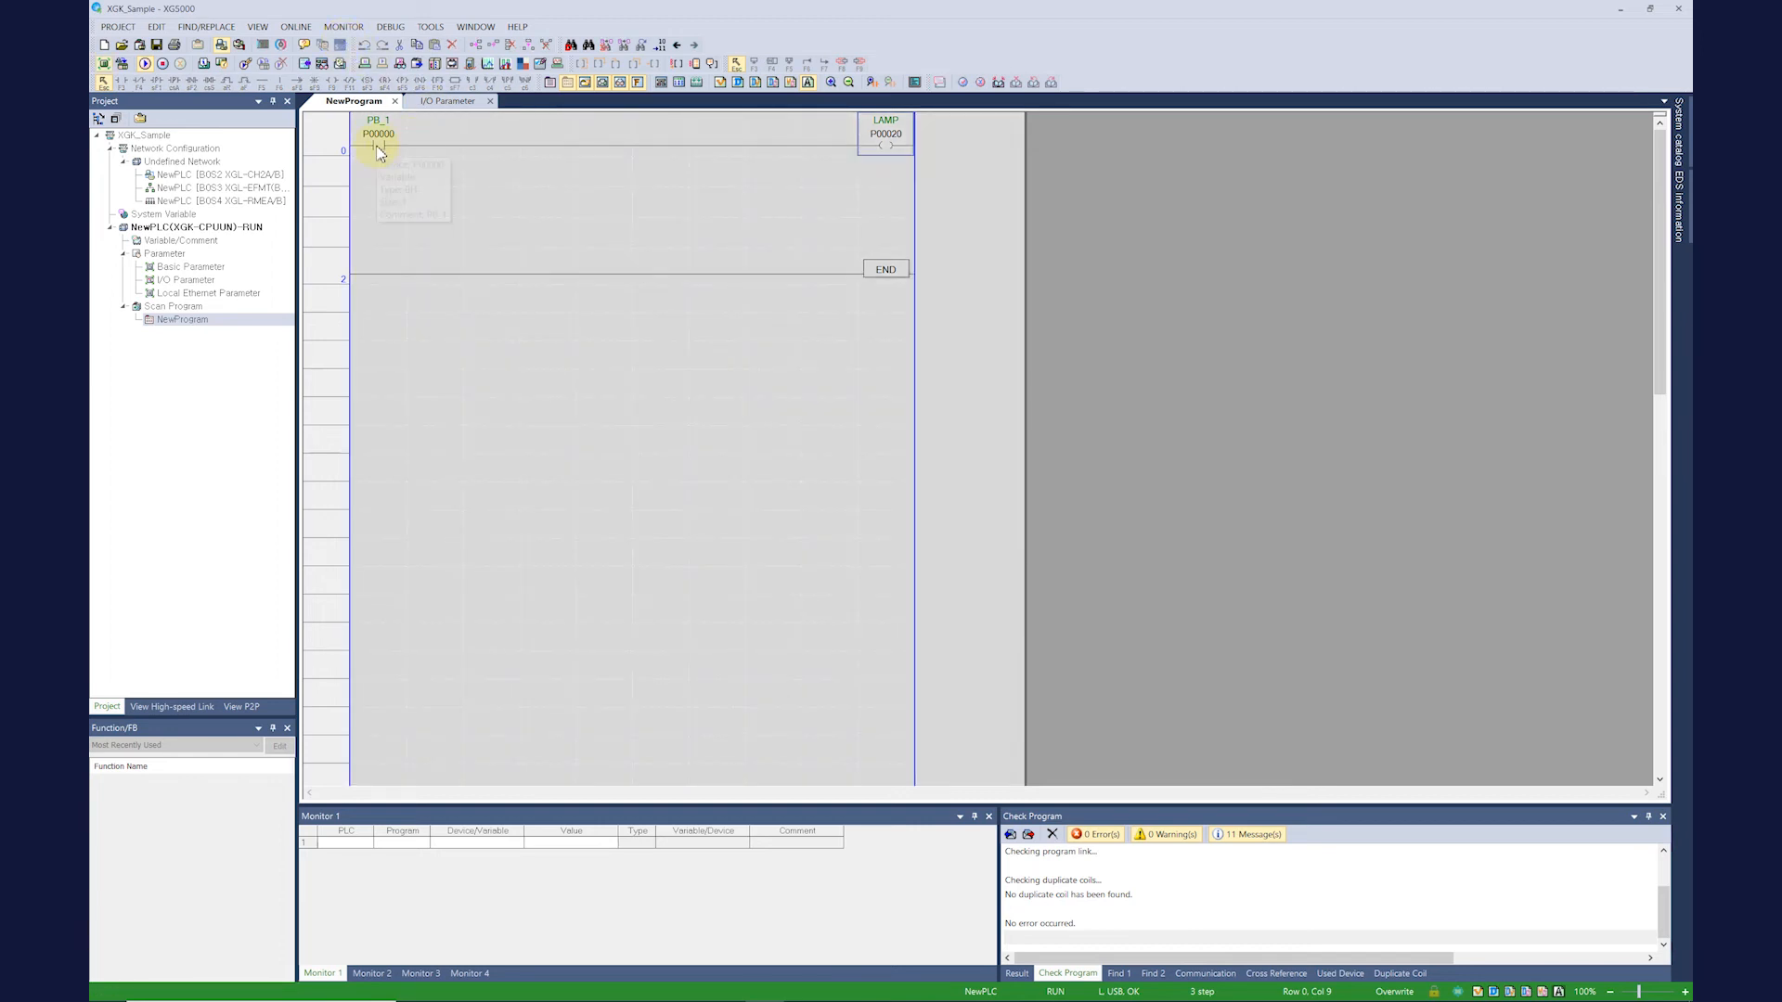
mouse_move(379, 149)
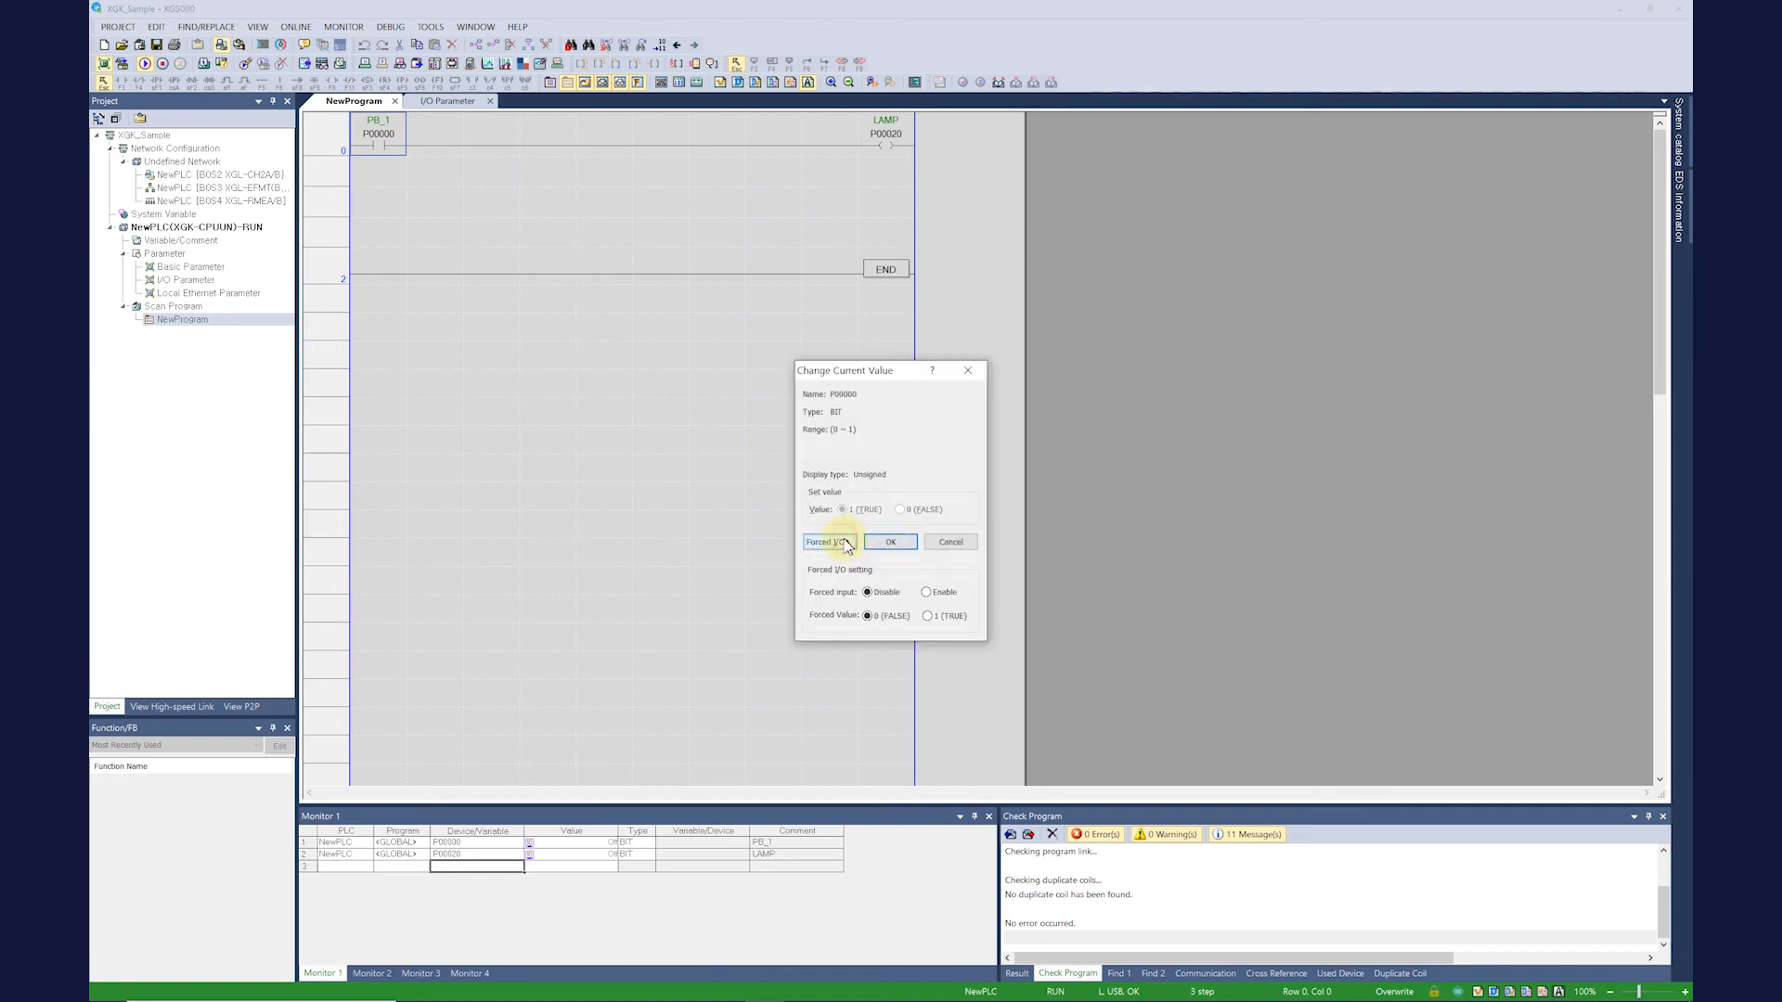
Step: Force input P00000 (PB_1) to TRUE with forced I/O enabled and confirm the setting
click(830, 540)
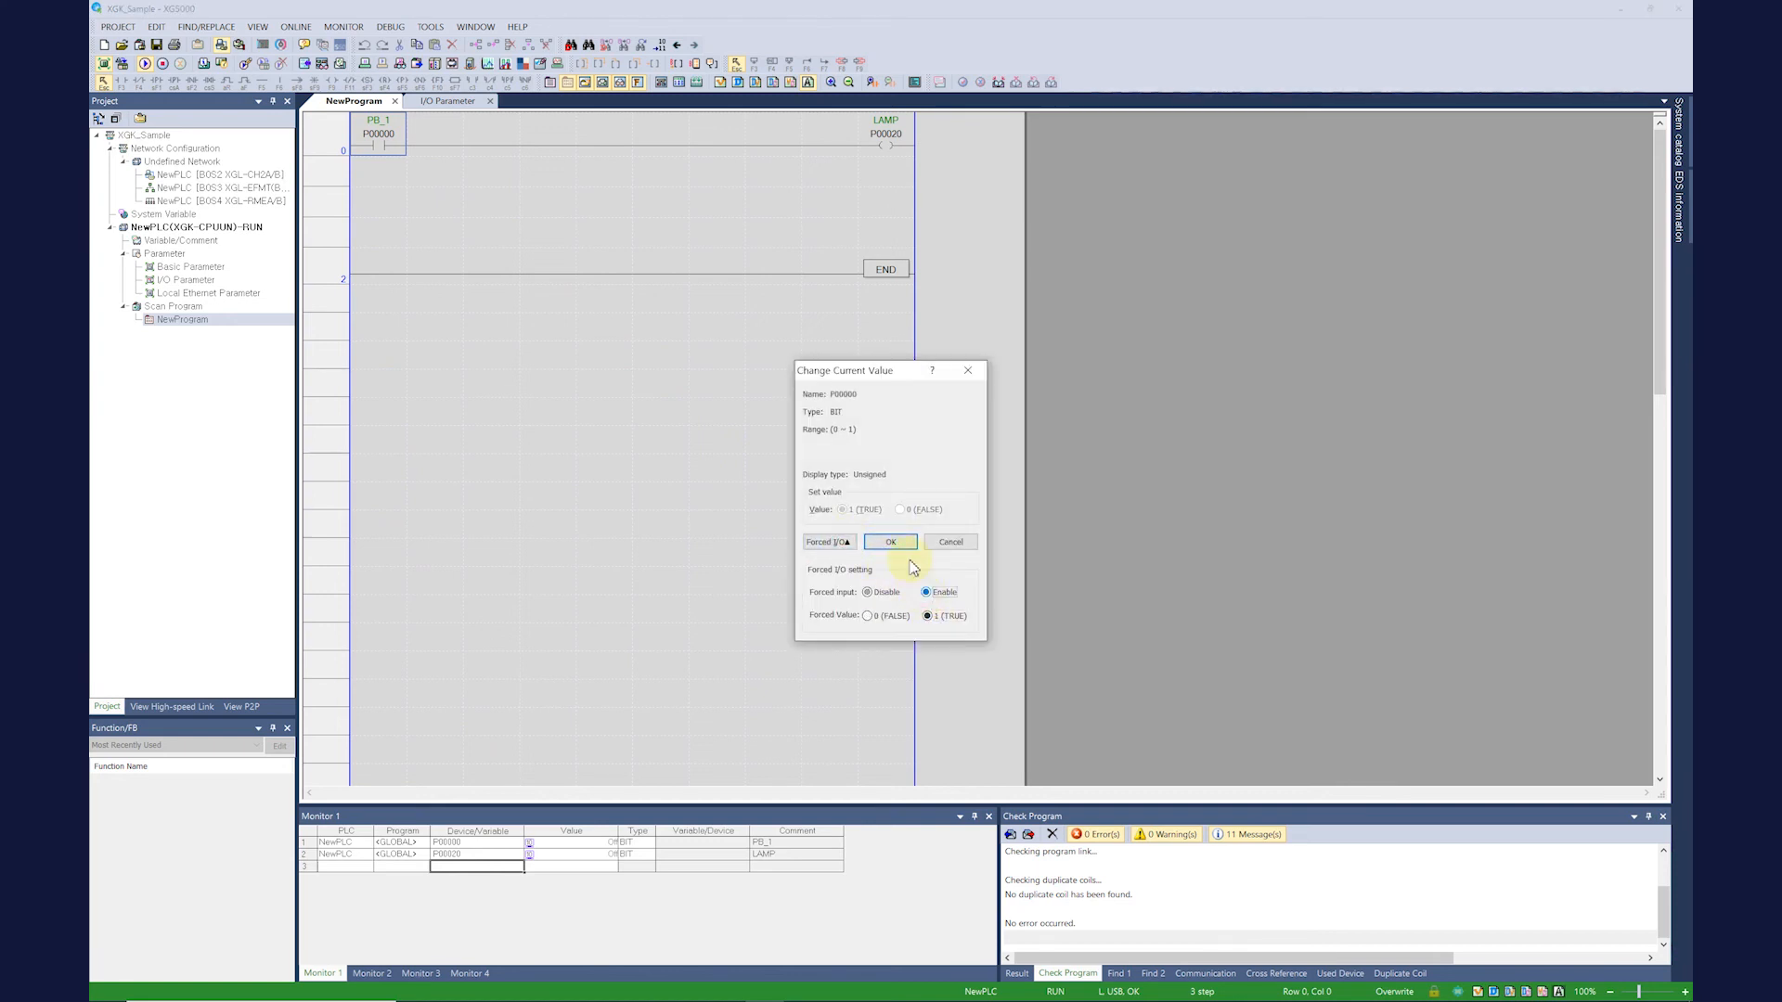
click(828, 540)
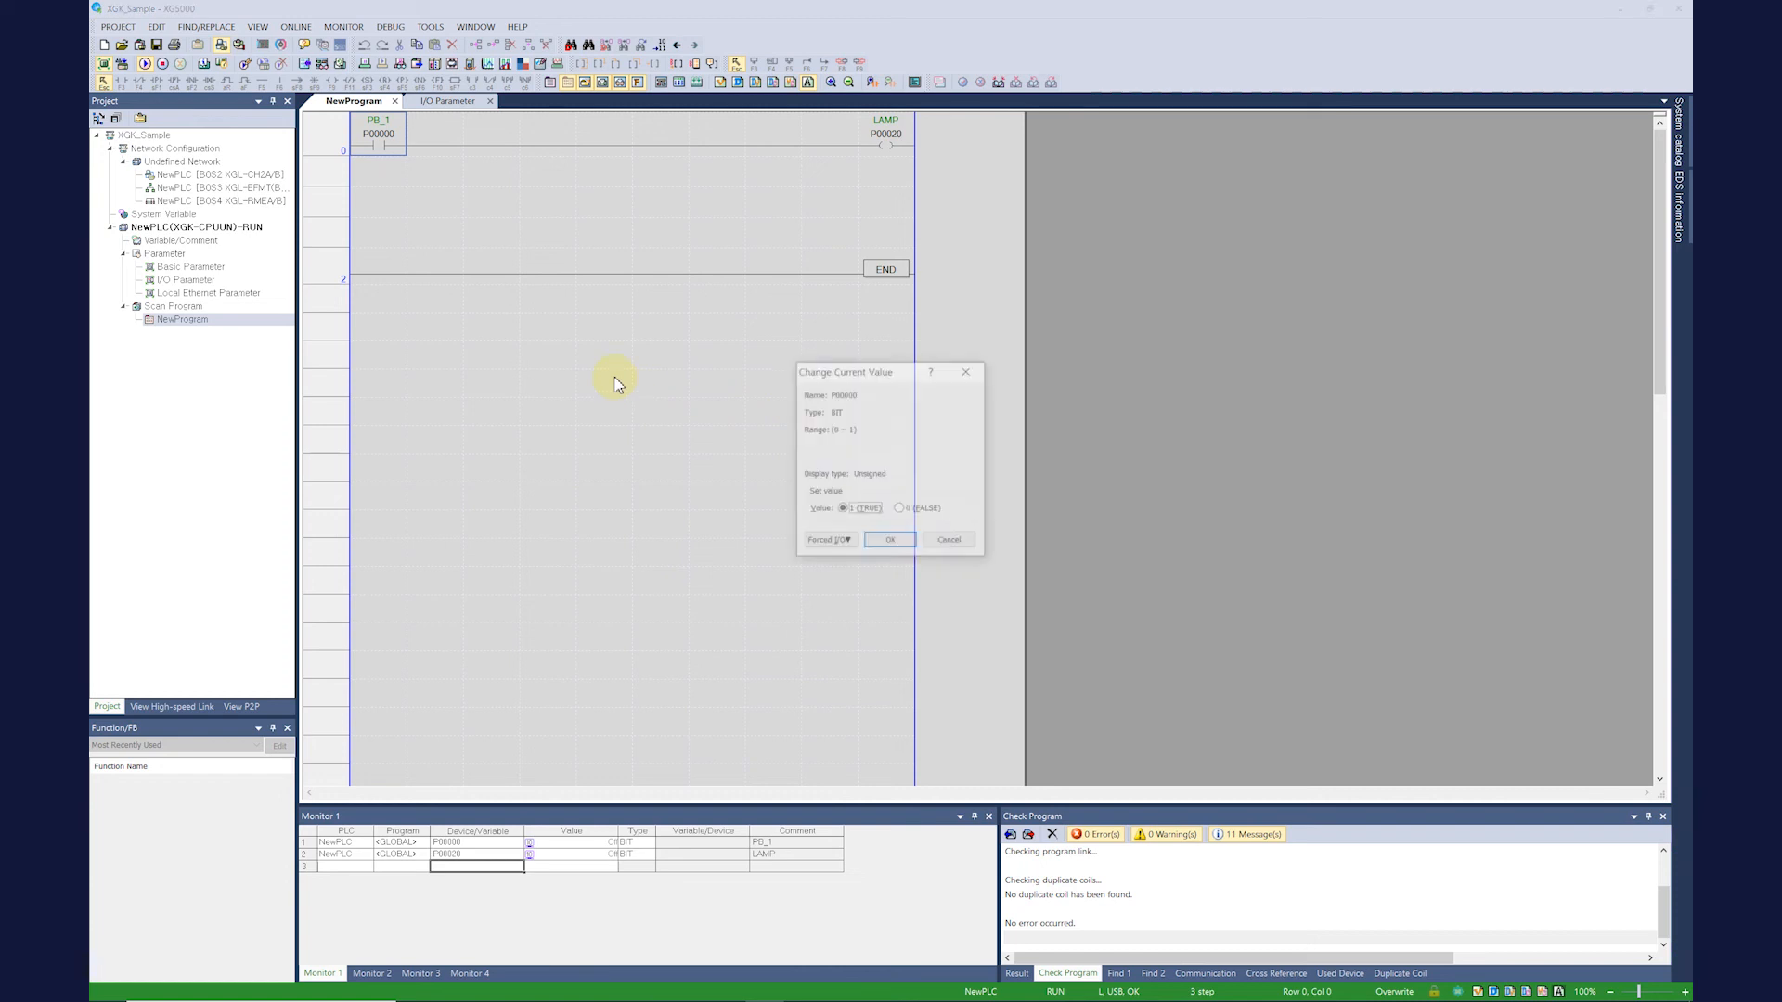
click(827, 540)
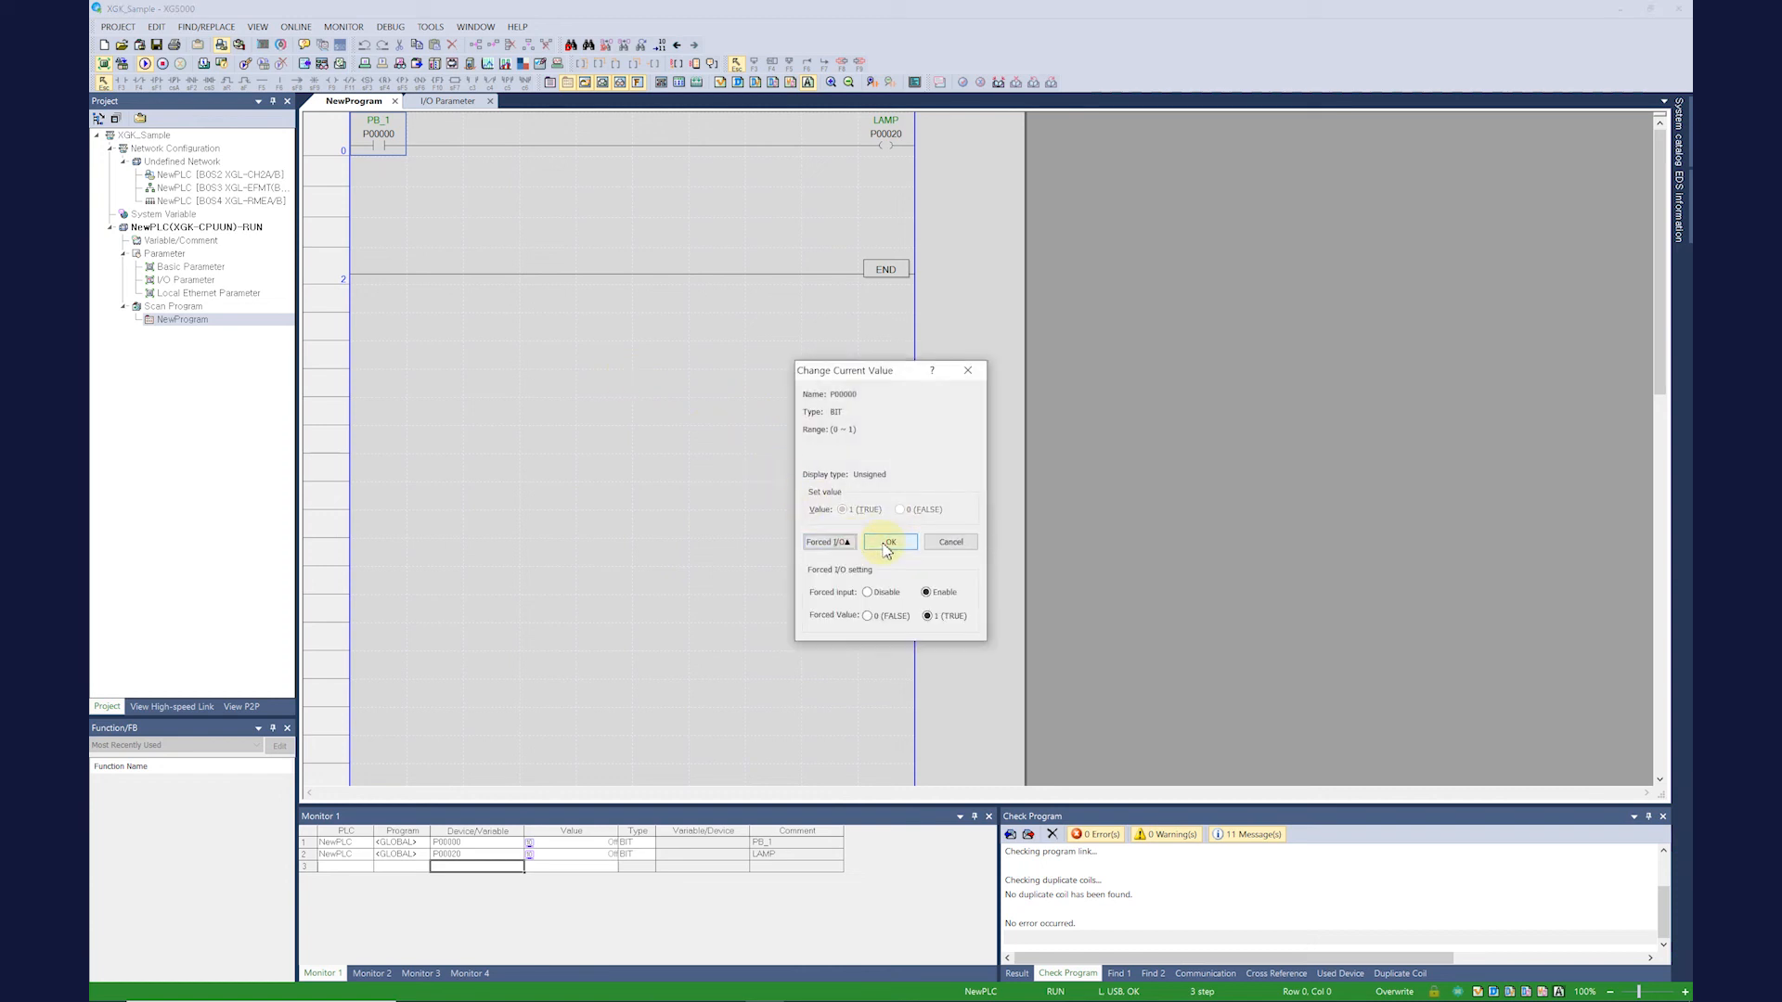
click(891, 540)
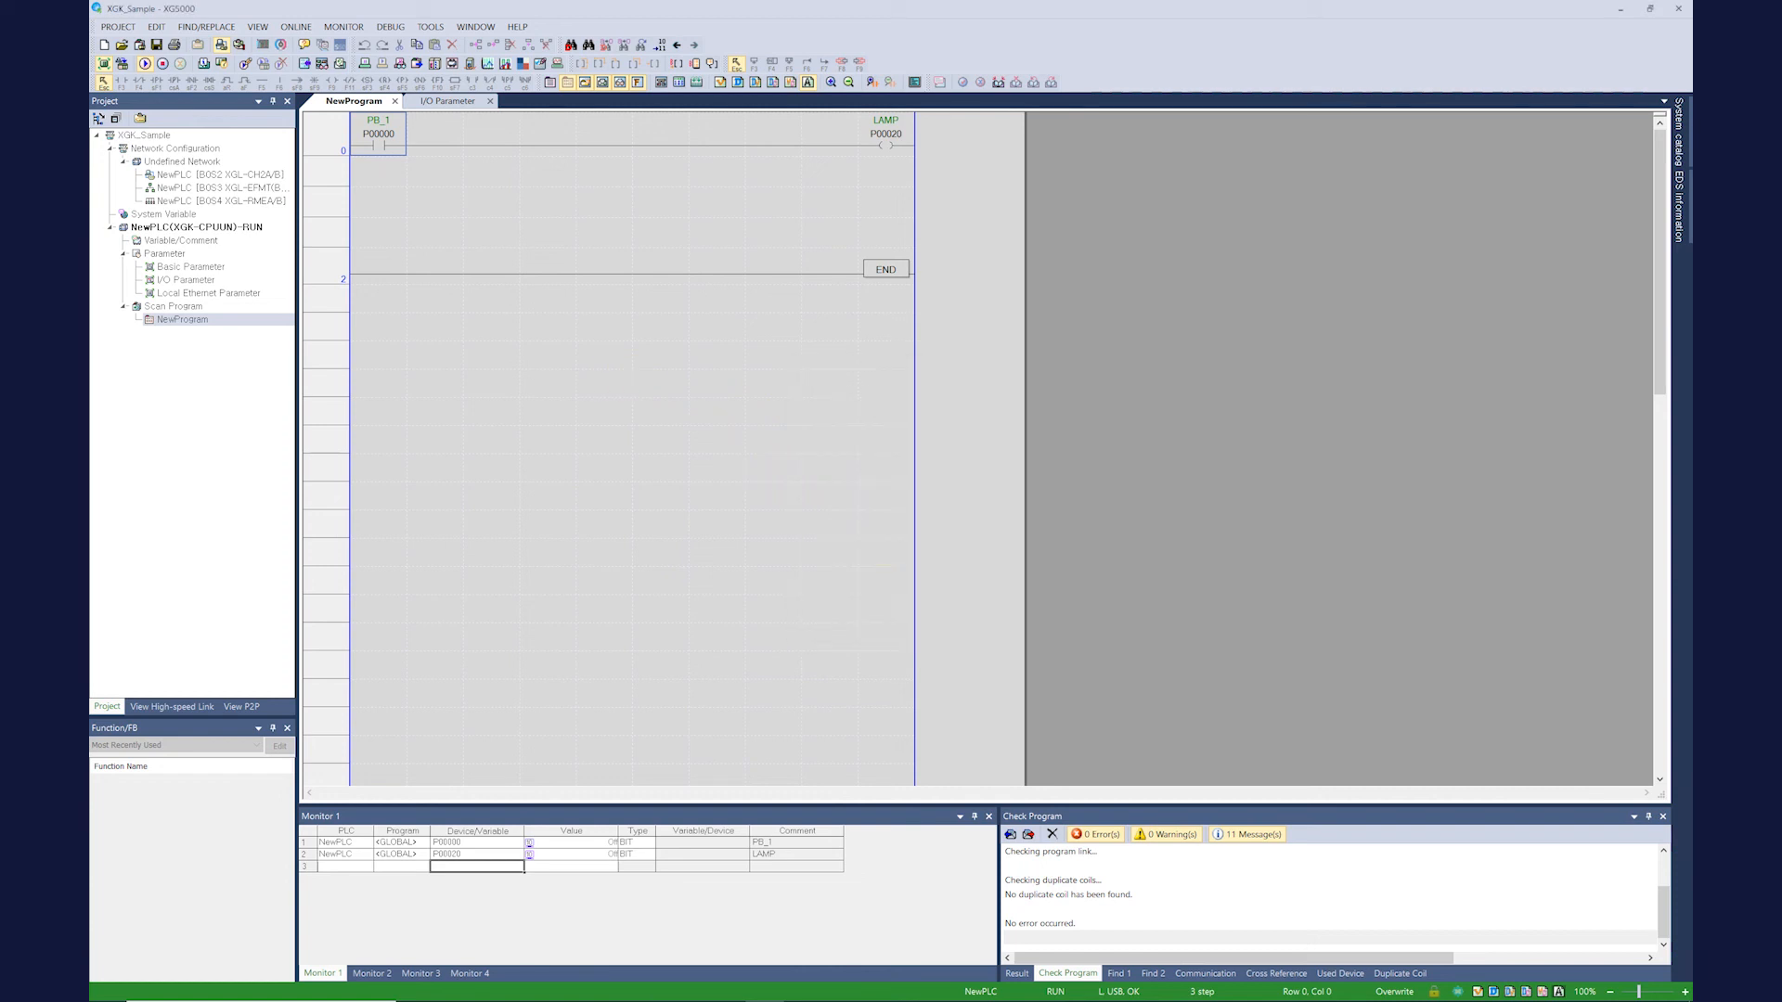
click(343, 26)
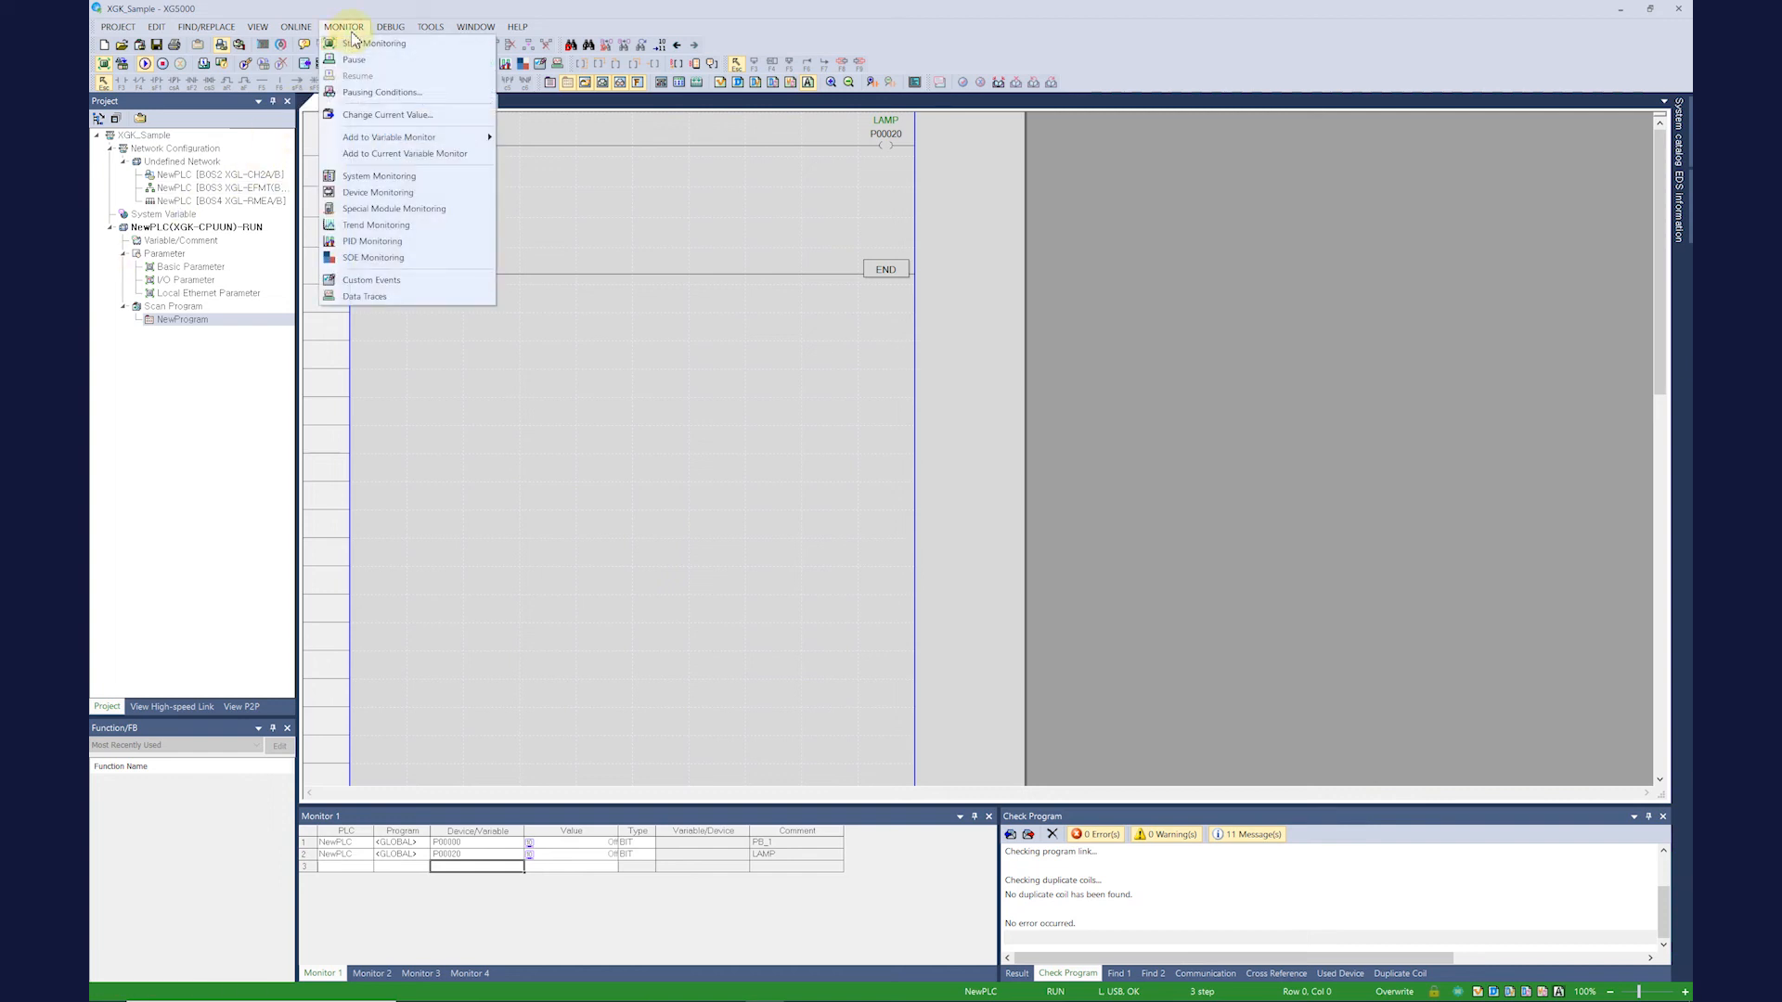
mouse_move(403, 154)
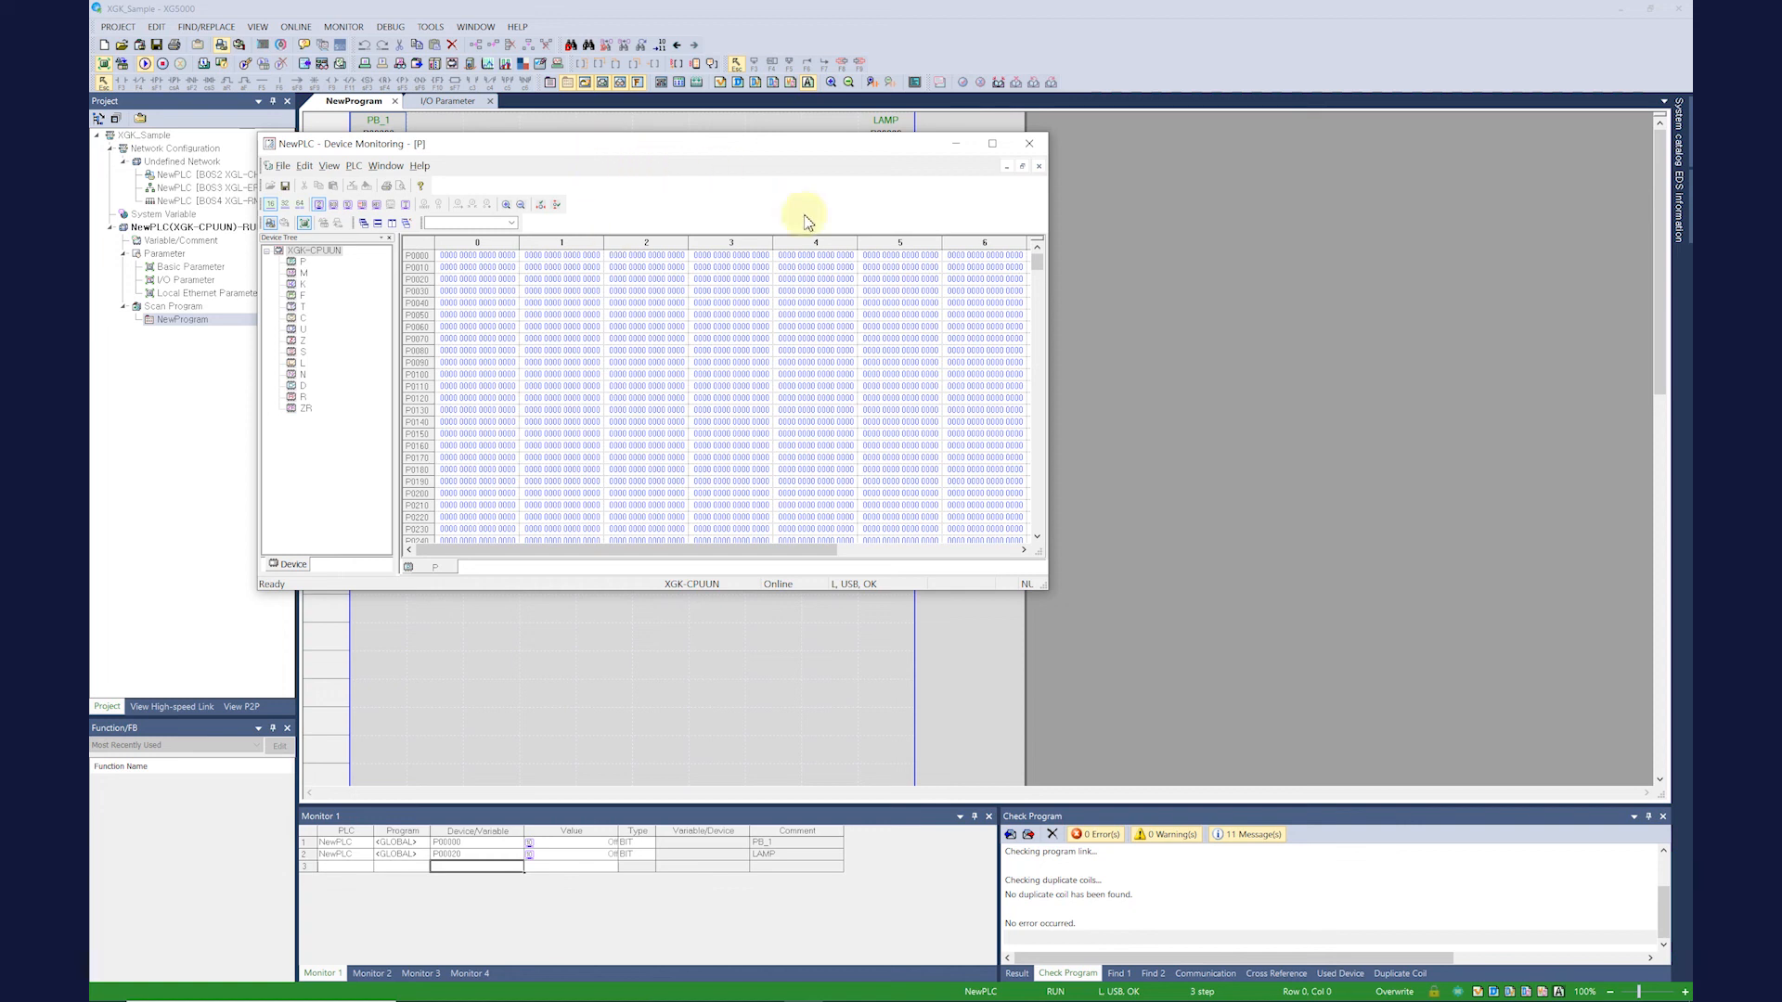
mouse_move(756, 333)
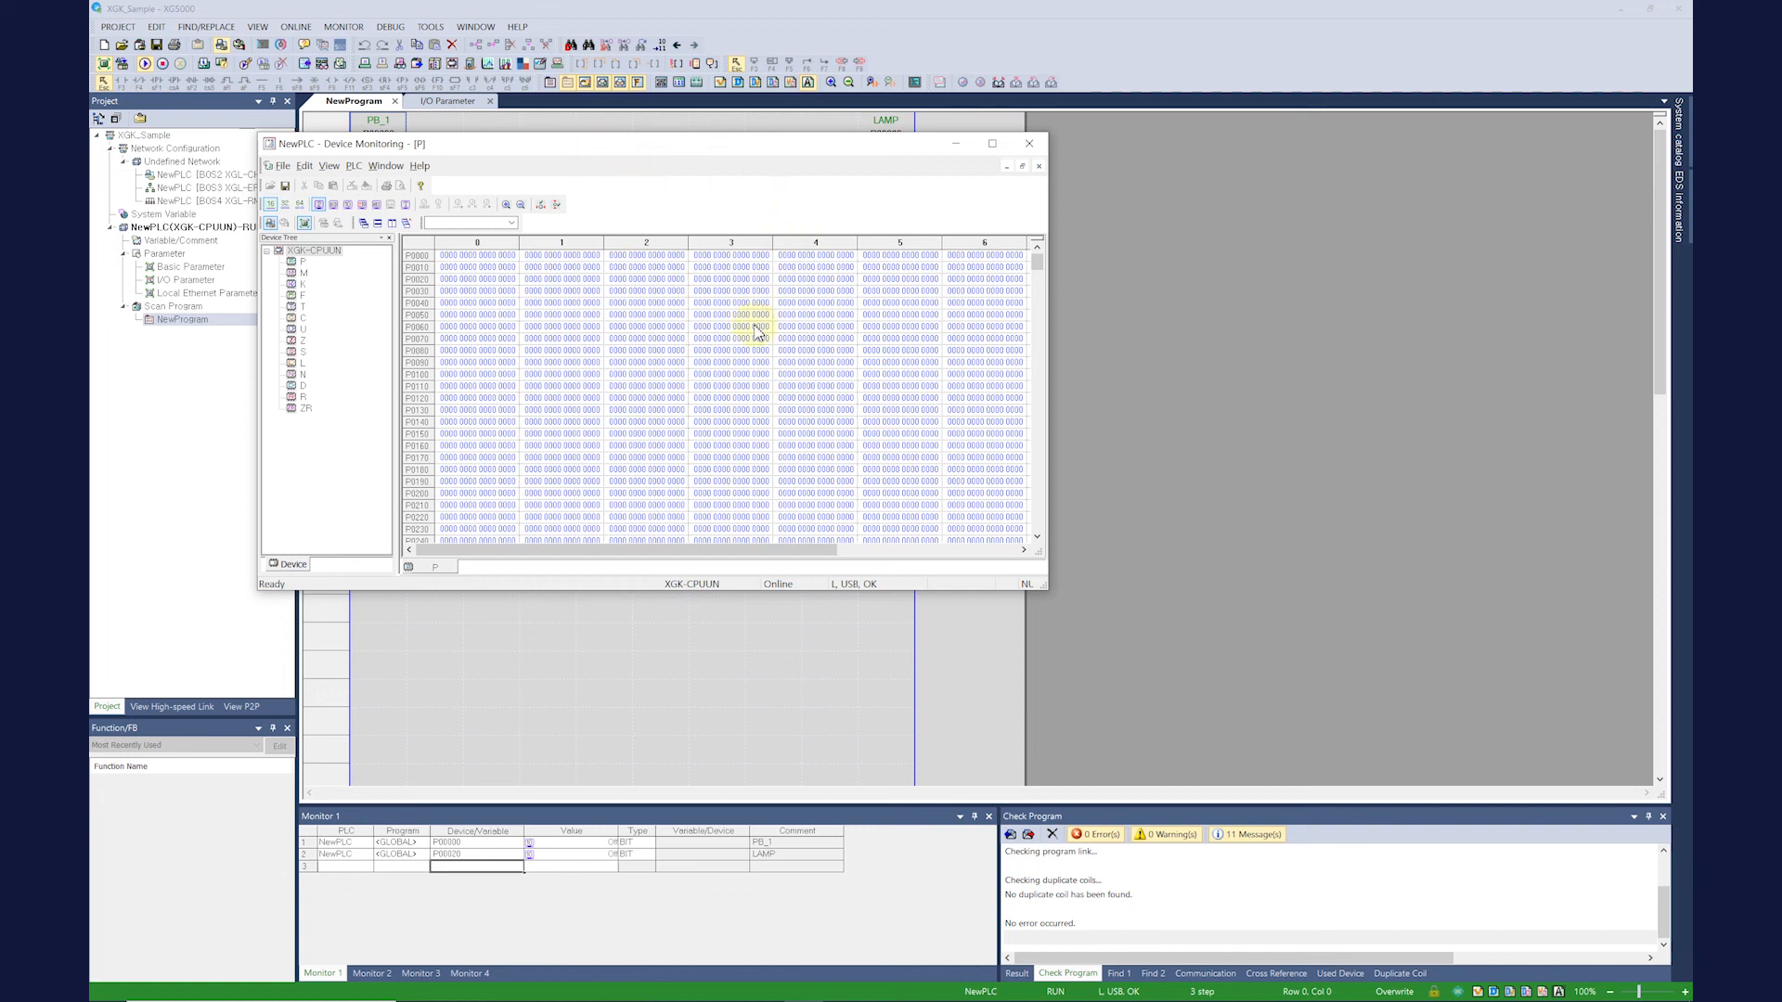
click(302, 266)
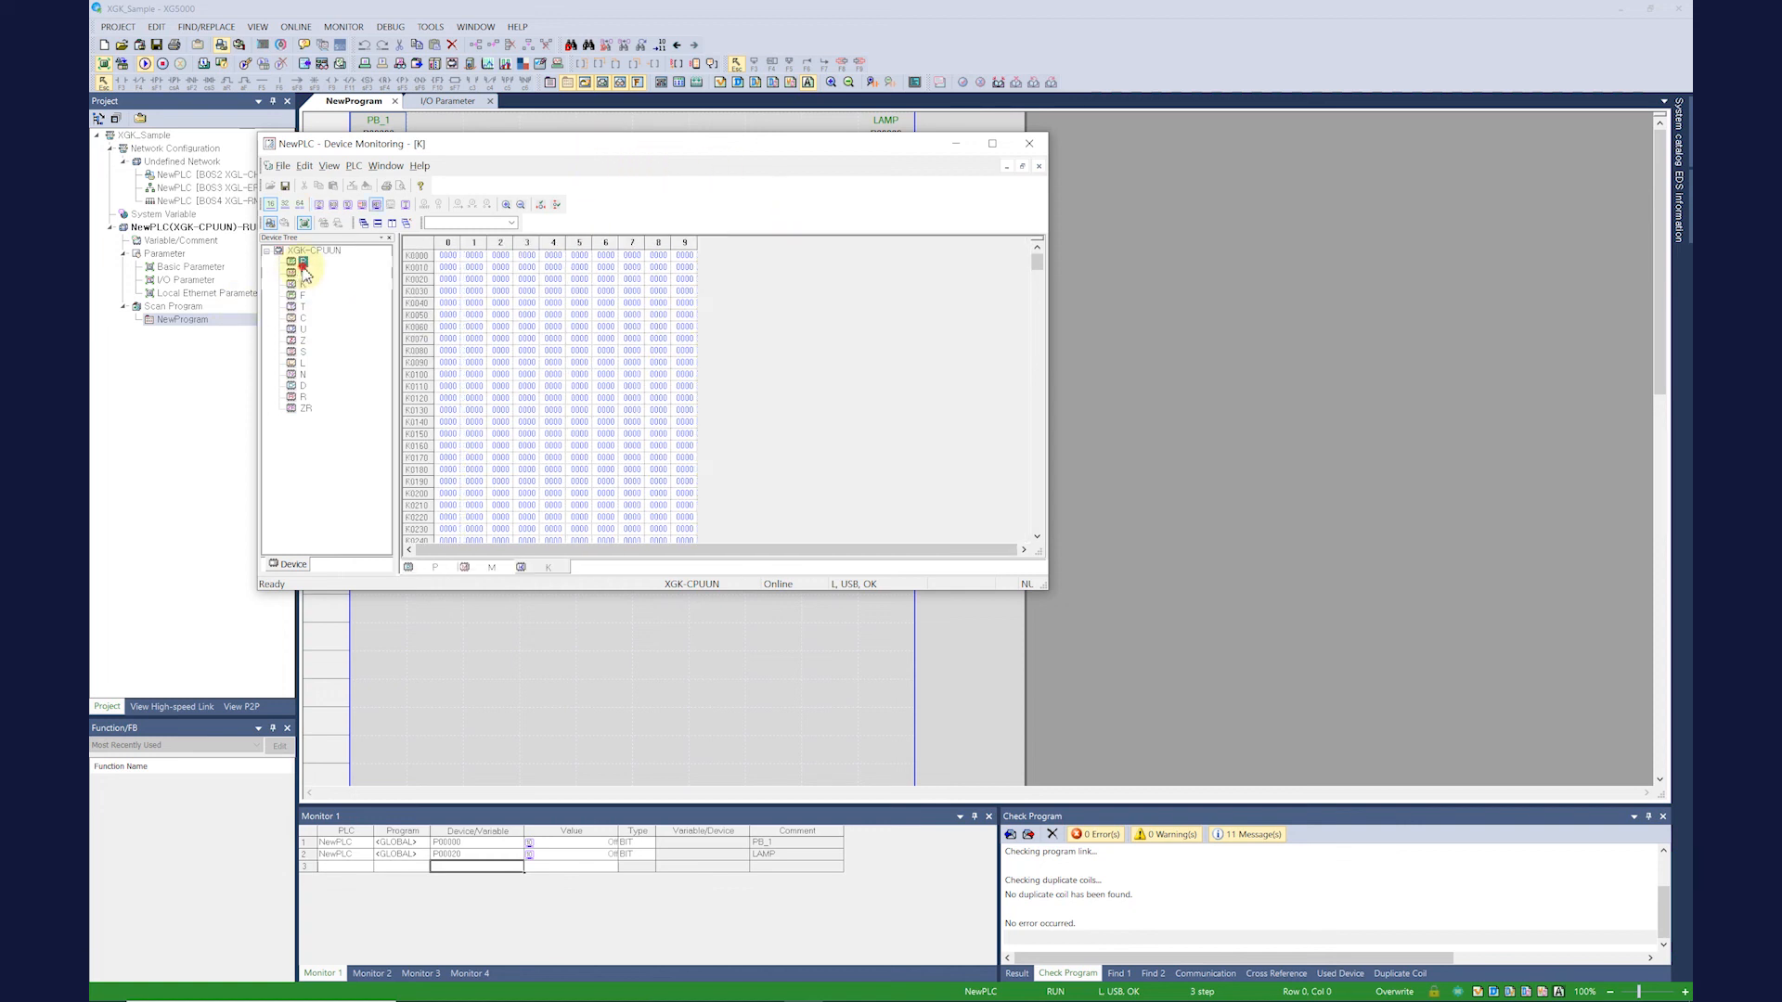
click(303, 260)
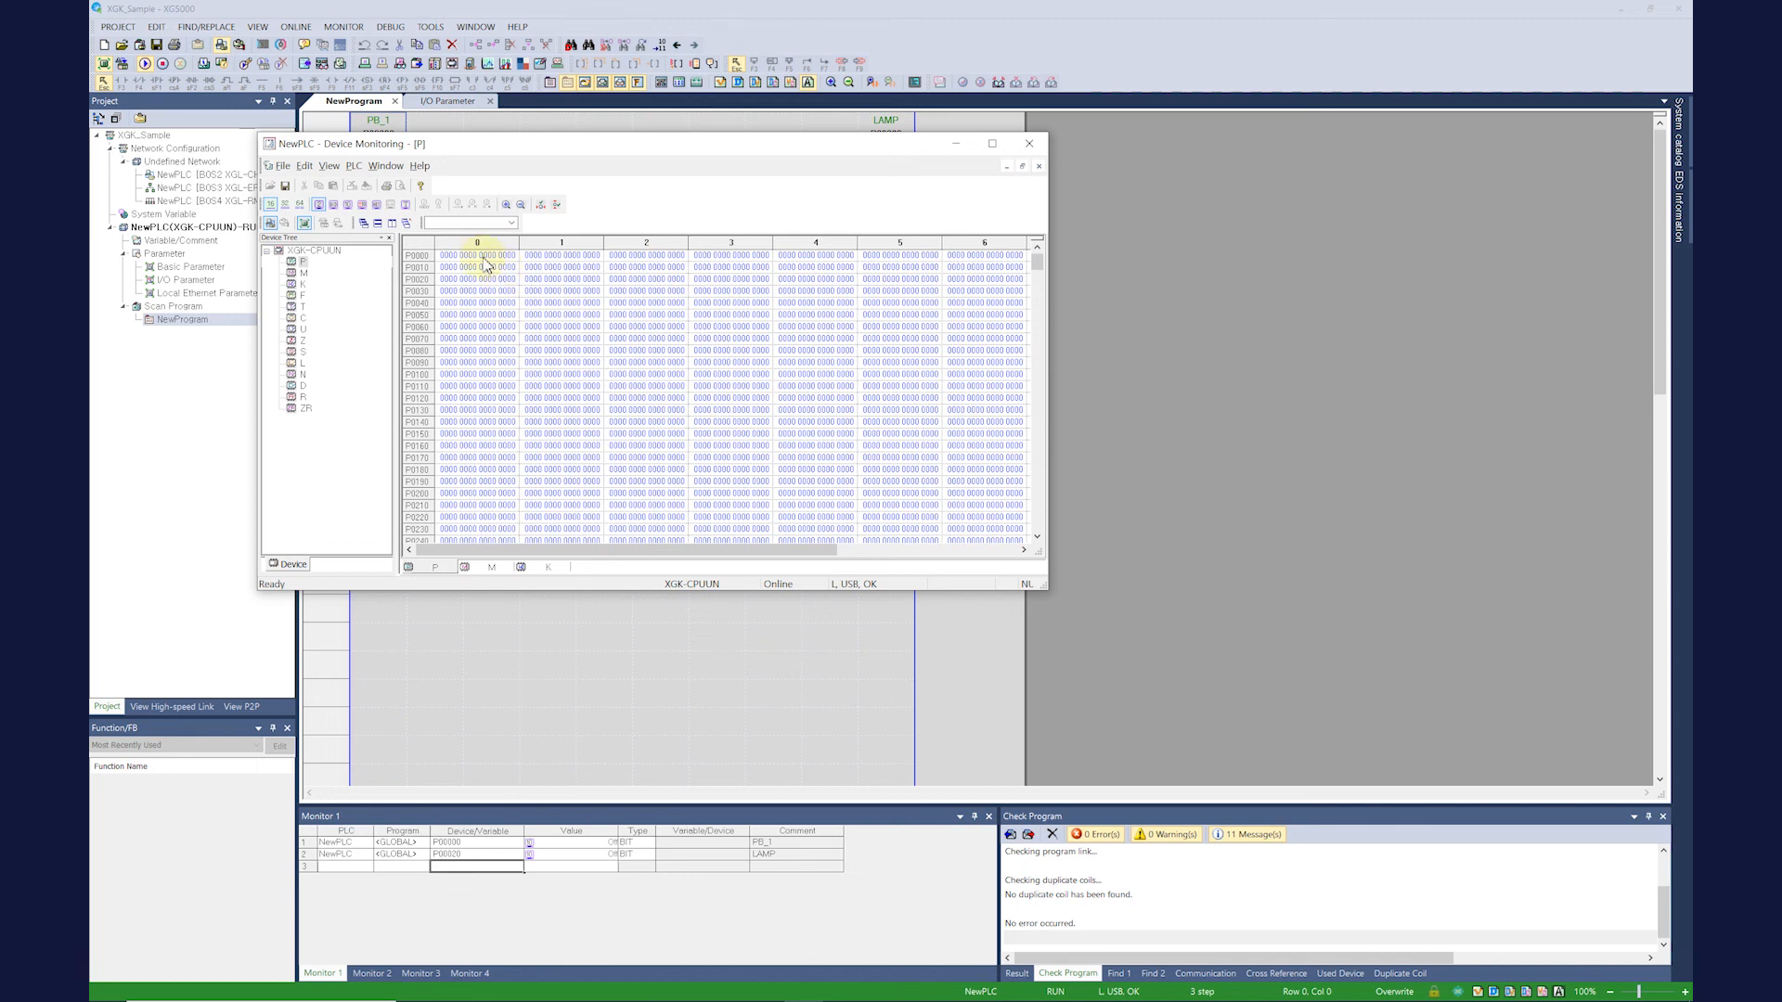
mouse_move(323, 204)
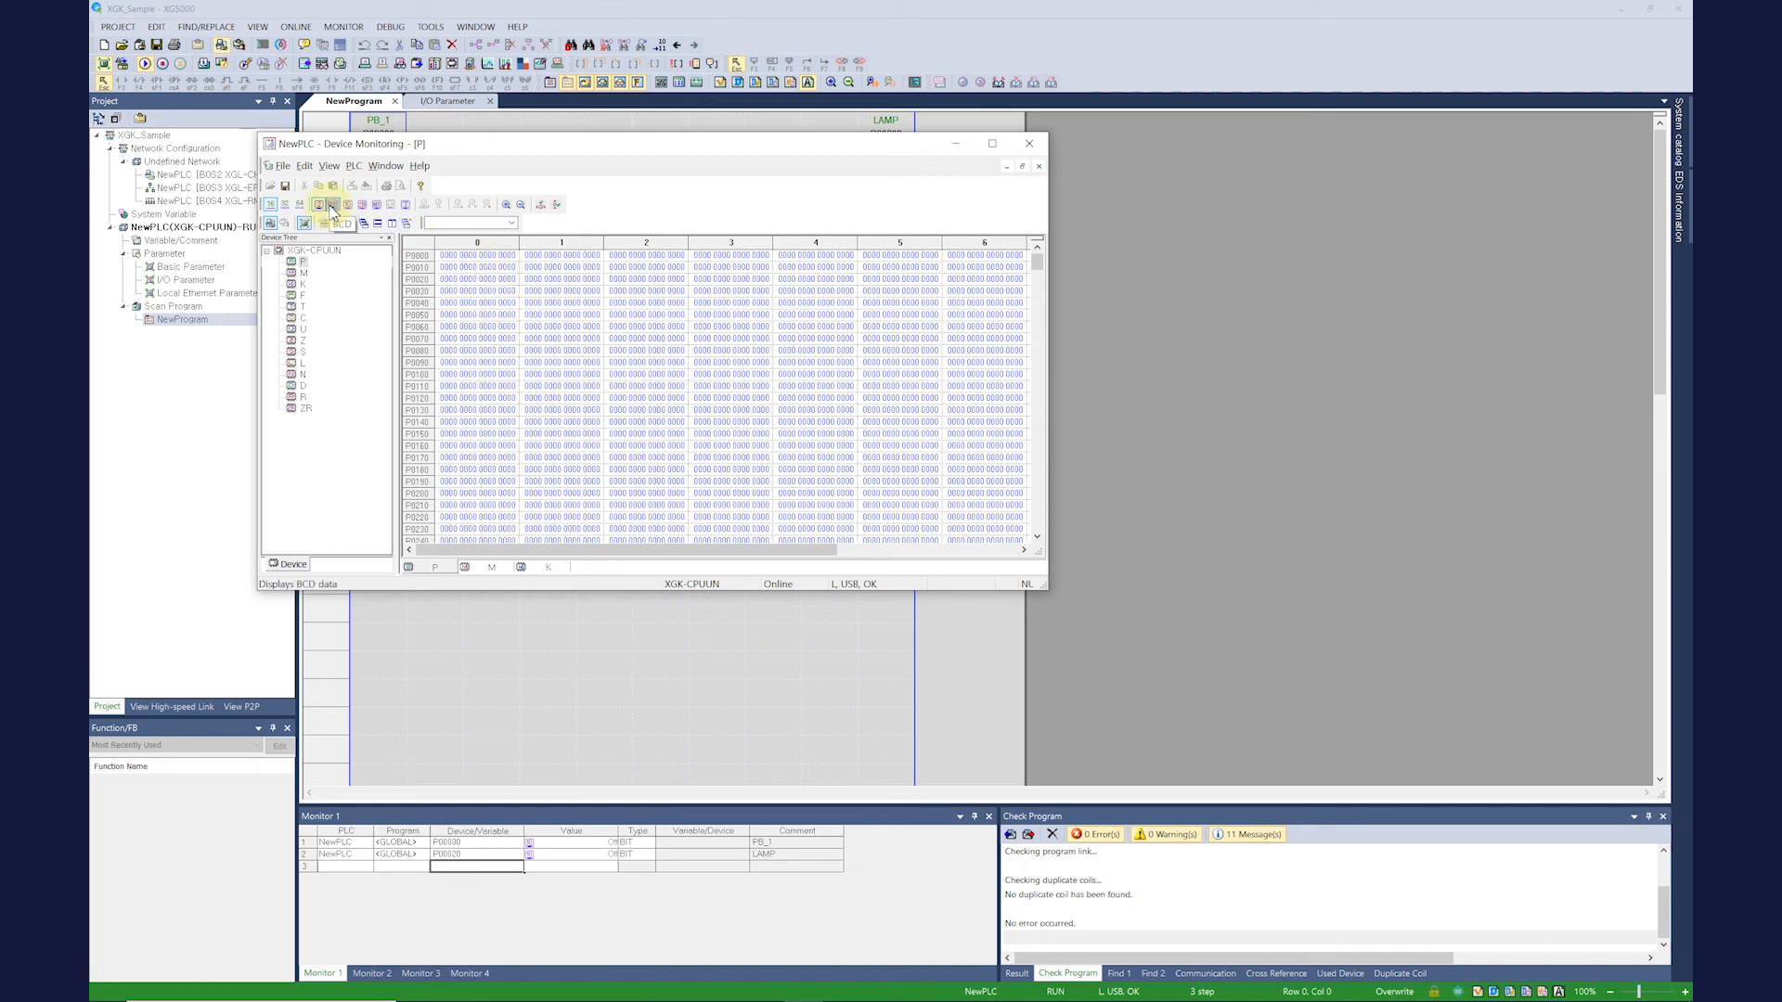
click(364, 204)
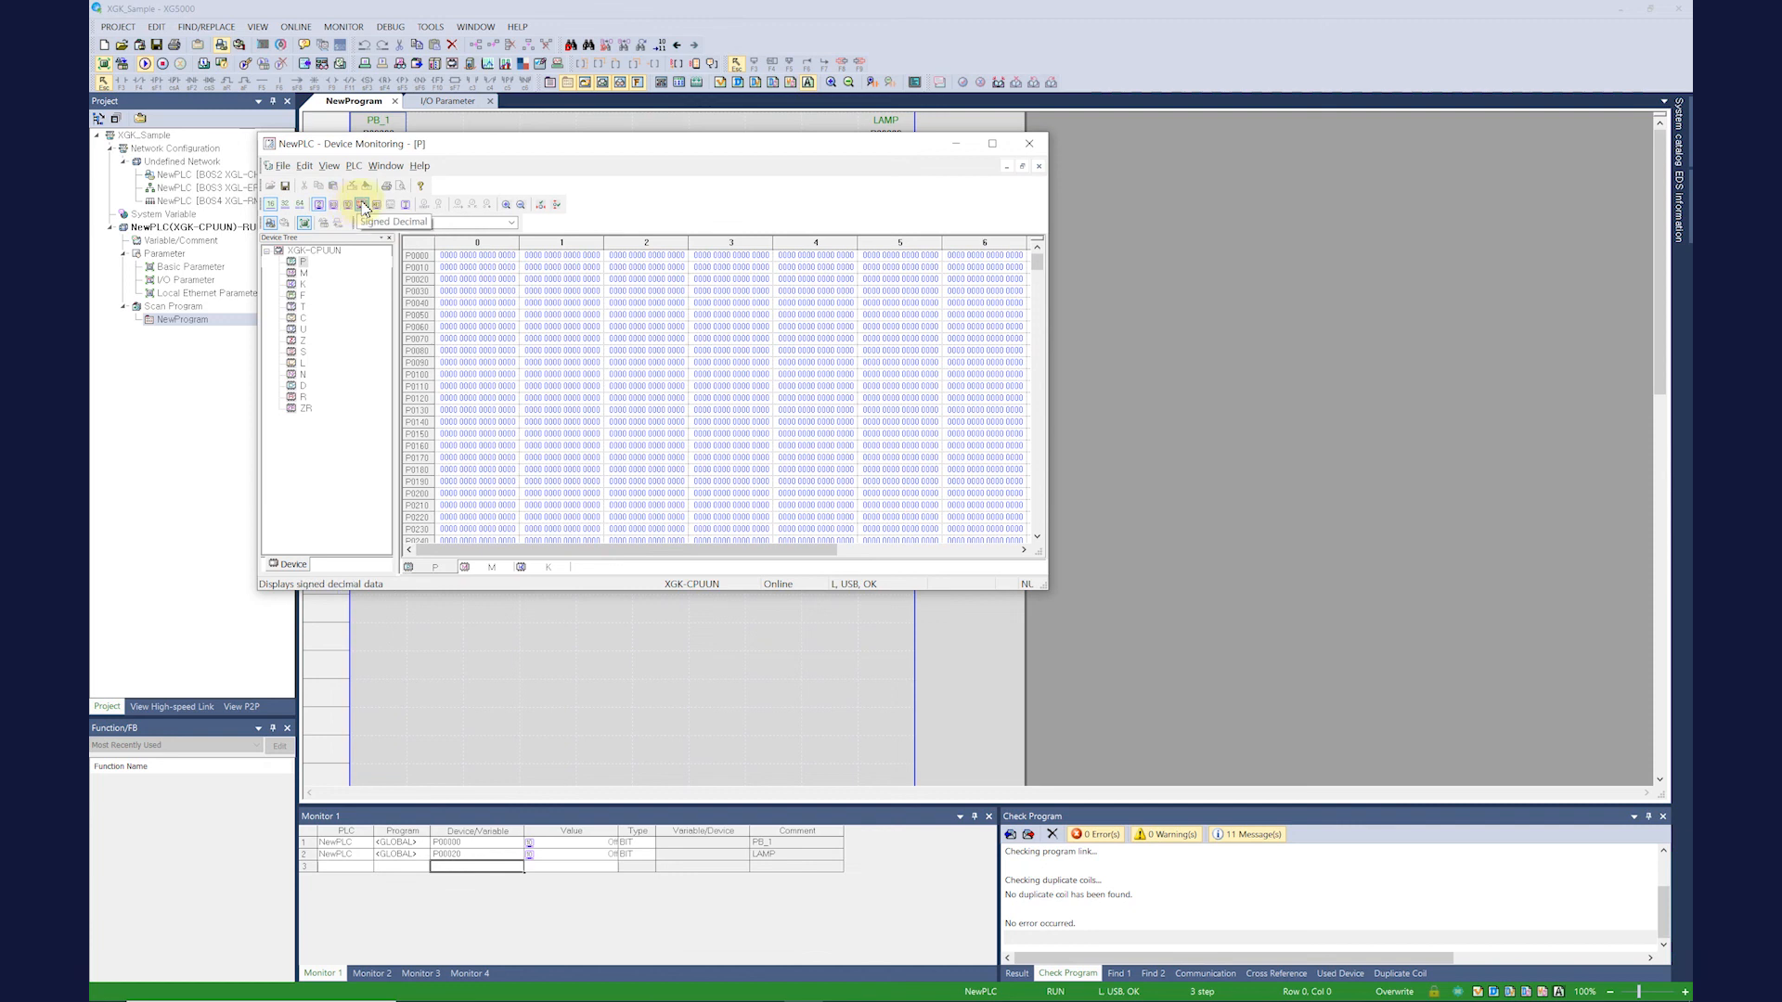
click(347, 204)
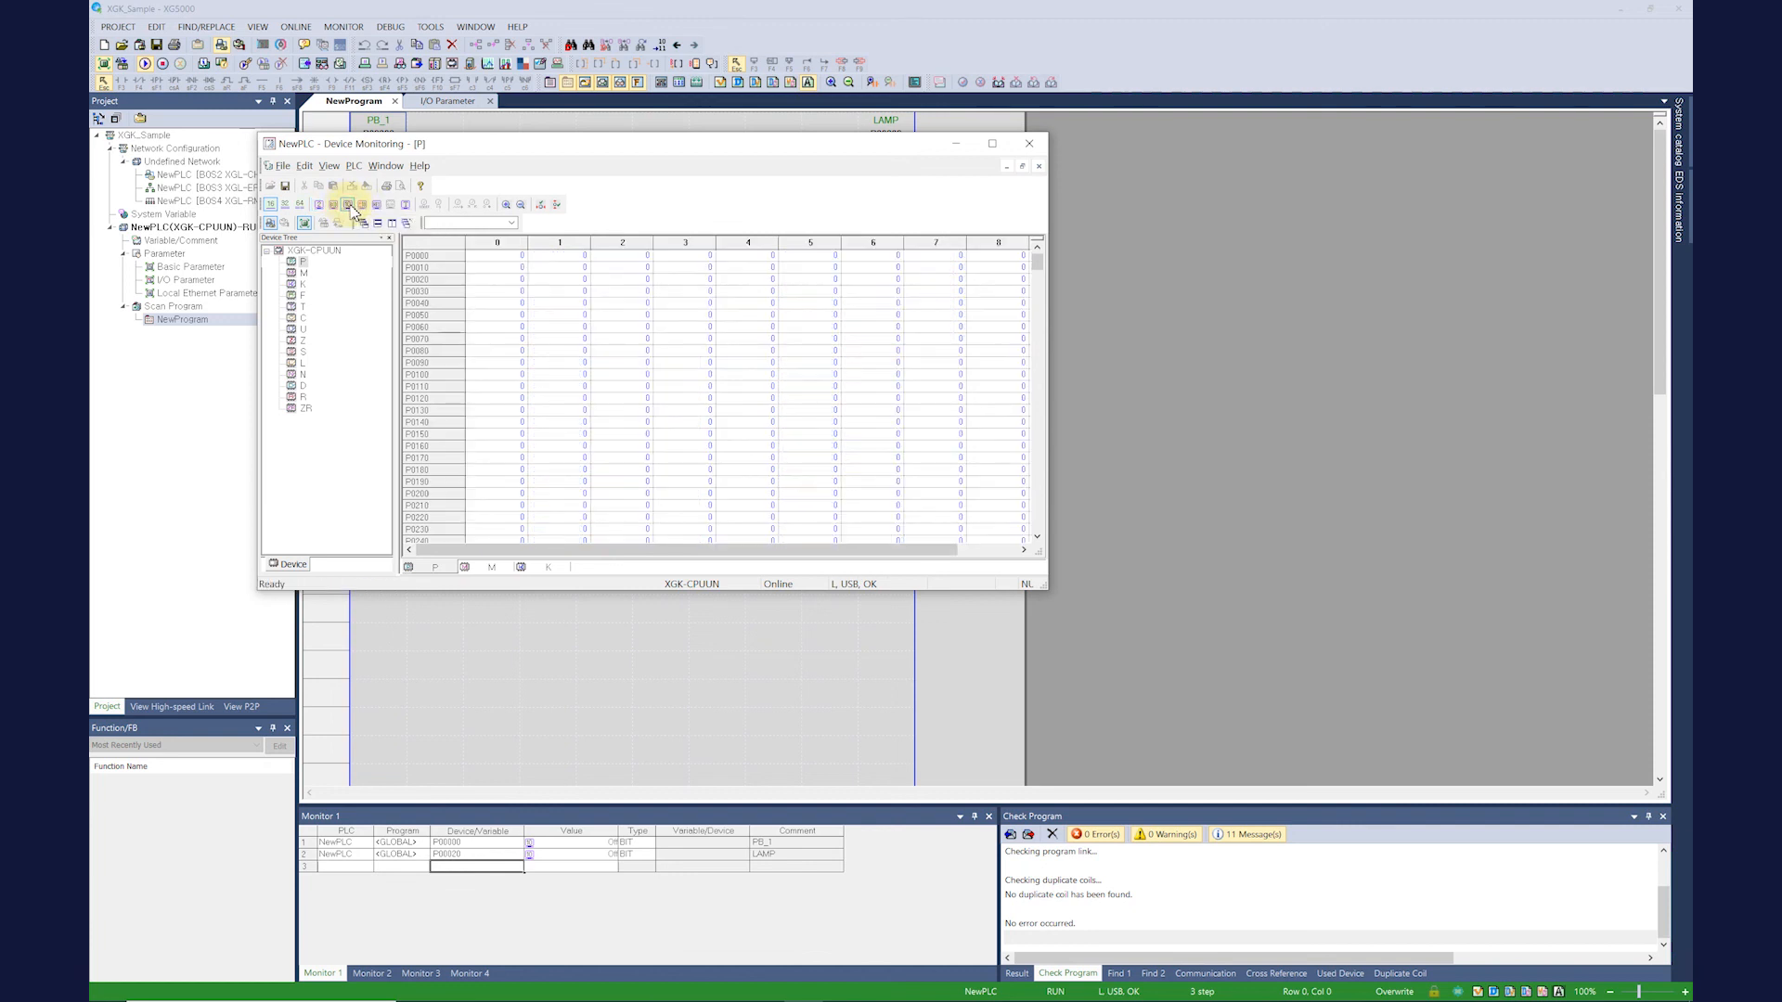
mouse_move(356, 204)
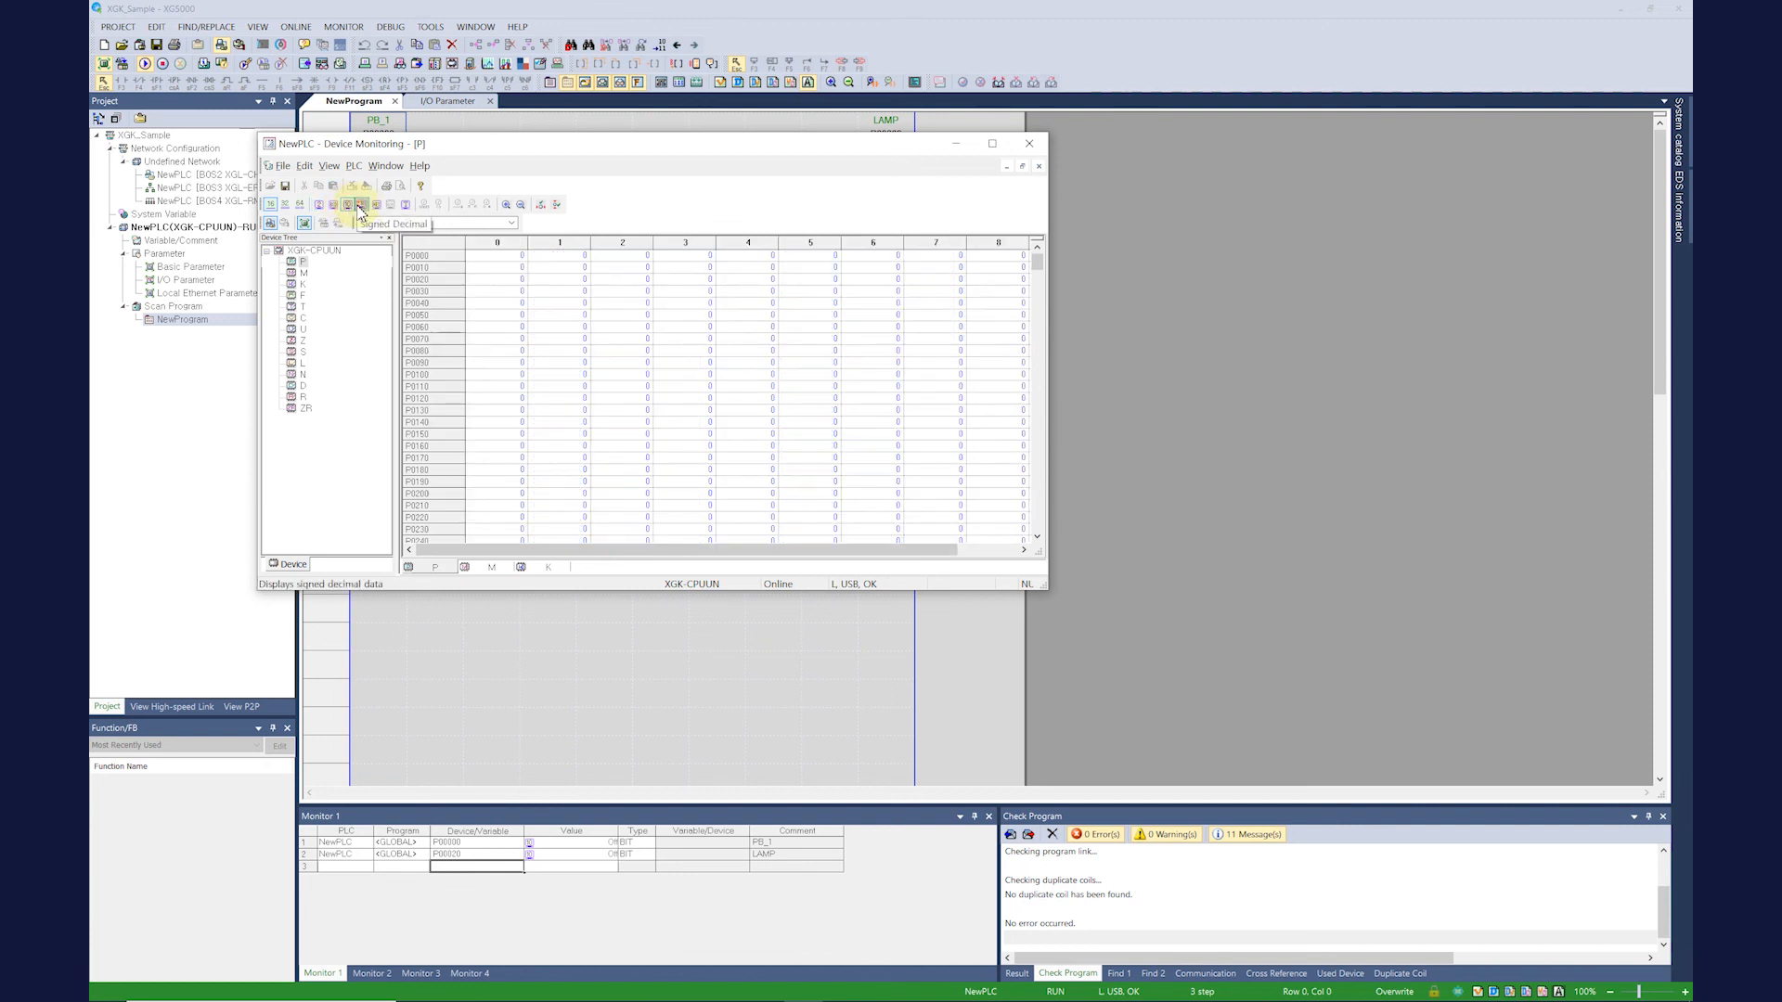
double_click(498, 254)
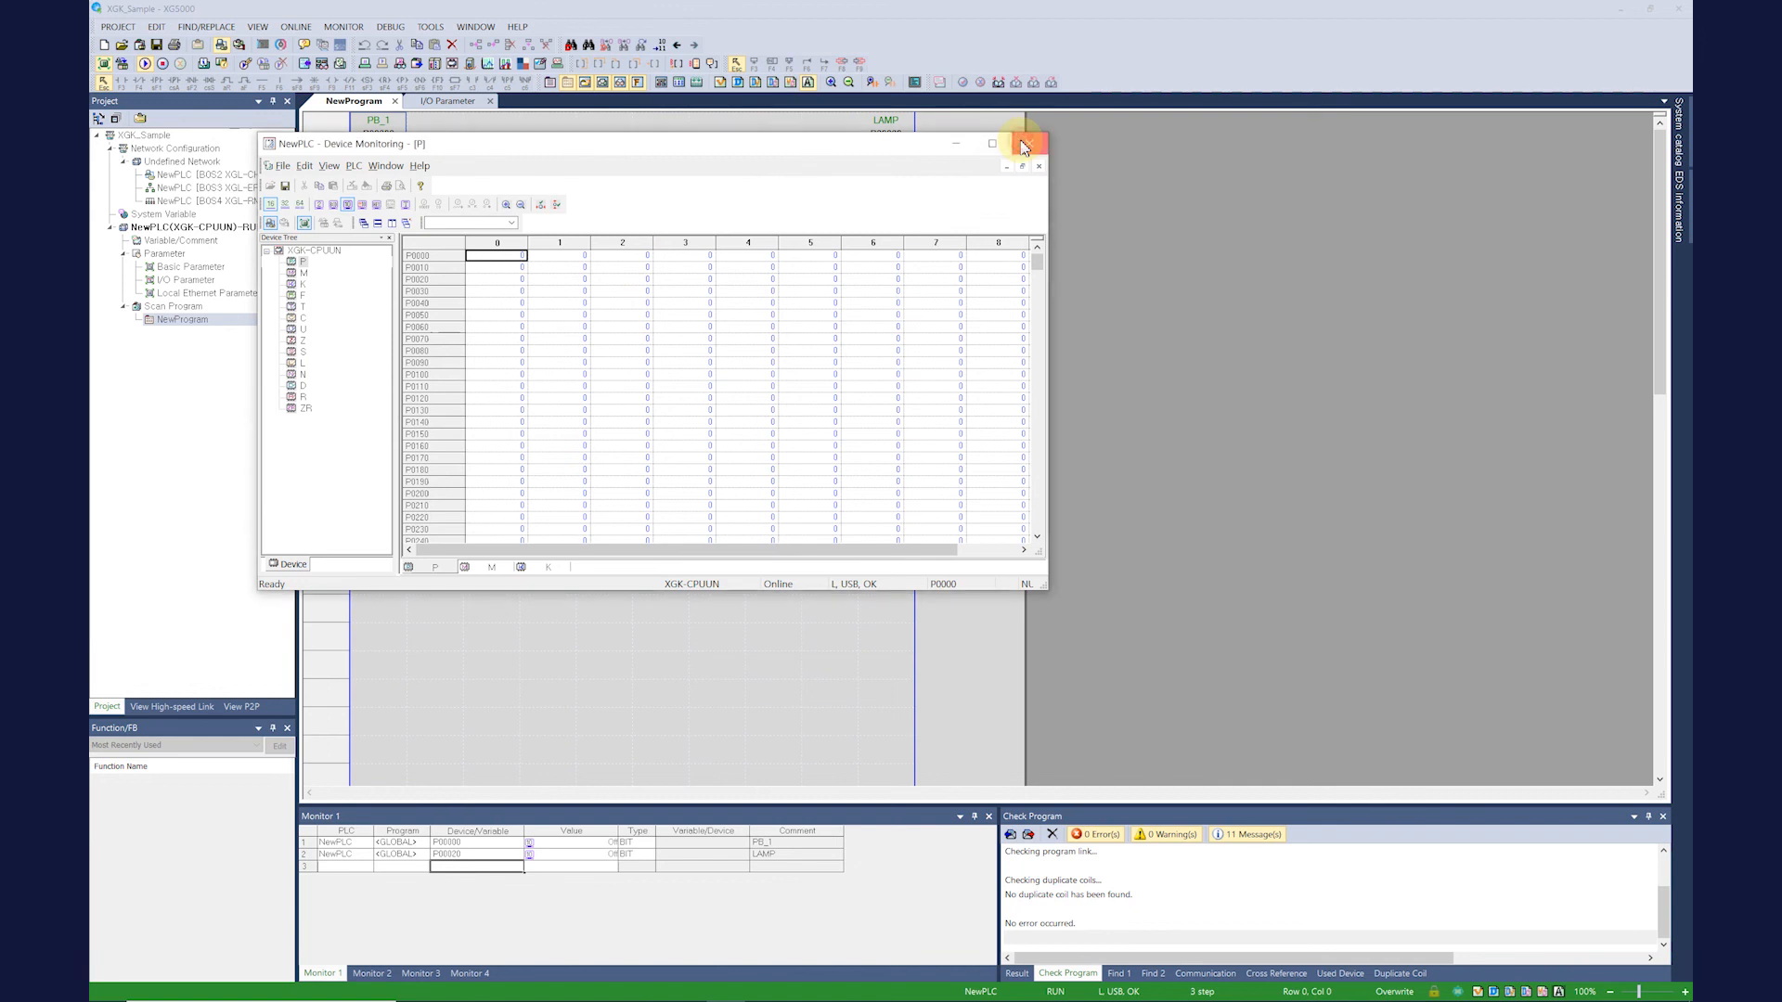
click(1036, 145)
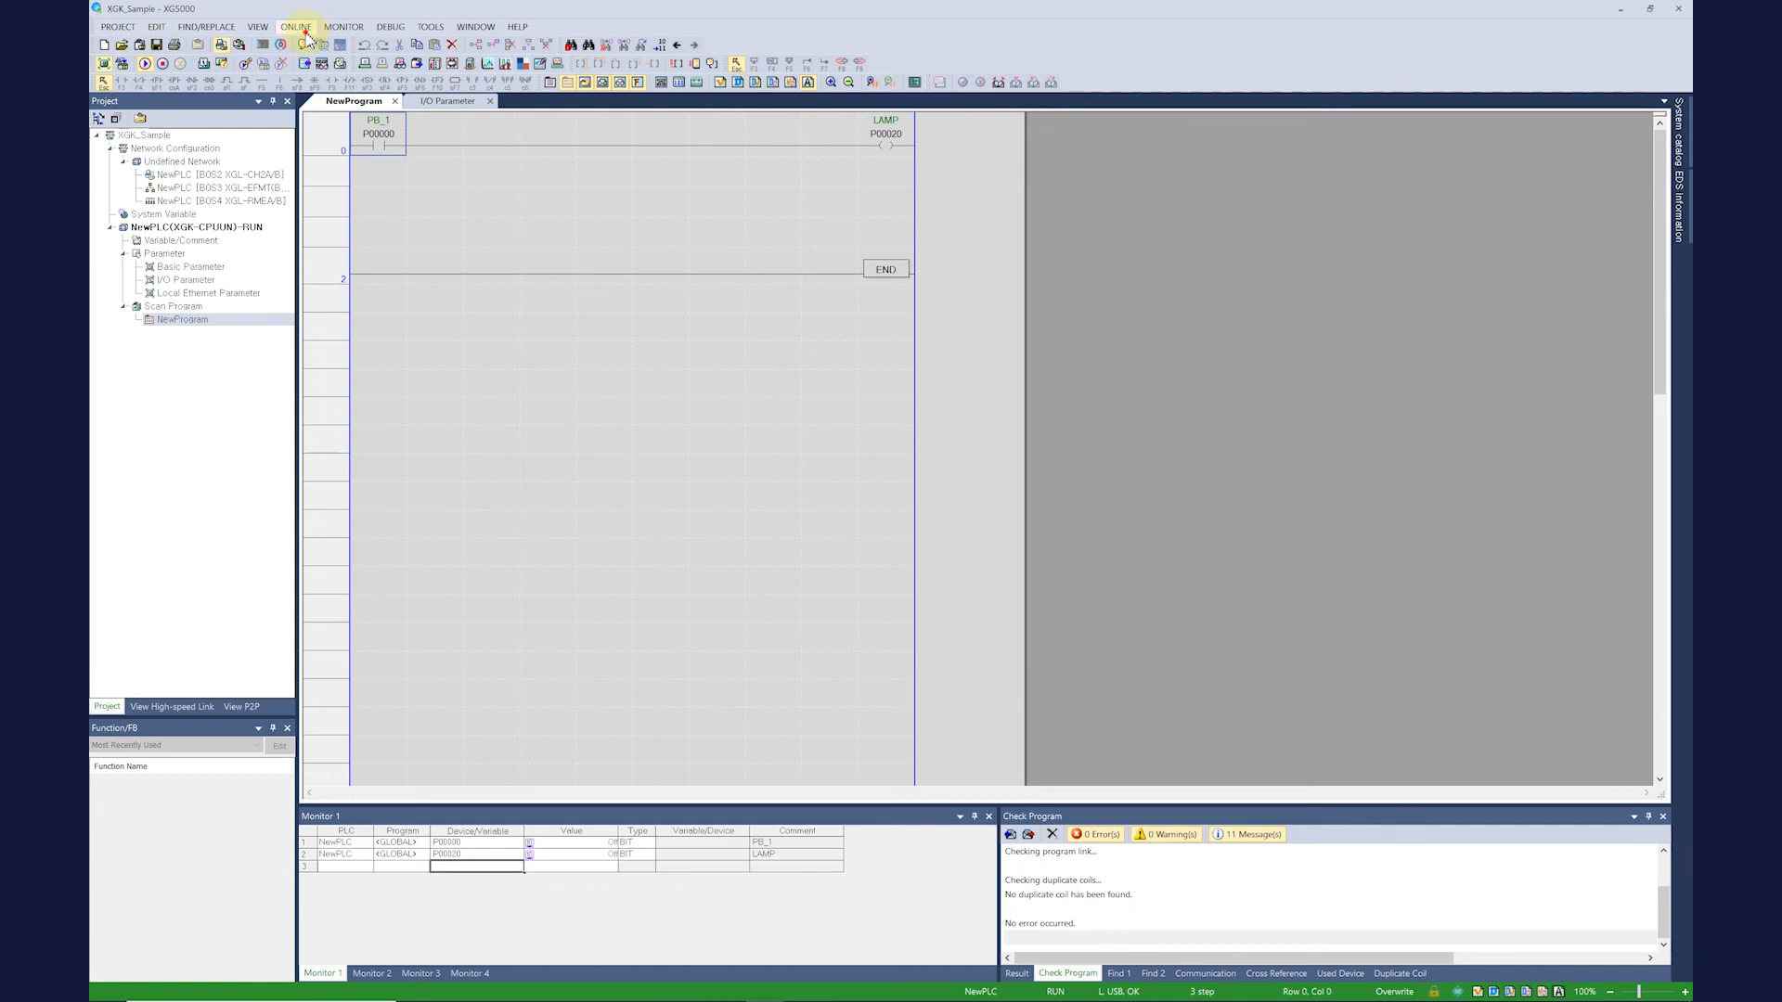
Step: Start online editing, add contact M00000 named TOUCH_1 under PB_1, and write its comment to the PLC
click(295, 26)
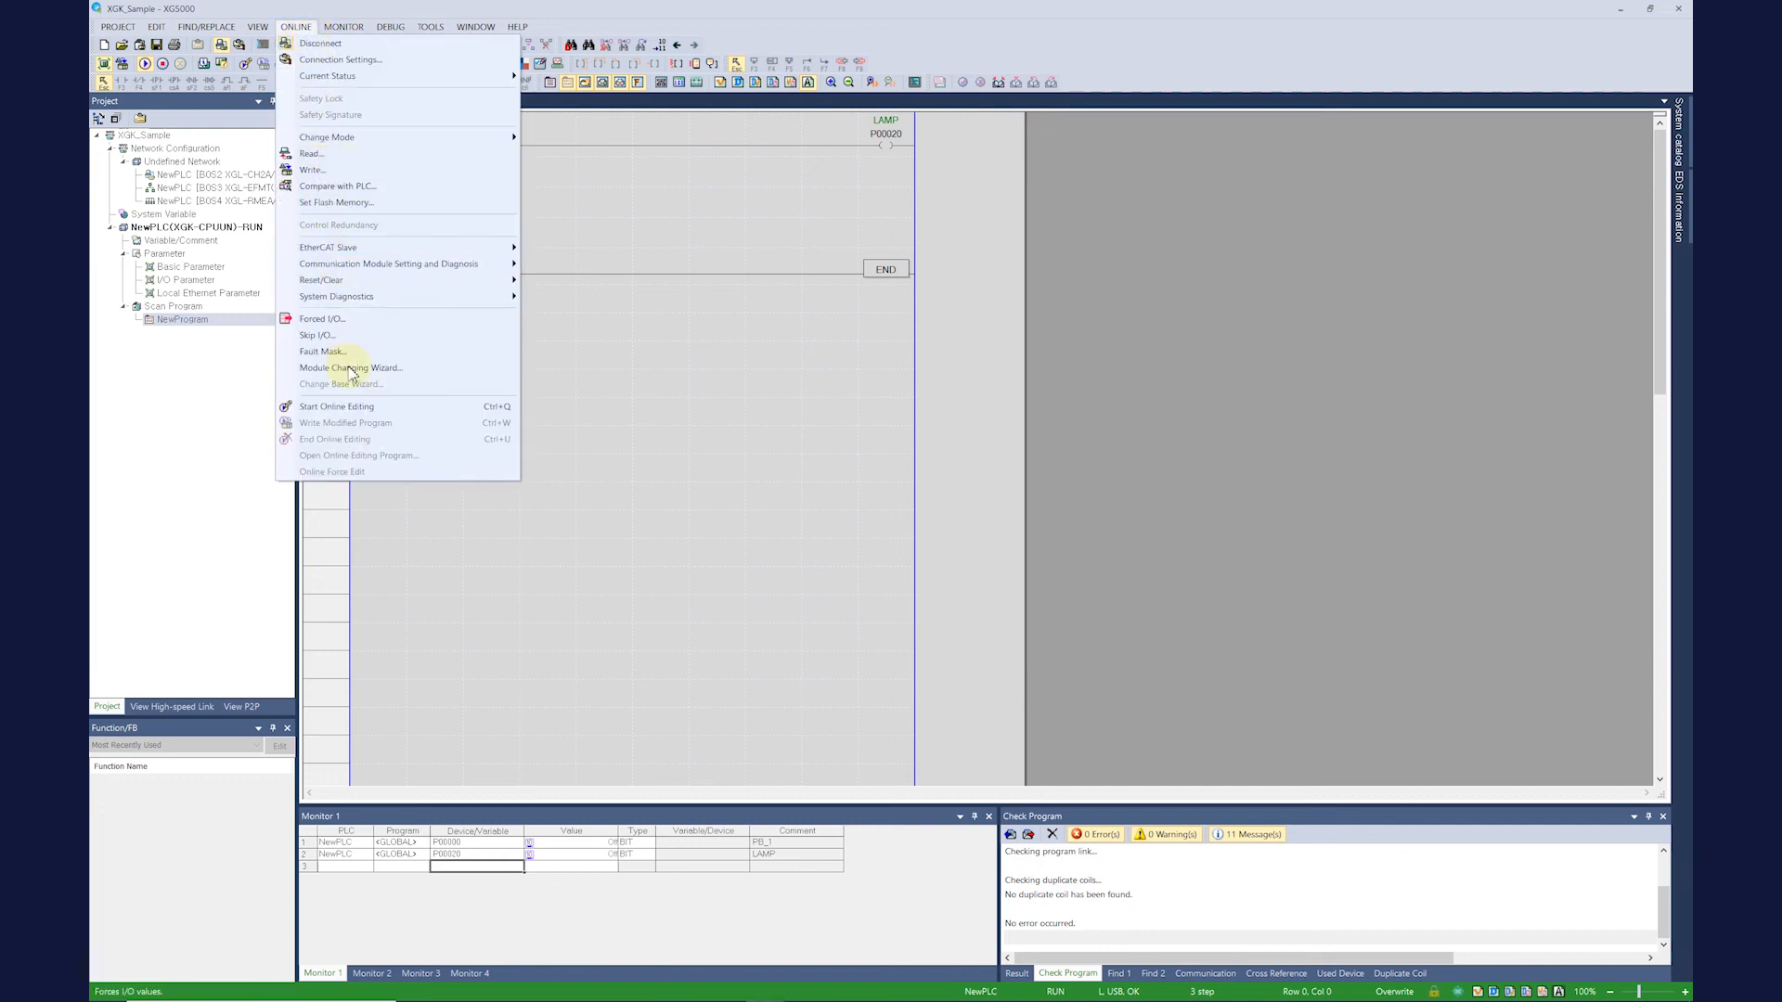
click(336, 406)
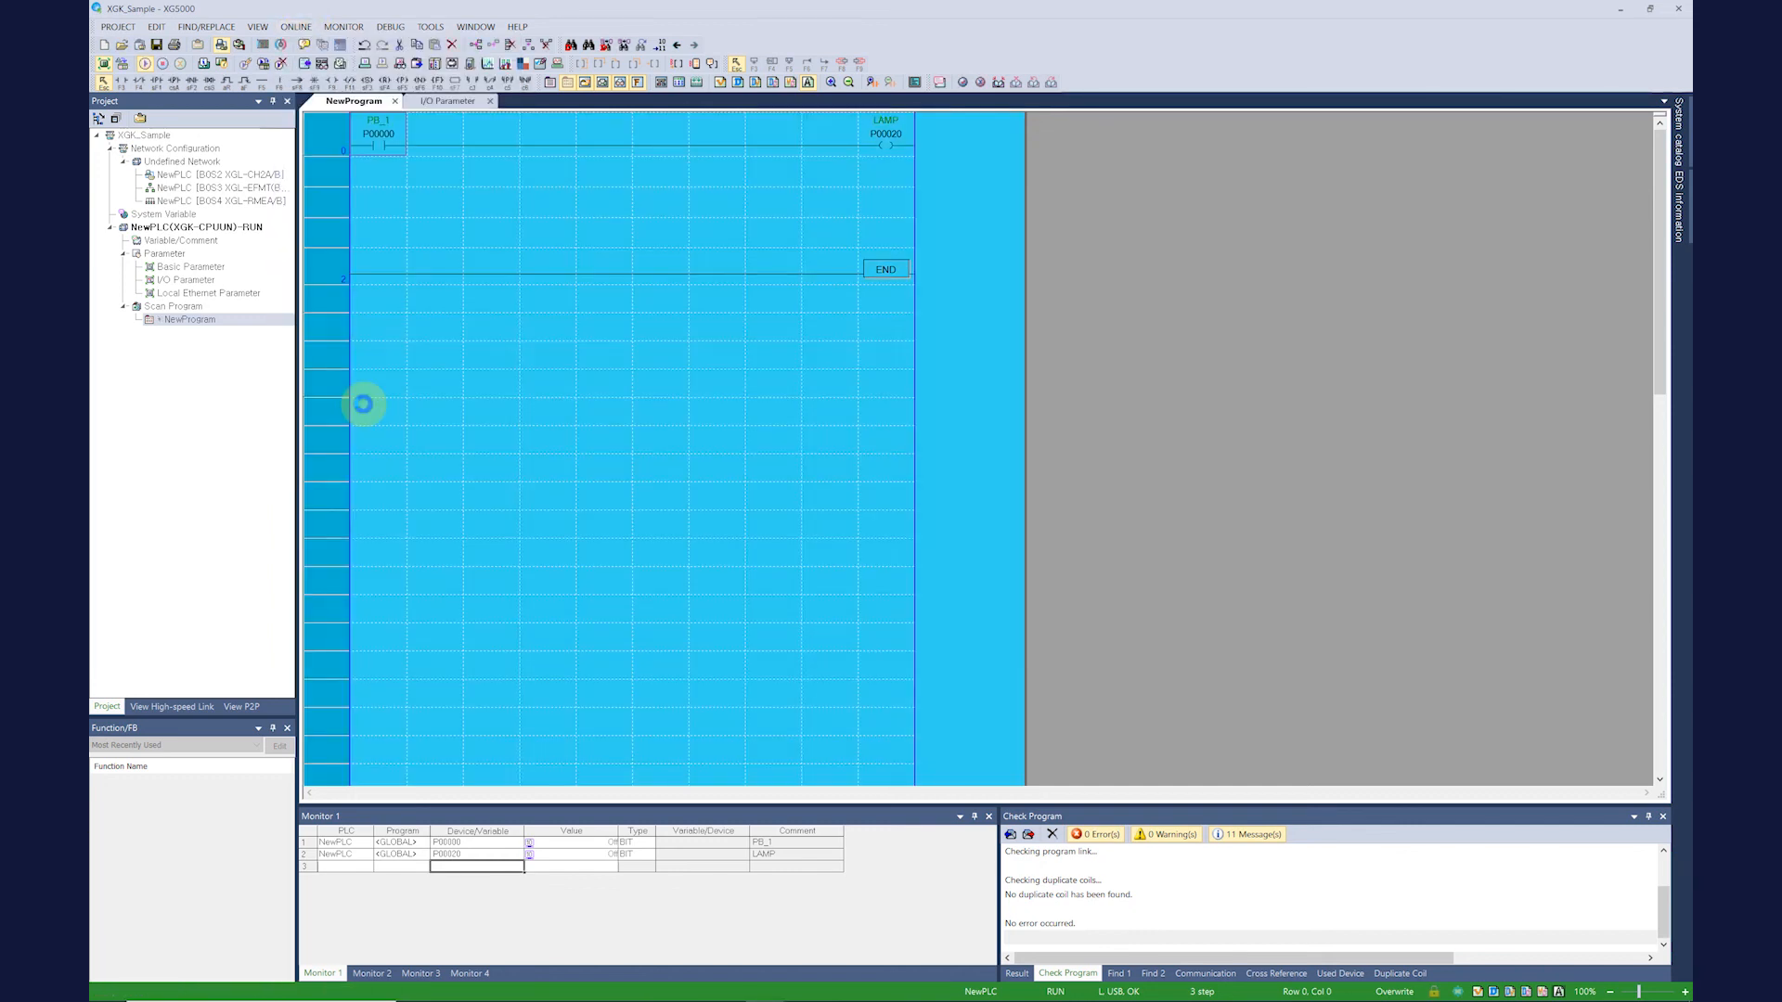
click(180, 79)
text(m0)
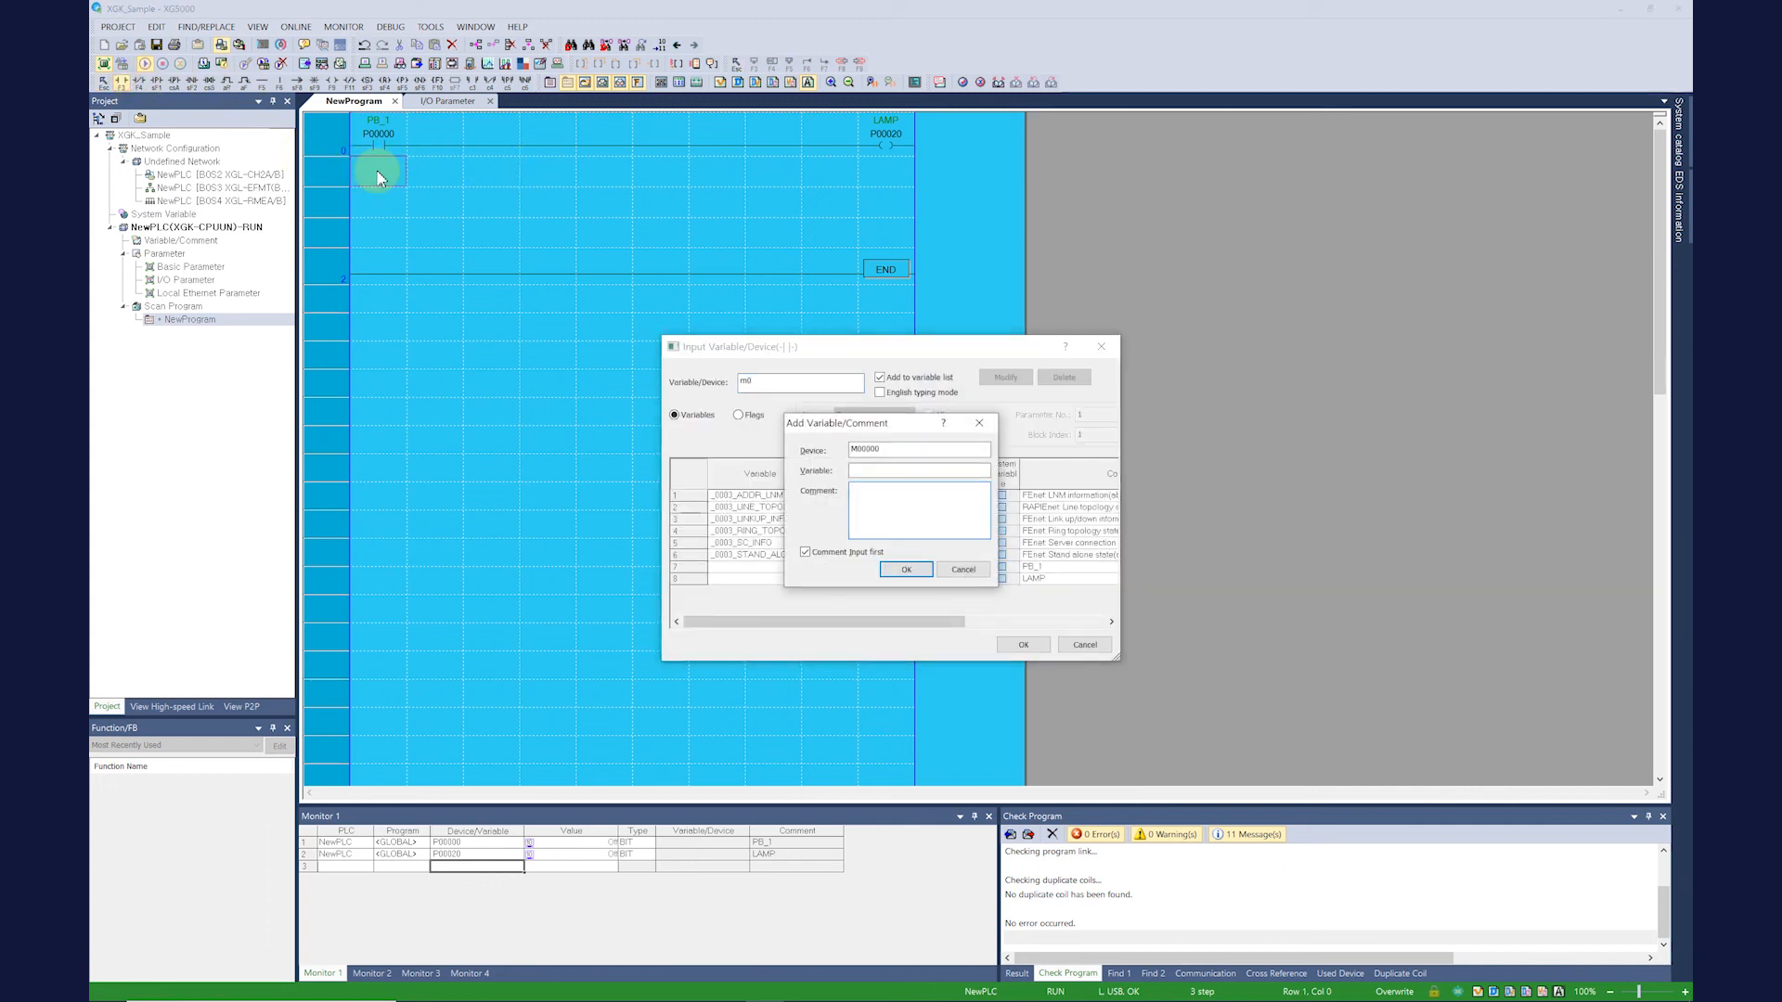
click(904, 568)
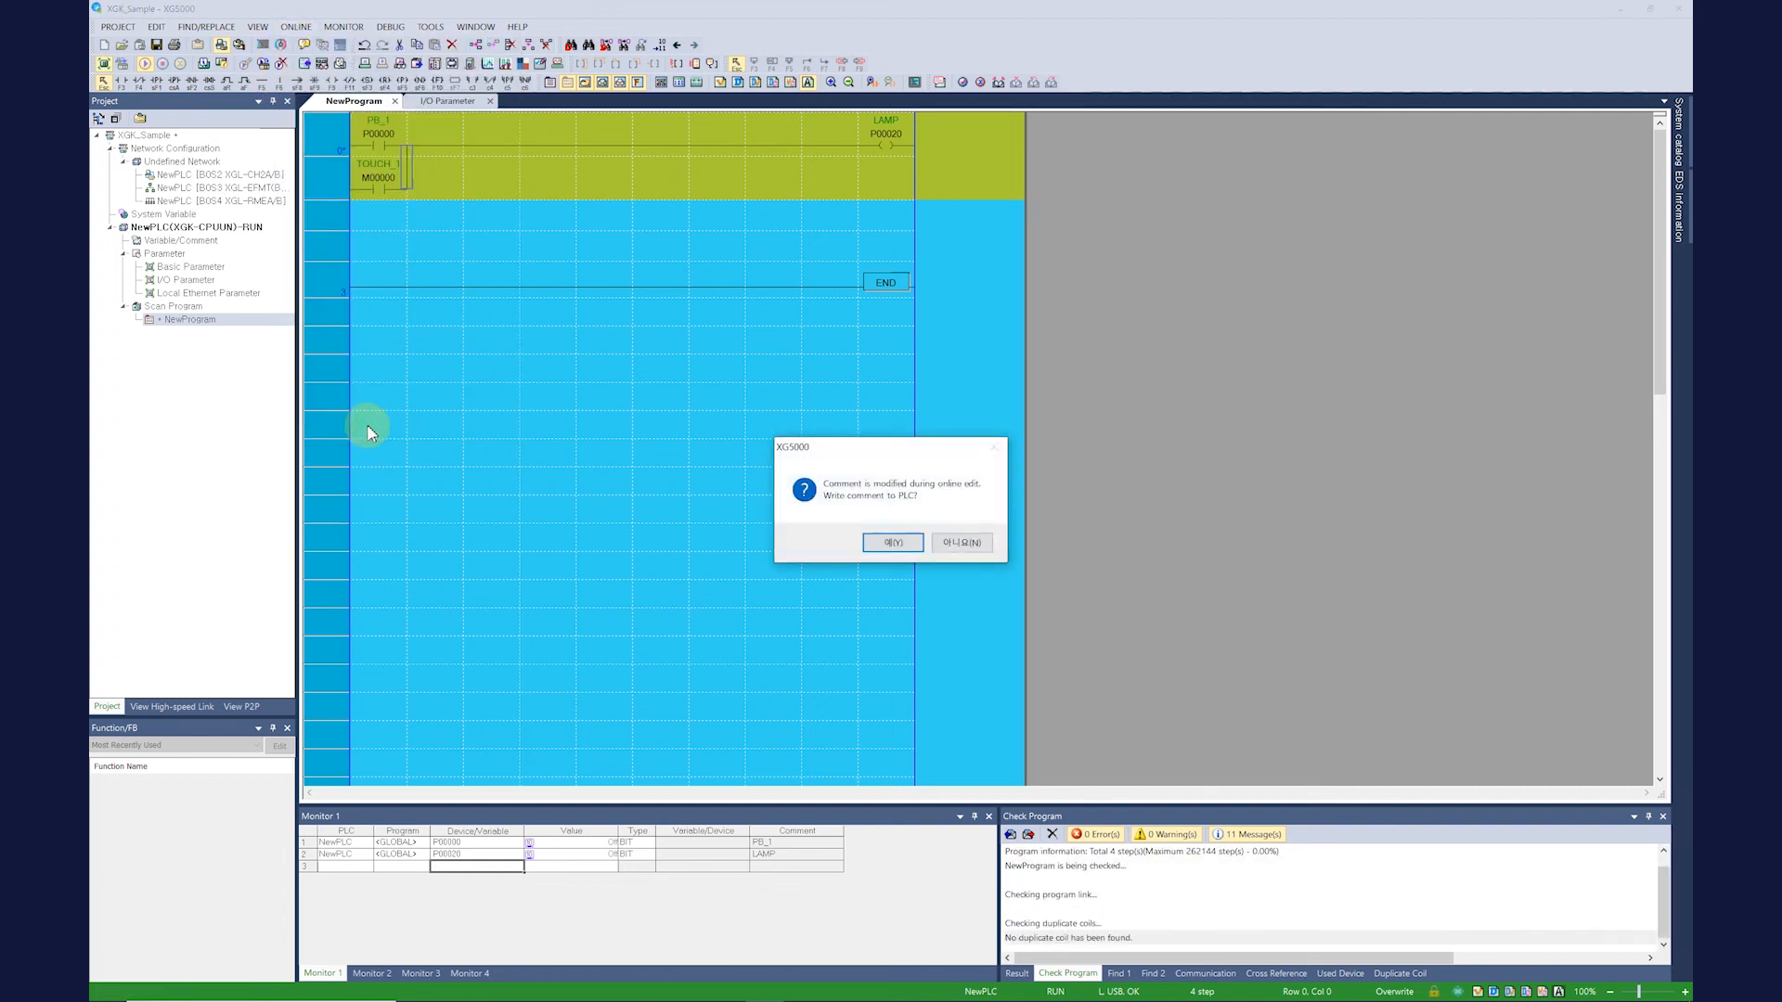
click(893, 542)
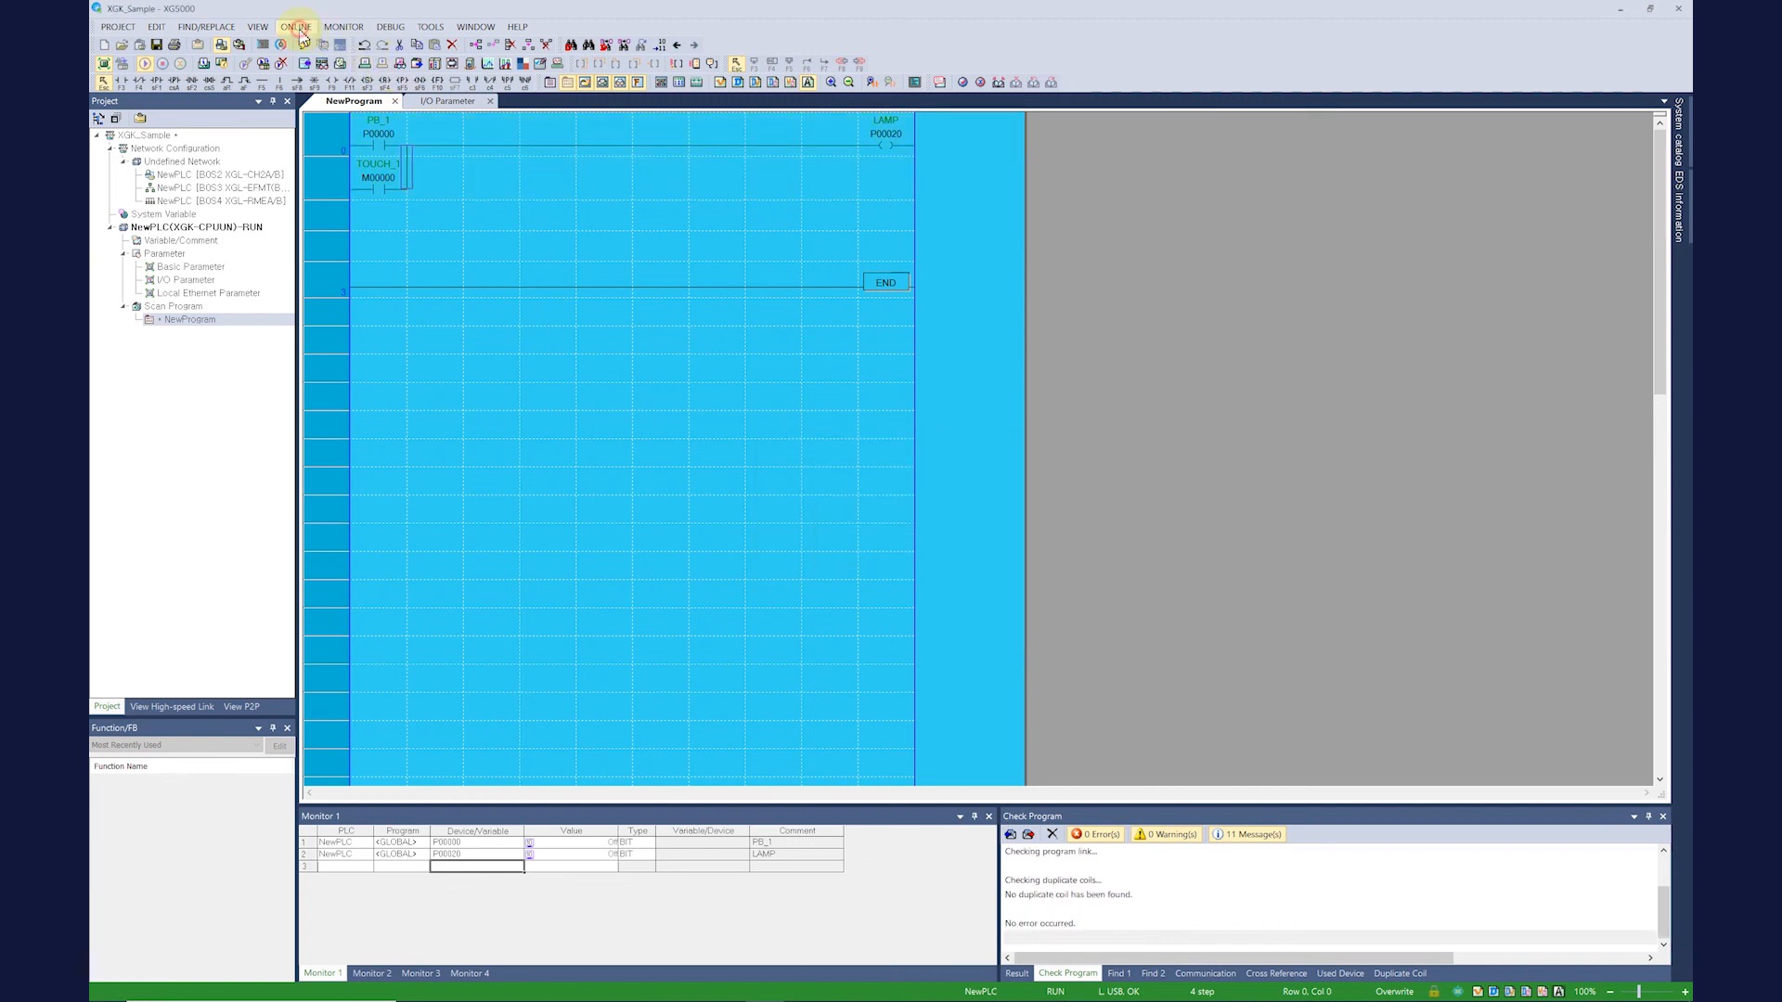
mouse_move(855, 559)
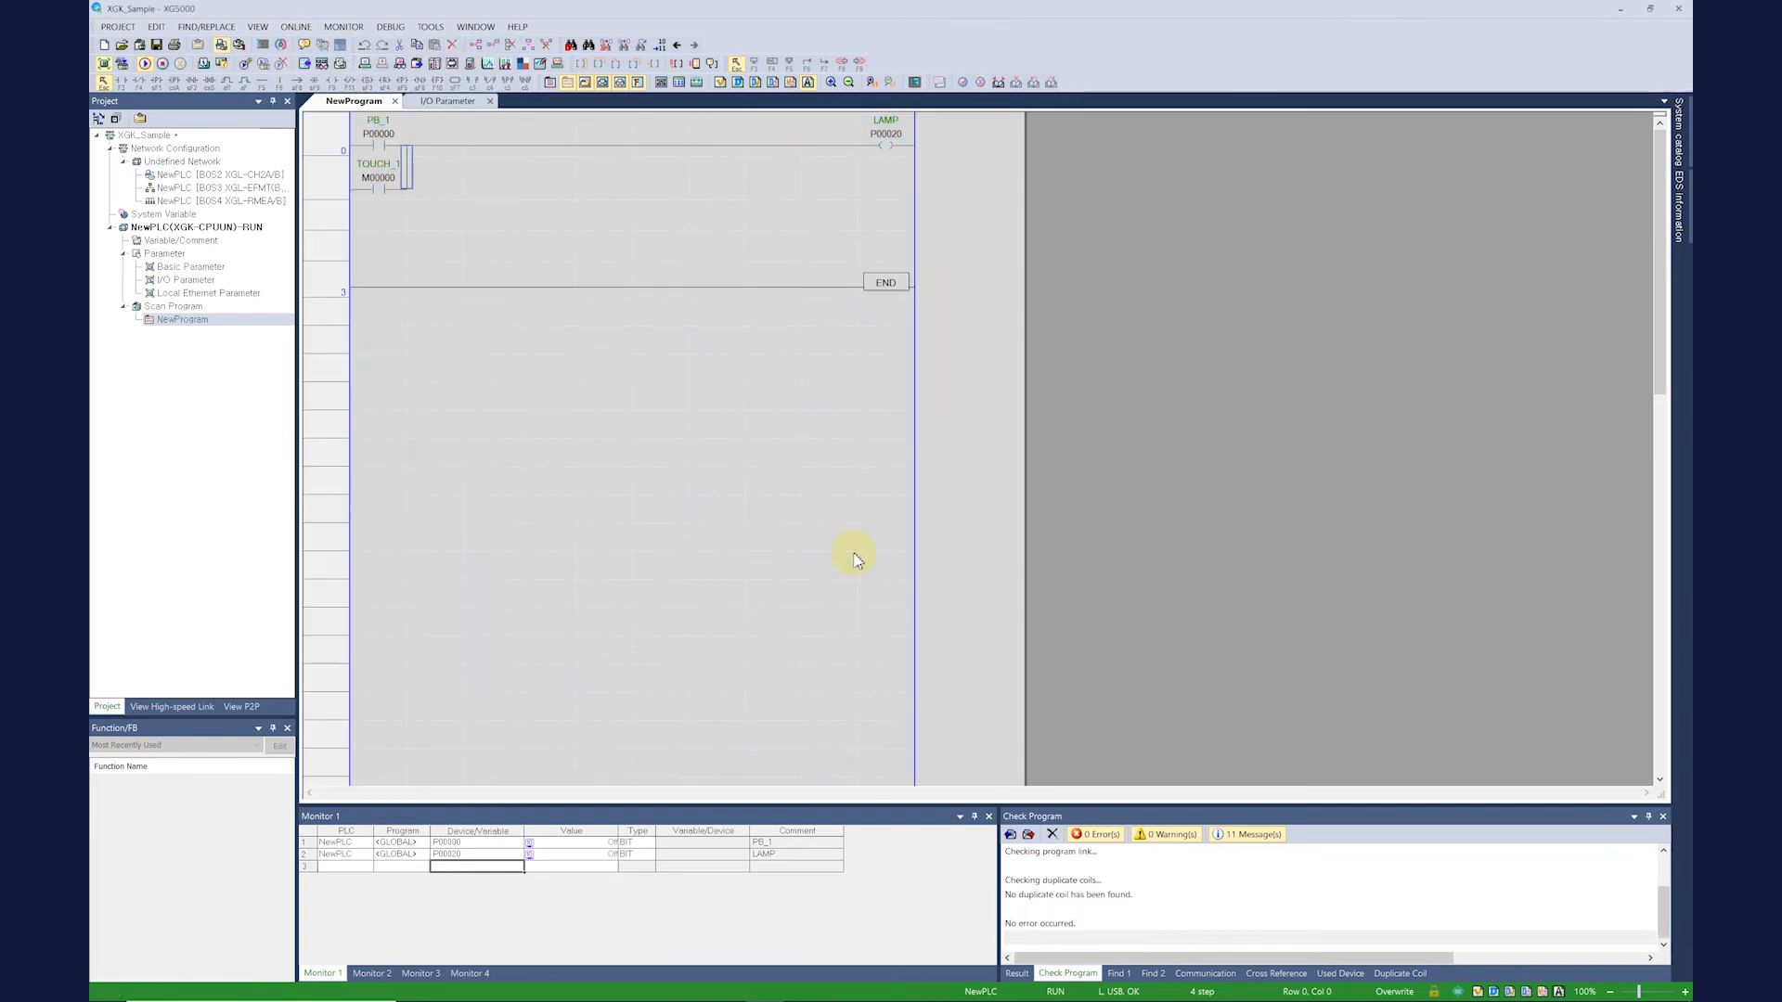
mouse_move(526, 295)
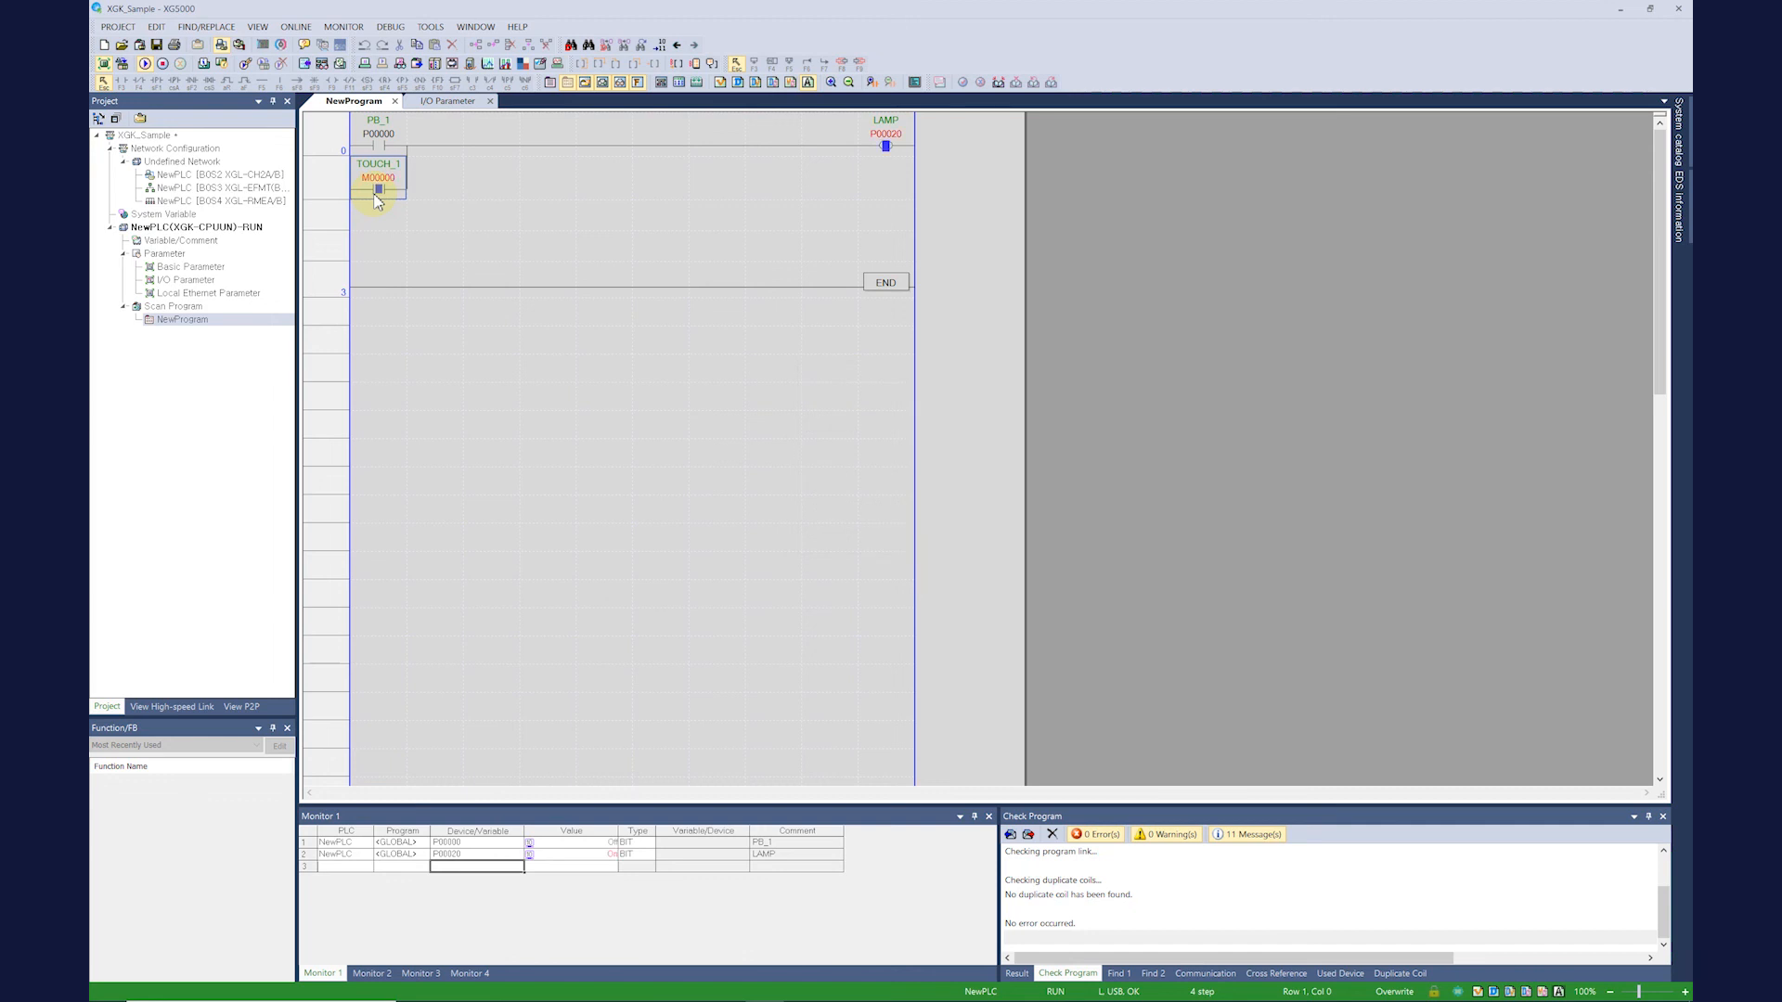
Step: Set the TOUCH_1 M00000 contact's current value to 0 (FALSE) while monitoring
double_click(377, 187)
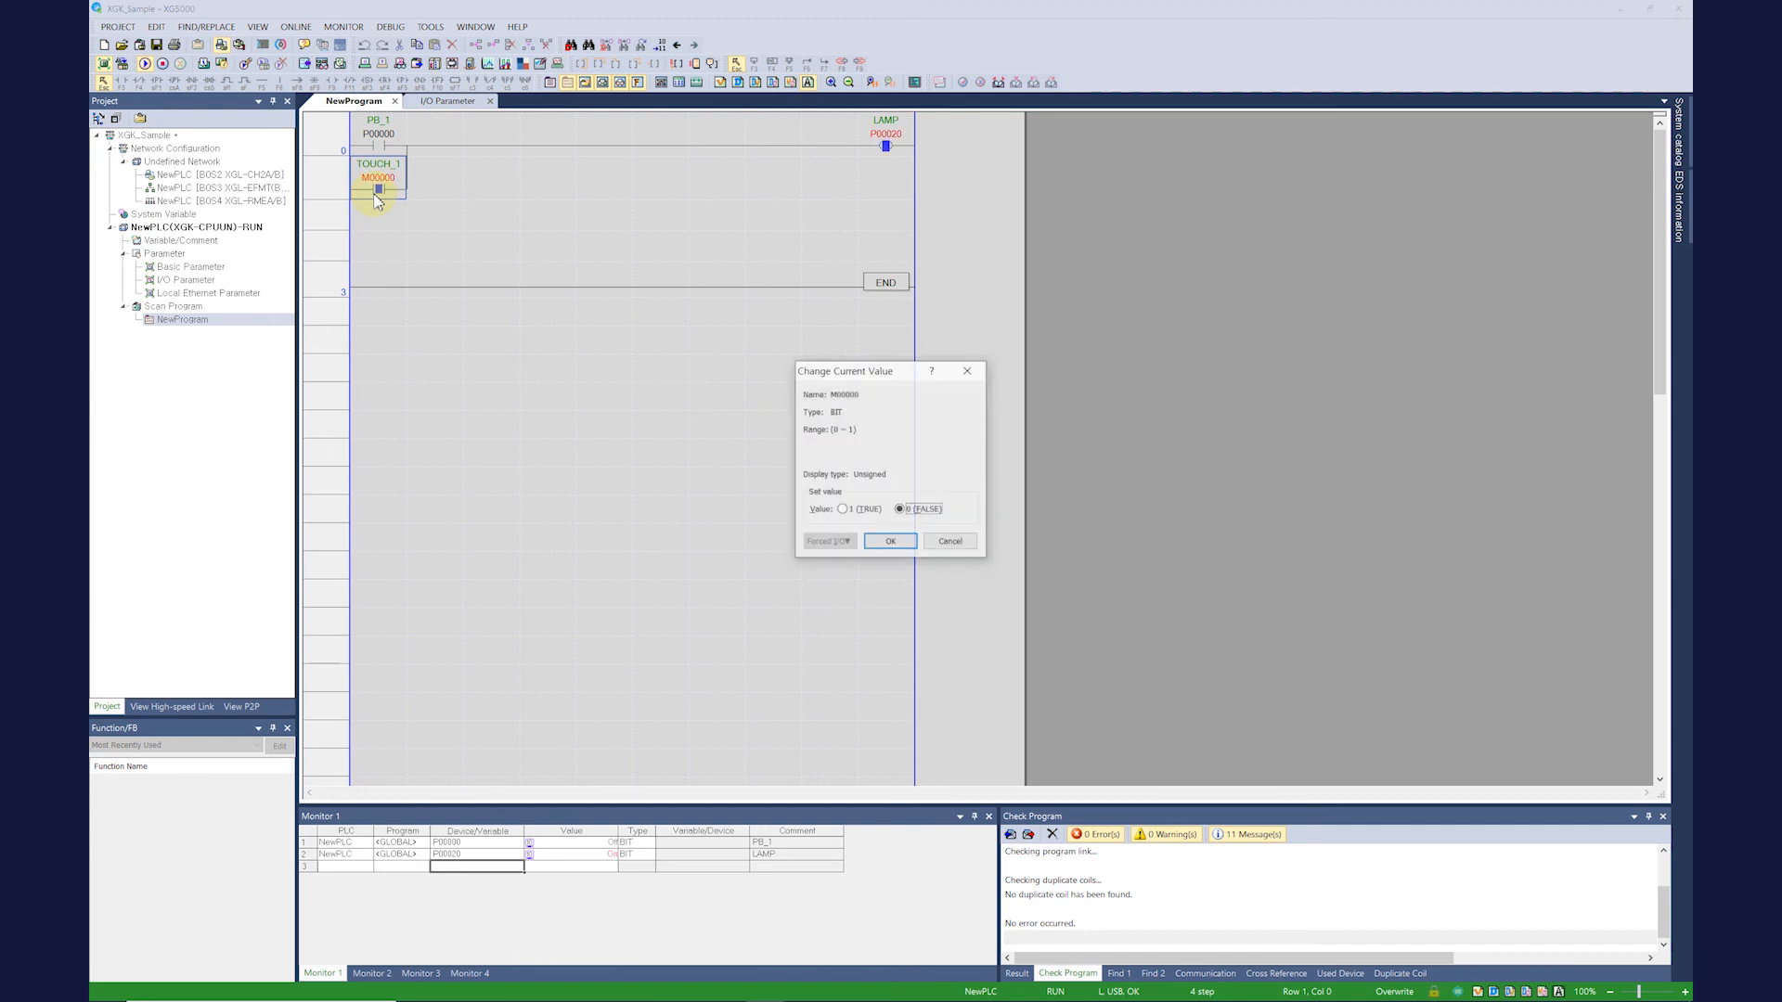
click(889, 540)
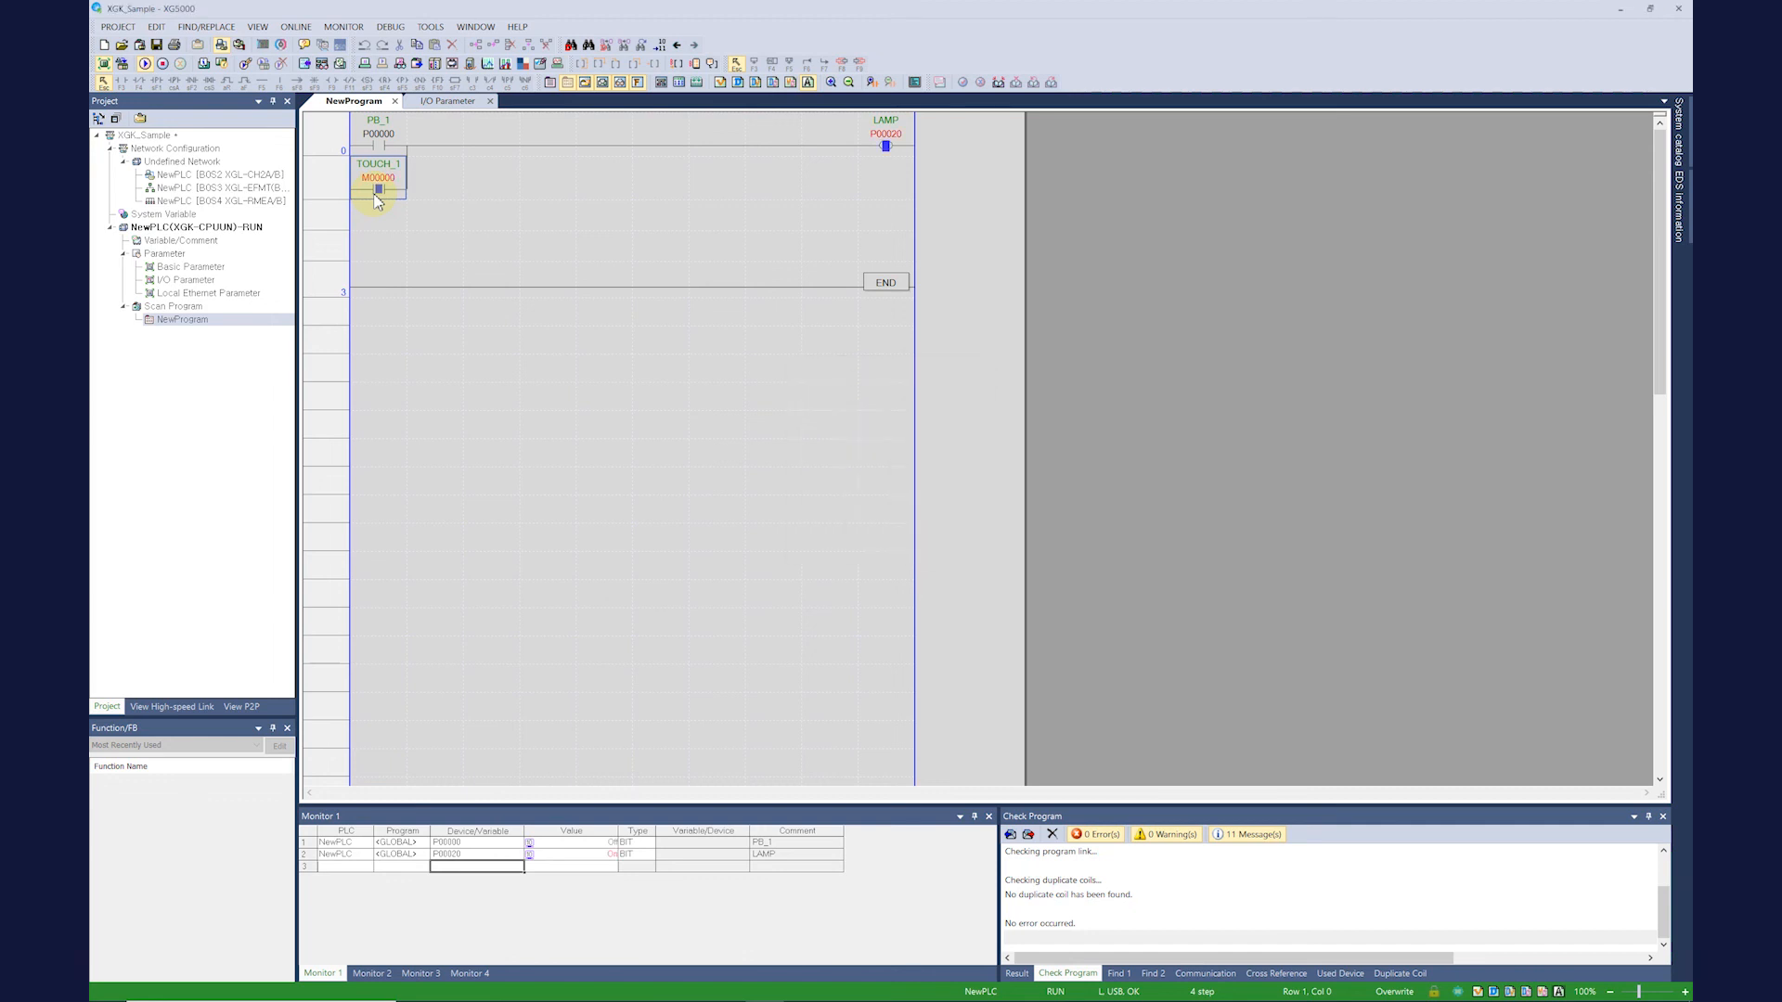
click(379, 178)
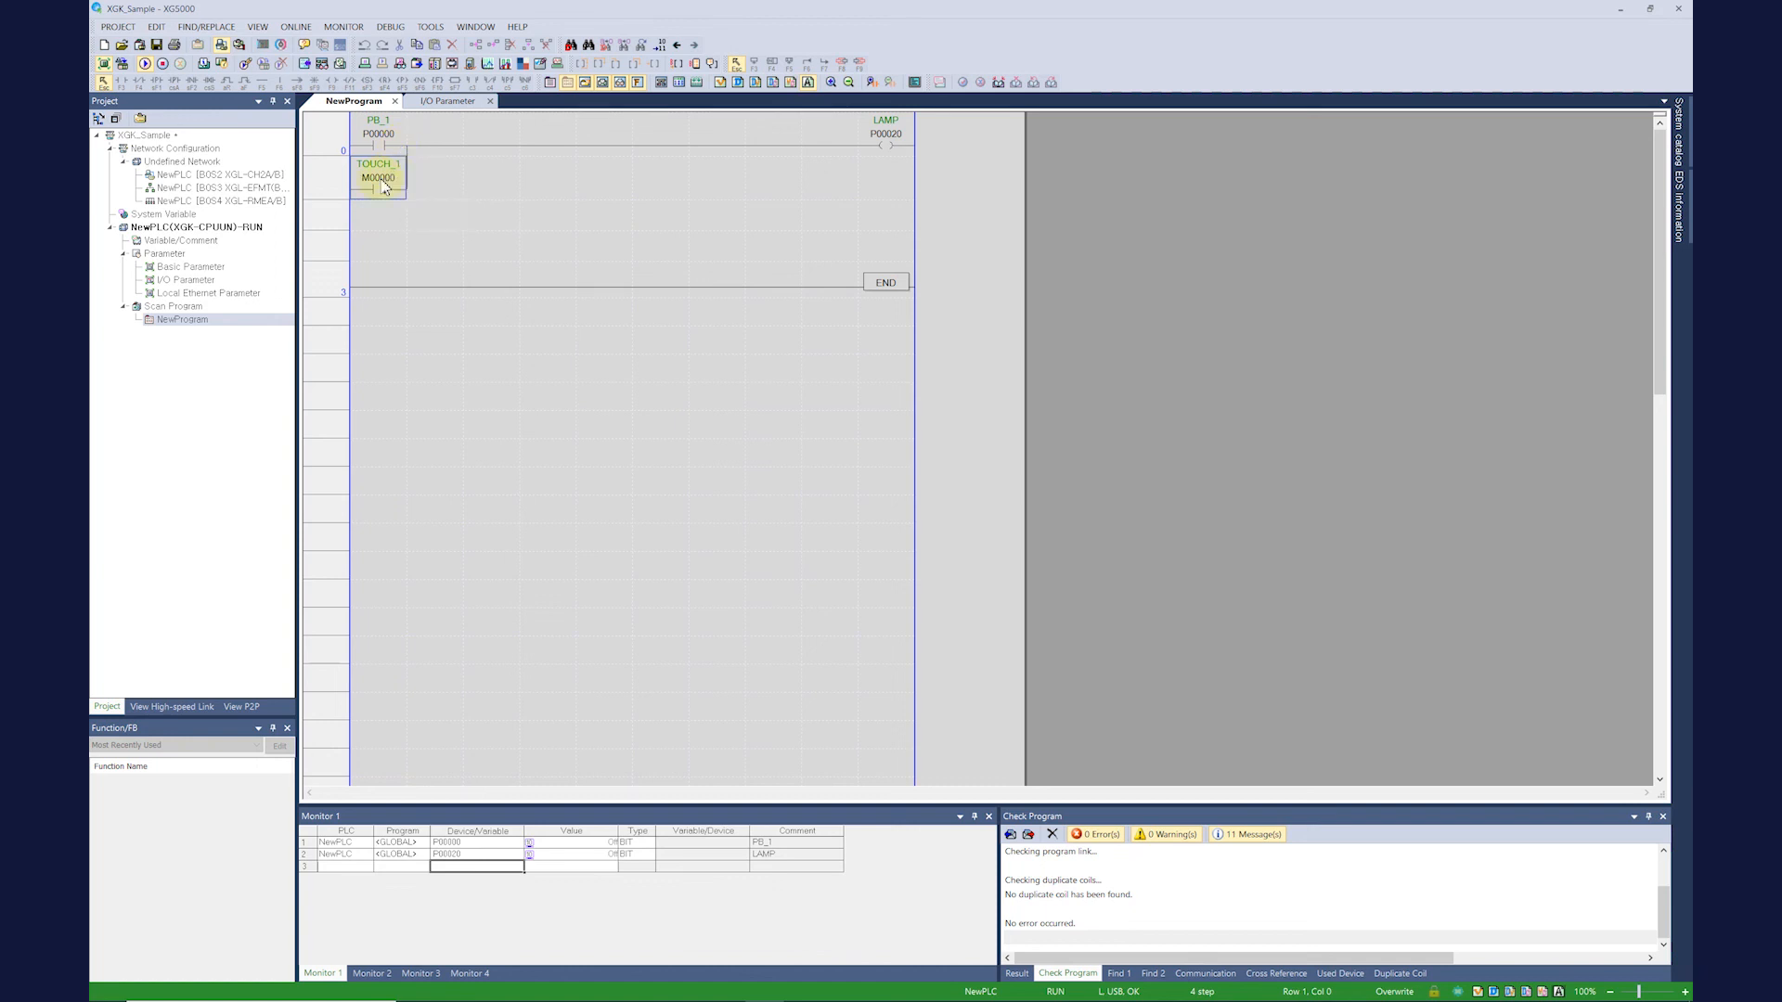